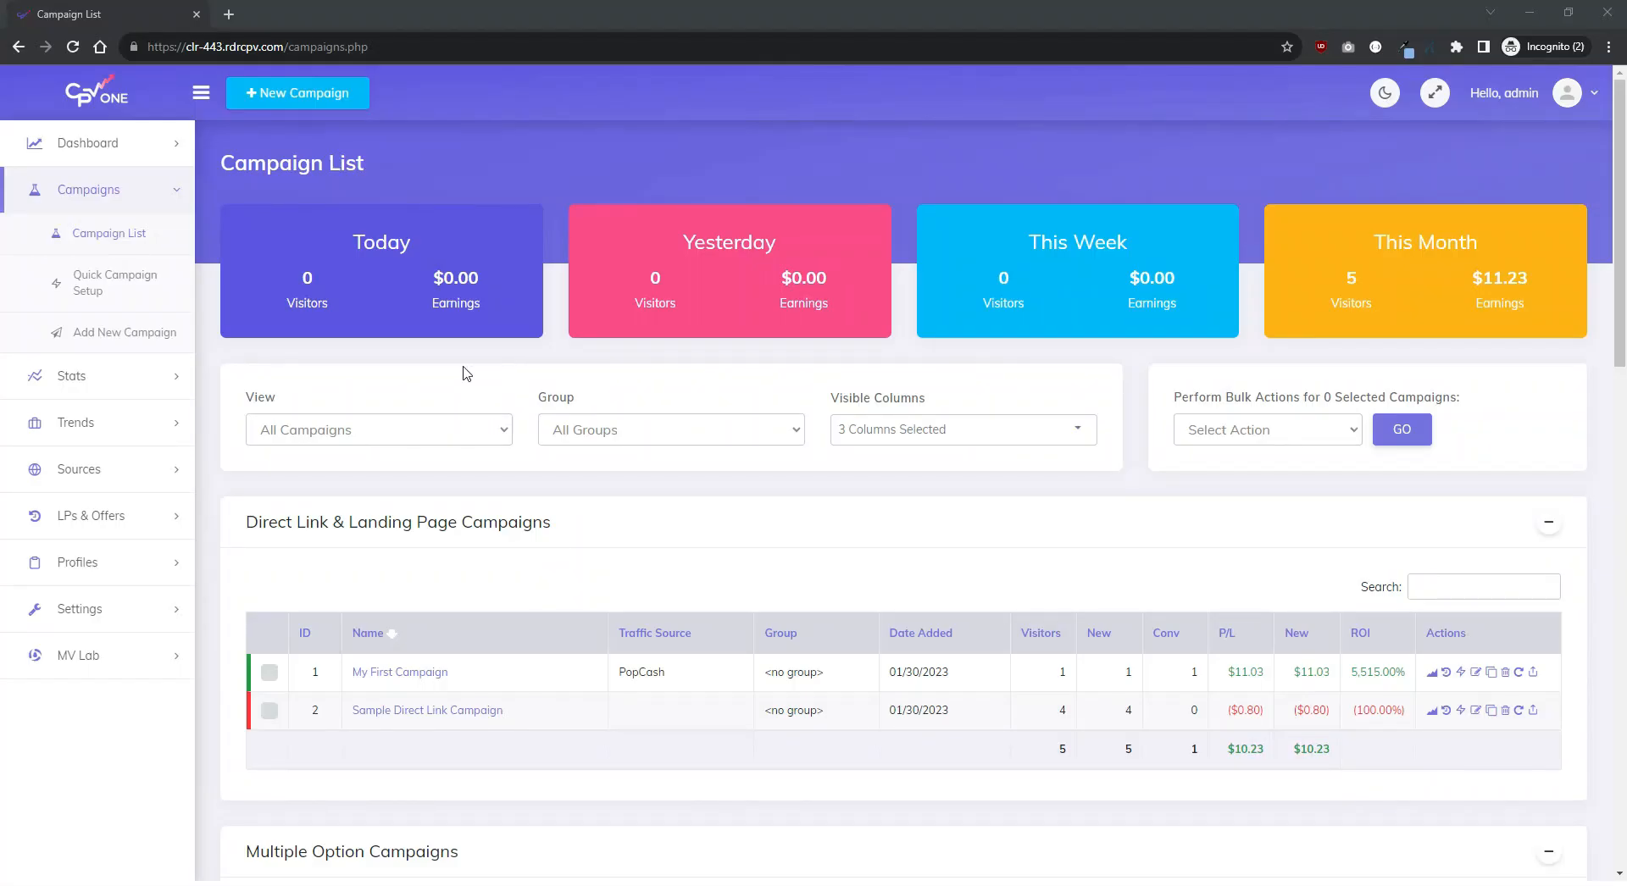
mouse_move(142, 492)
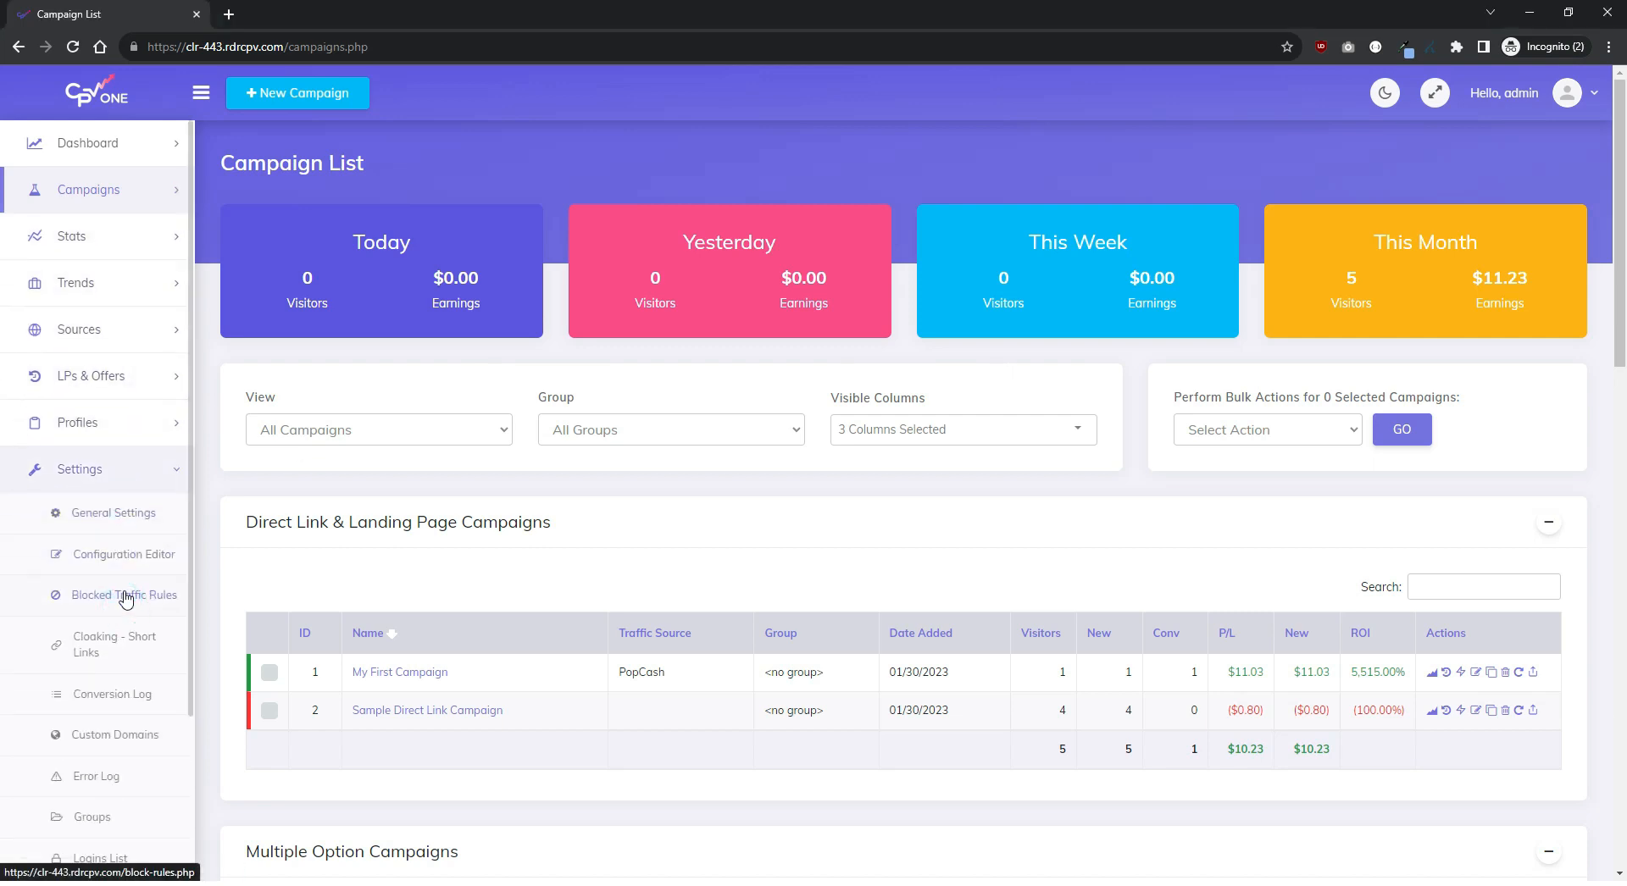
Step: Show Settings > Custom Domains listing the go.landing-page-domain.com tracking domain
click(111, 735)
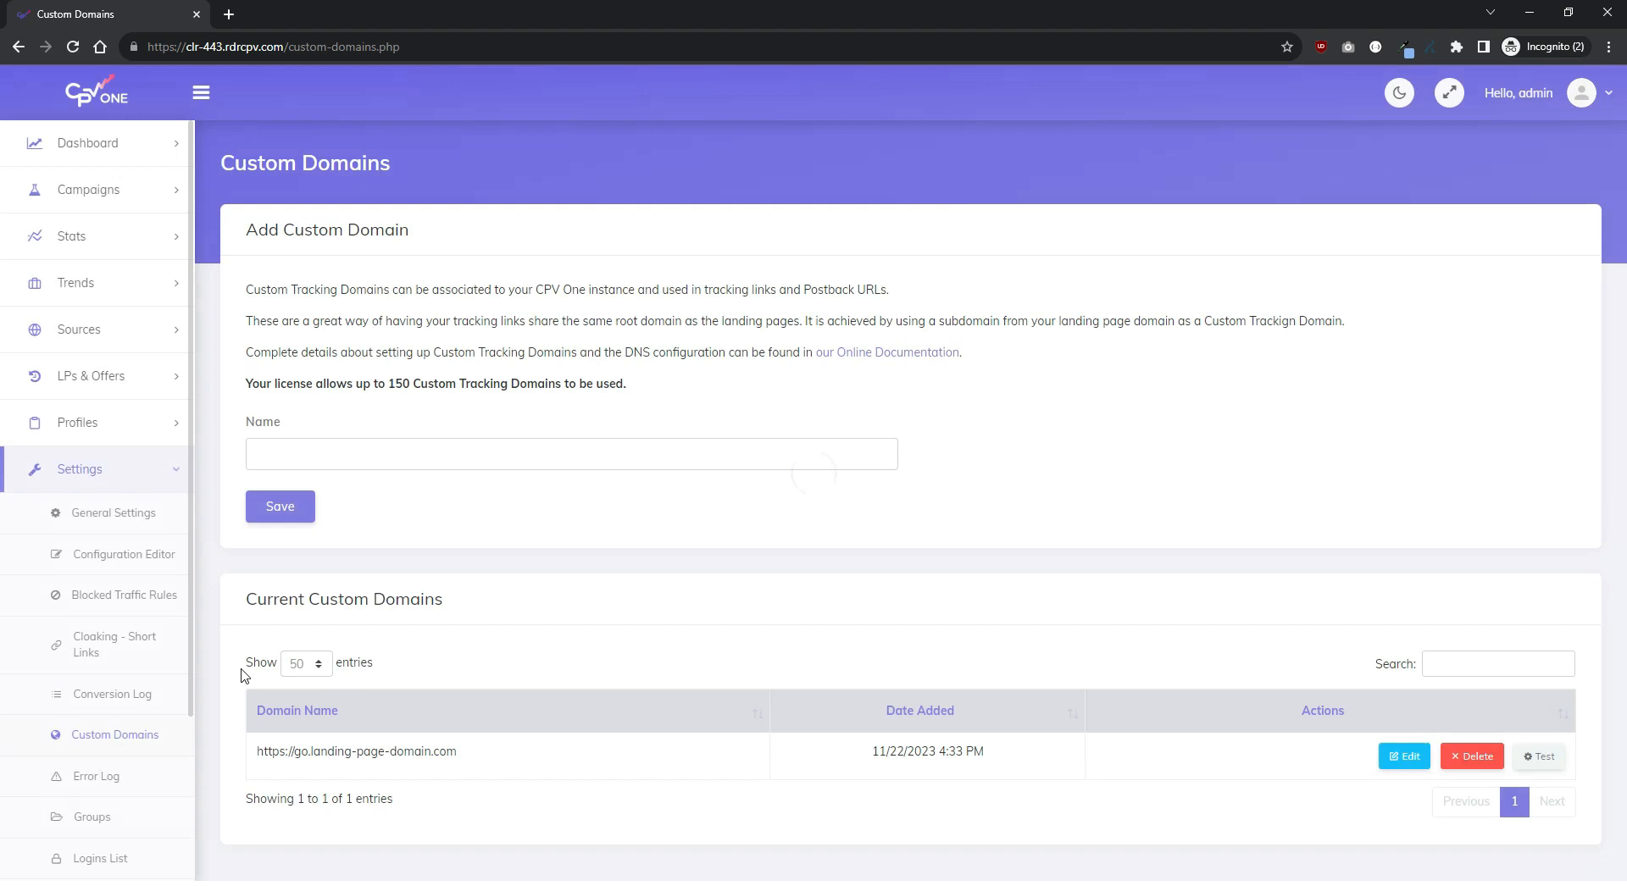
mouse_move(567, 794)
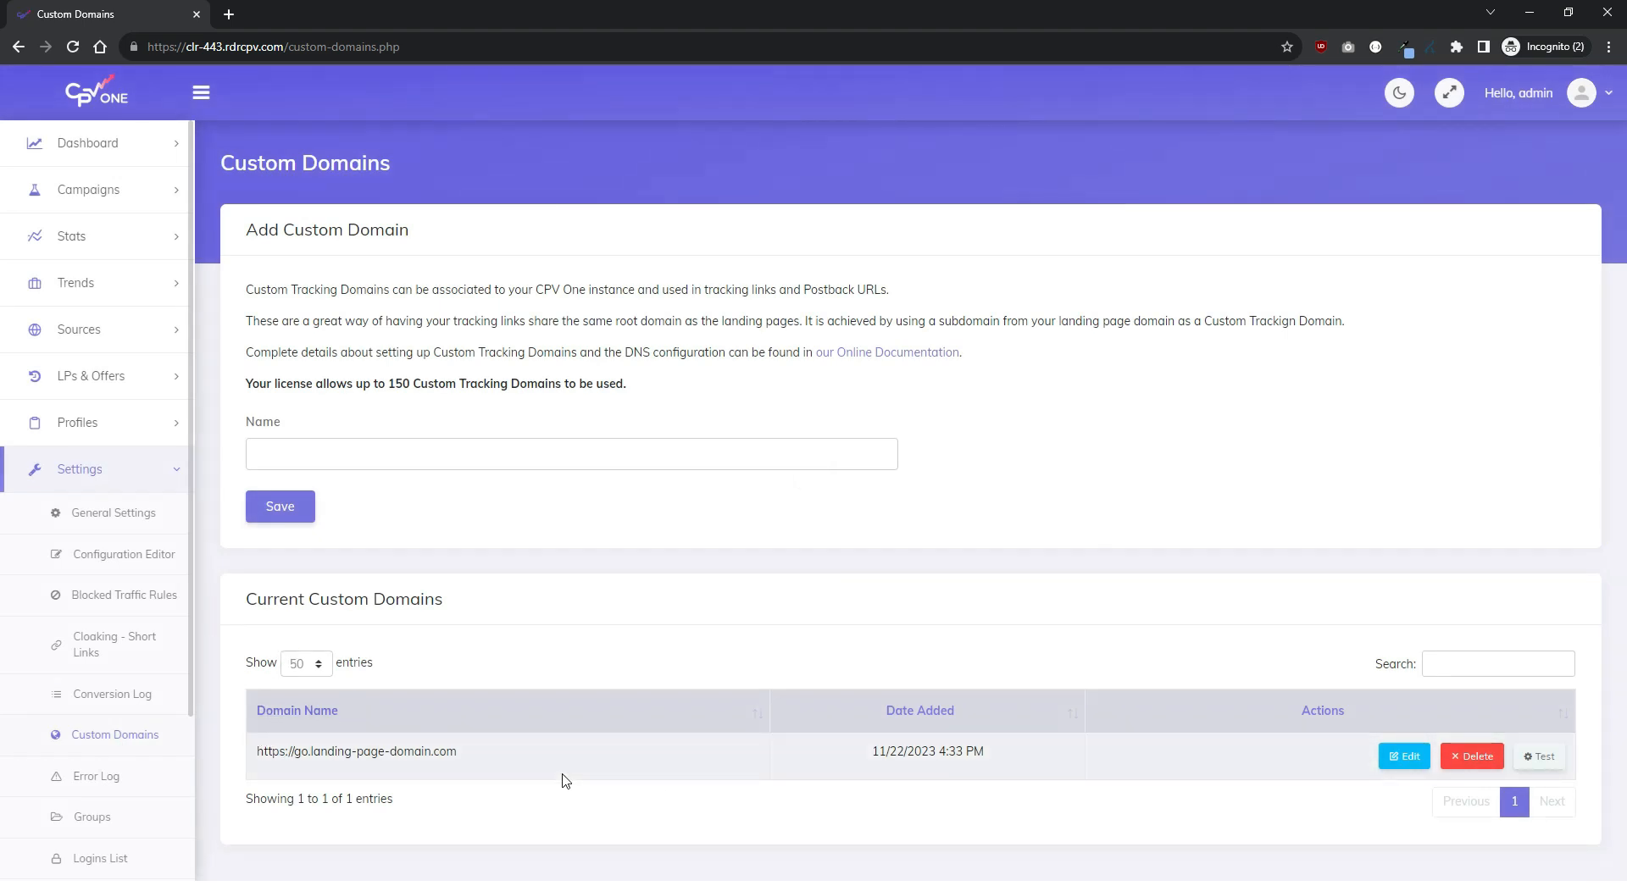
mouse_move(572, 753)
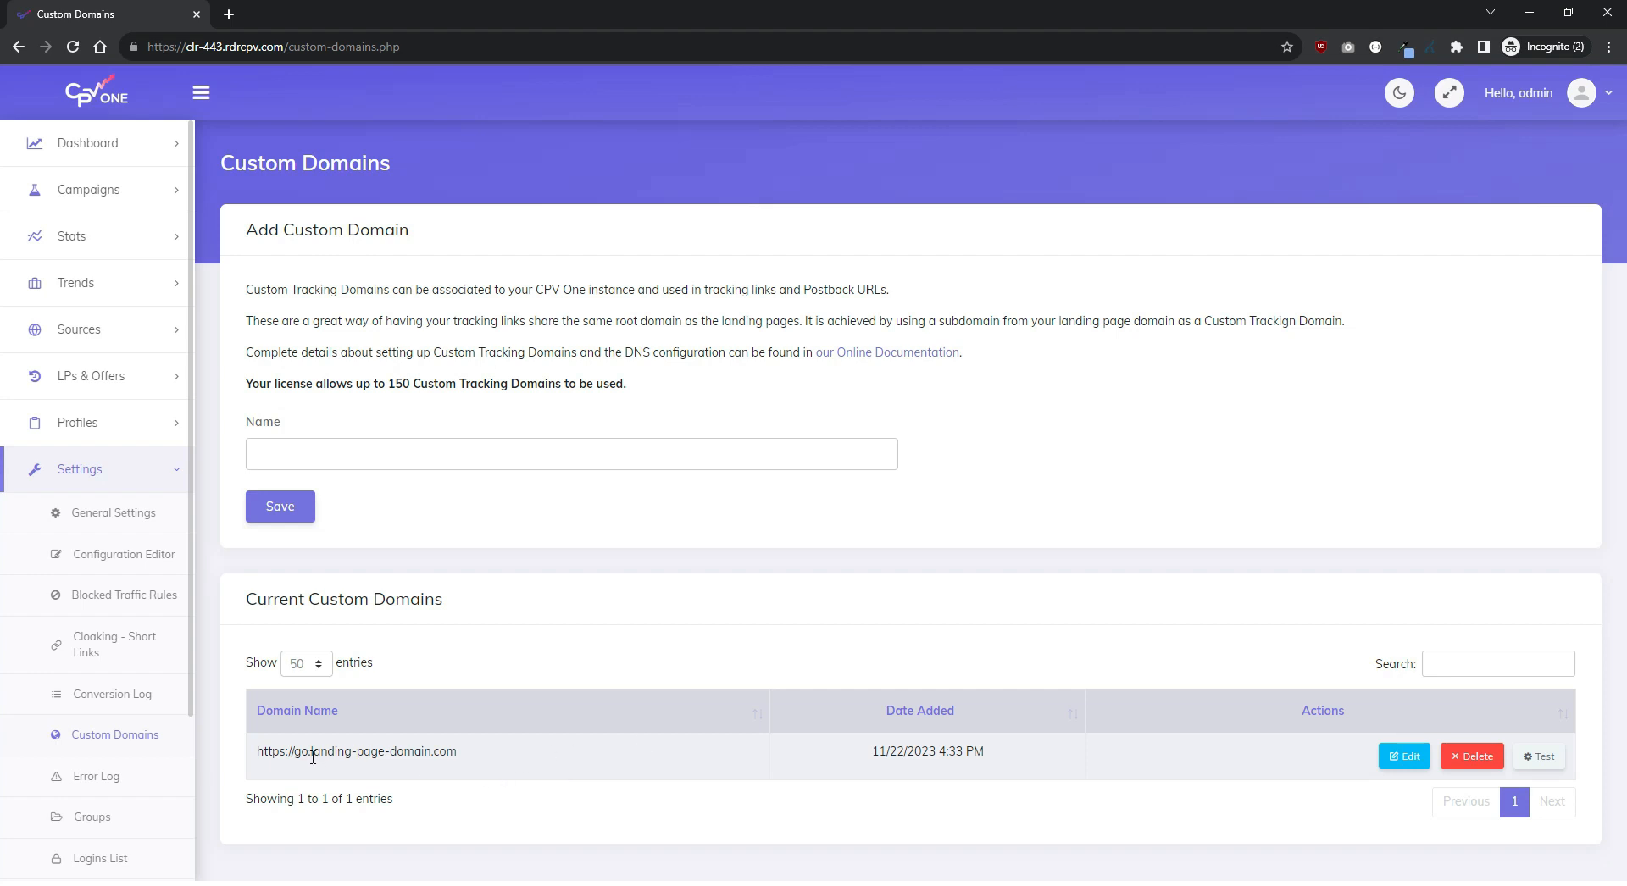
double_click(384, 750)
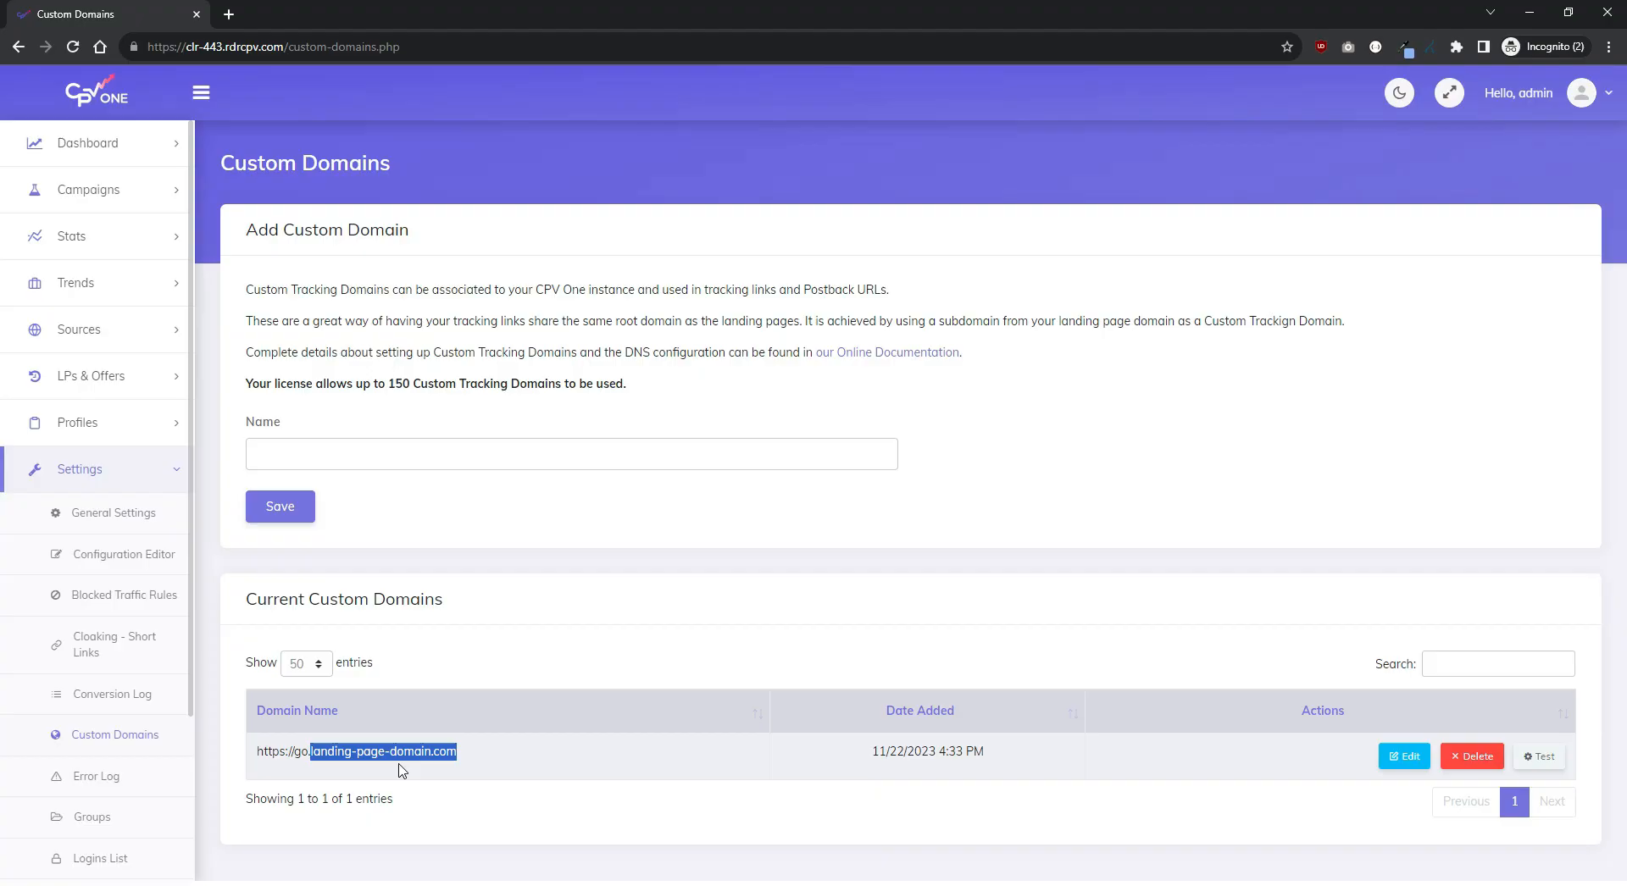
click(78, 329)
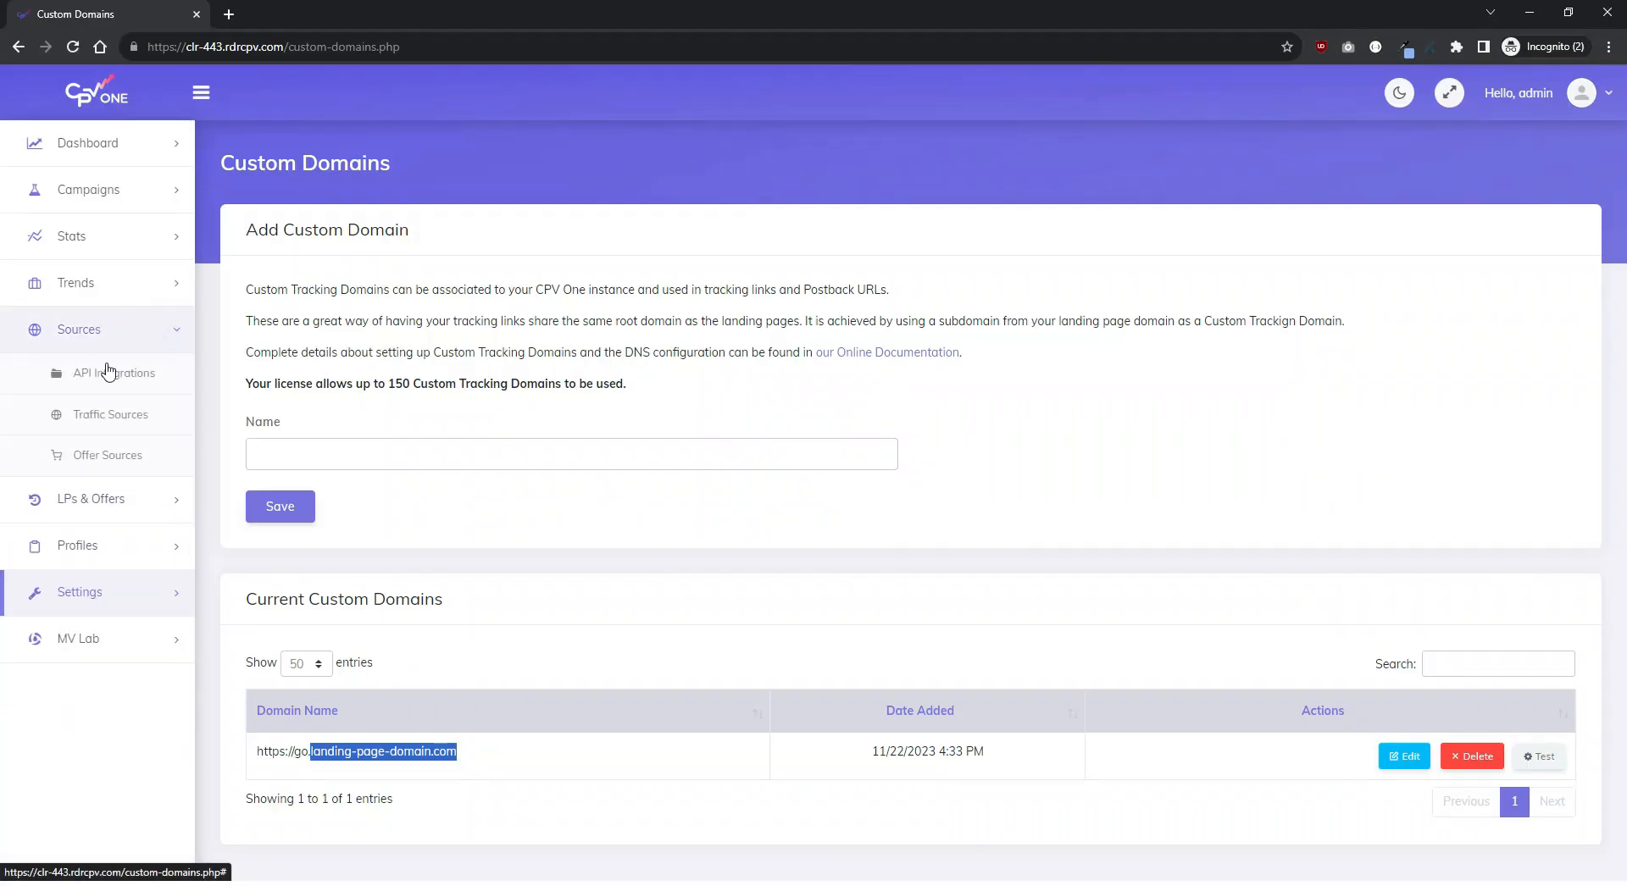
Step: Show Sources > Traffic Sources with Google Ads - Search among the current sources
click(111, 414)
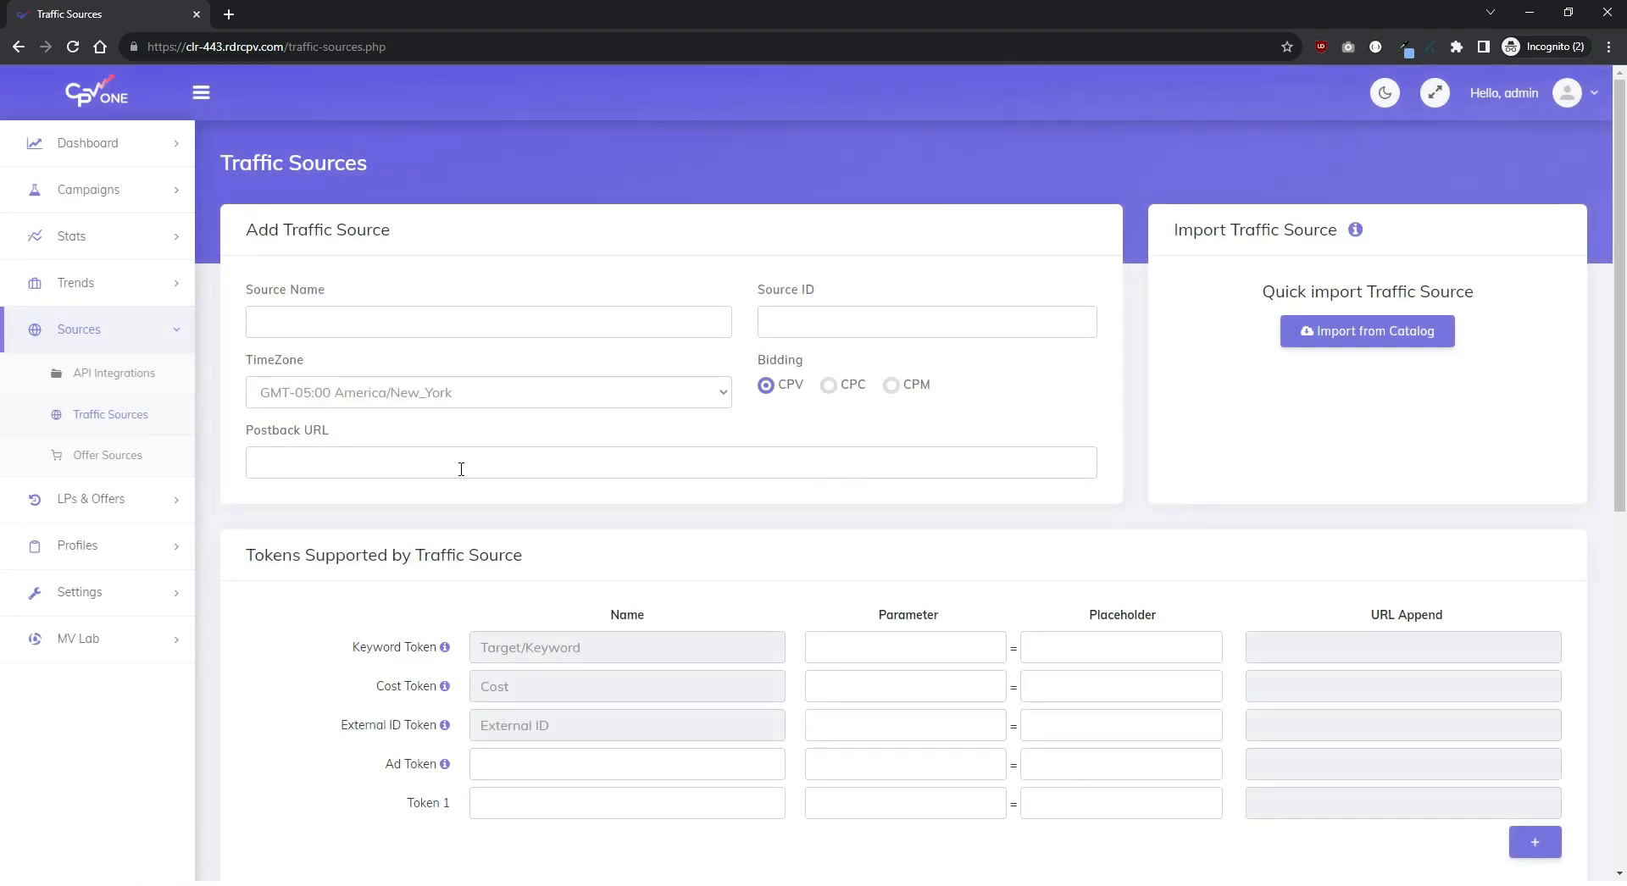
mouse_move(1228, 484)
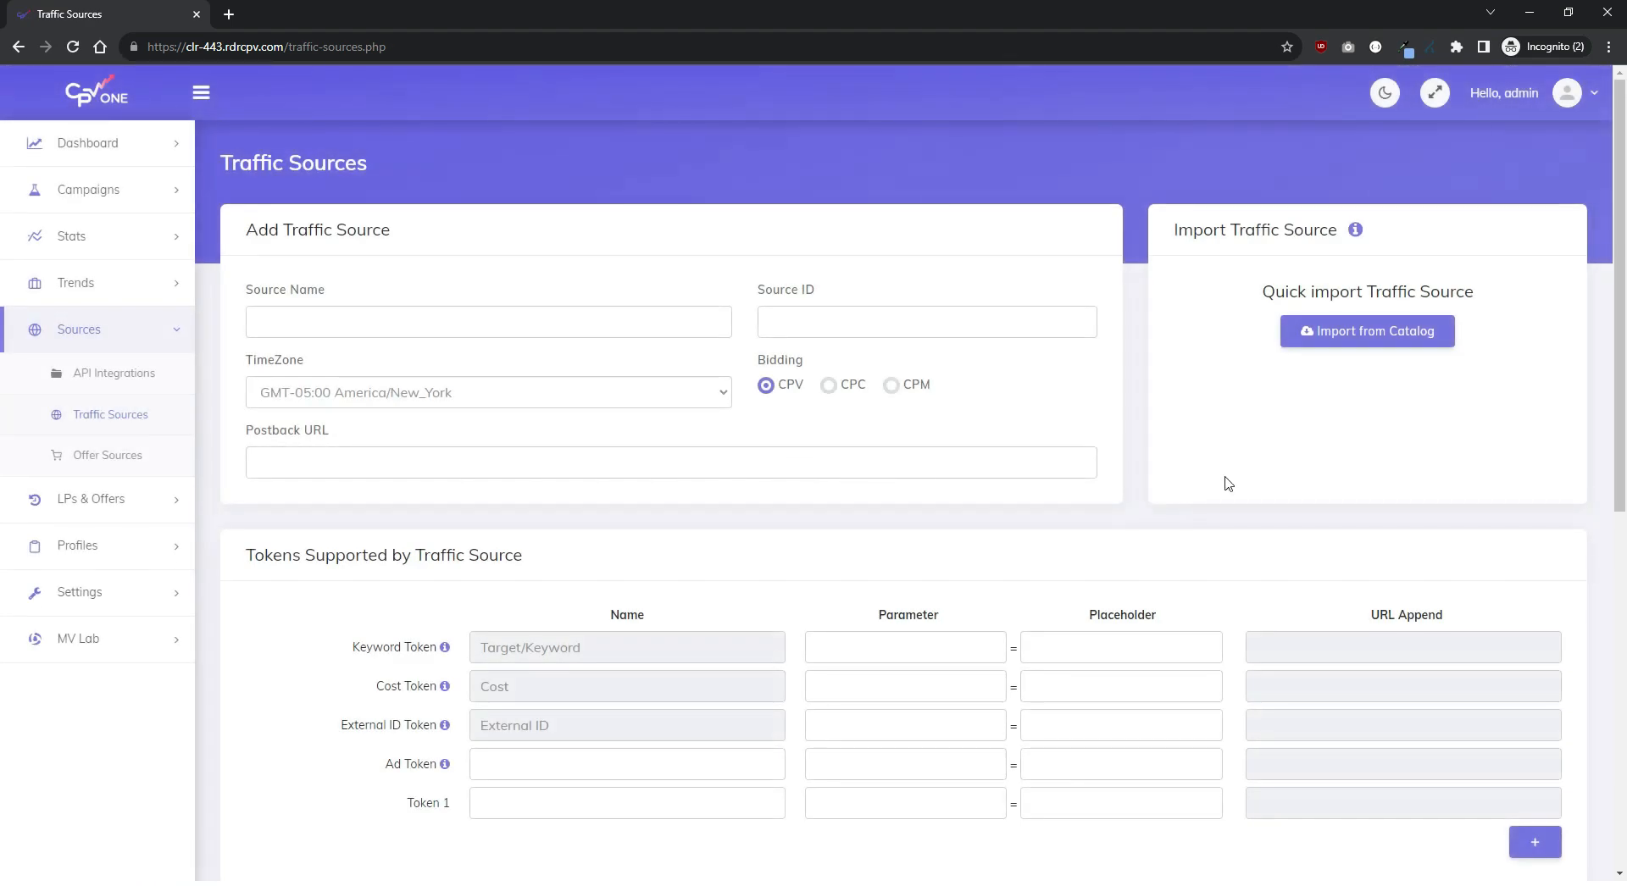
scroll(up, 3)
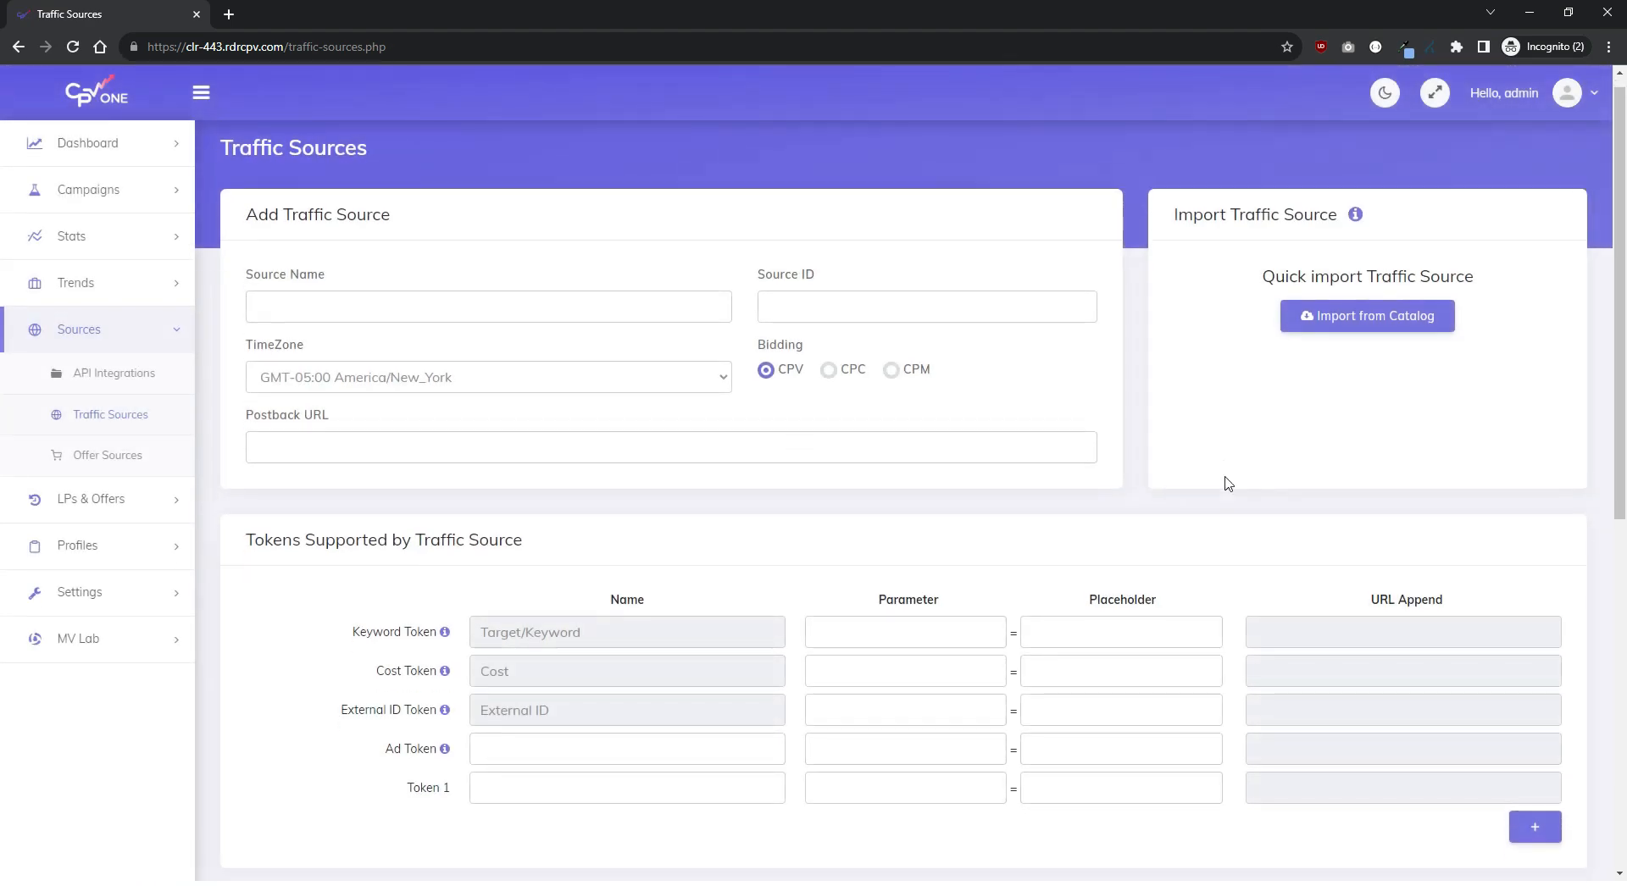
scroll(down, 3)
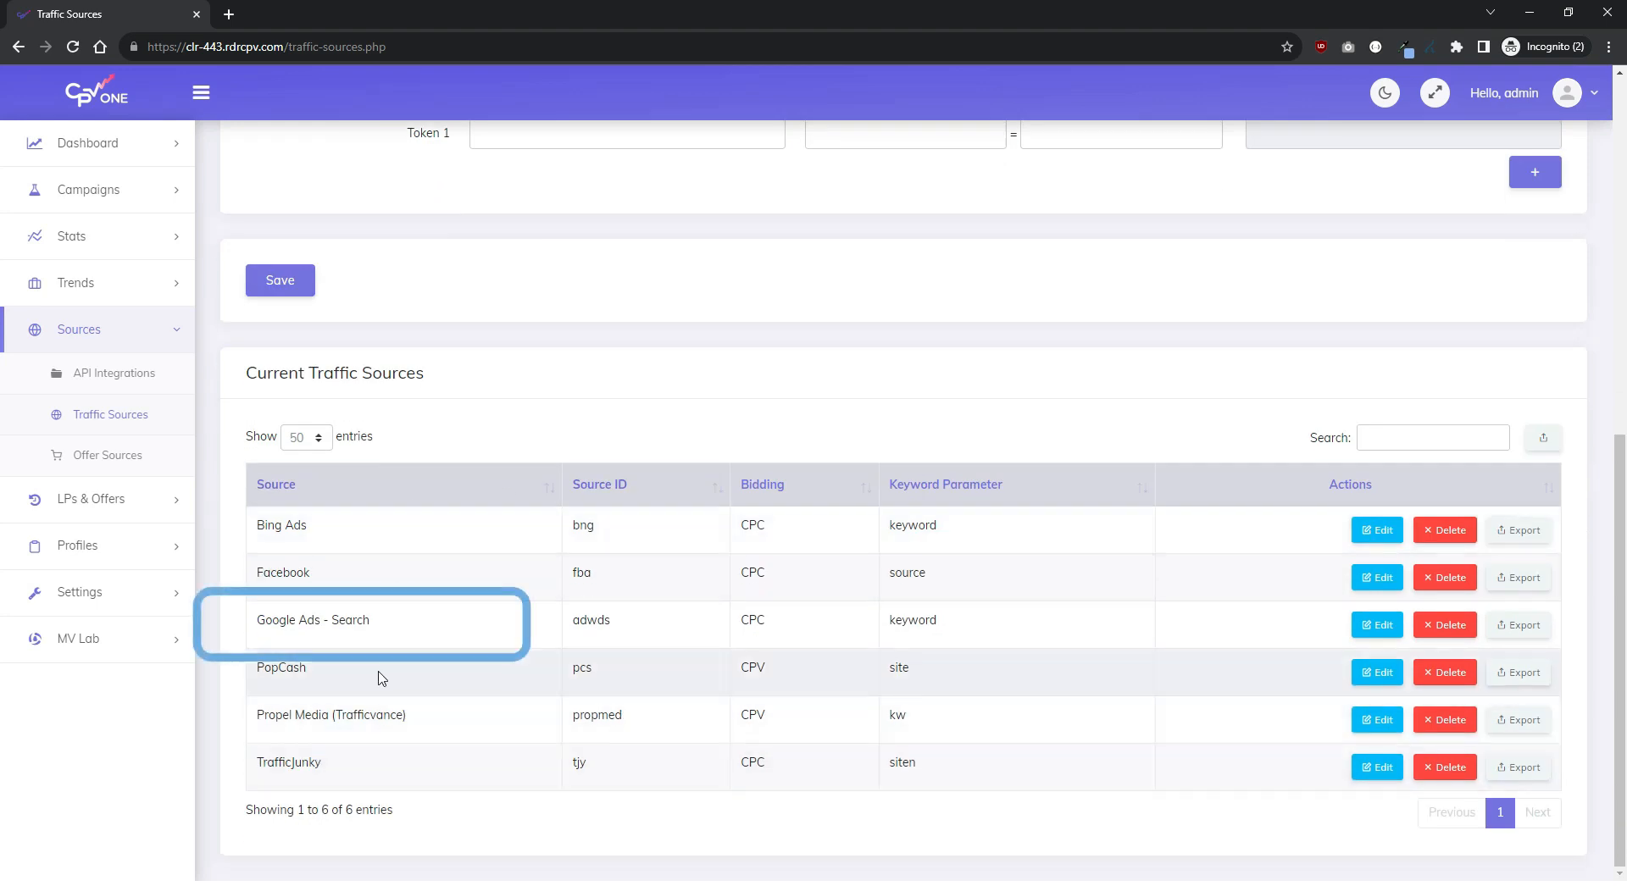
mouse_move(734, 633)
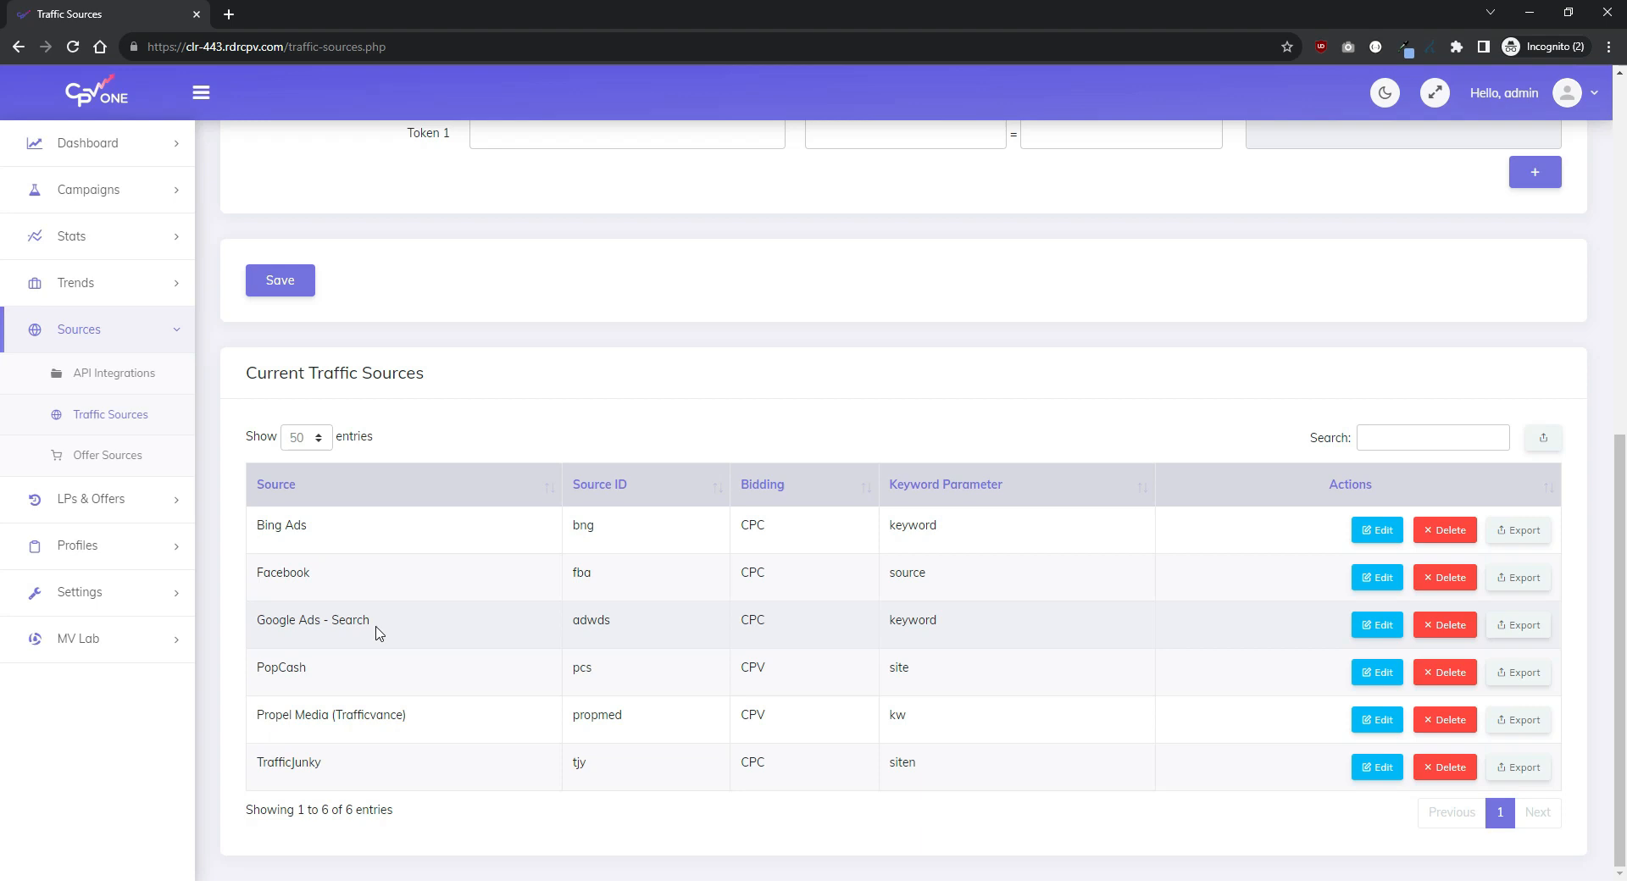
scroll(up, 3)
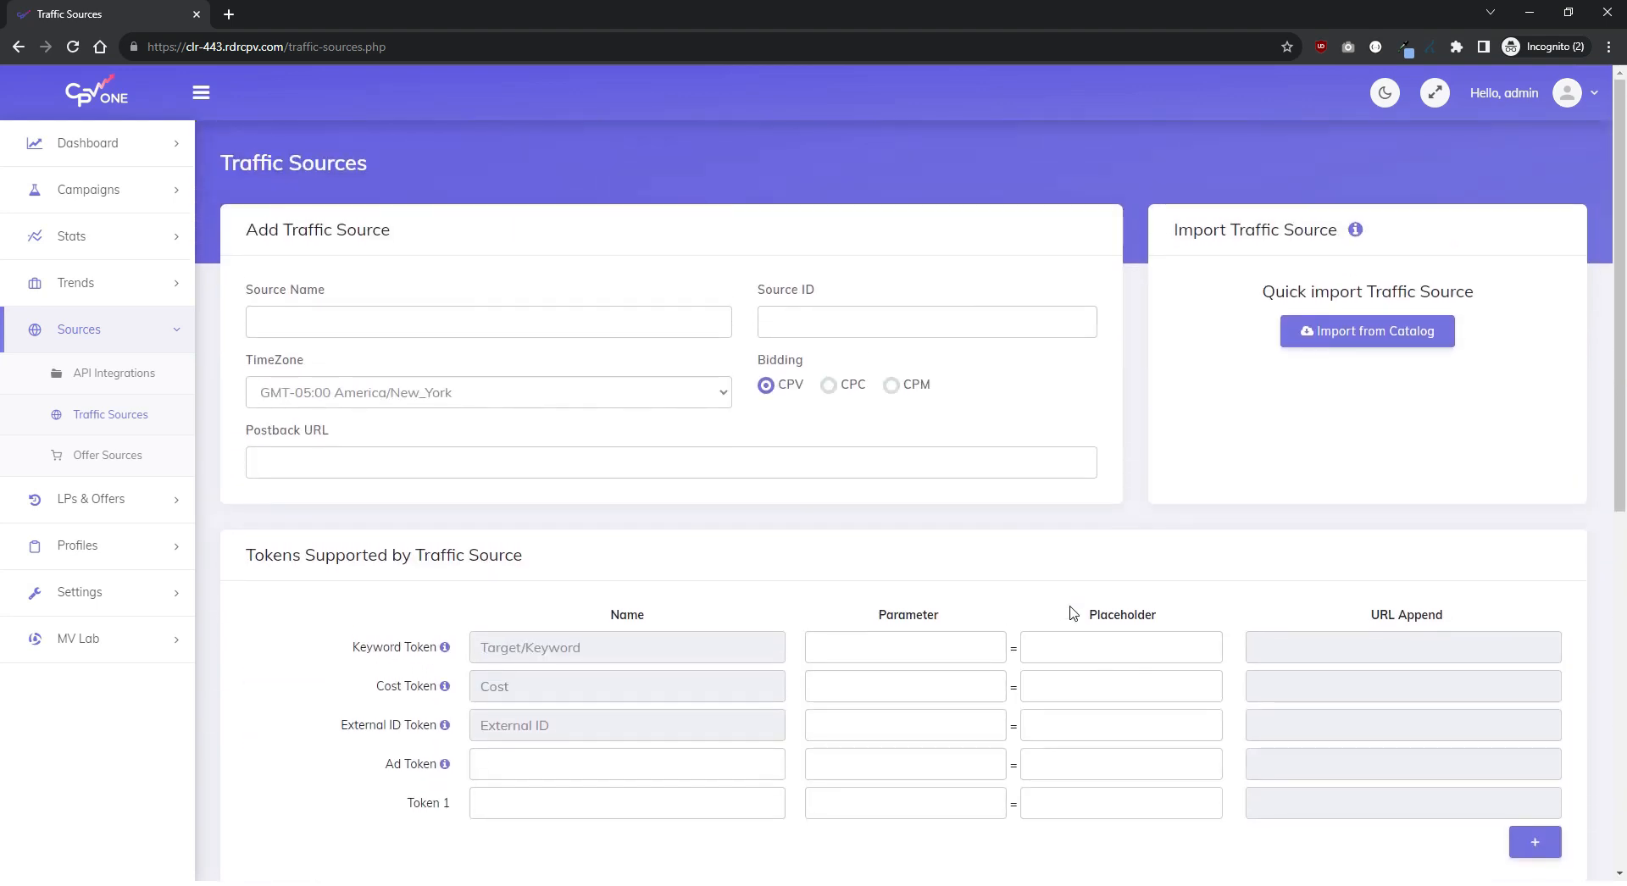
Step: Browse the Import from Catalog list of traffic sources and close it
click(1367, 329)
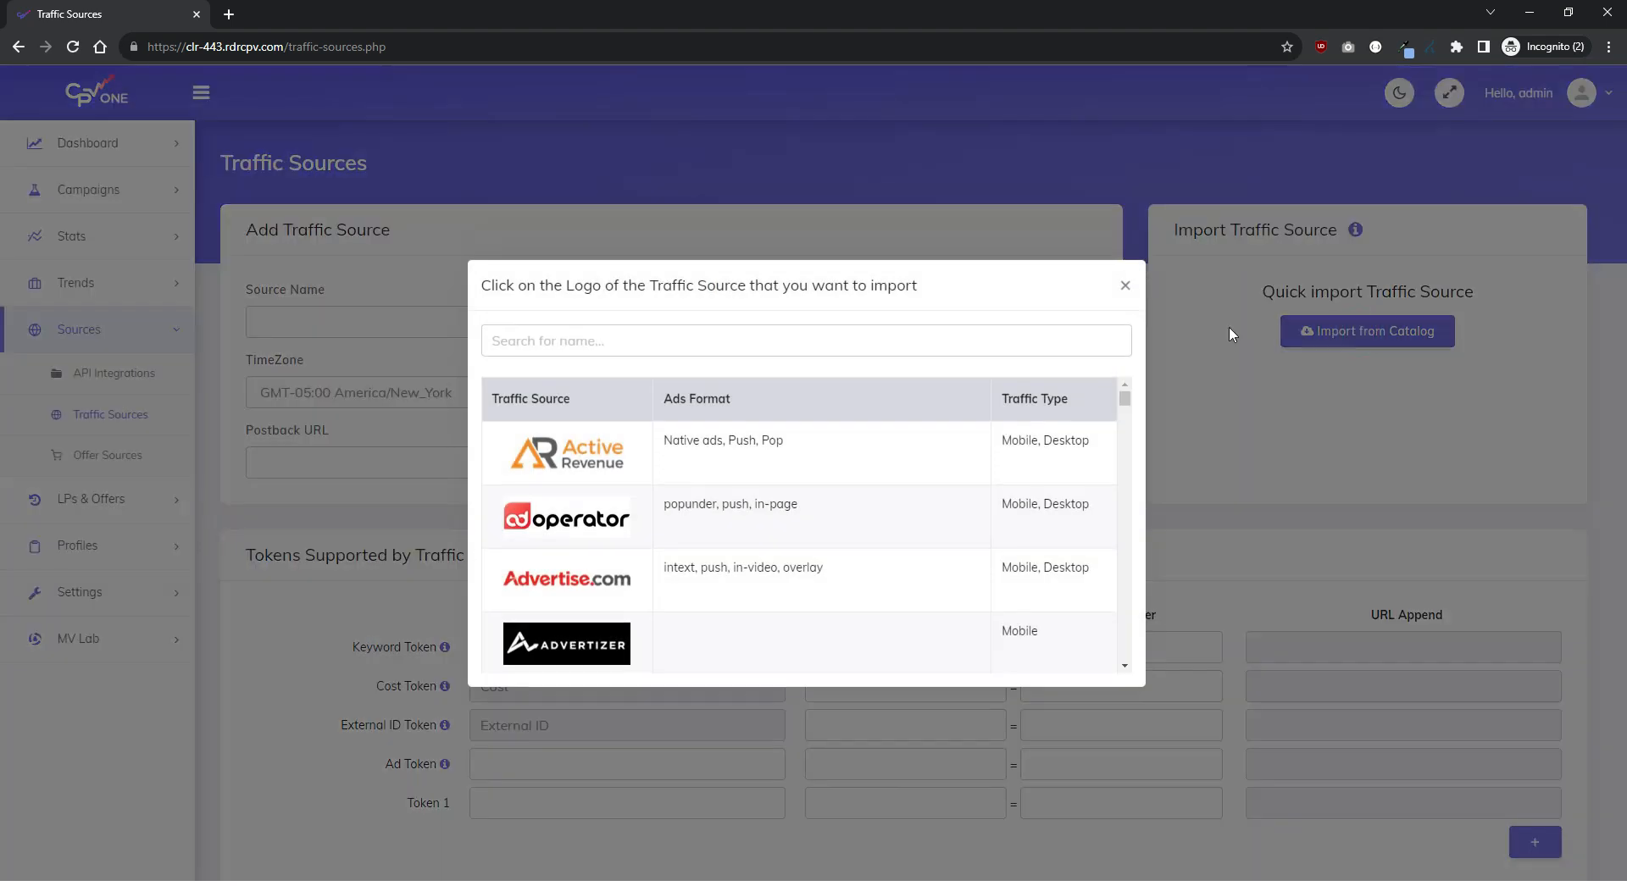
scroll(down, 3)
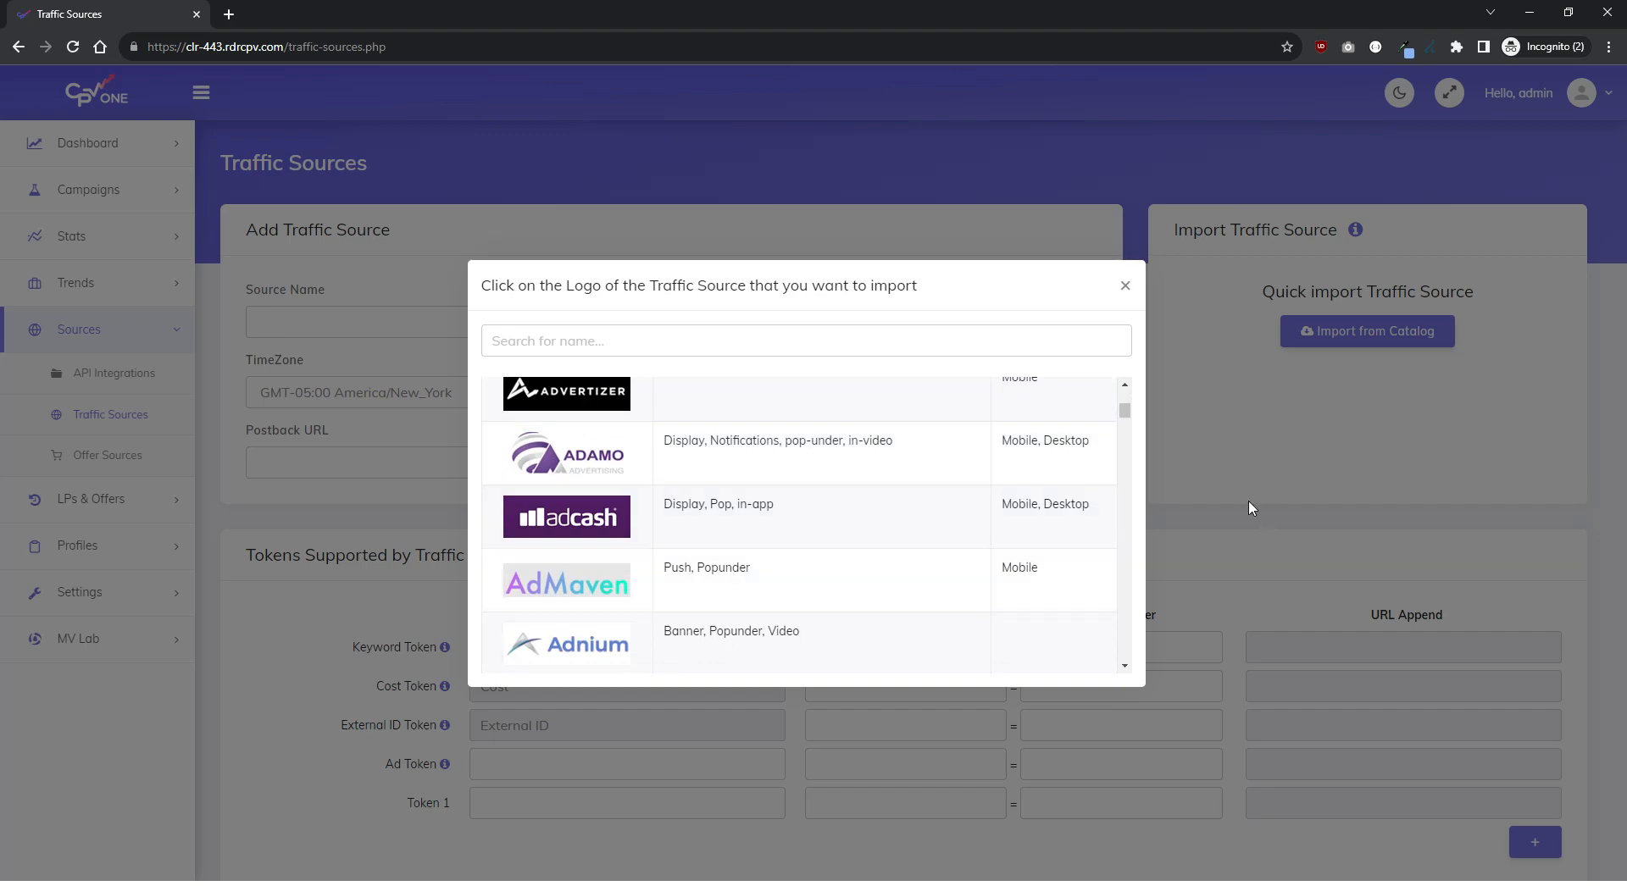
click(107, 454)
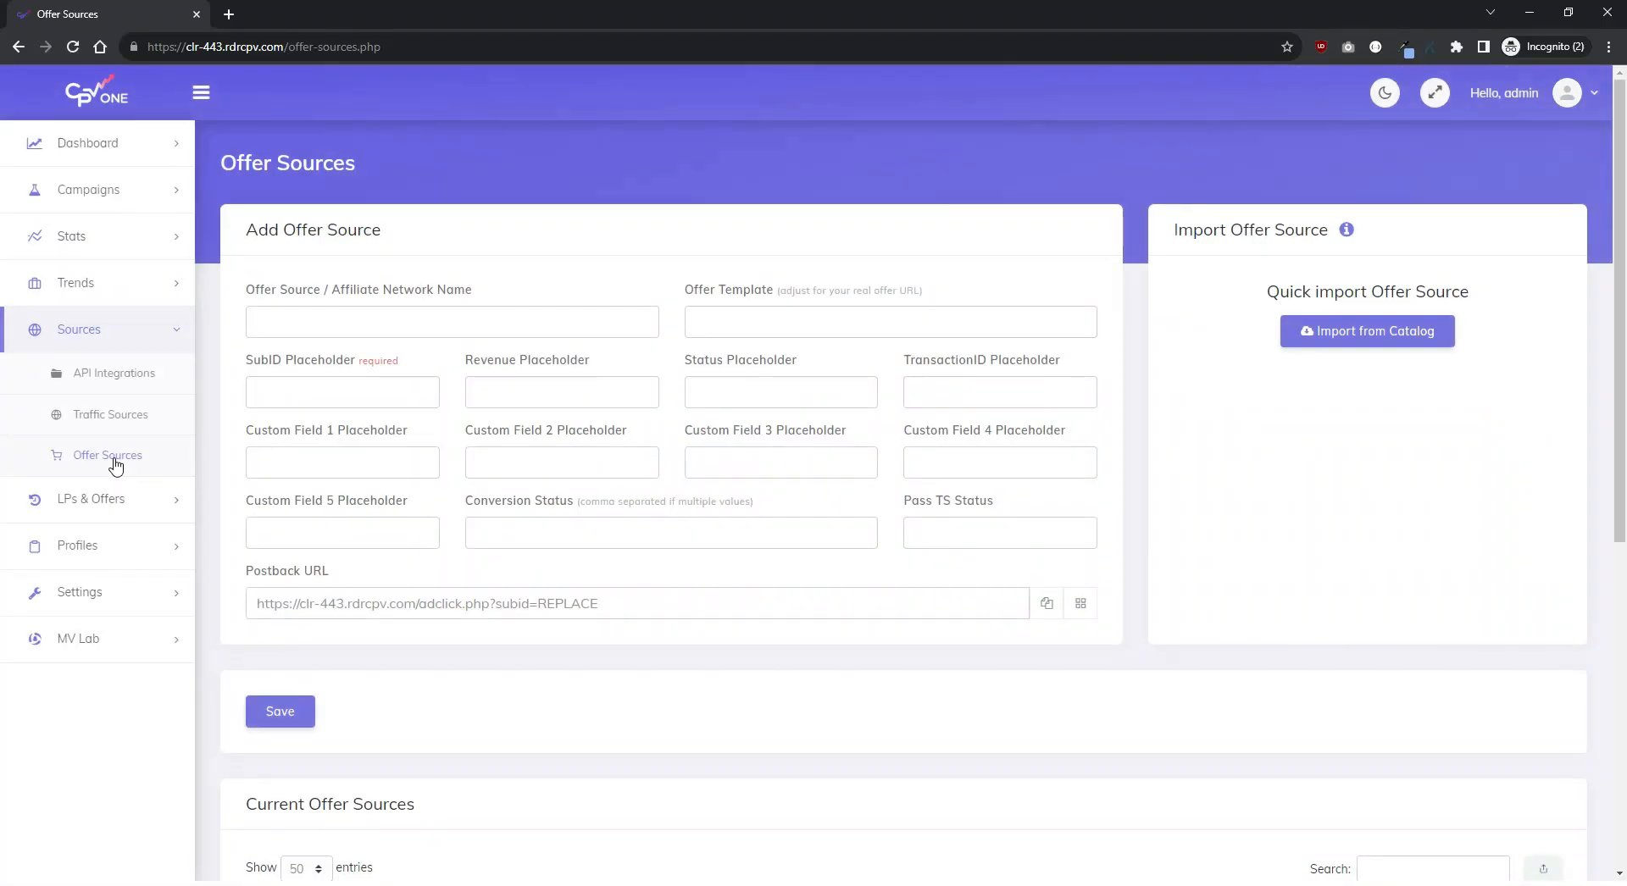
Step: Import MaxWeb from the offer source catalog (search 'maxw') and save it as a new offer source
scroll(down, 3)
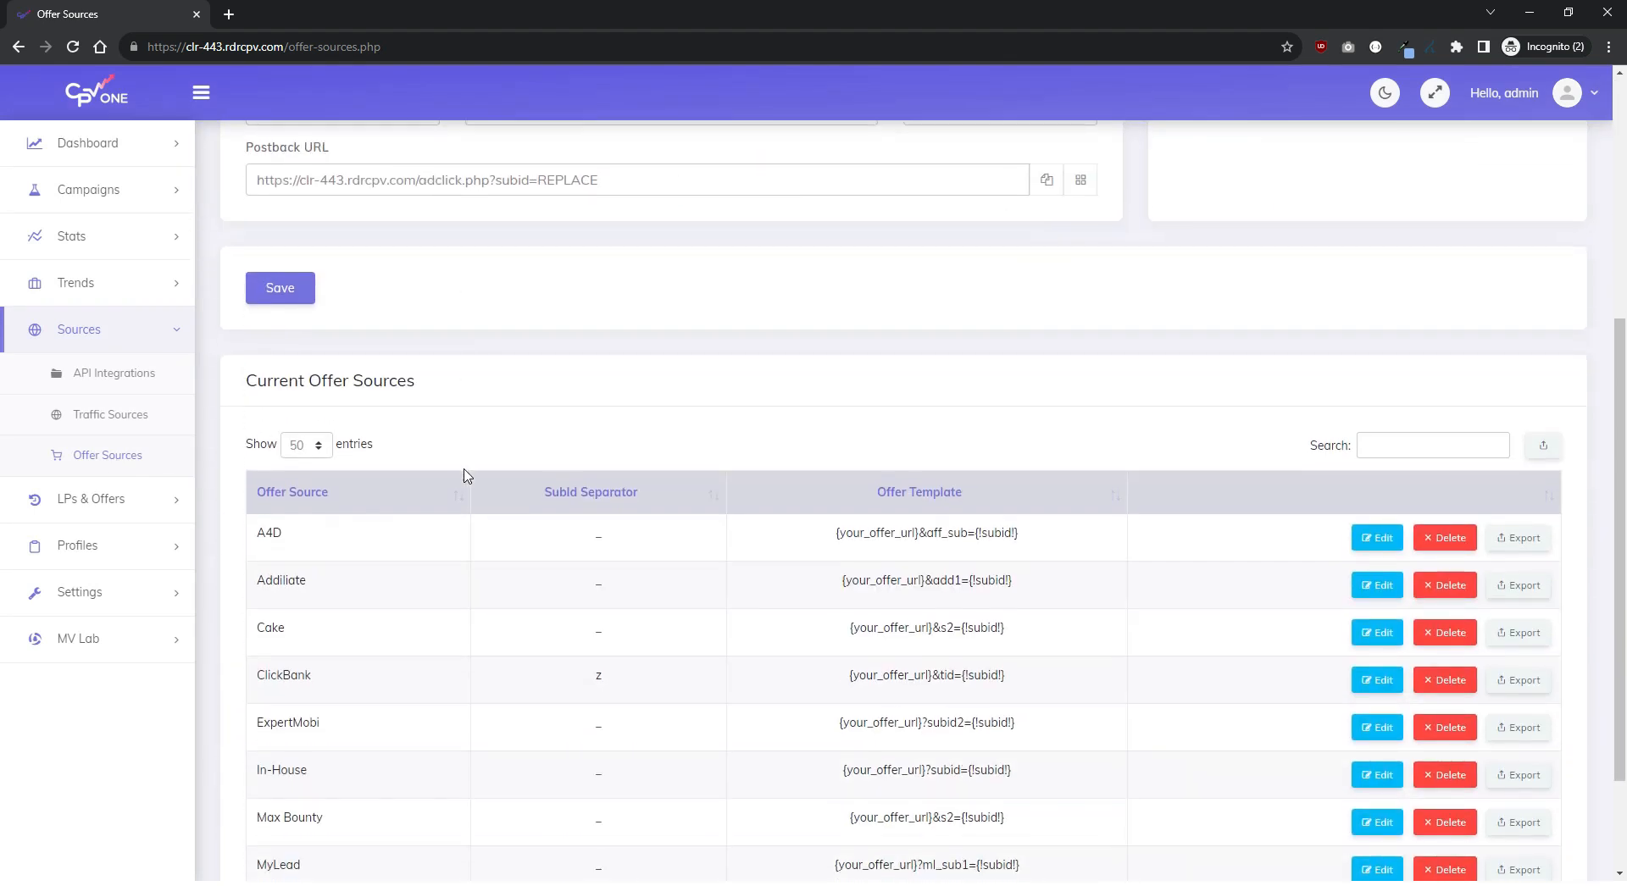
scroll(down, 3)
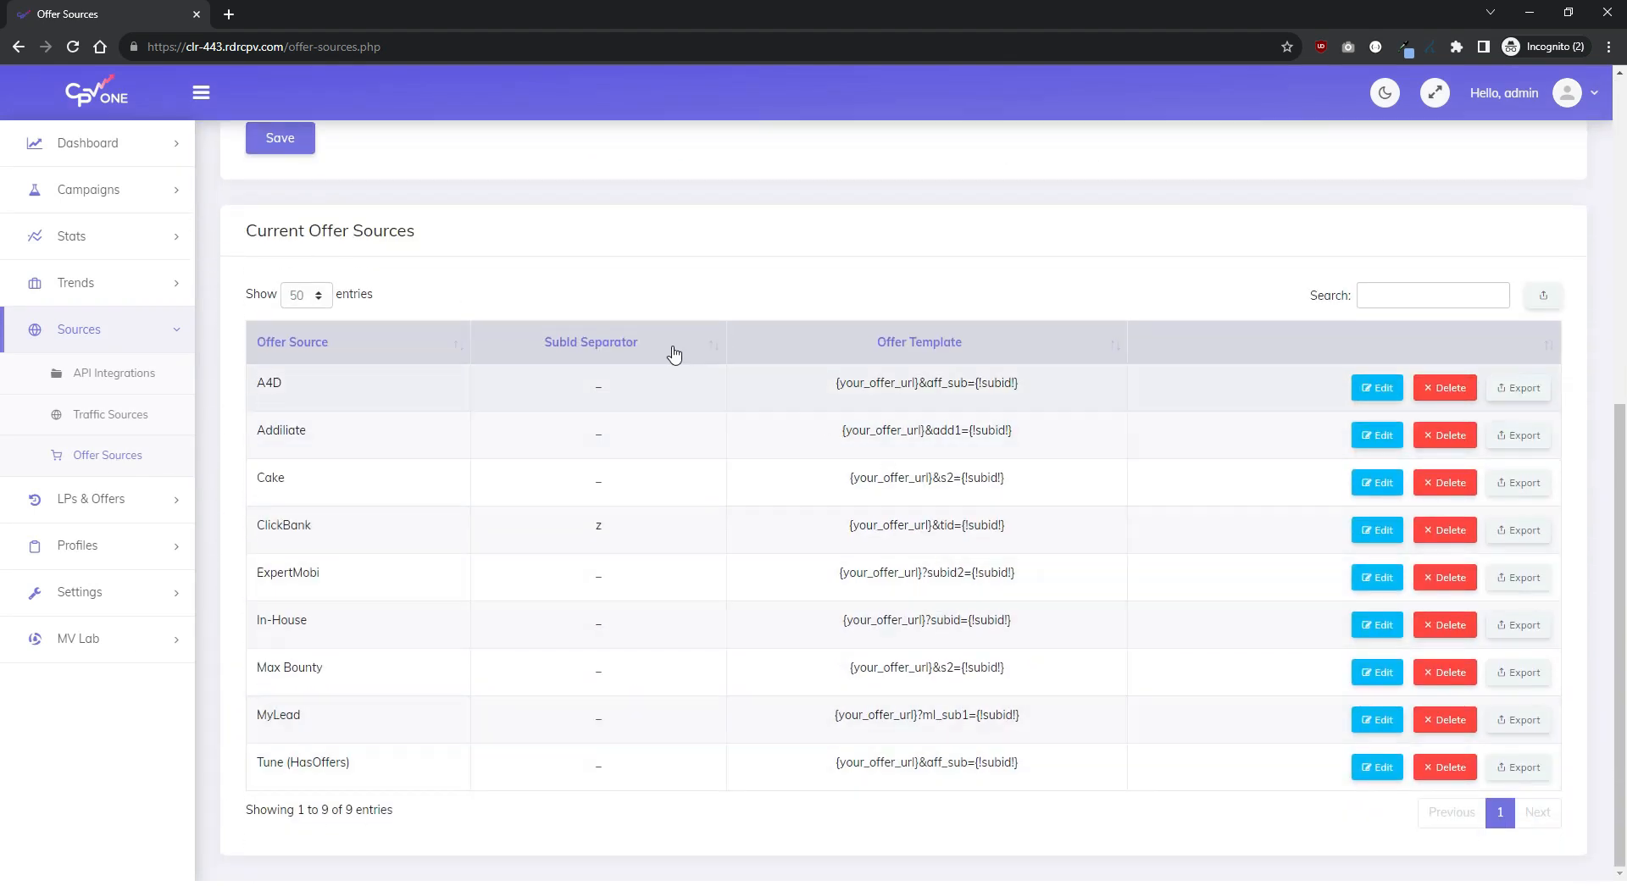
mouse_move(1054, 594)
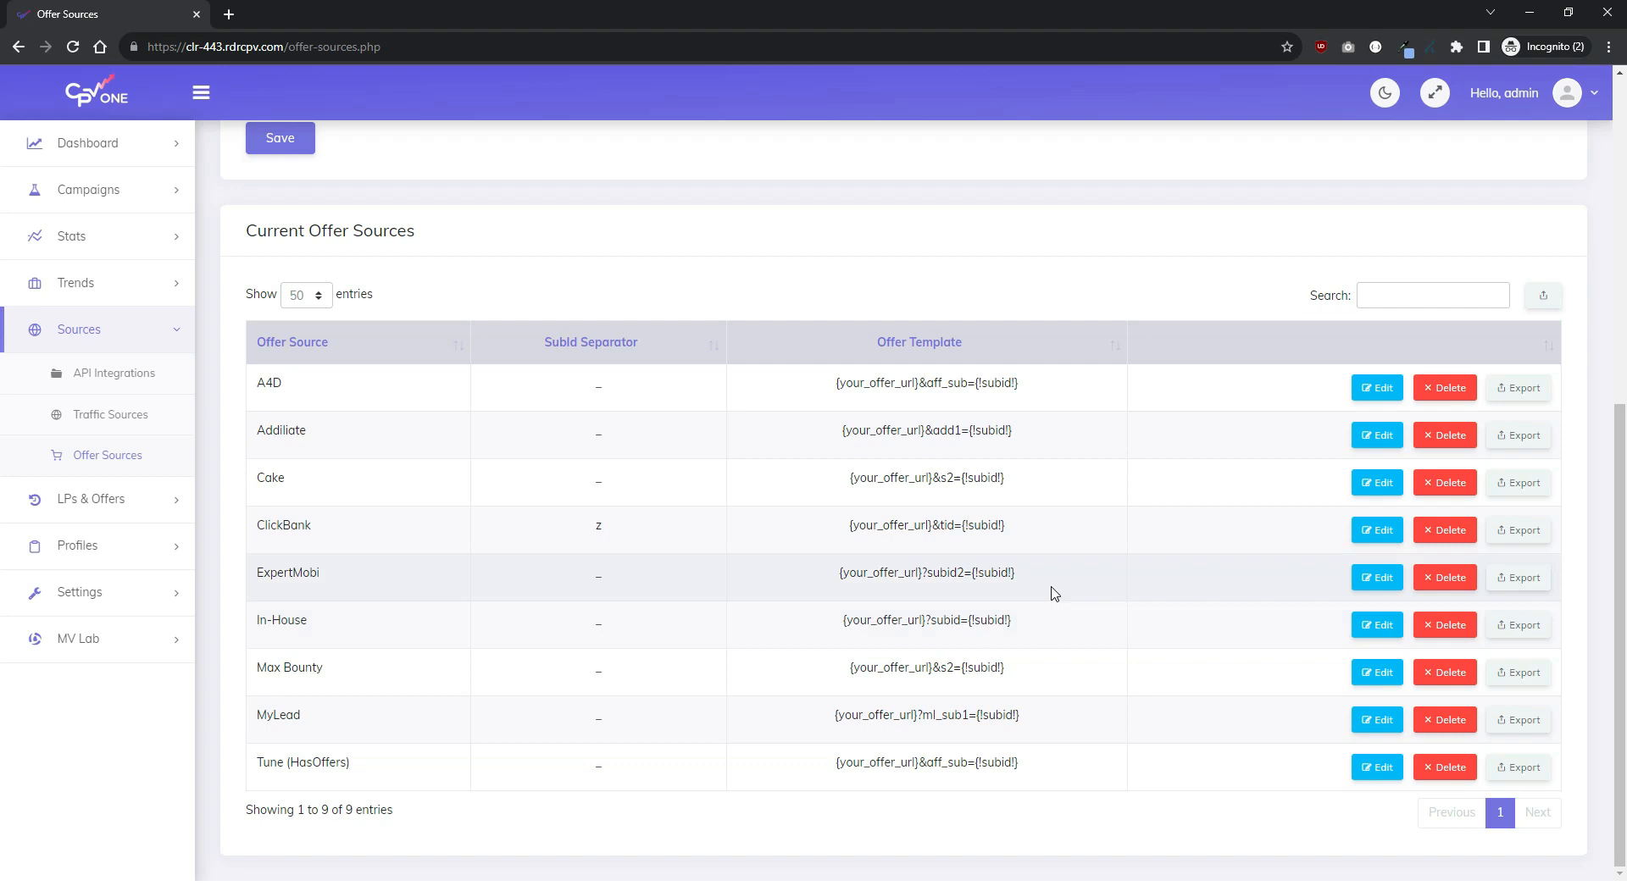
scroll(up, 3)
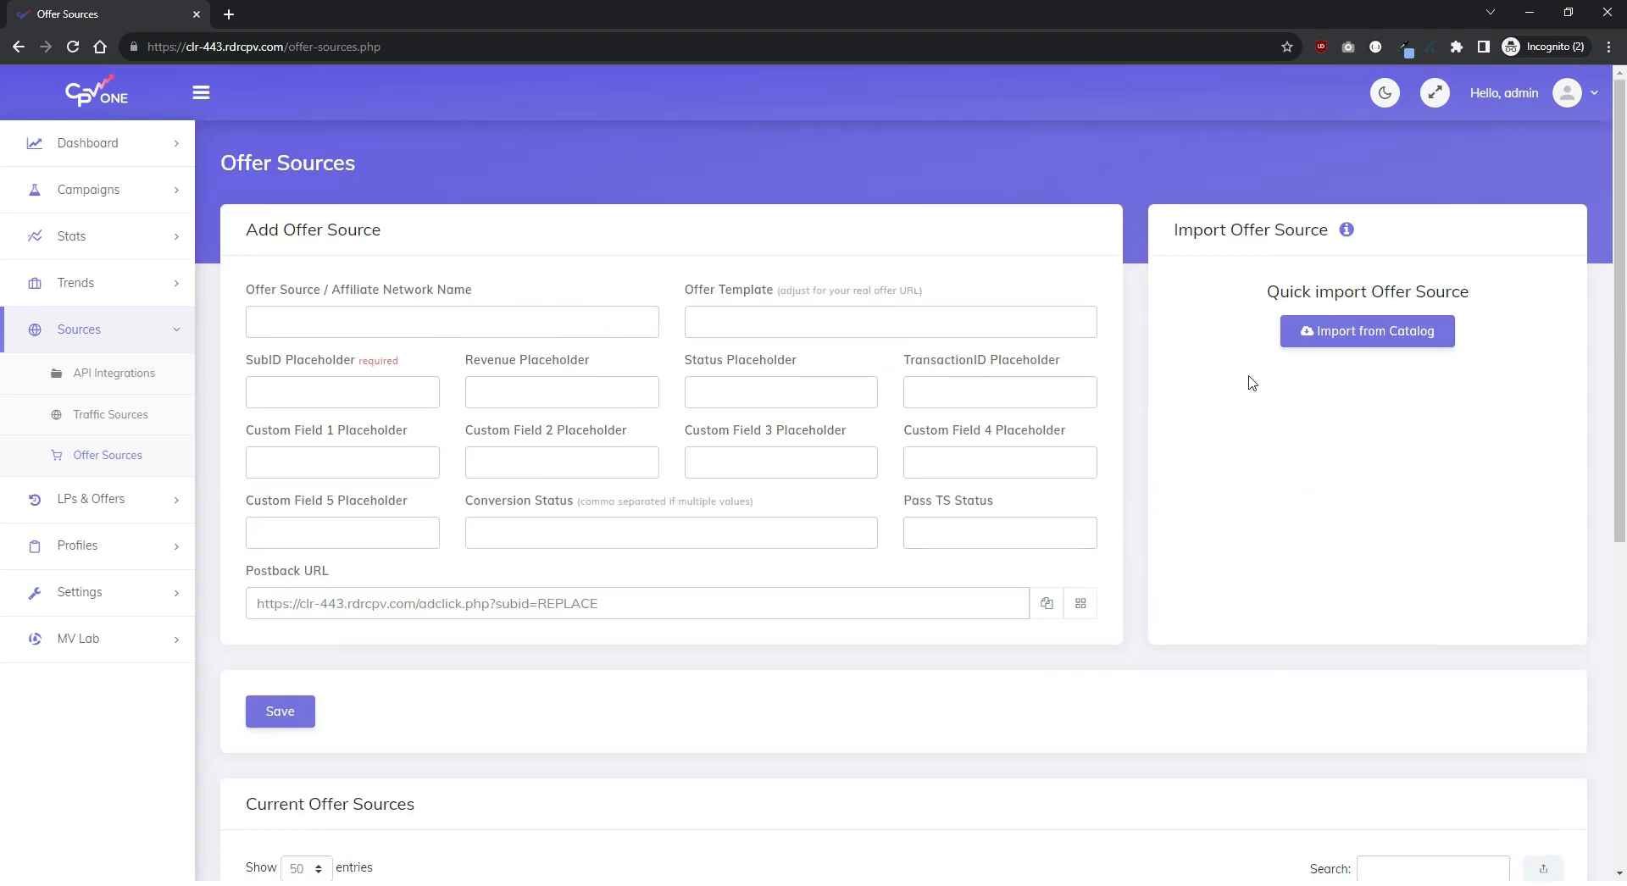
click(1367, 330)
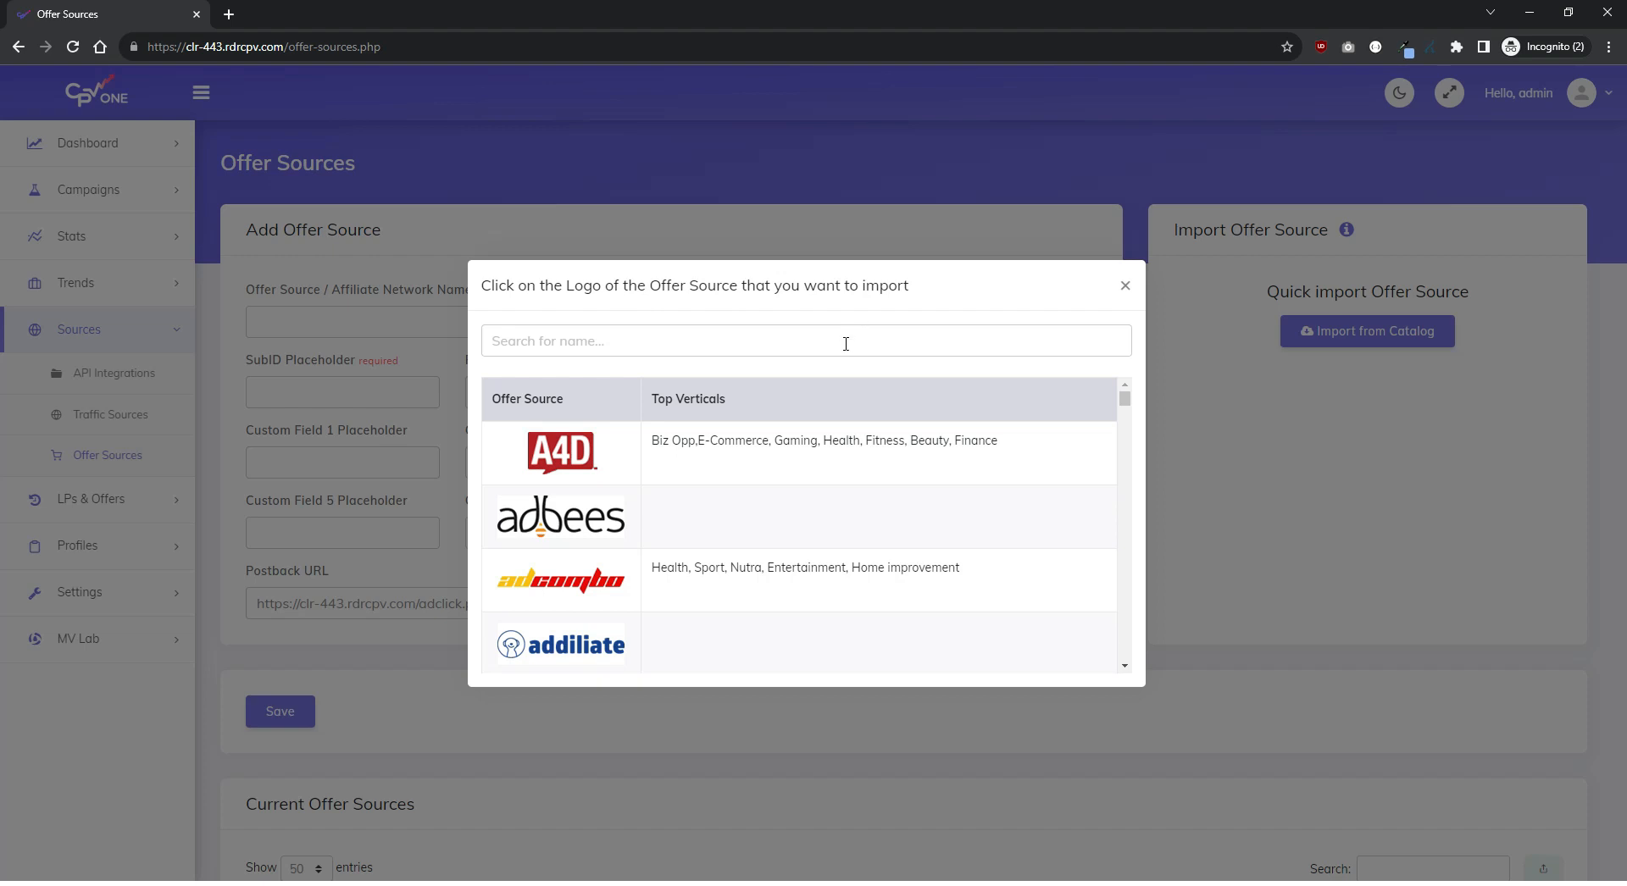
text(maxw)
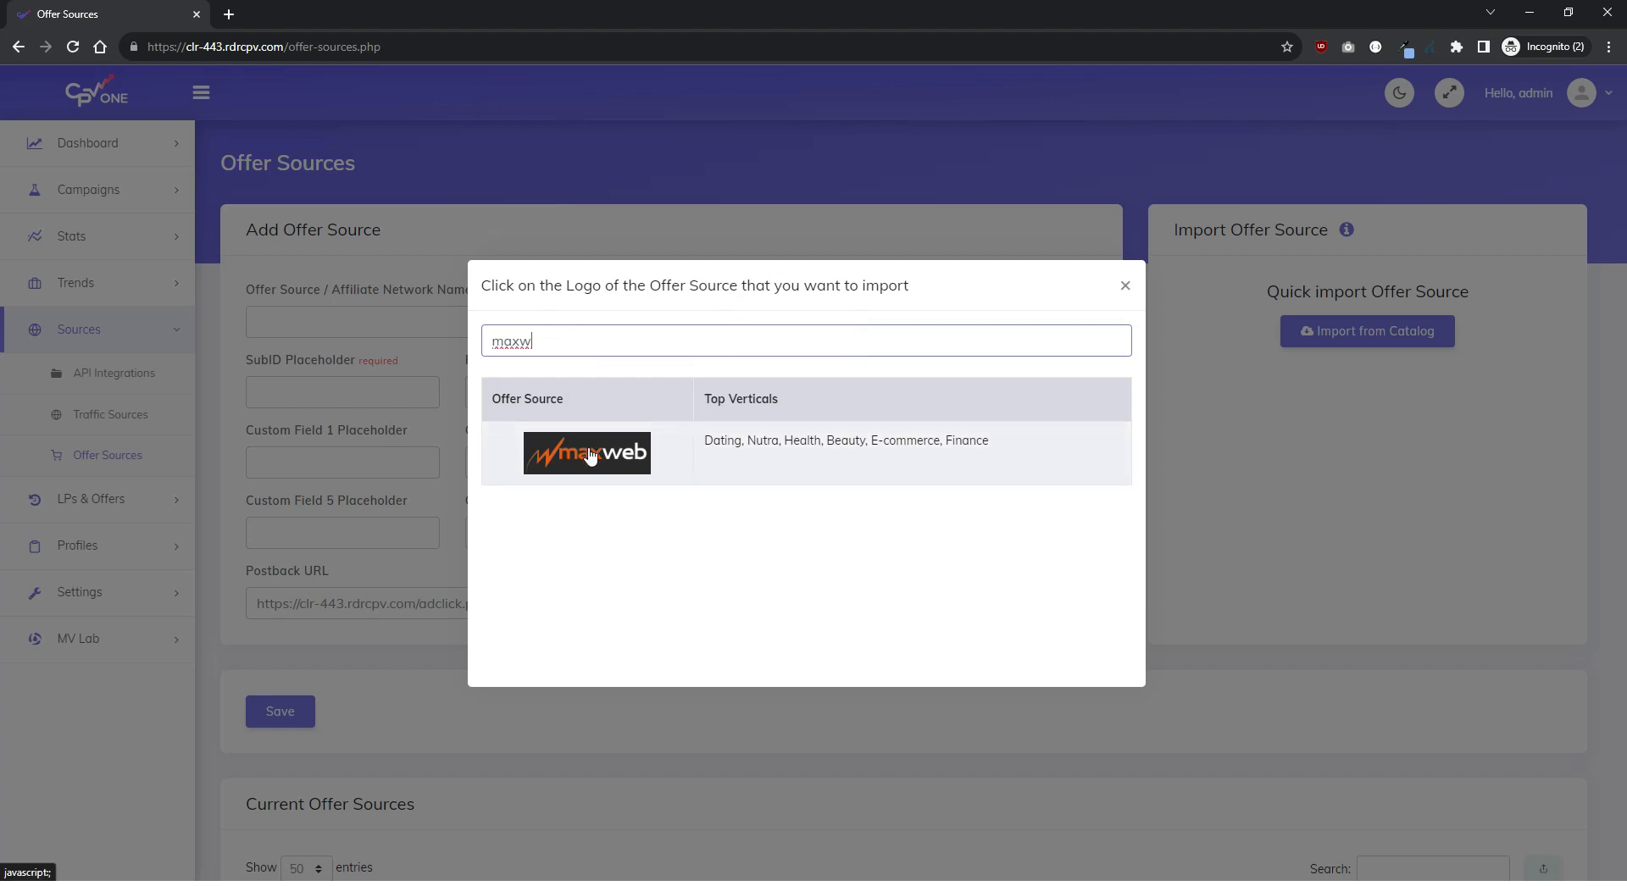
click(587, 454)
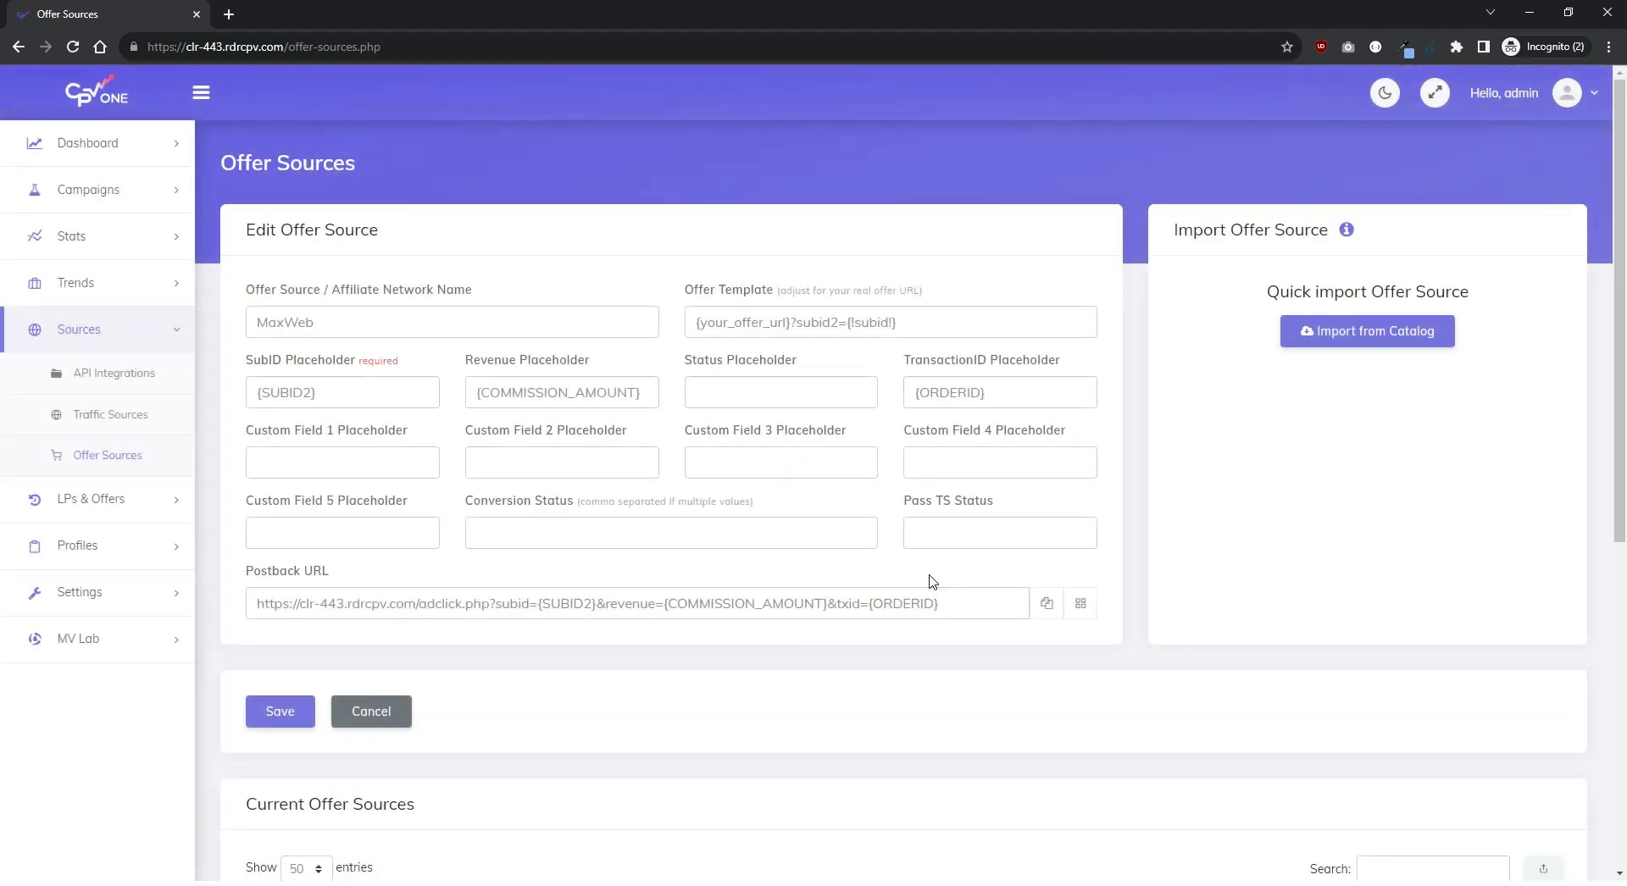
mouse_move(727, 254)
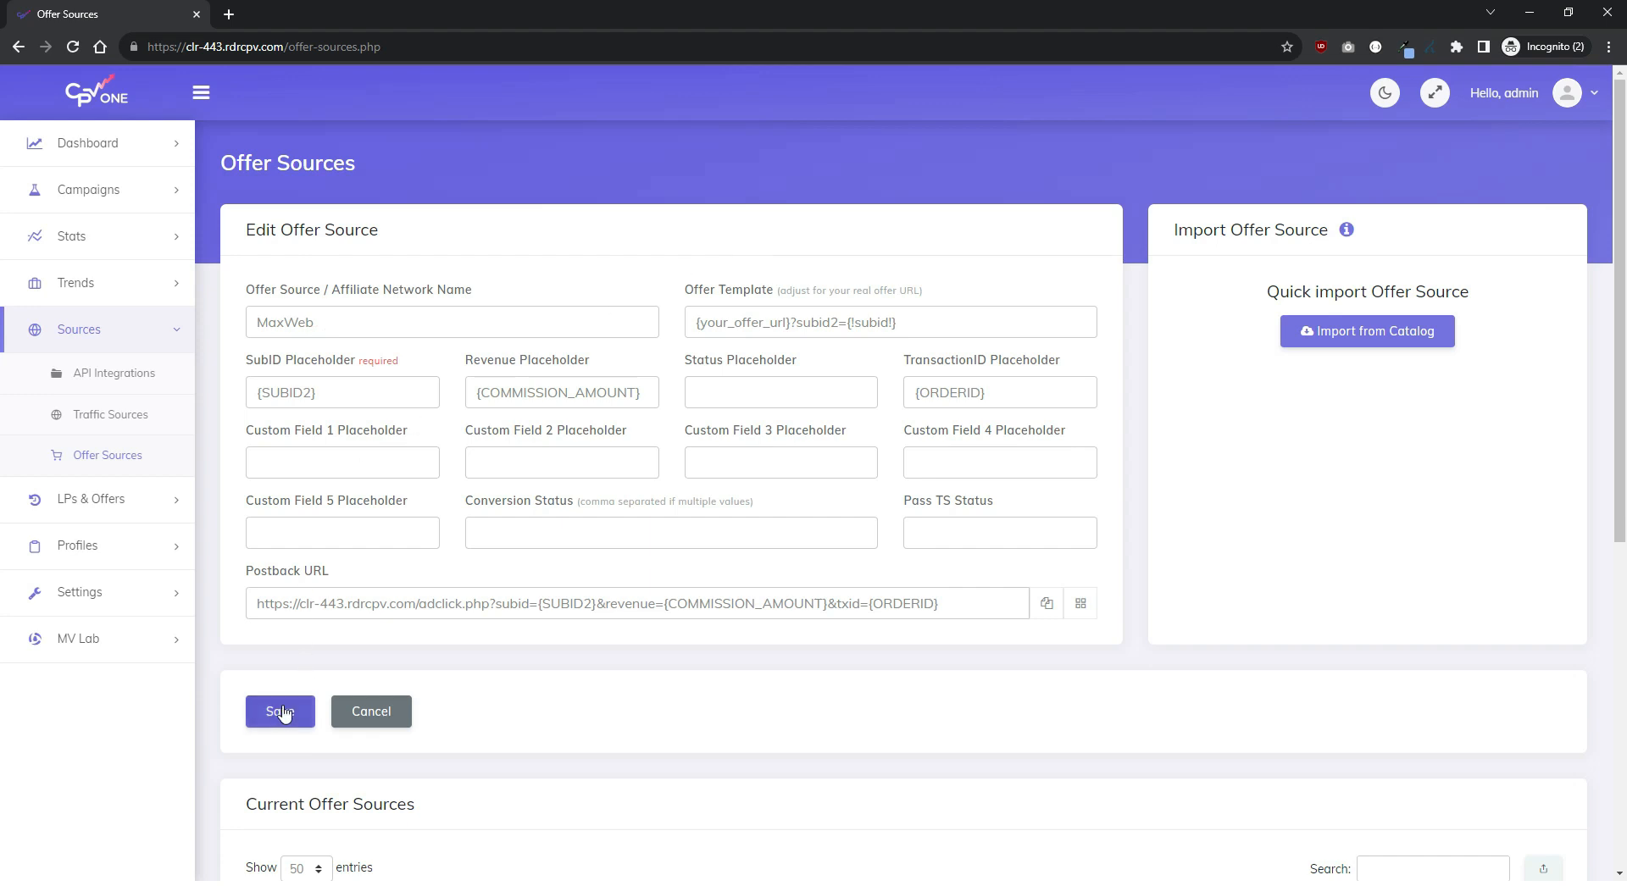
click(279, 711)
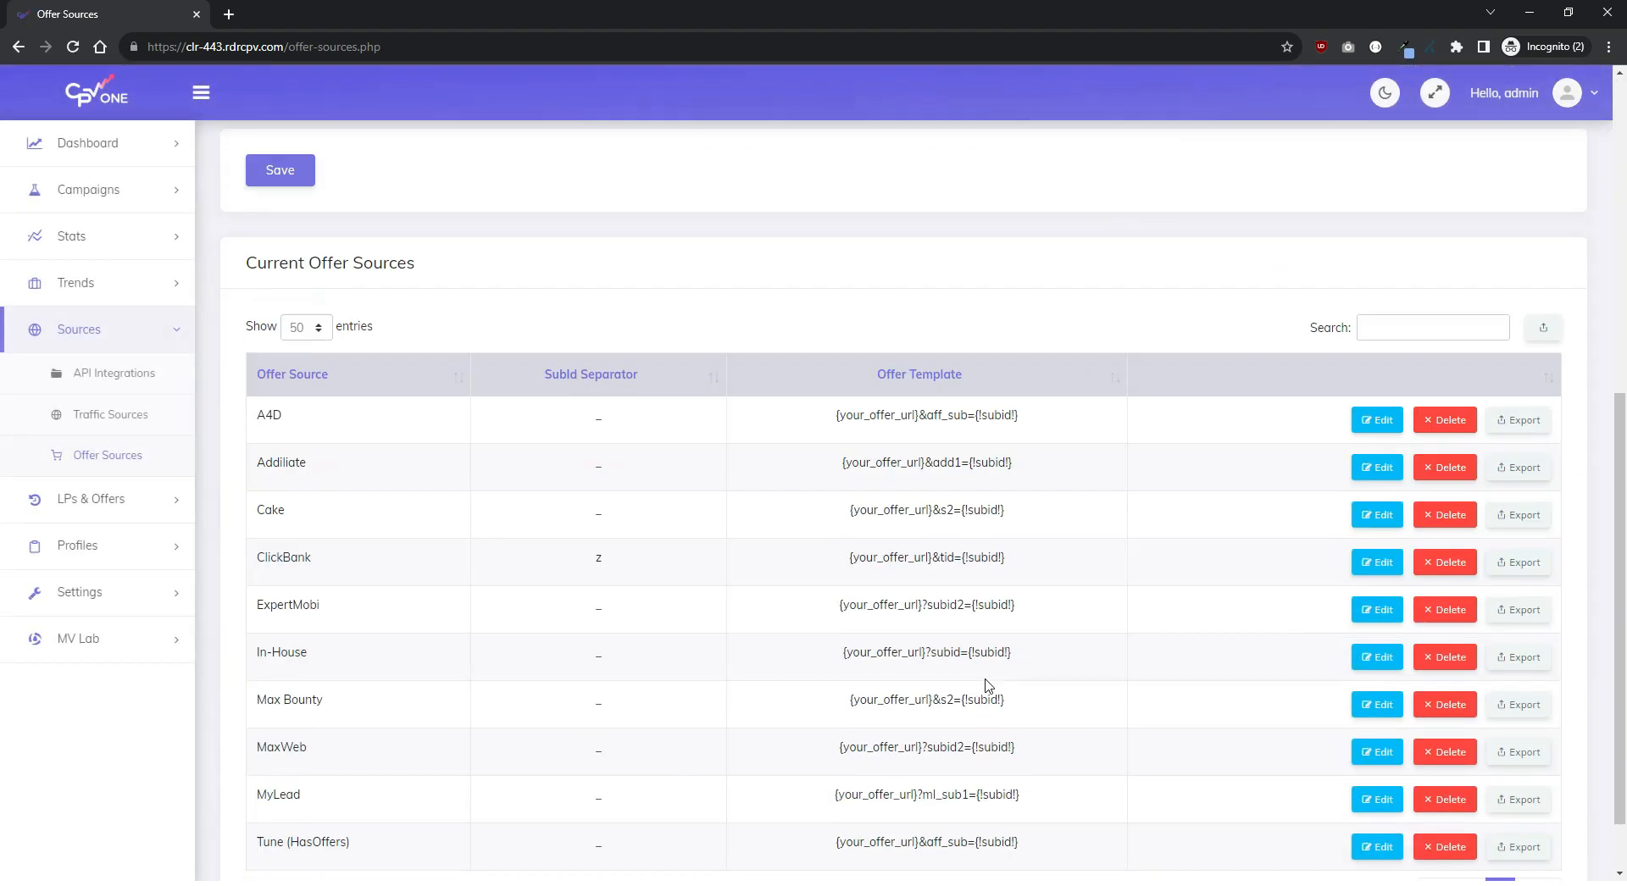
scroll(down, 3)
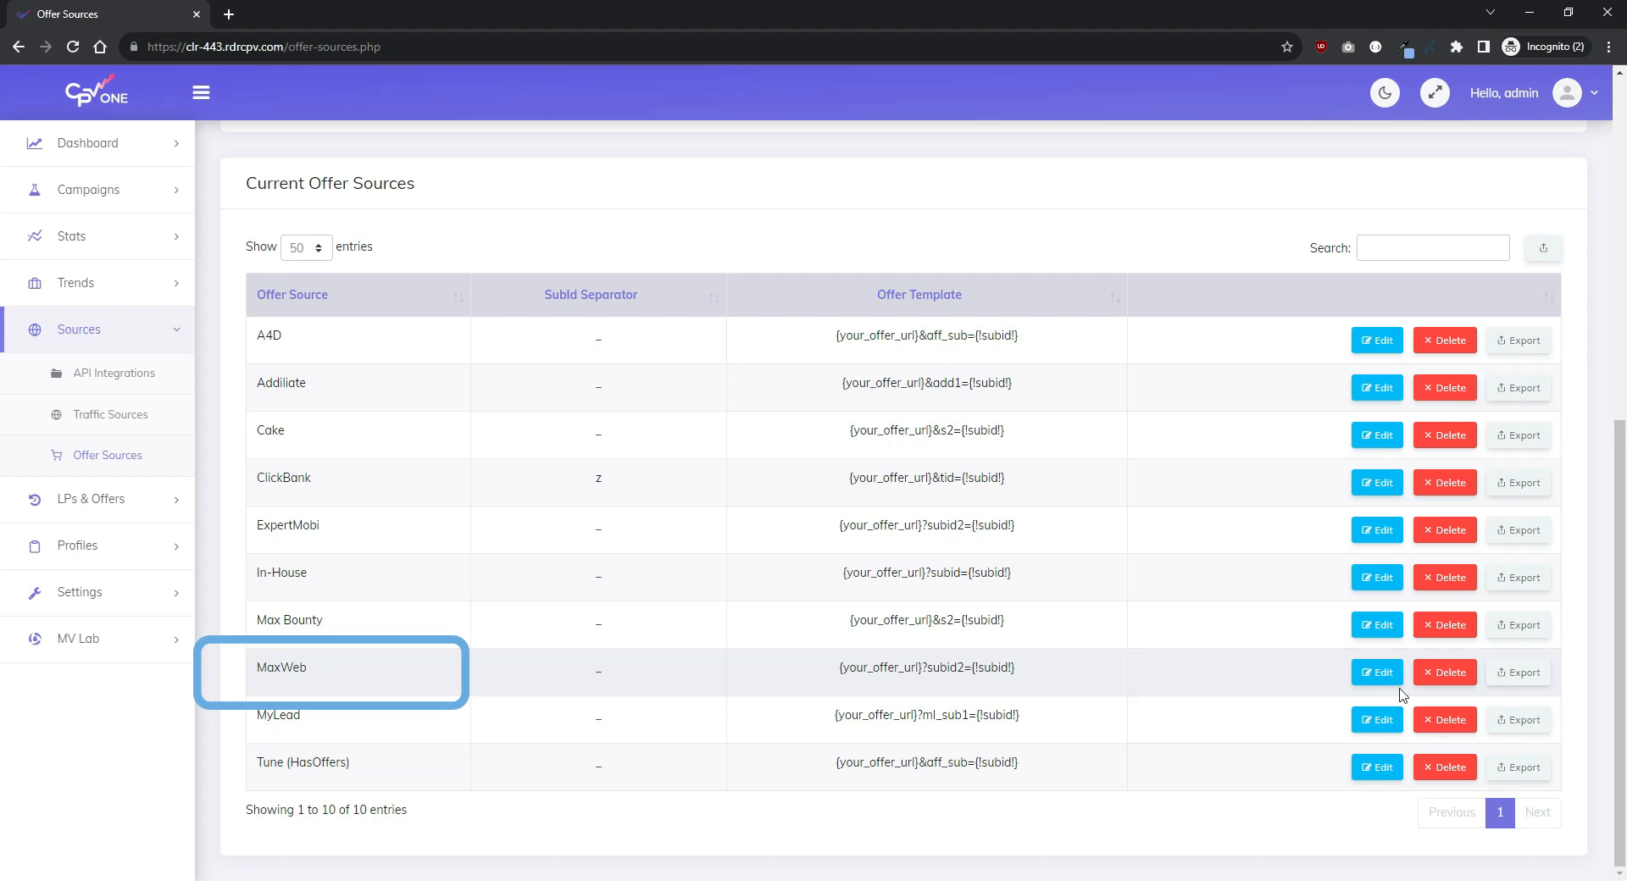
mouse_move(109, 415)
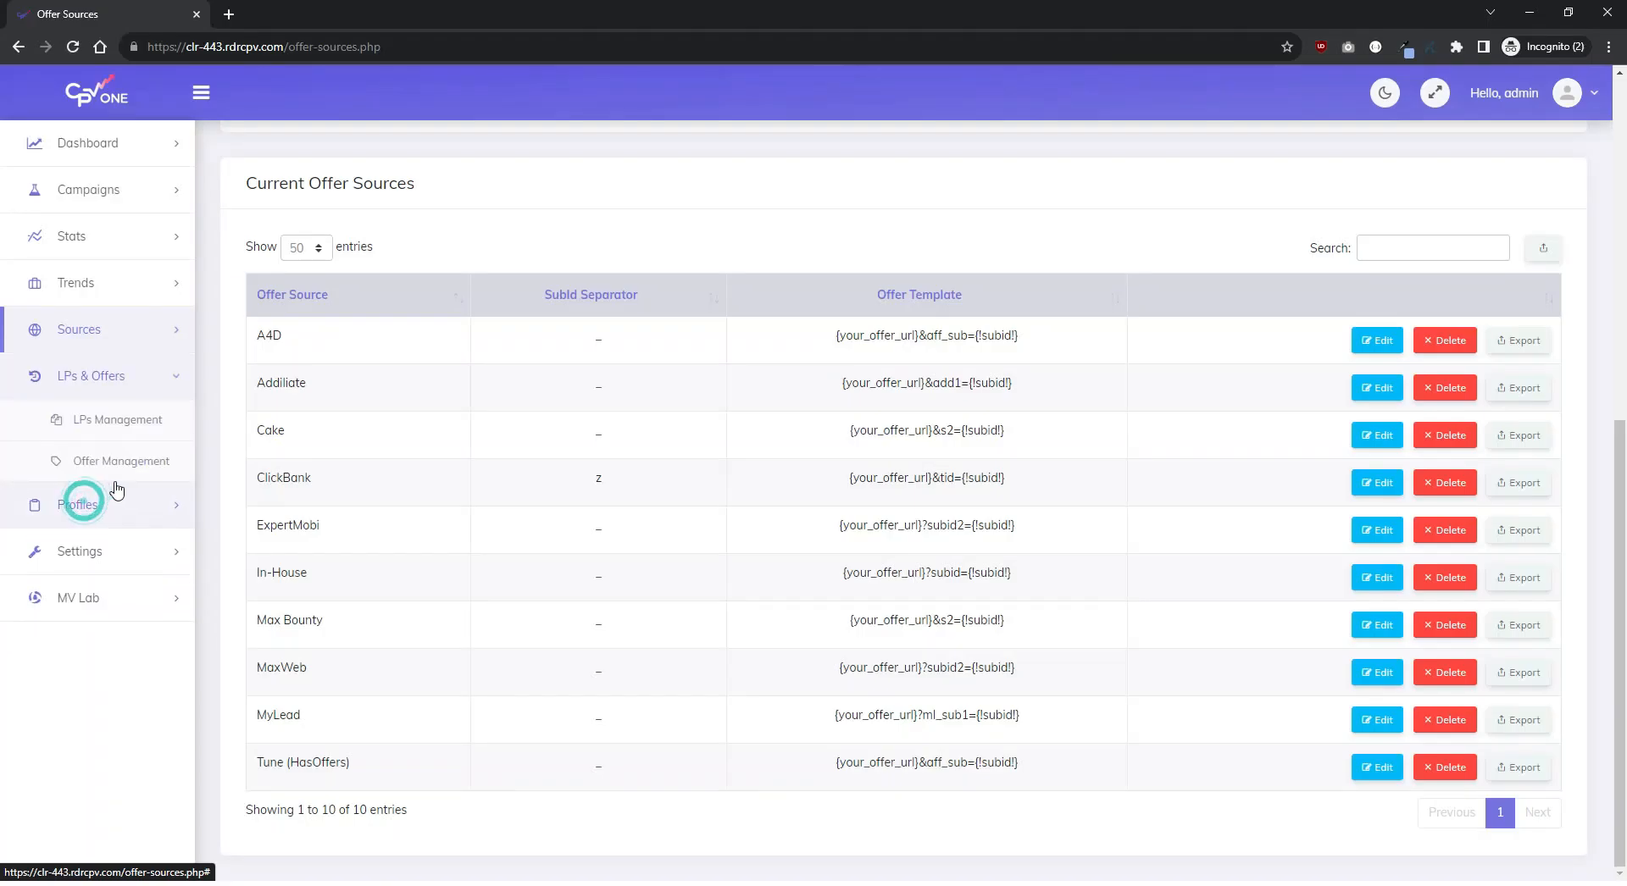
click(117, 420)
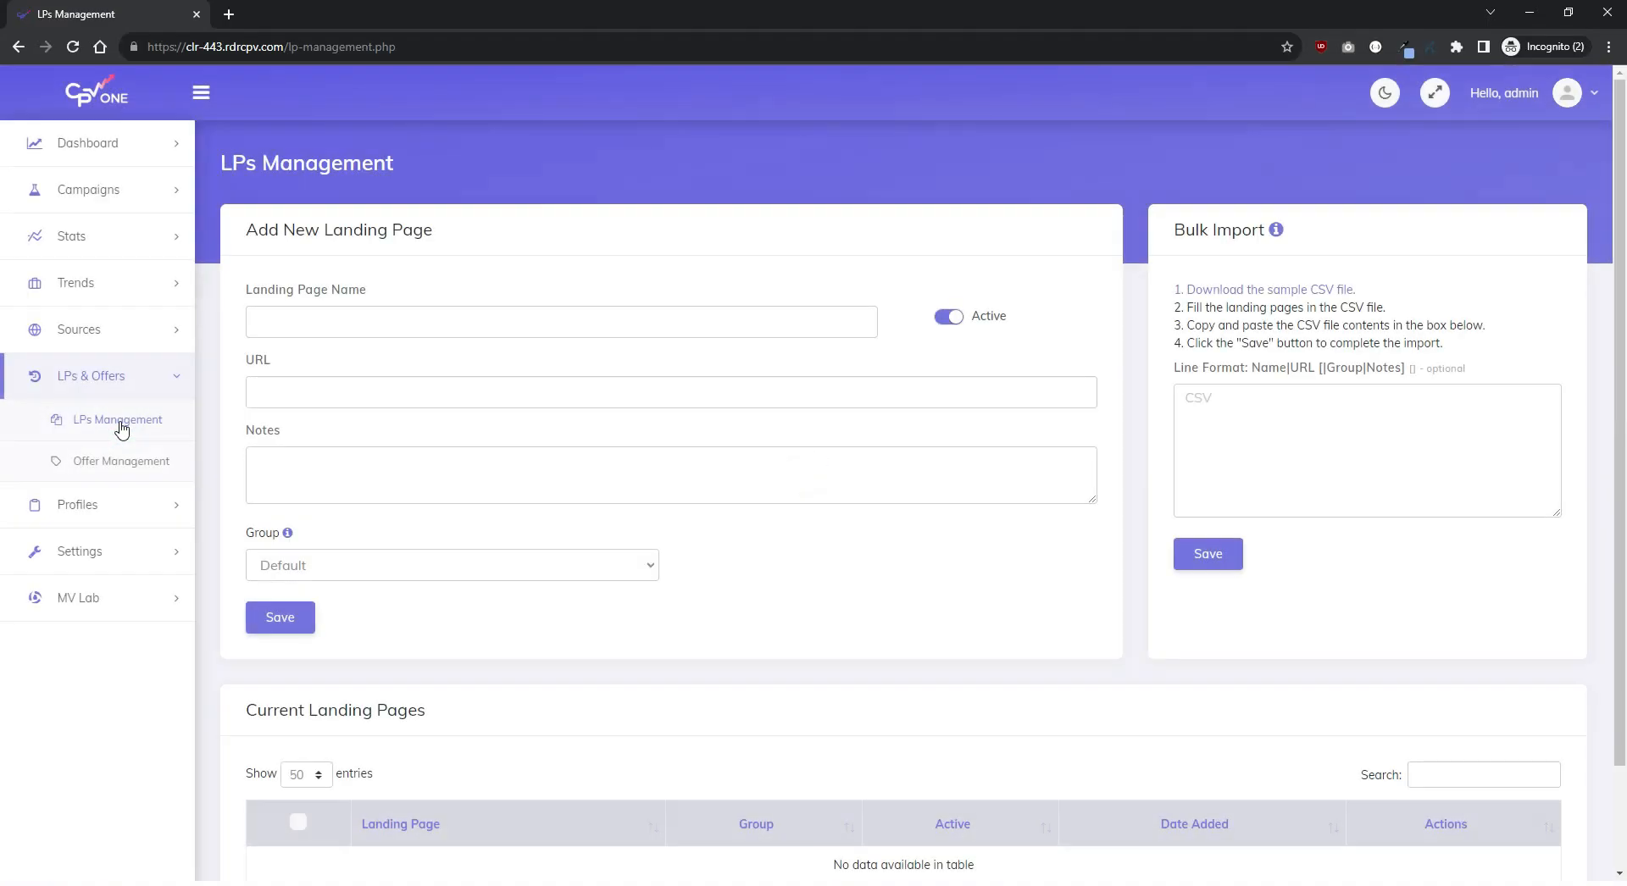
mouse_move(296, 371)
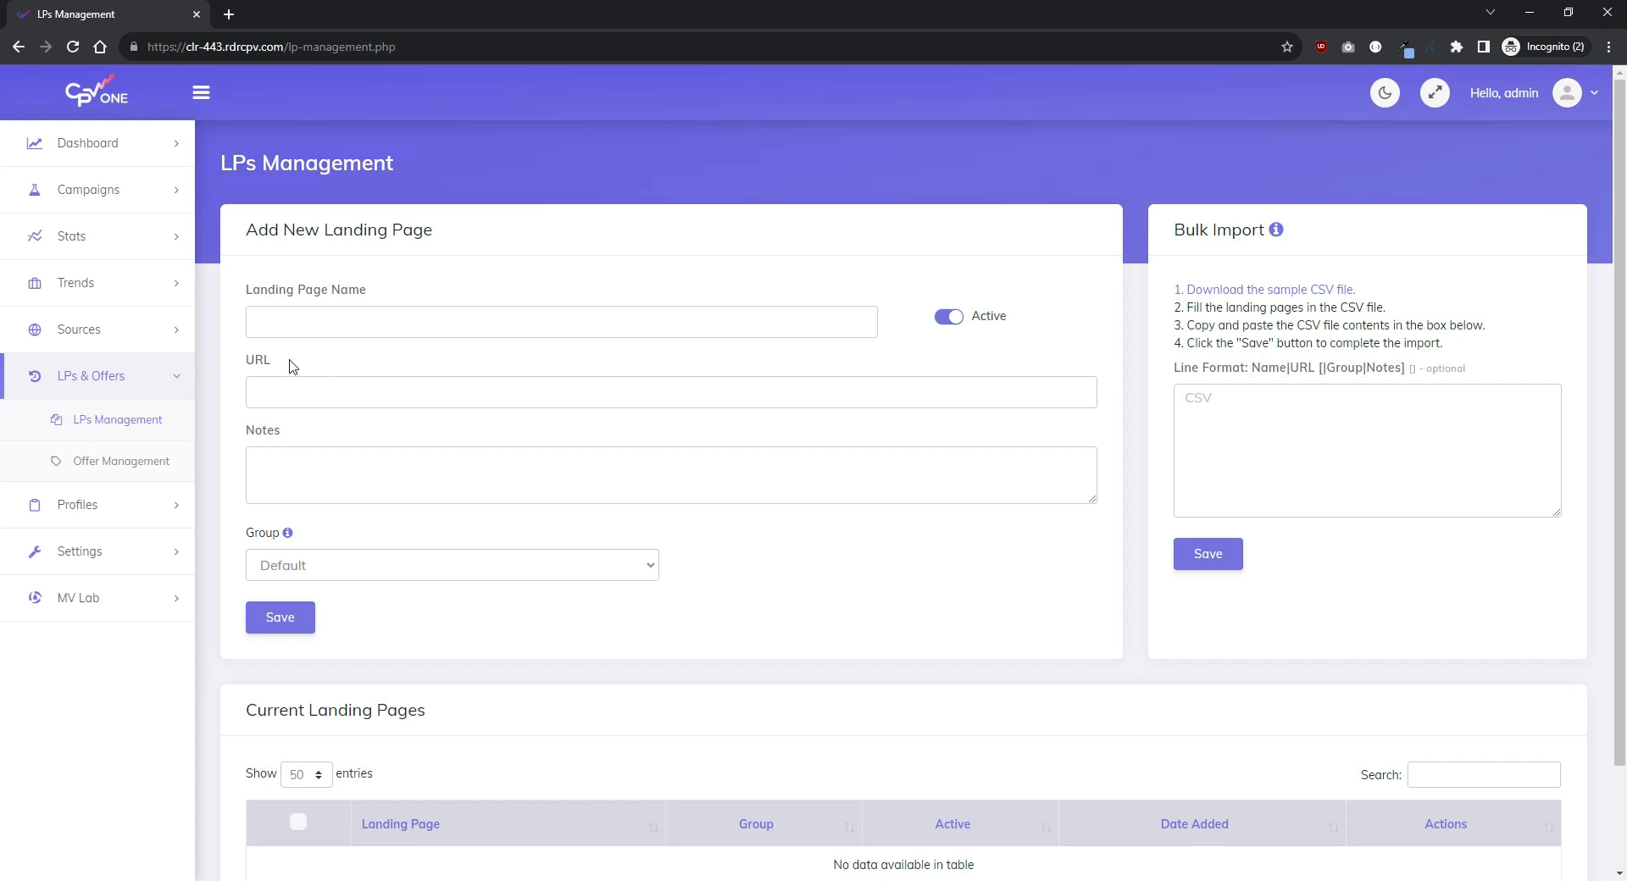
text(F)
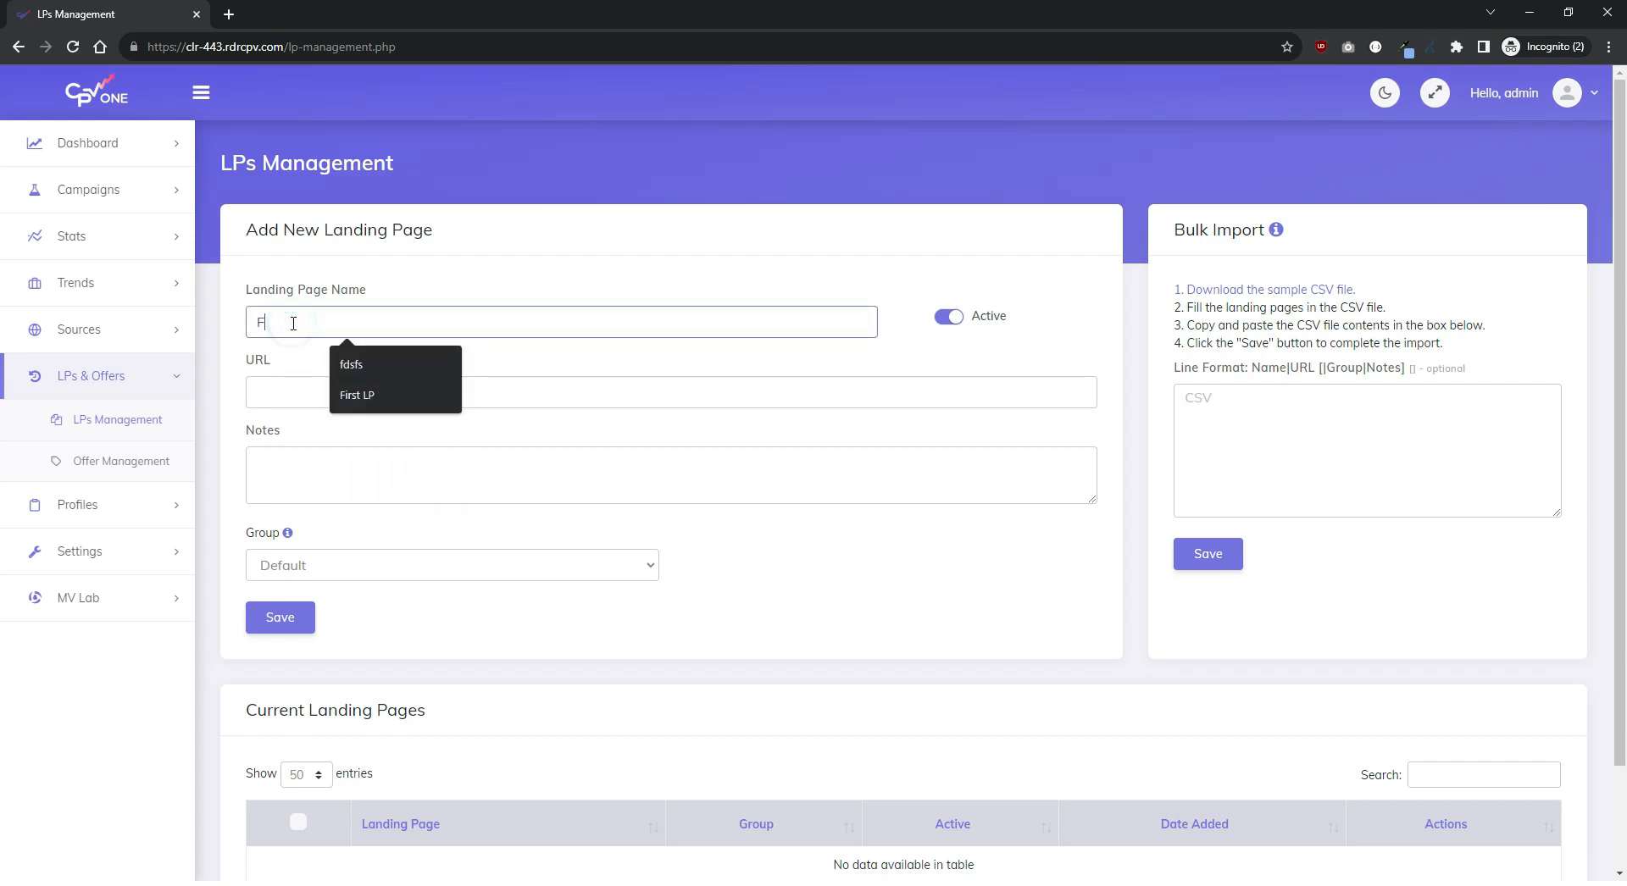
click(357, 396)
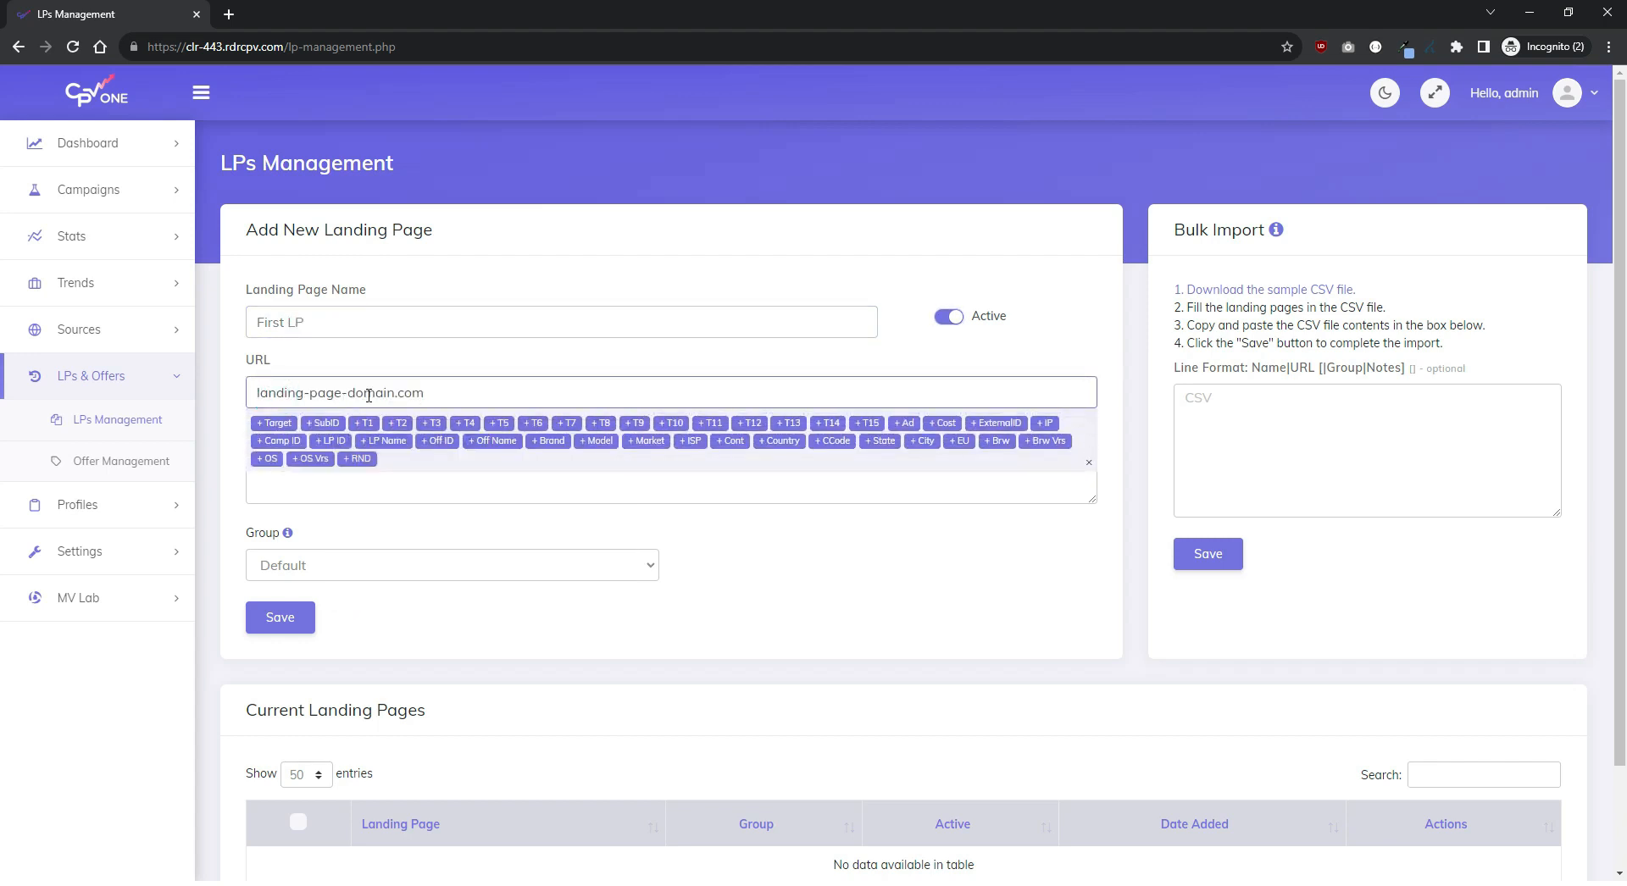
text(https://7)
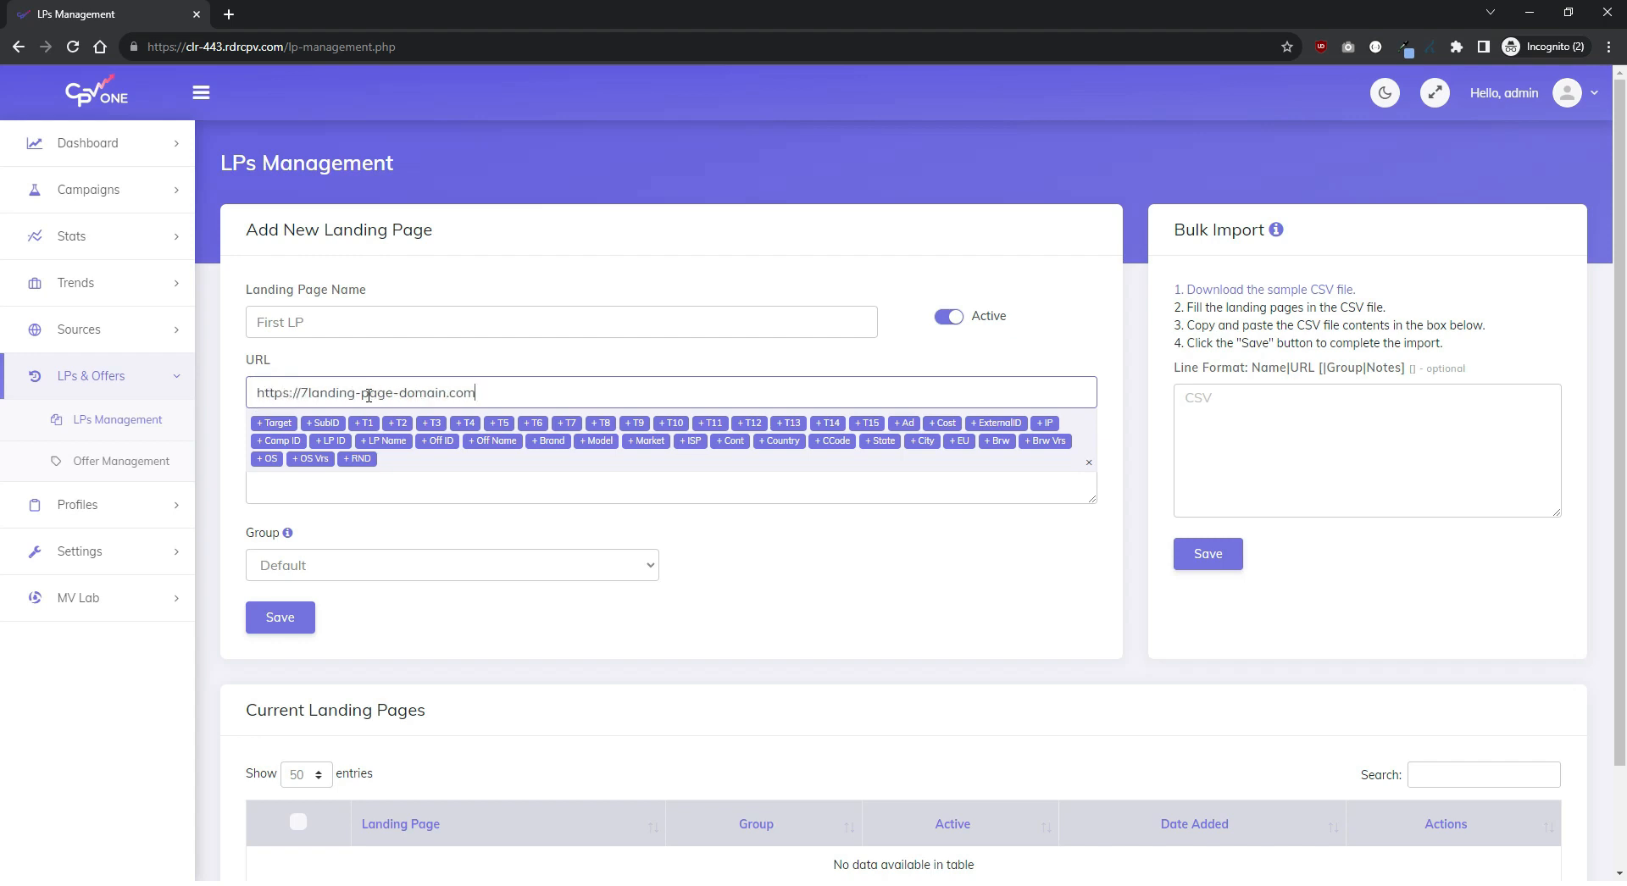
text(/)
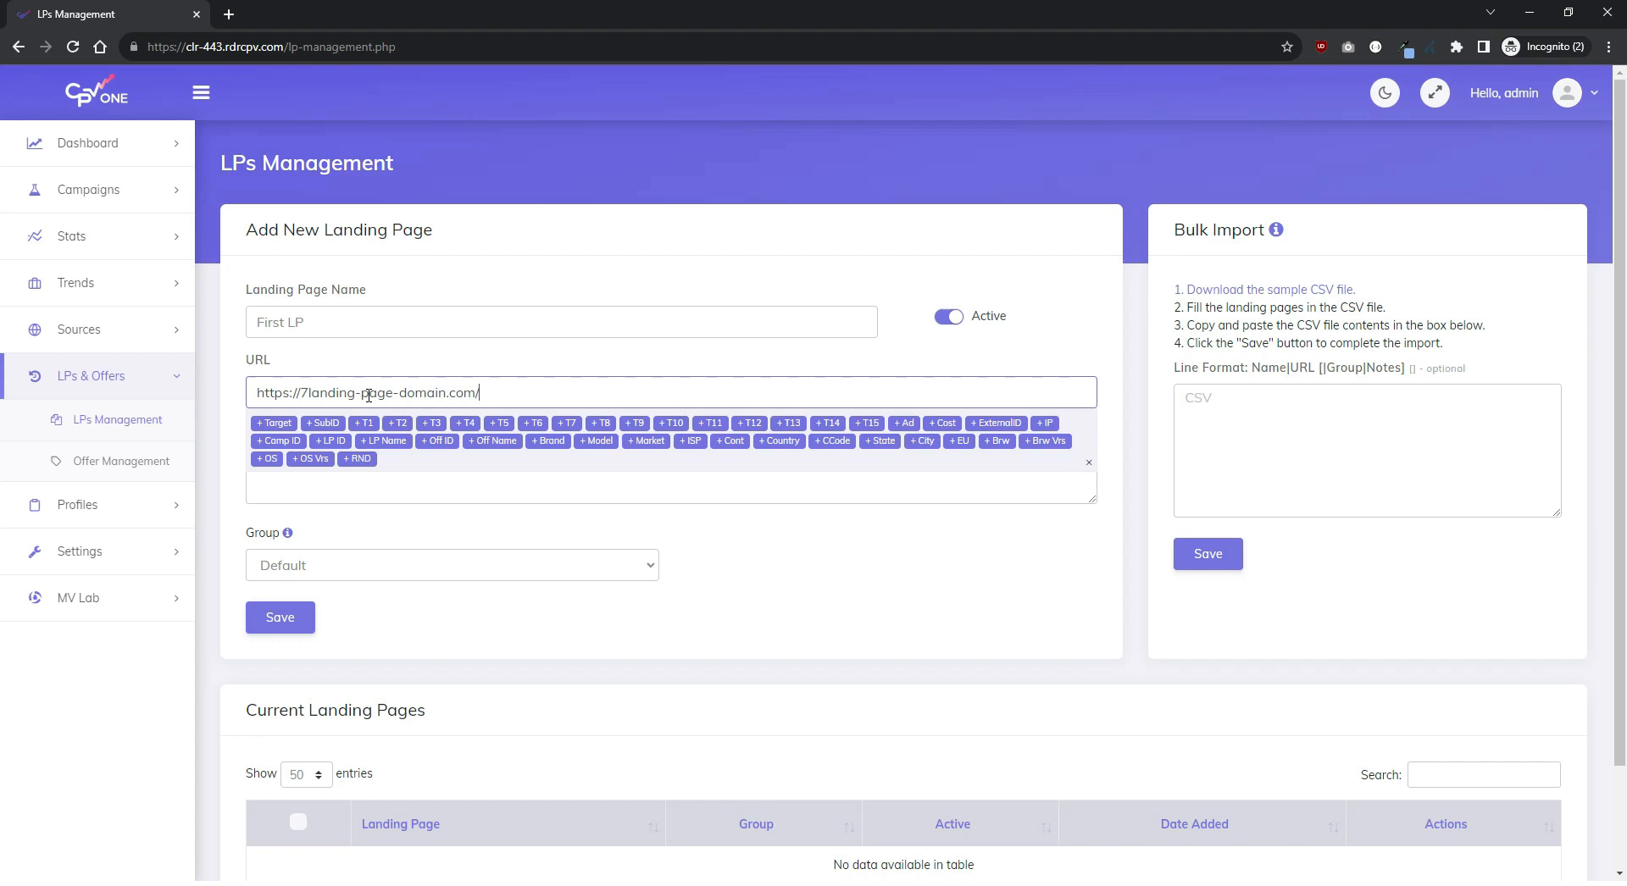
text(page.h)
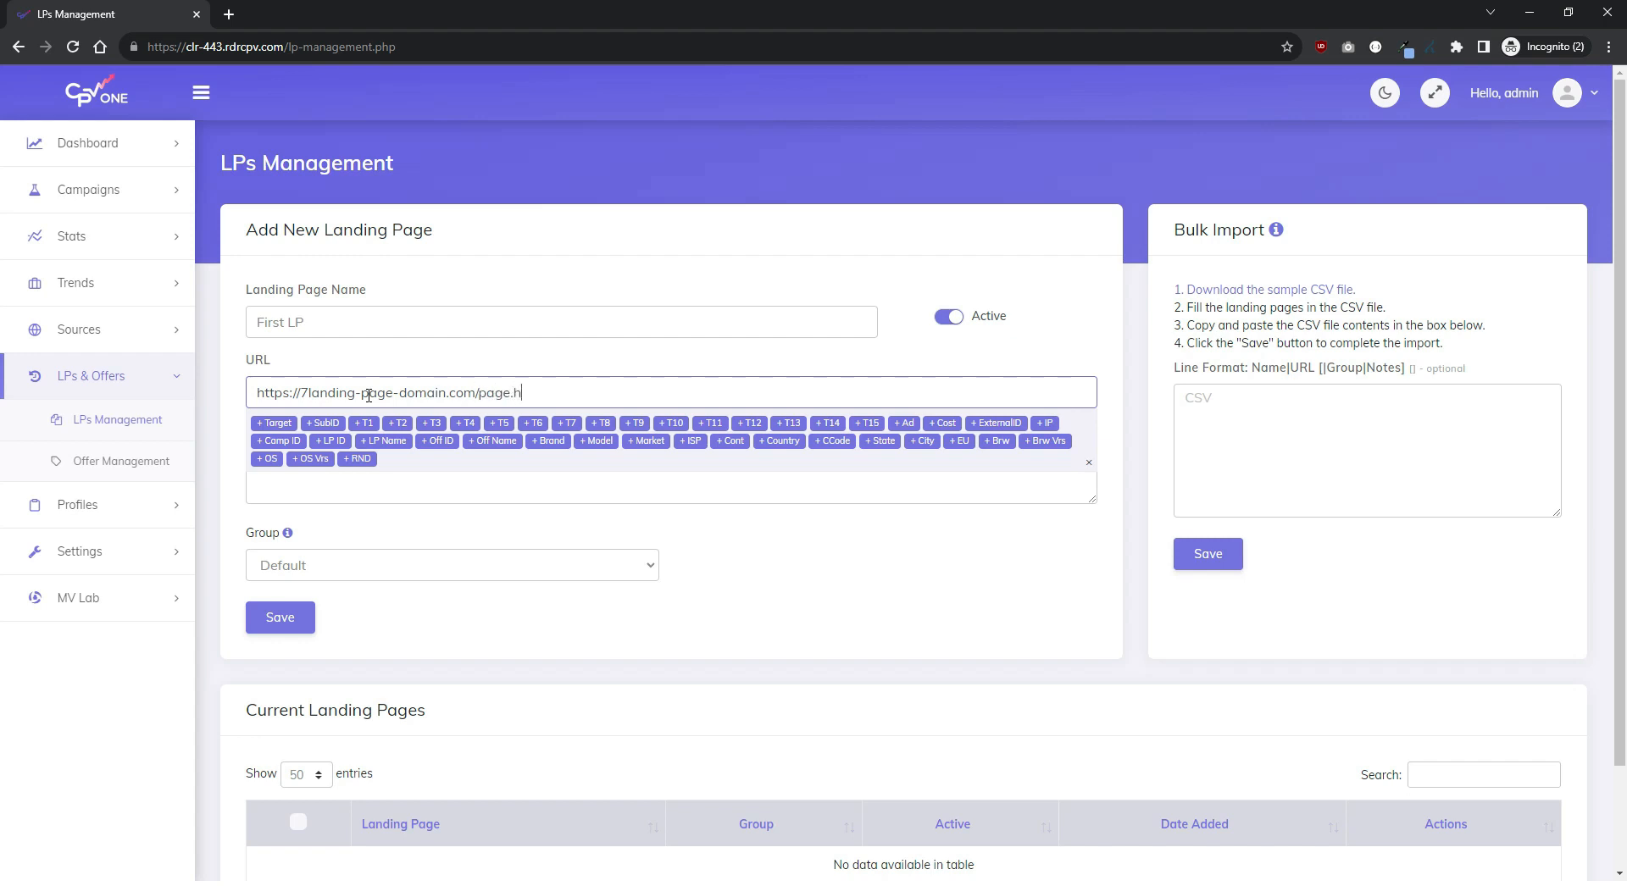
text(tml)
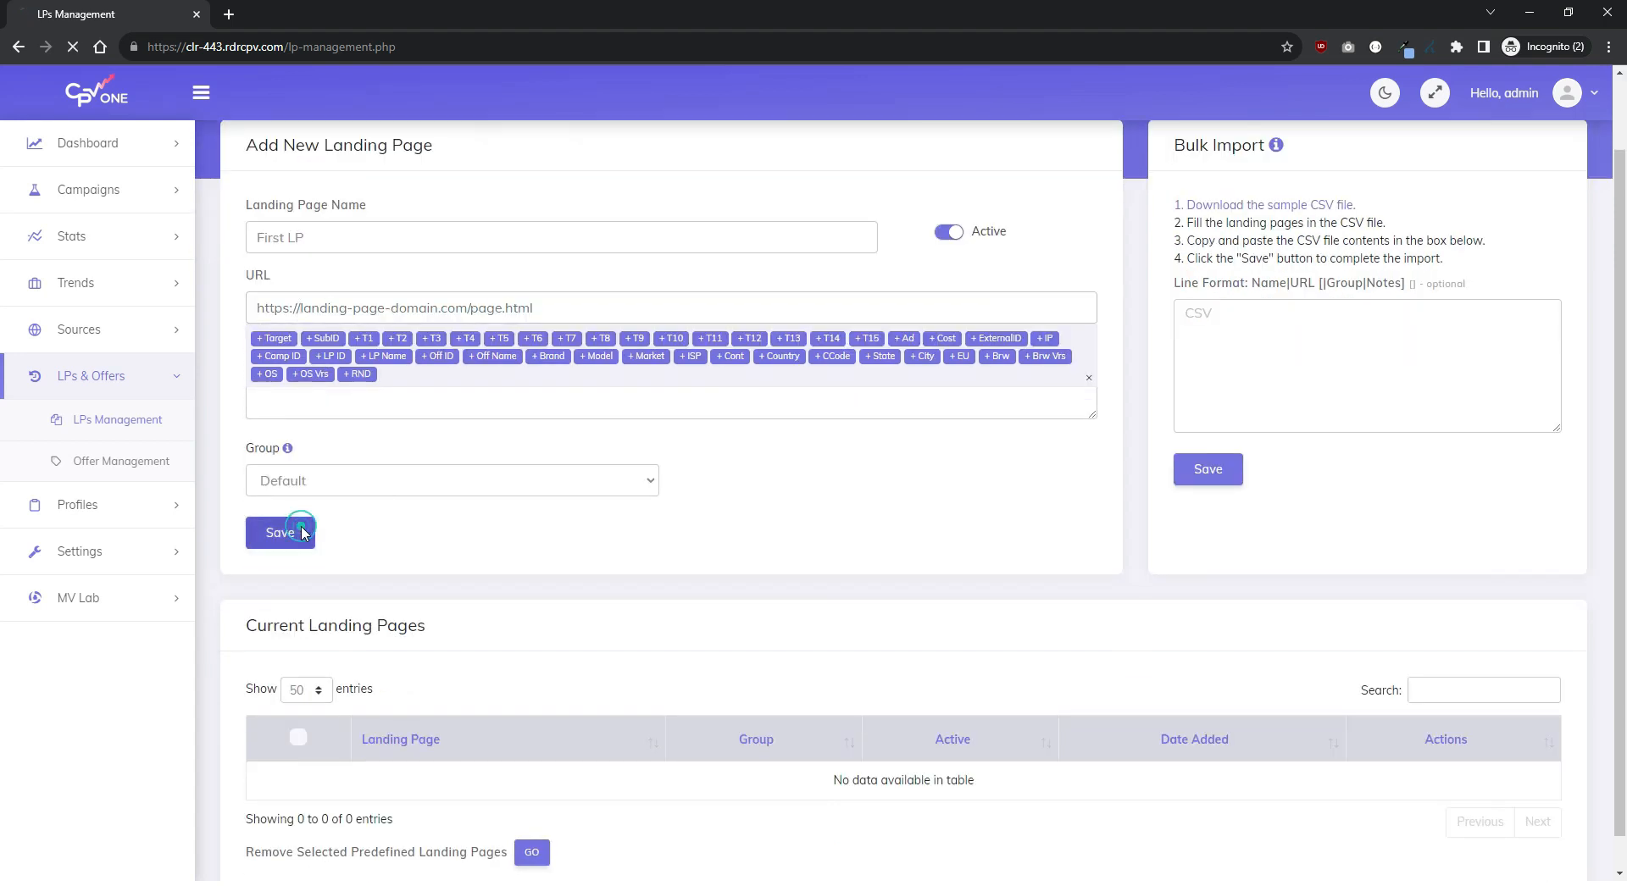
click(280, 532)
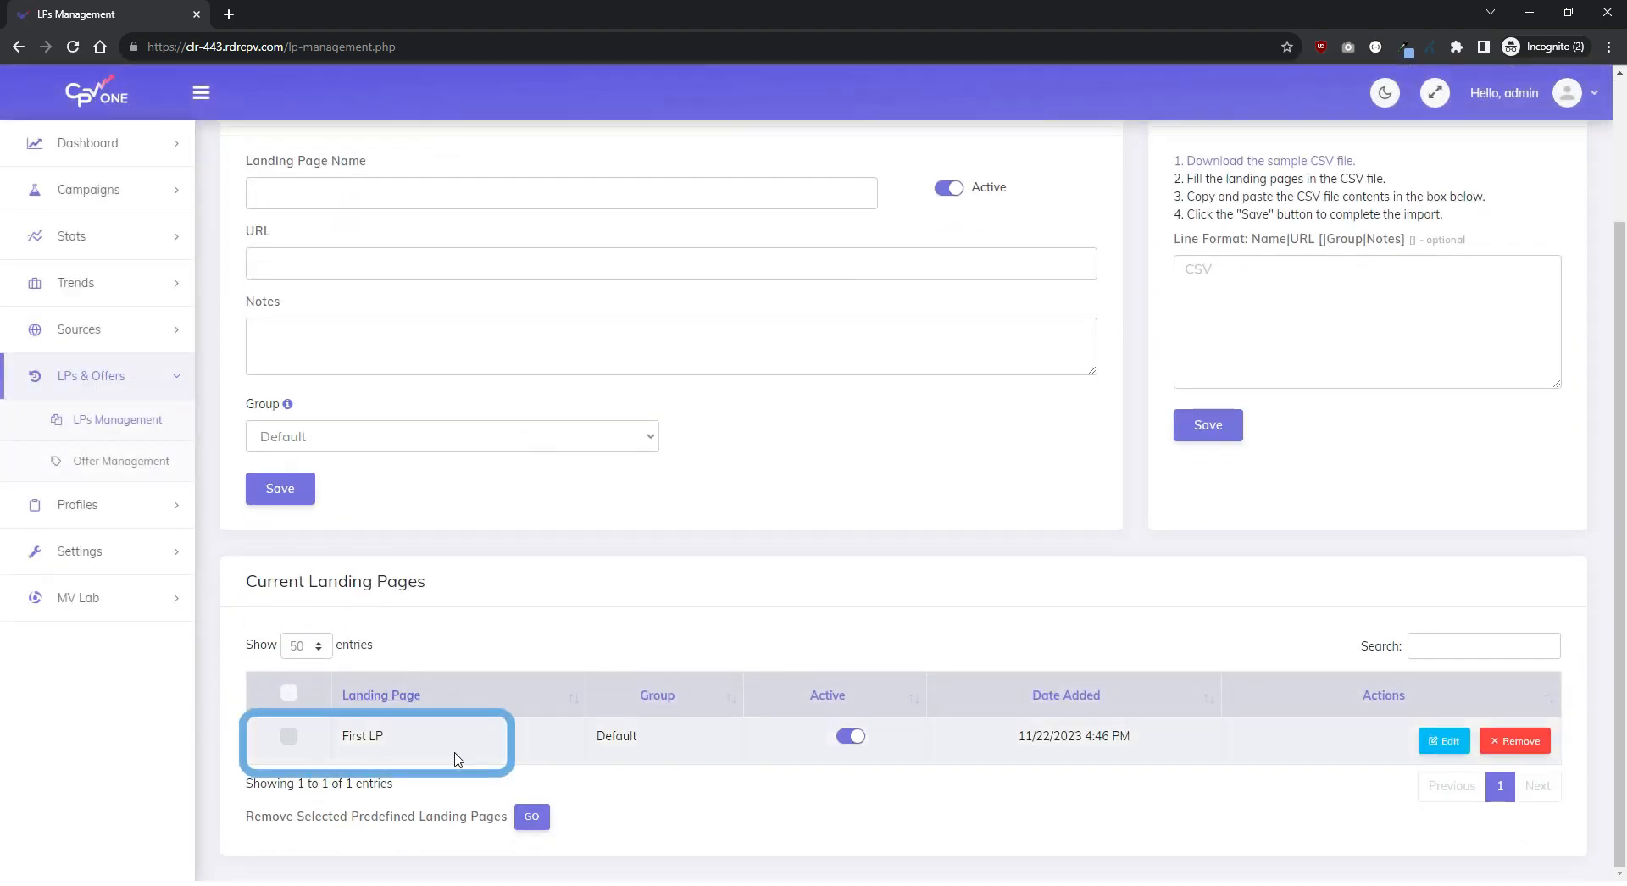
mouse_move(825, 611)
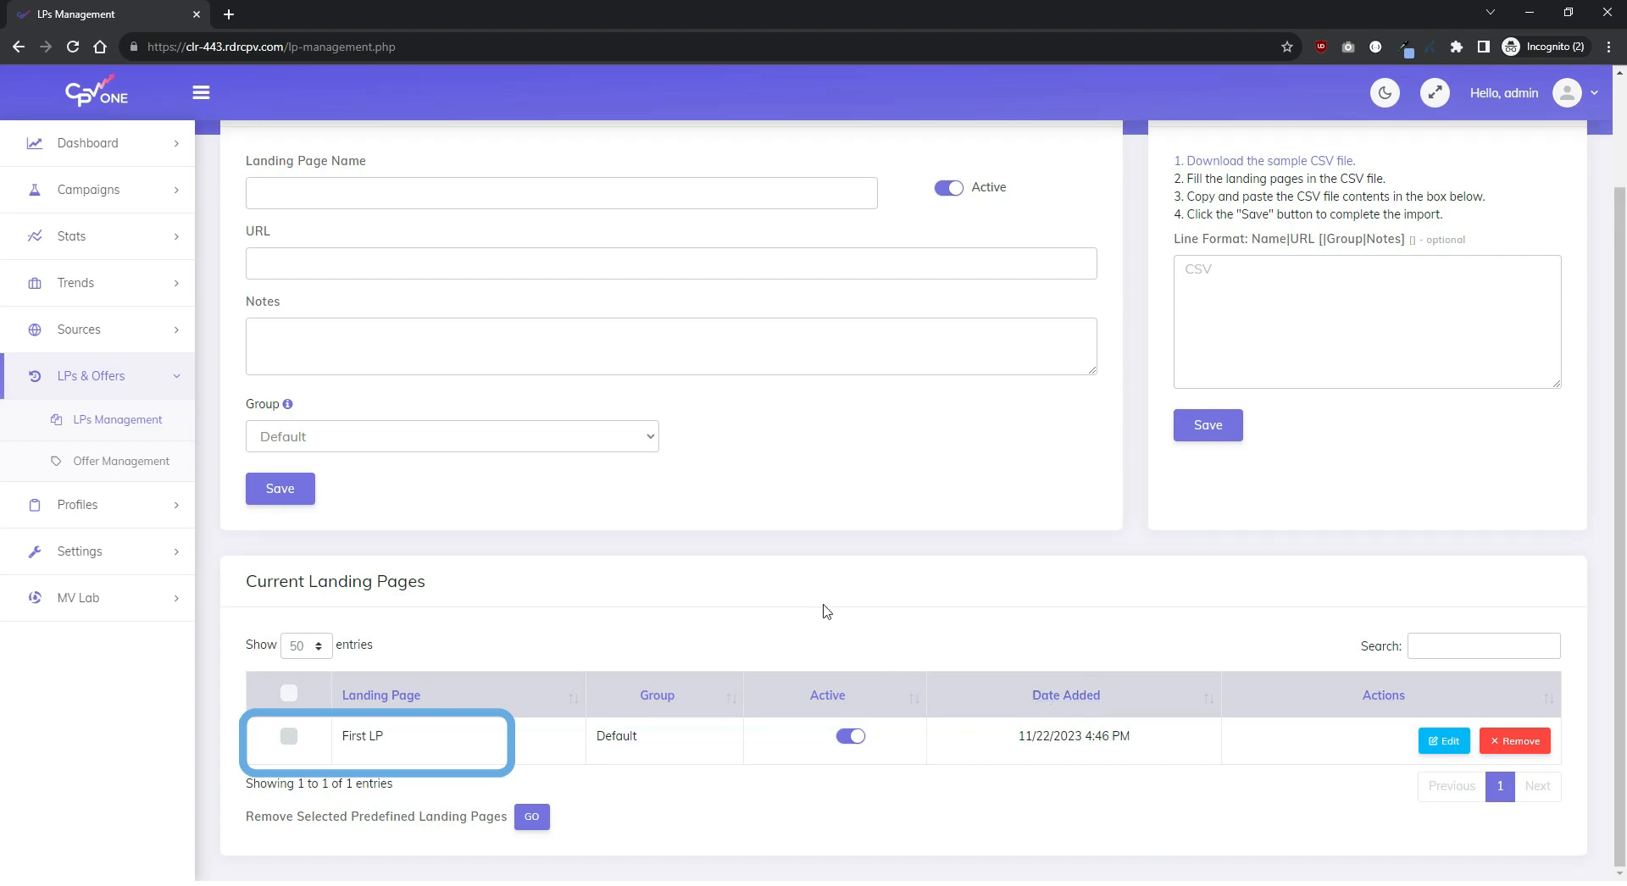
click(124, 461)
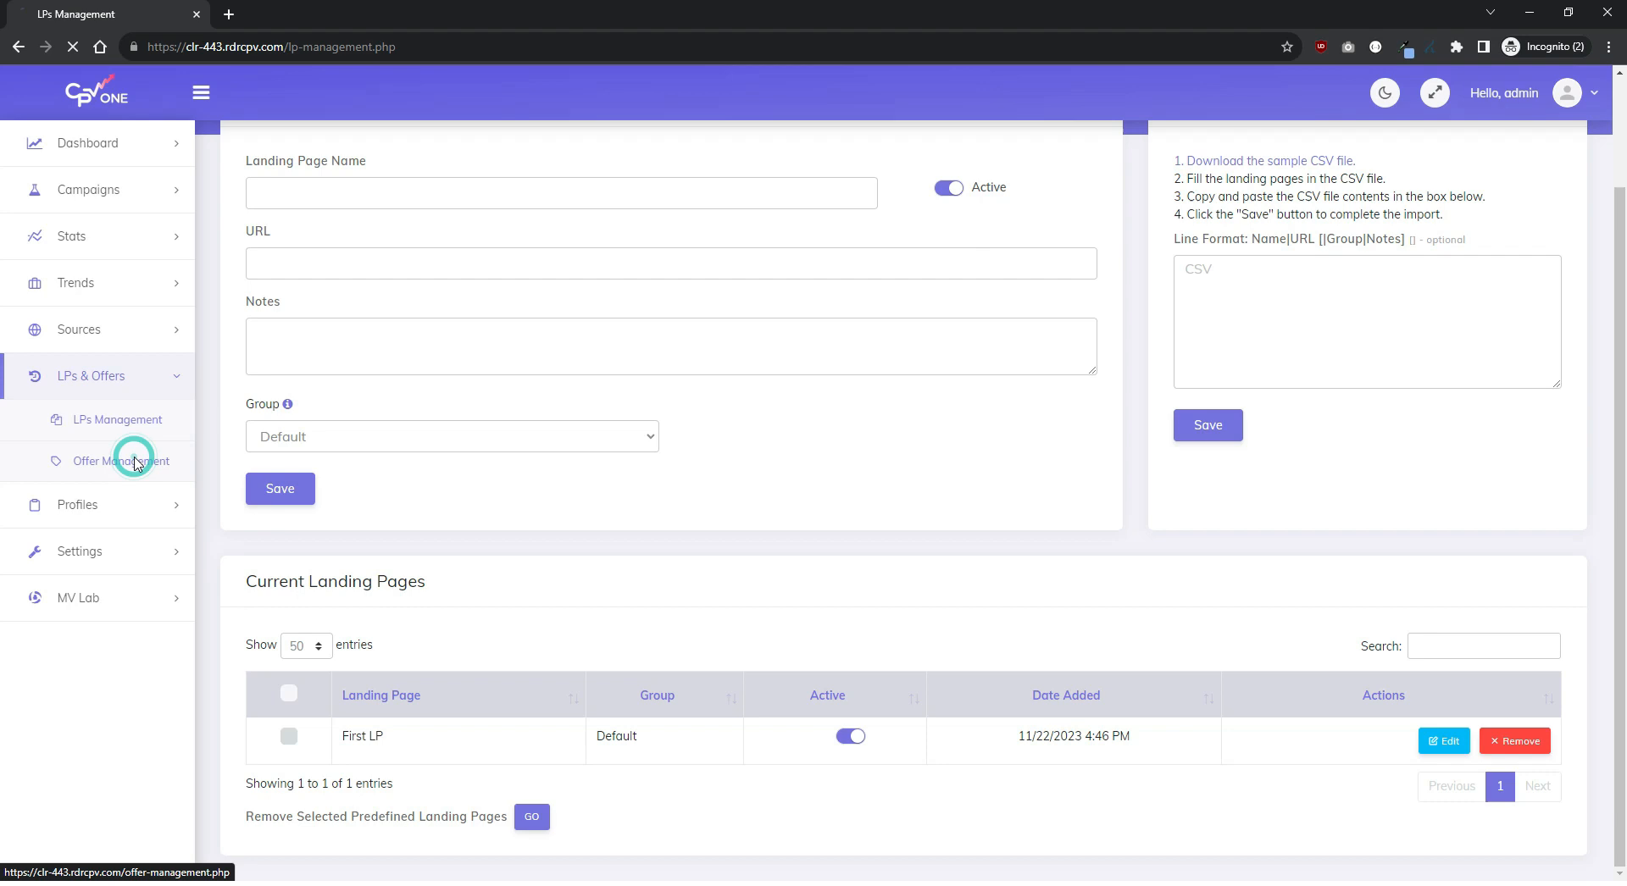
click(121, 461)
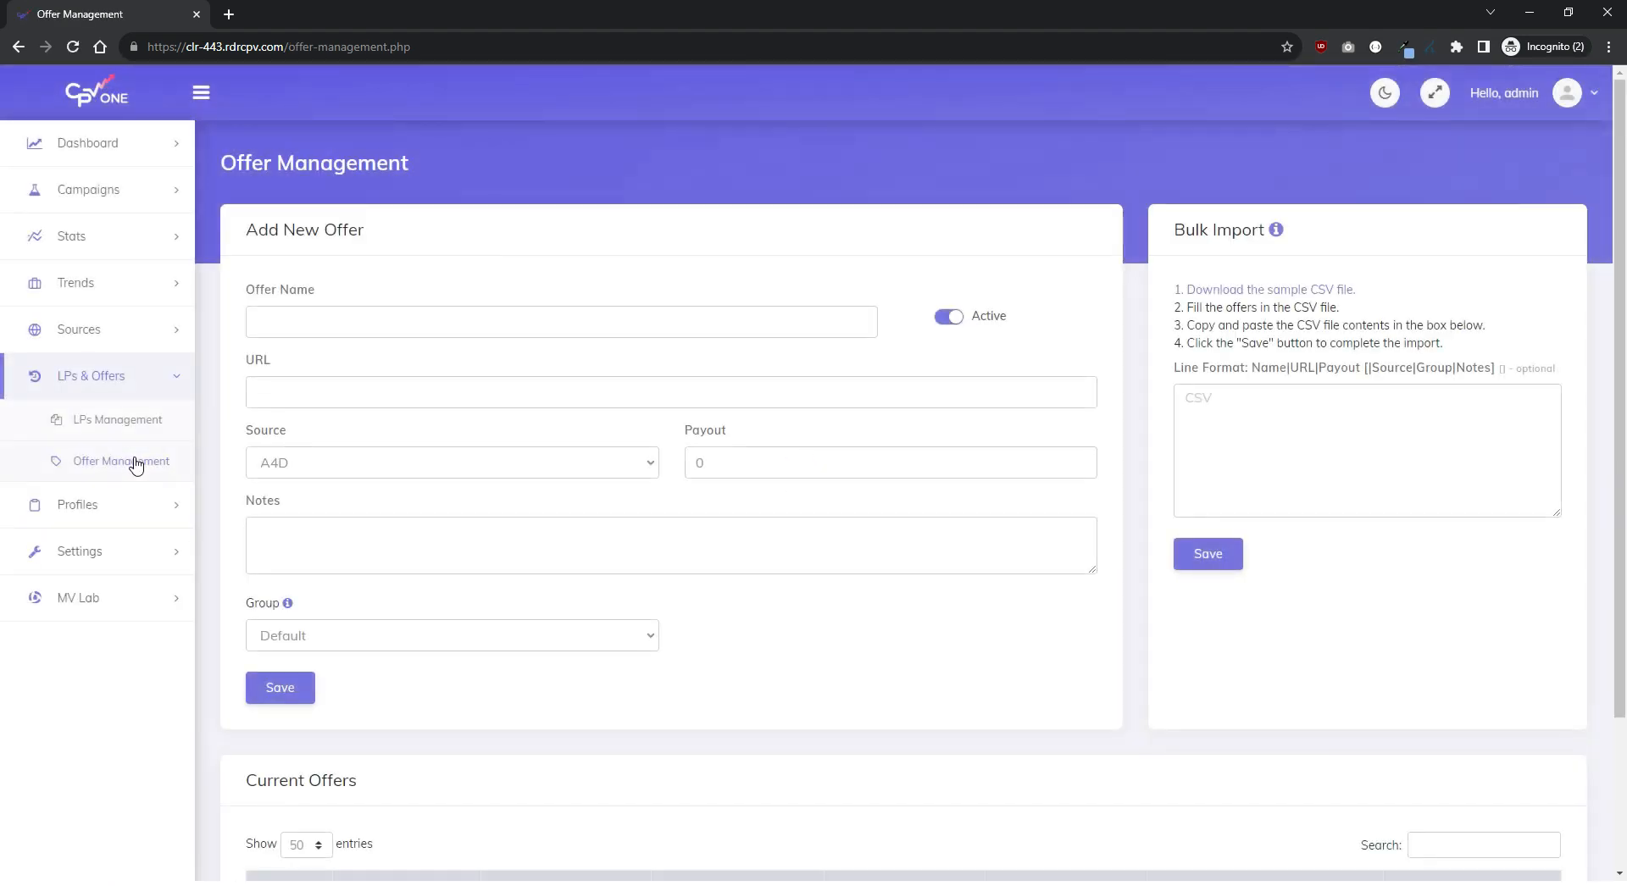
click(560, 322)
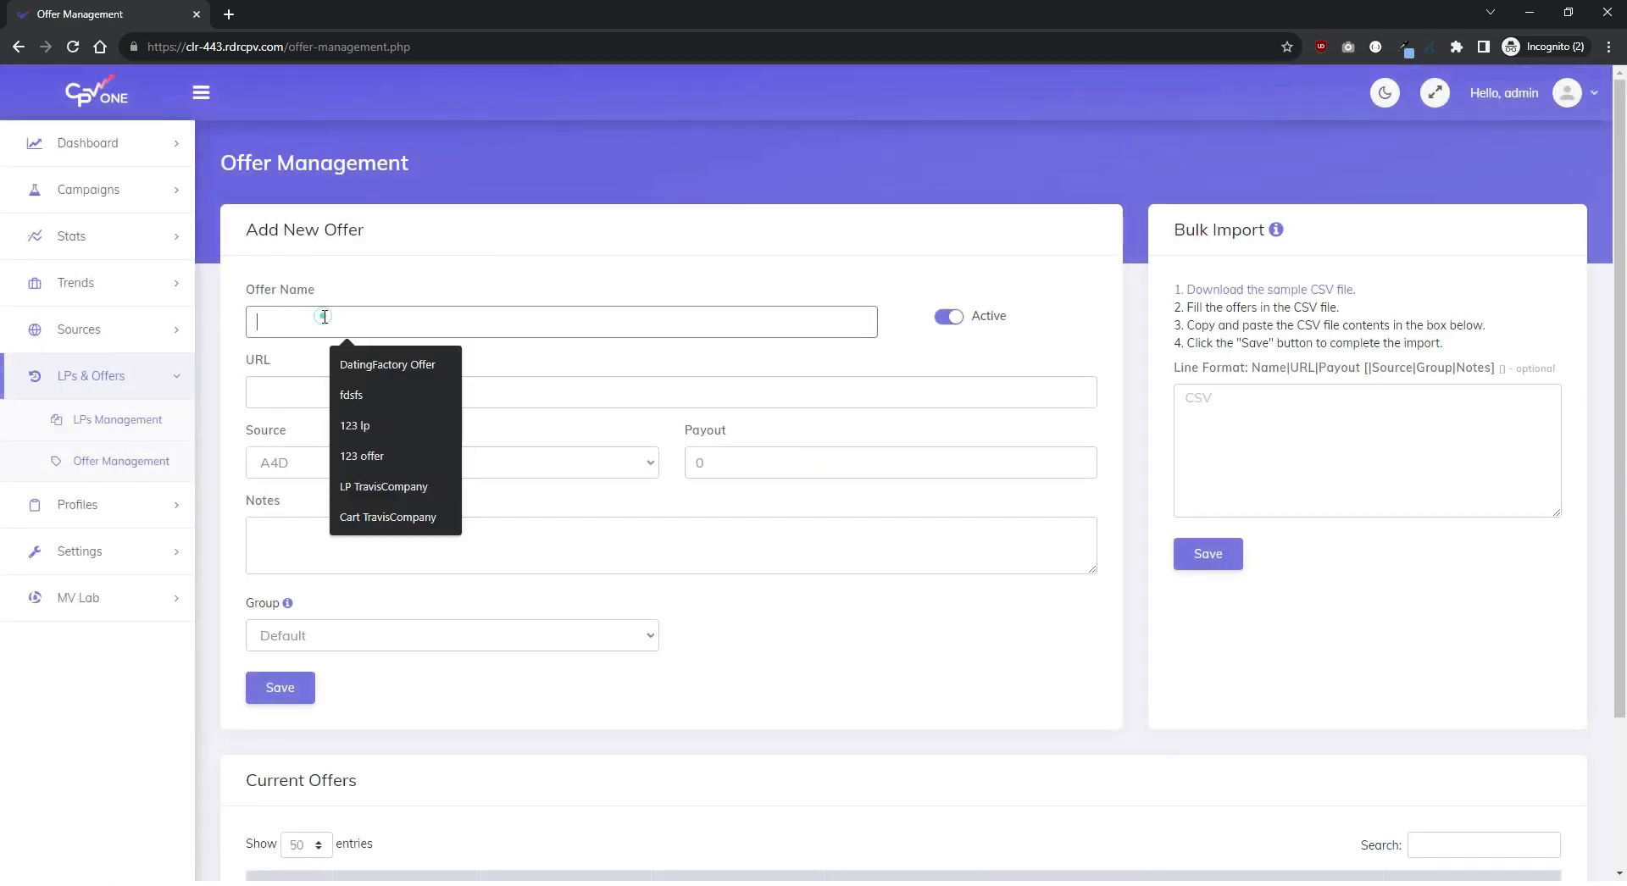
text(First Offer)
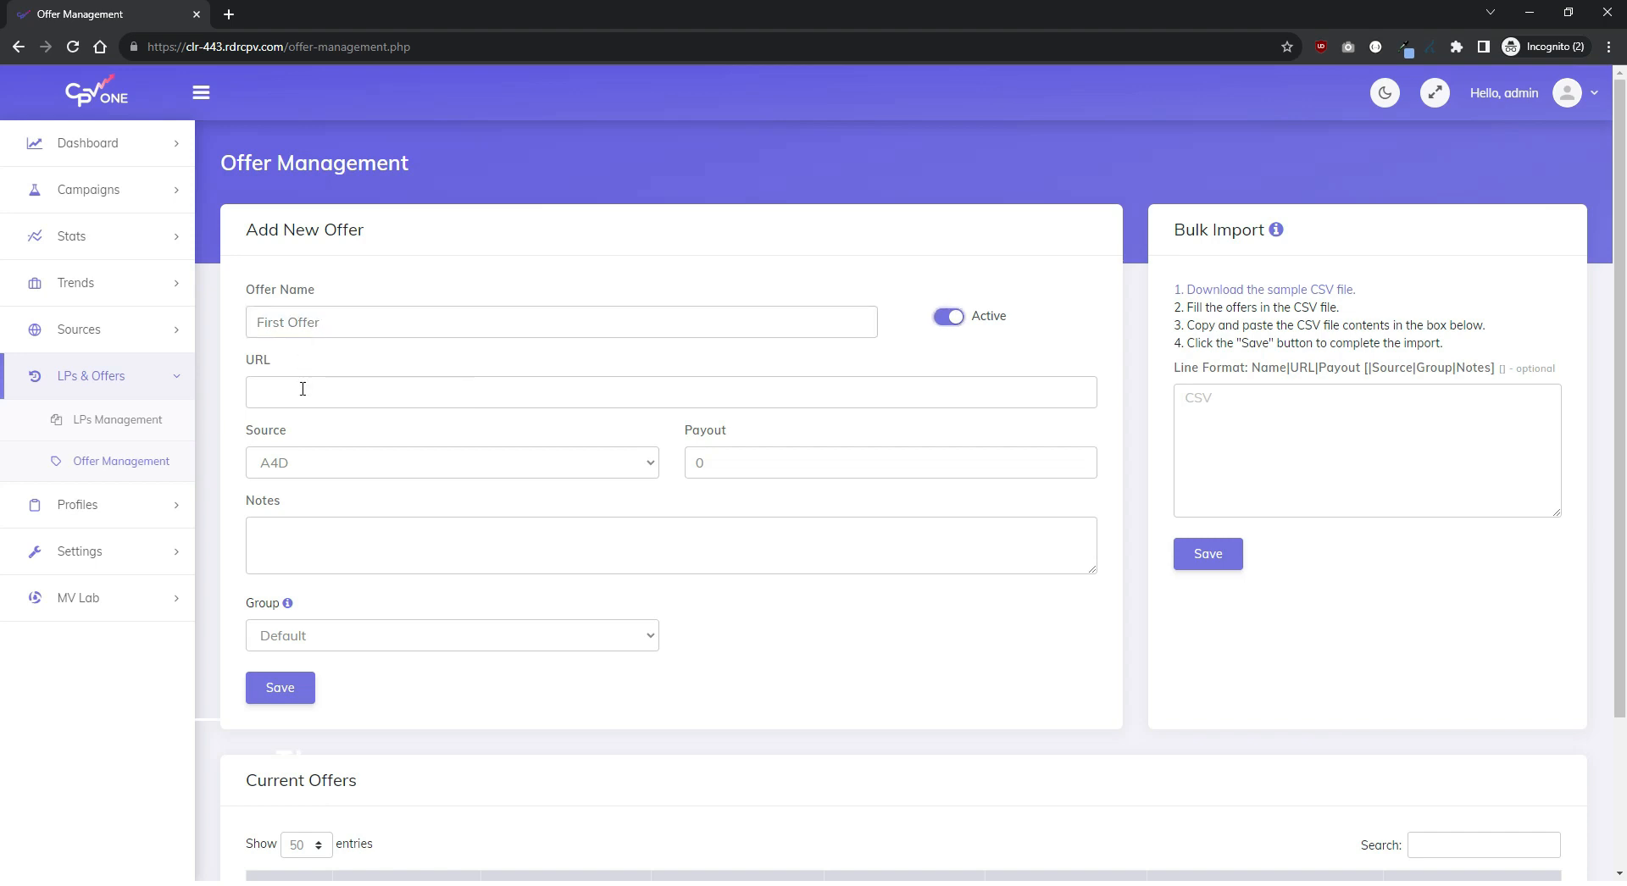
text(https://)
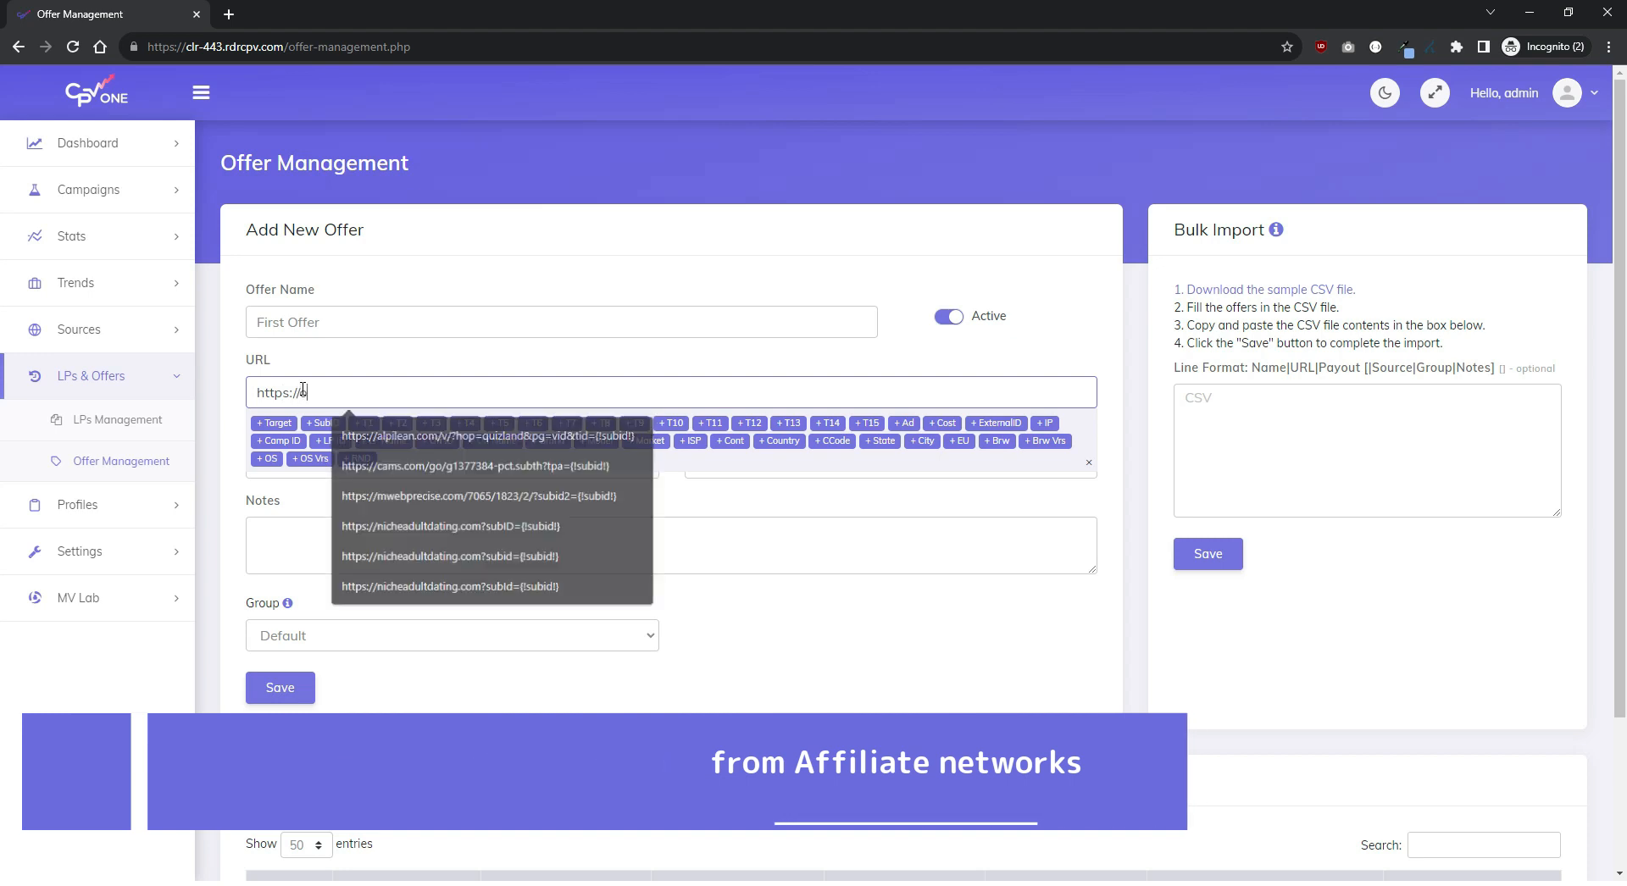
text(offer-domain.com/offer.)
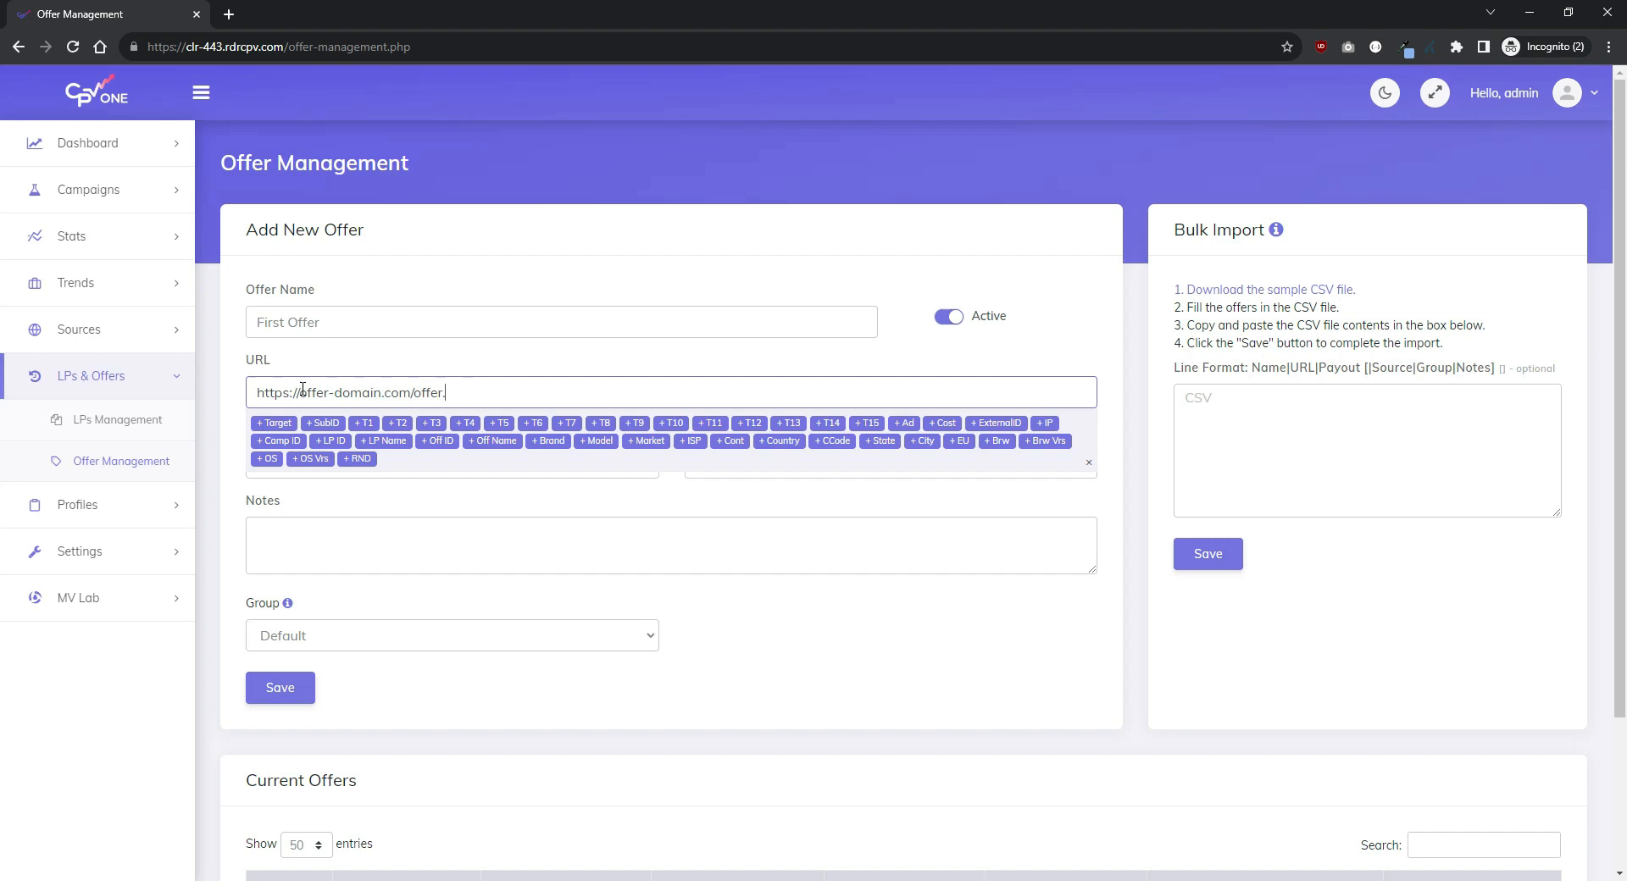
text(html)
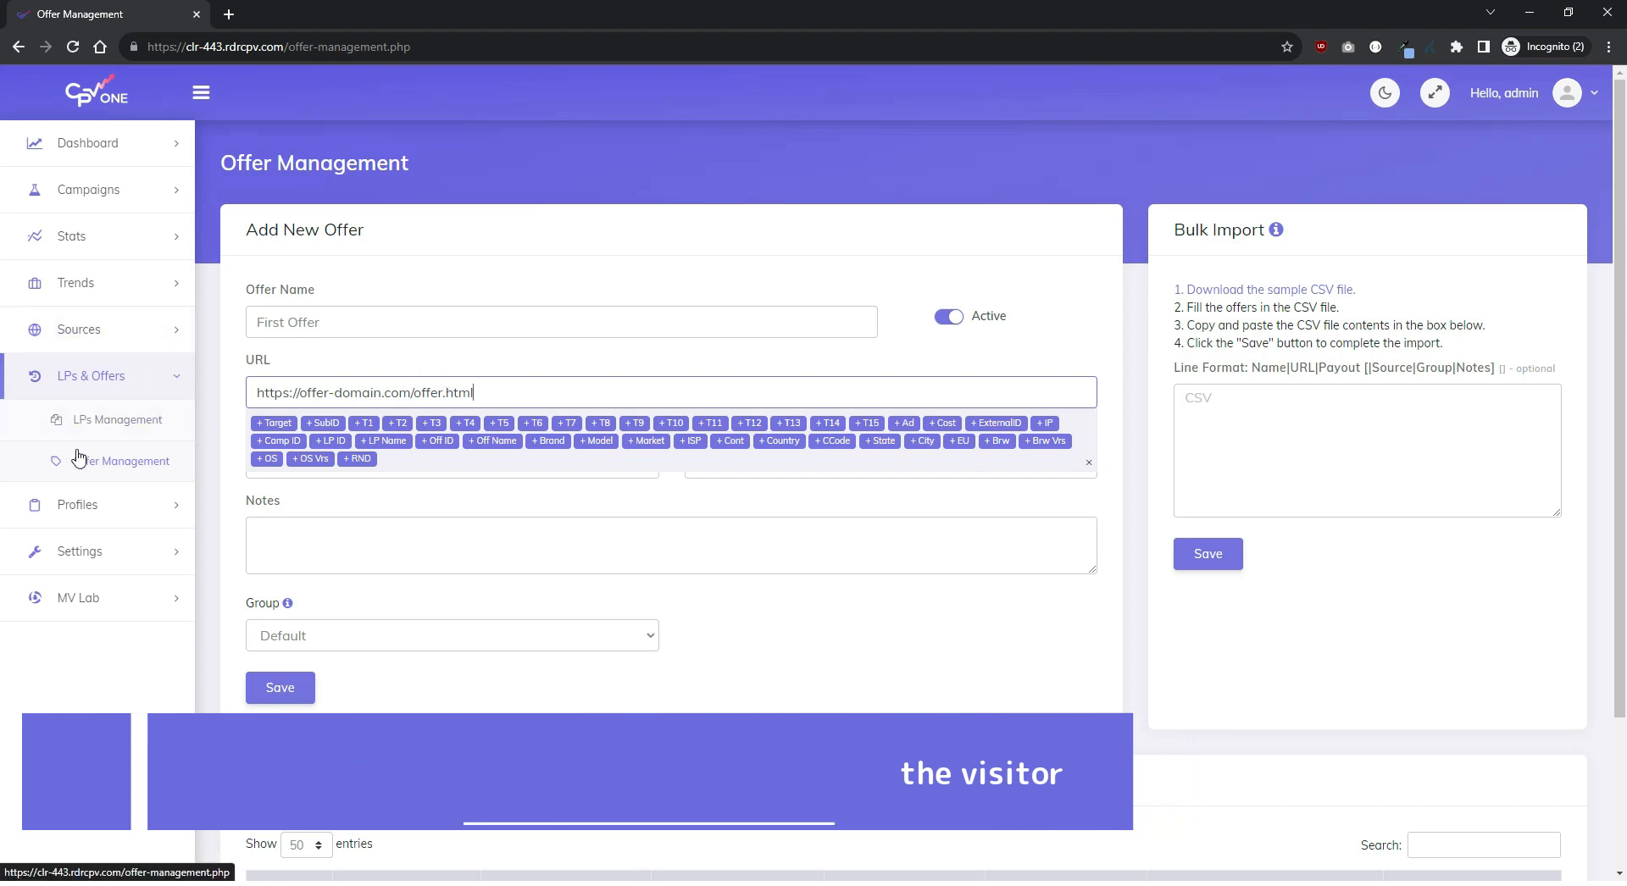
Step: Check the MaxWeb template under Offer Sources and select the {!subid!} placeholder for the offer URL
click(78, 329)
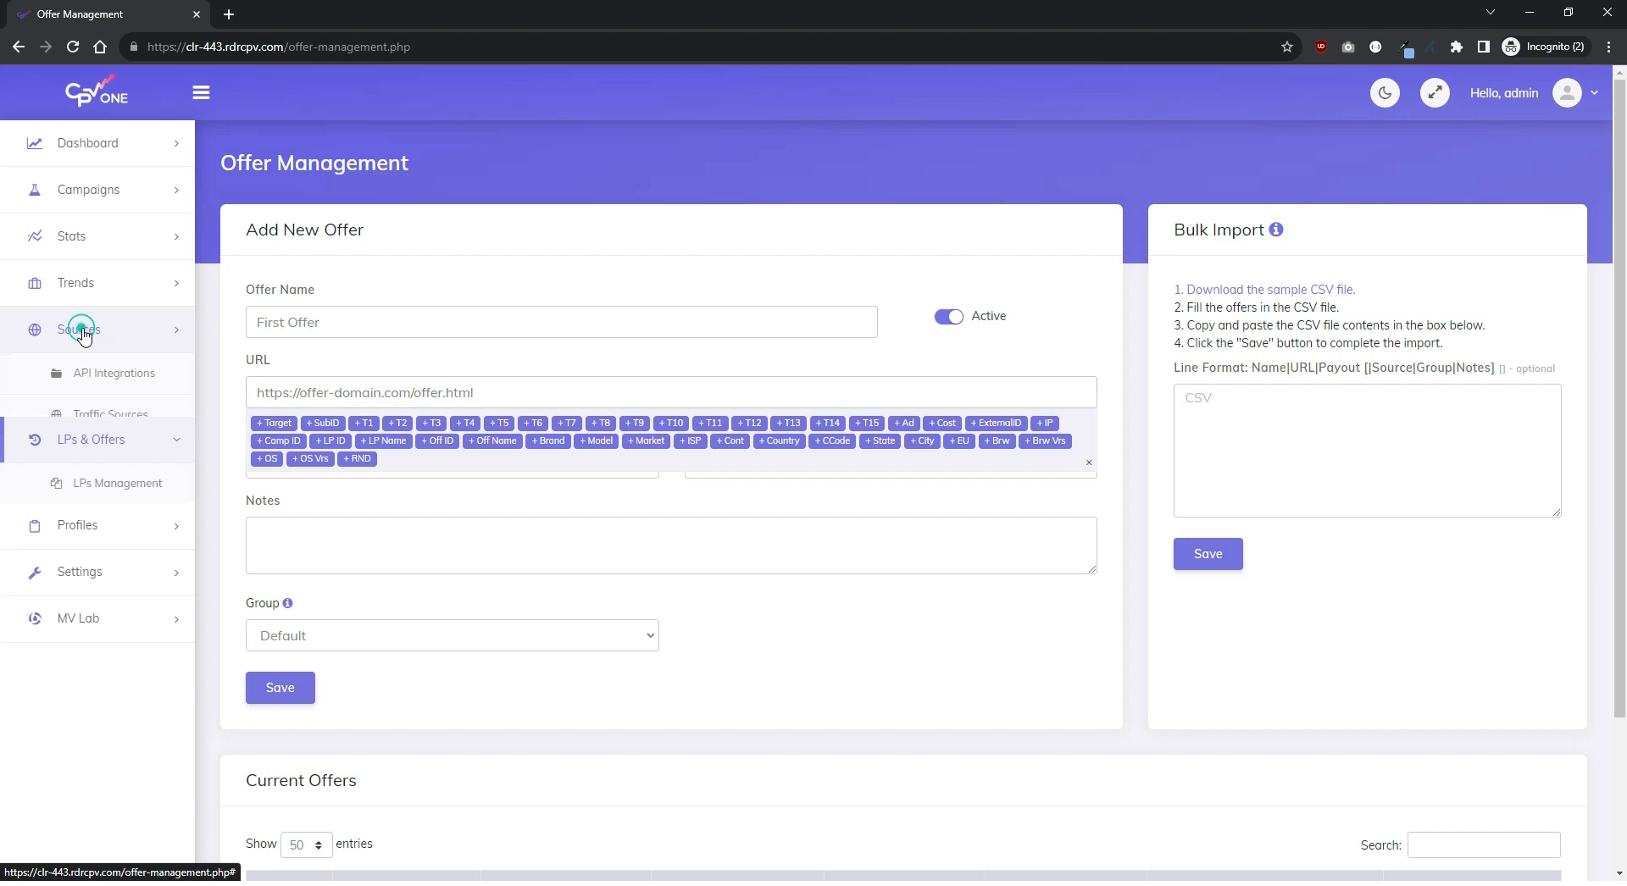
click(79, 329)
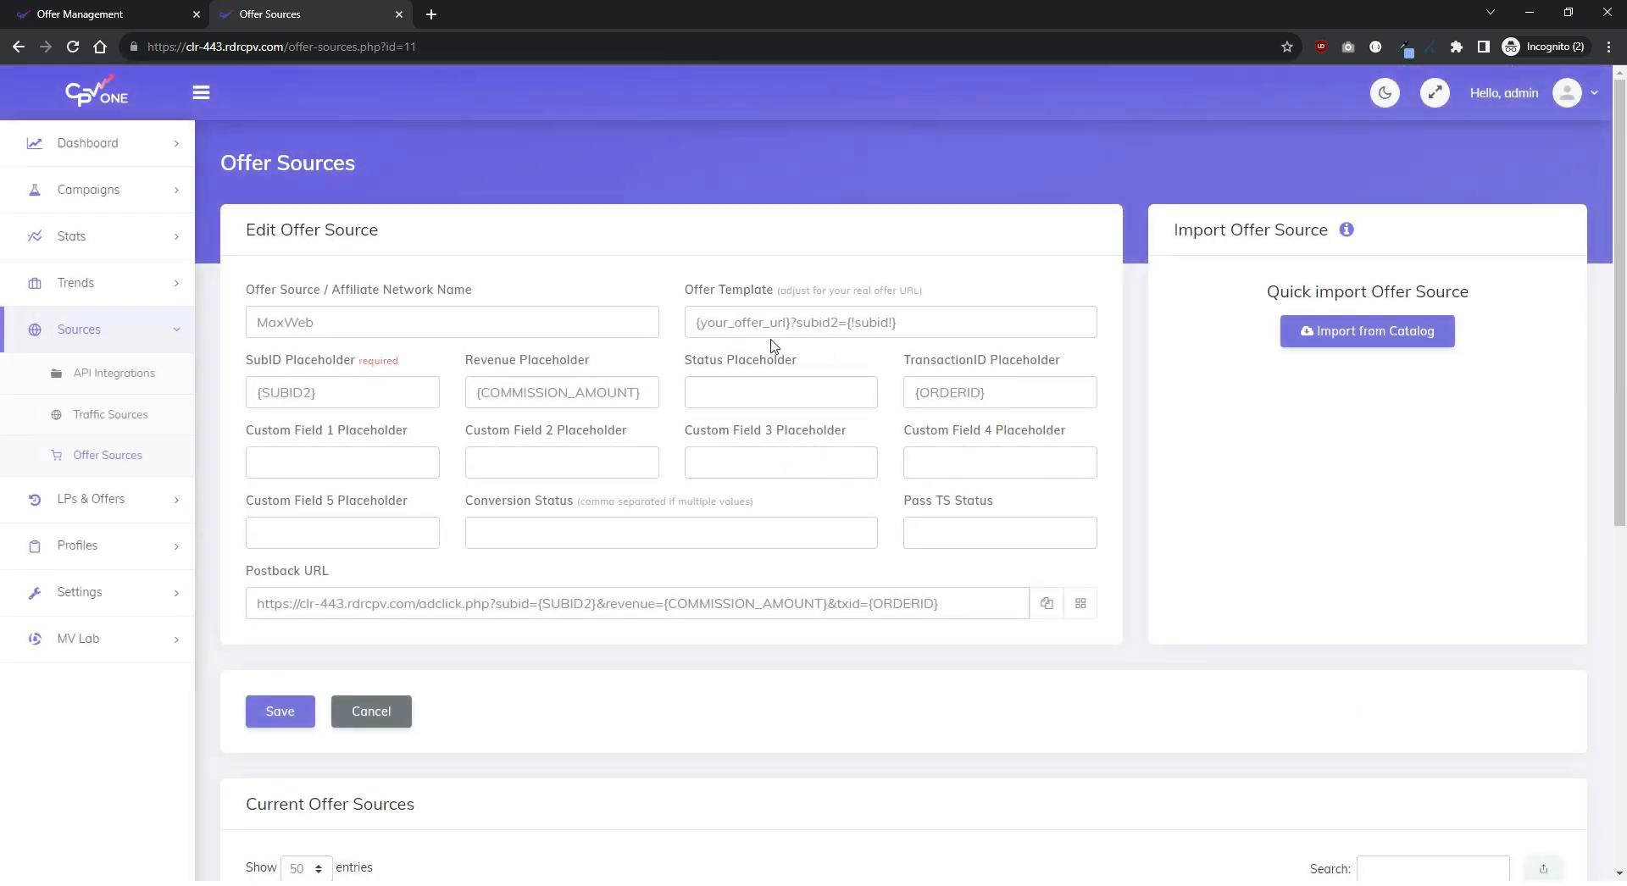
click(789, 322)
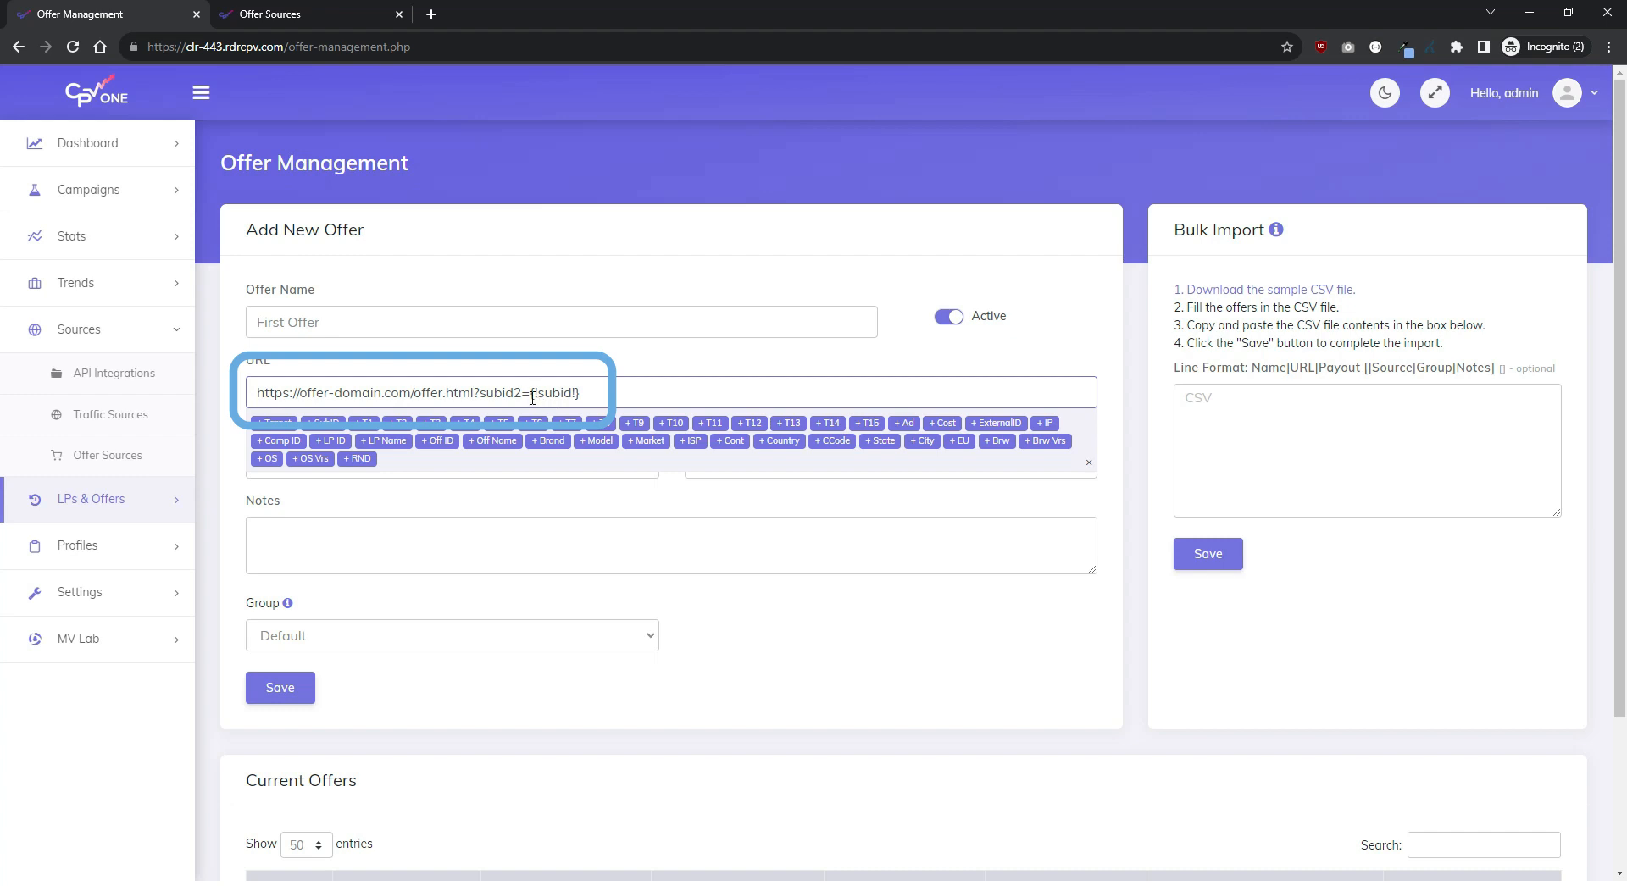
double_click(555, 392)
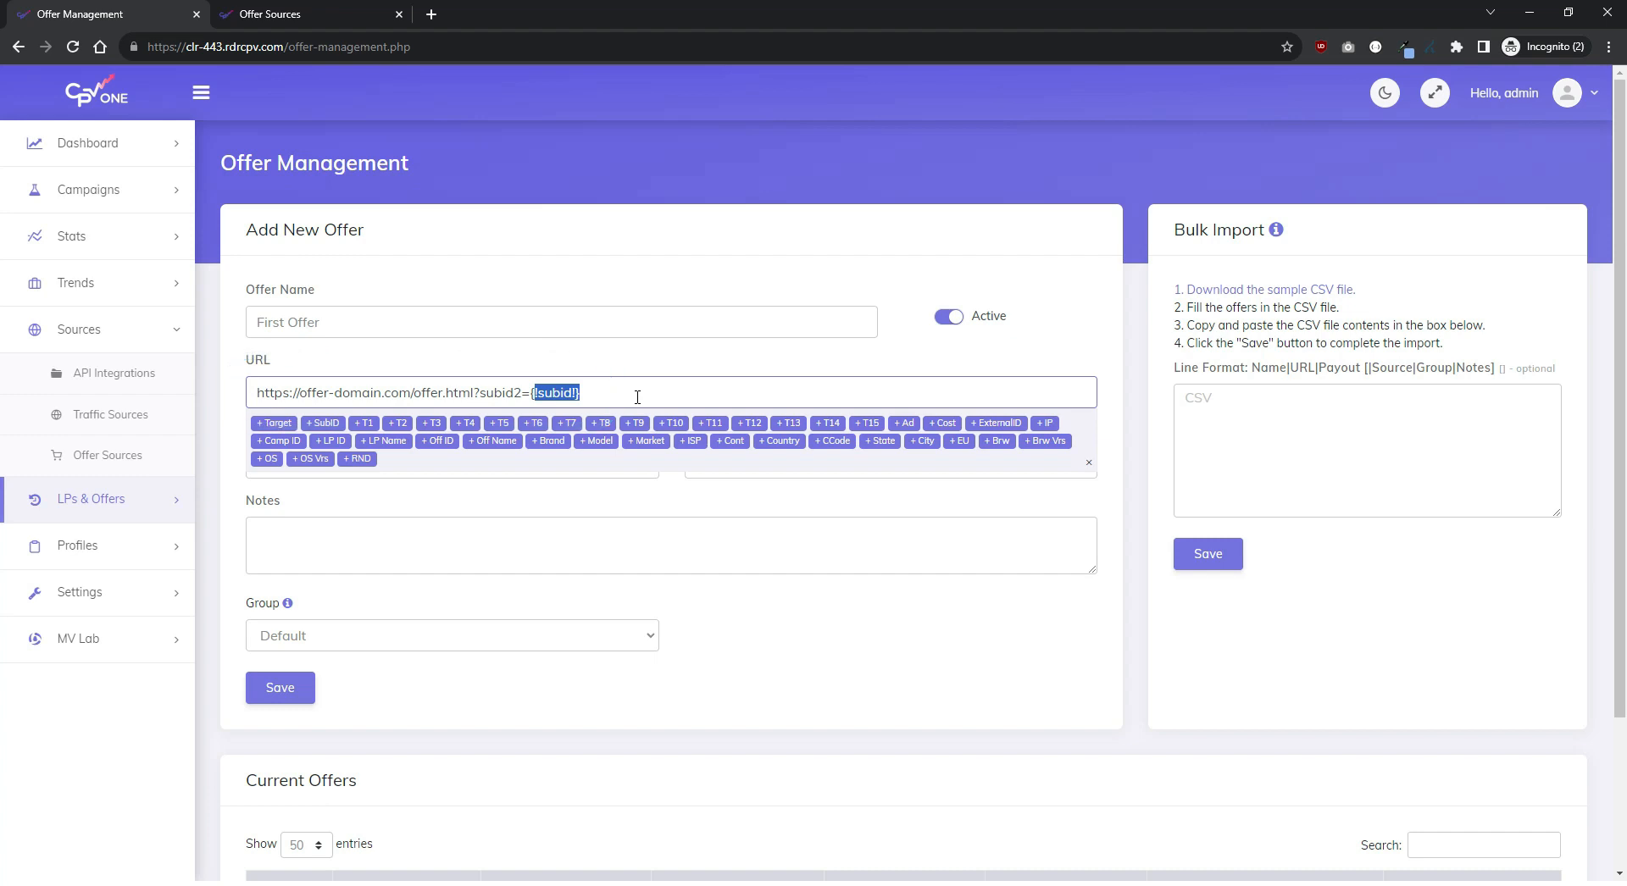
mouse_move(1088, 462)
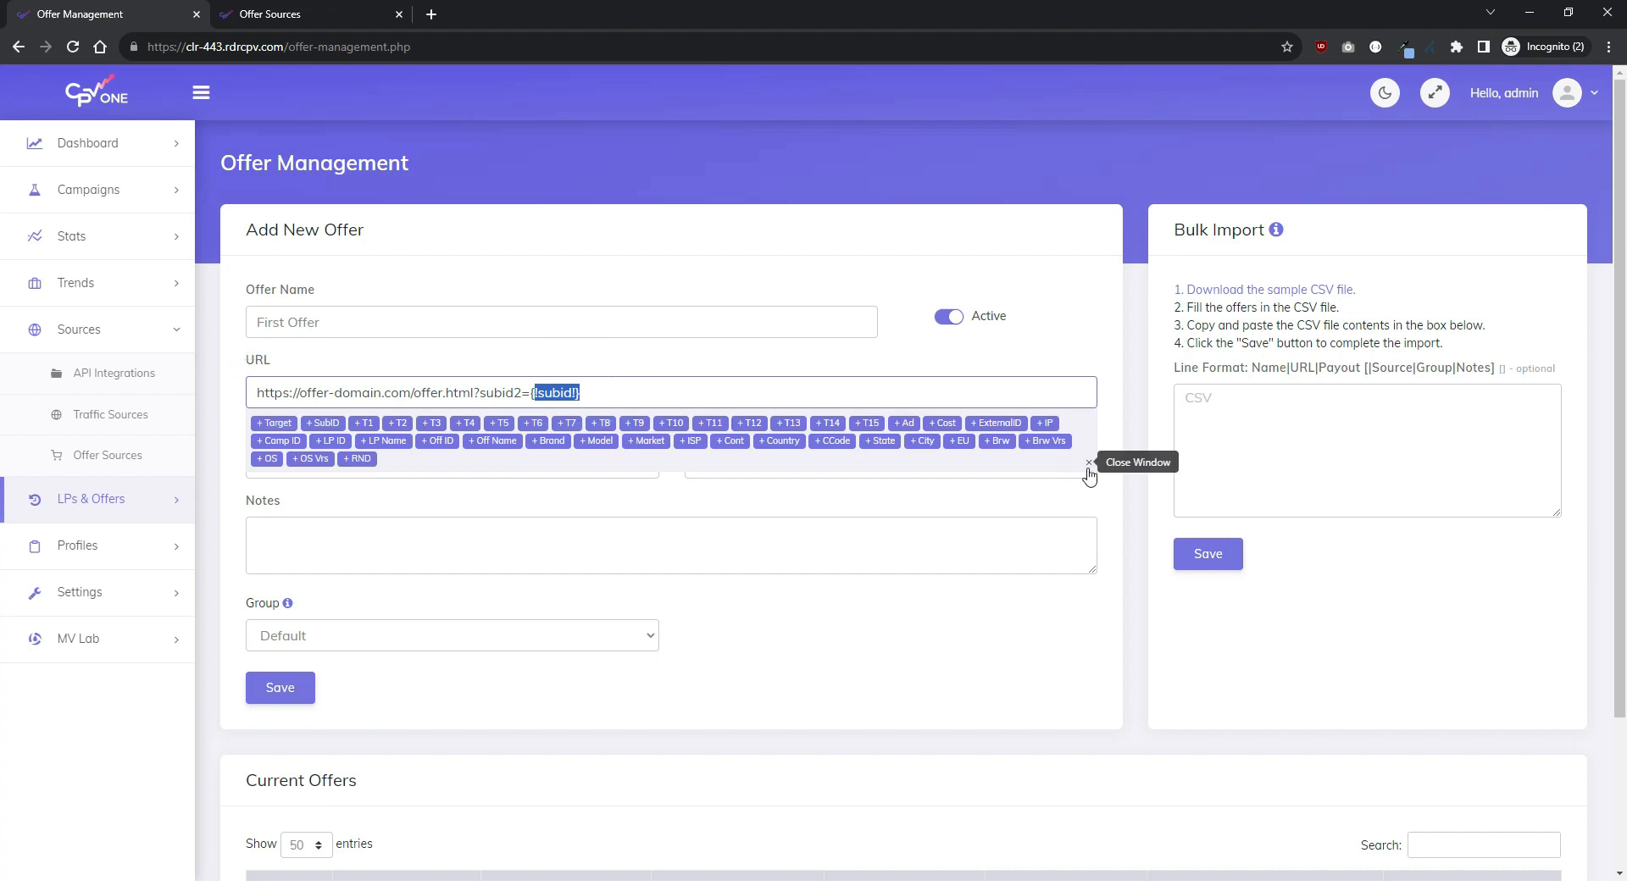
click(1088, 462)
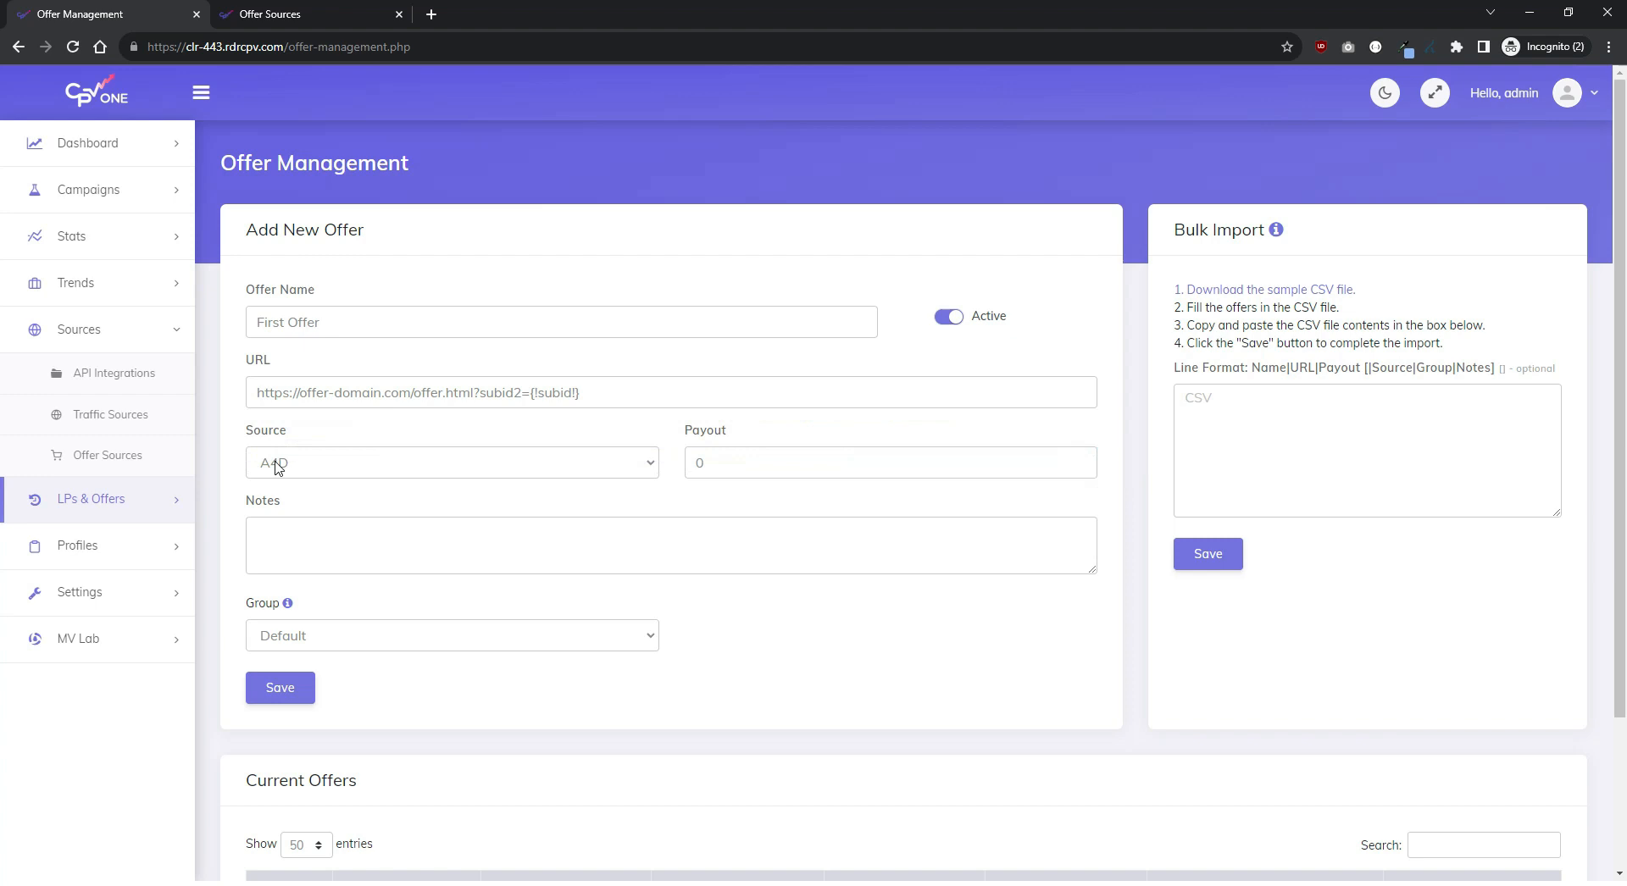
Step: Set MaxWeb as the offer source and save First Offer
click(451, 462)
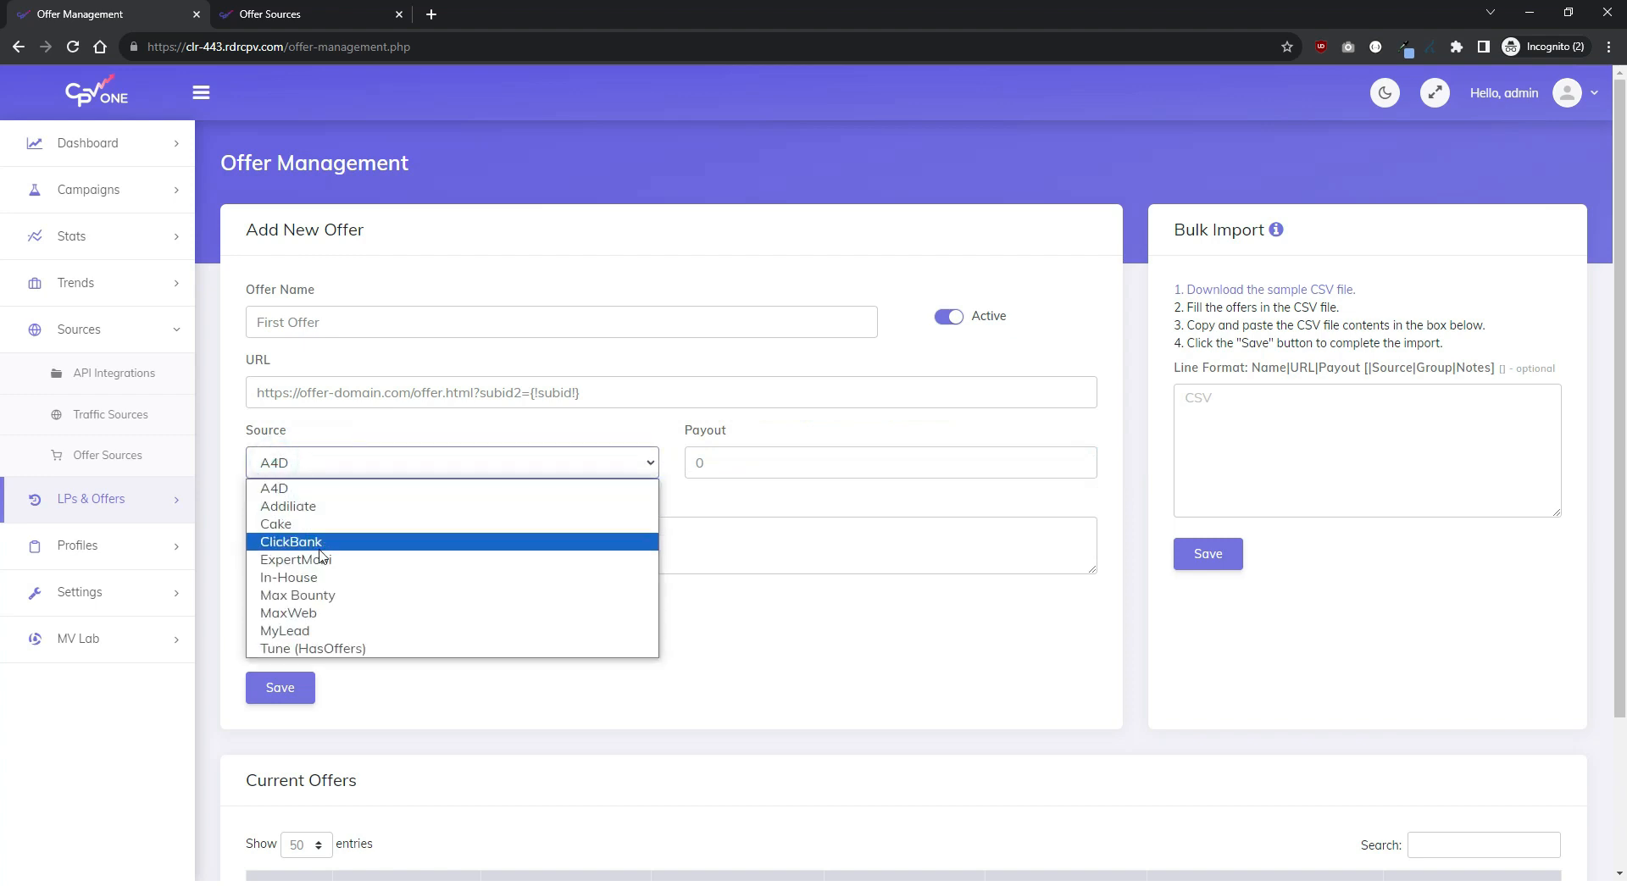
click(288, 612)
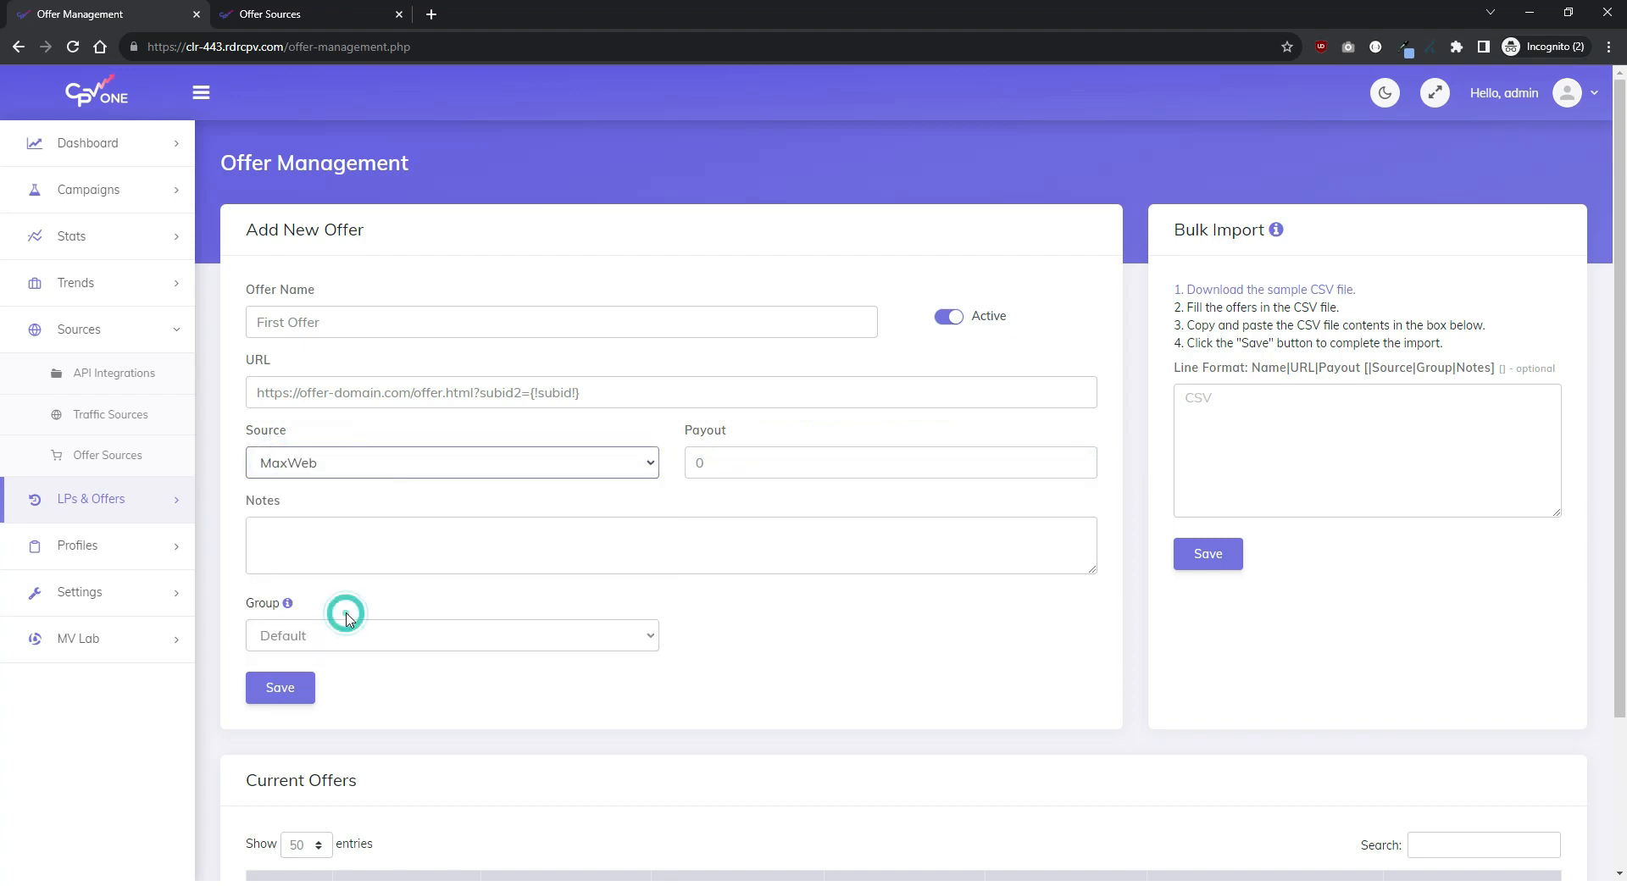
click(279, 687)
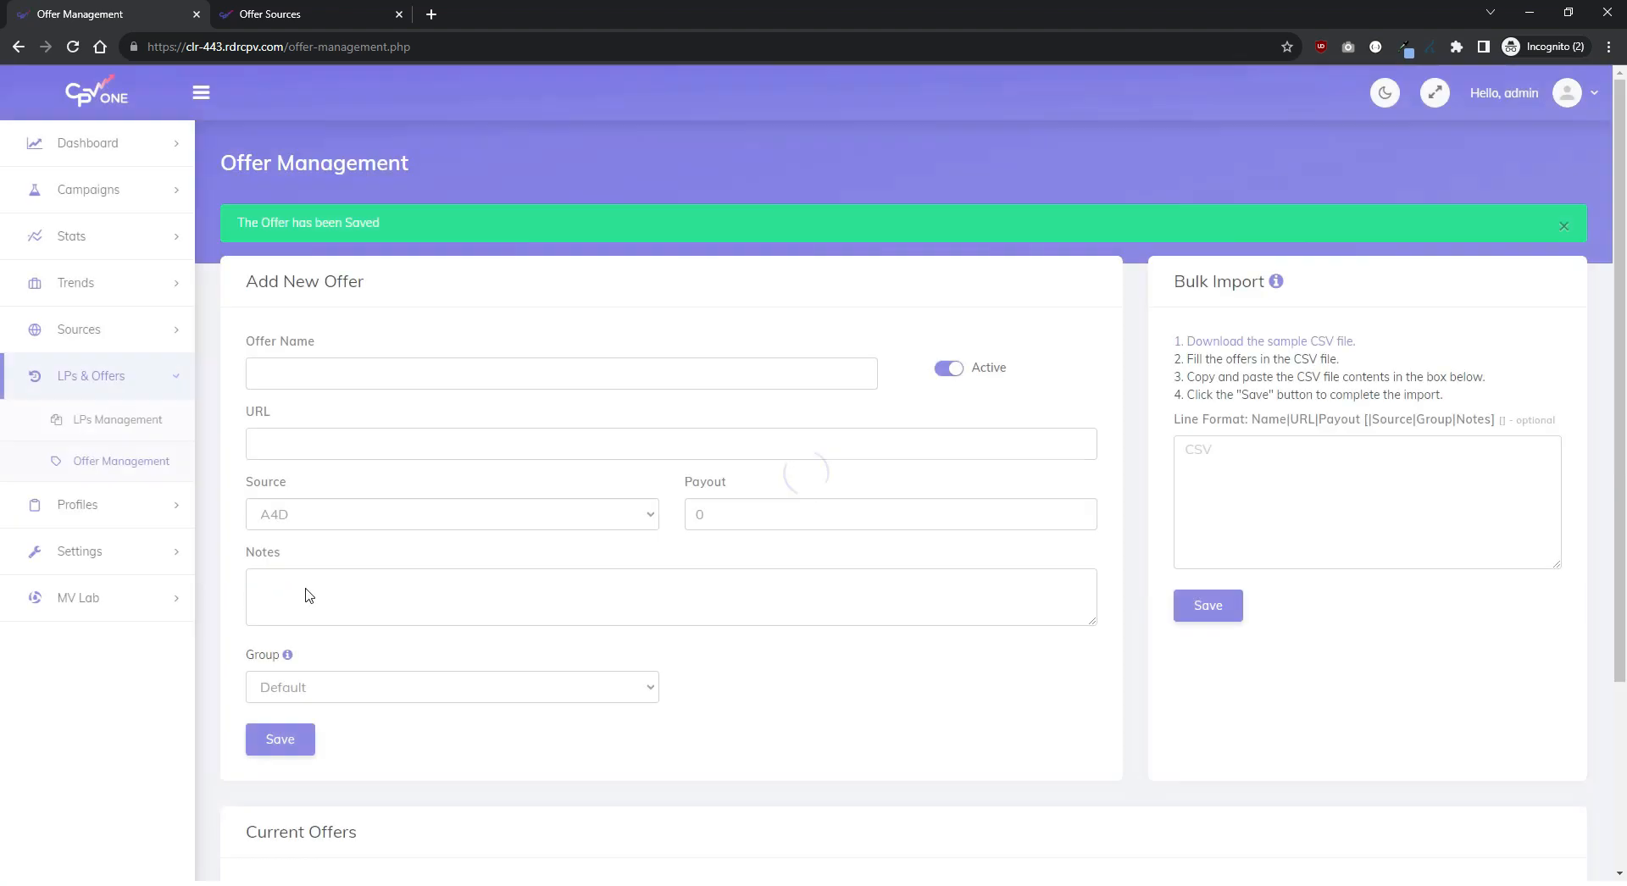
scroll(down, 3)
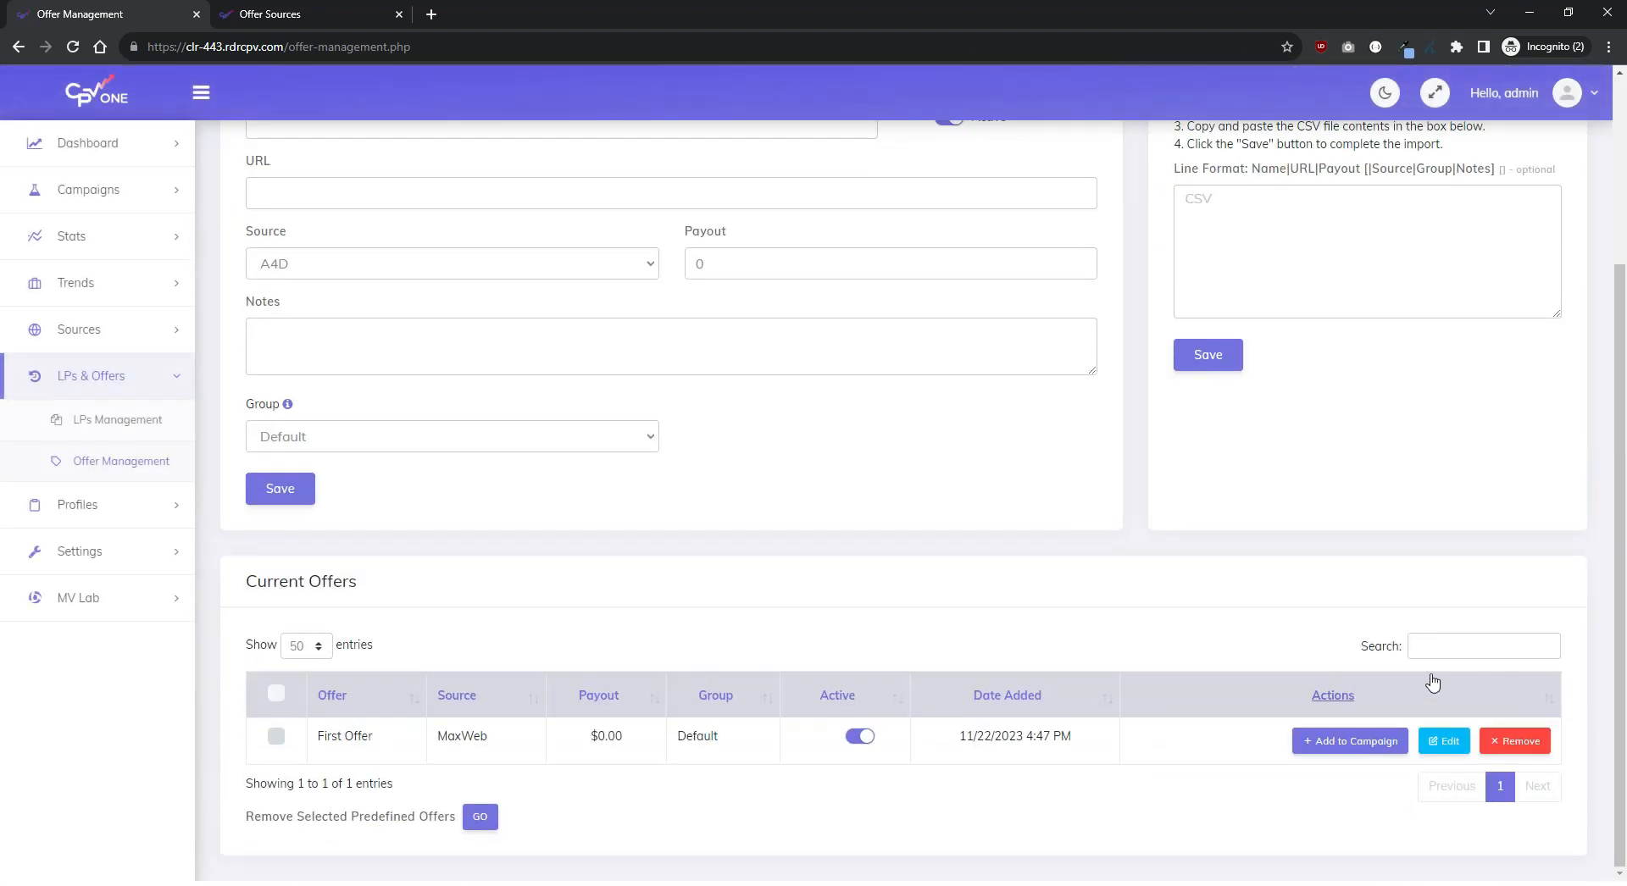
mouse_move(357, 168)
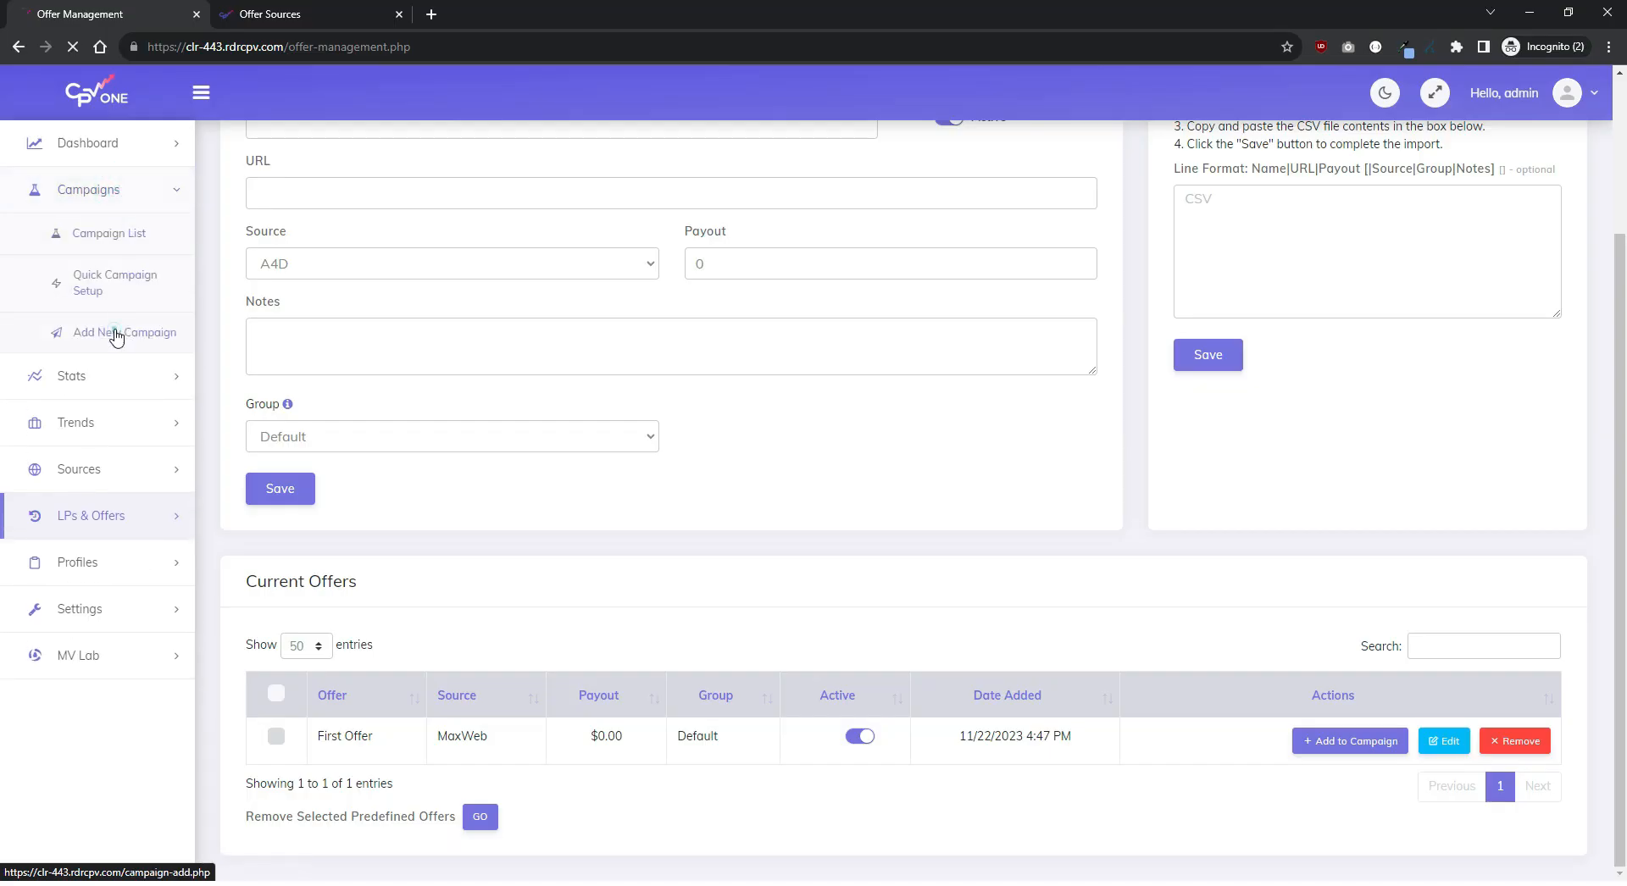
Step: Start a new Direct Link & Landing Page campaign with Advanced Setup
click(122, 332)
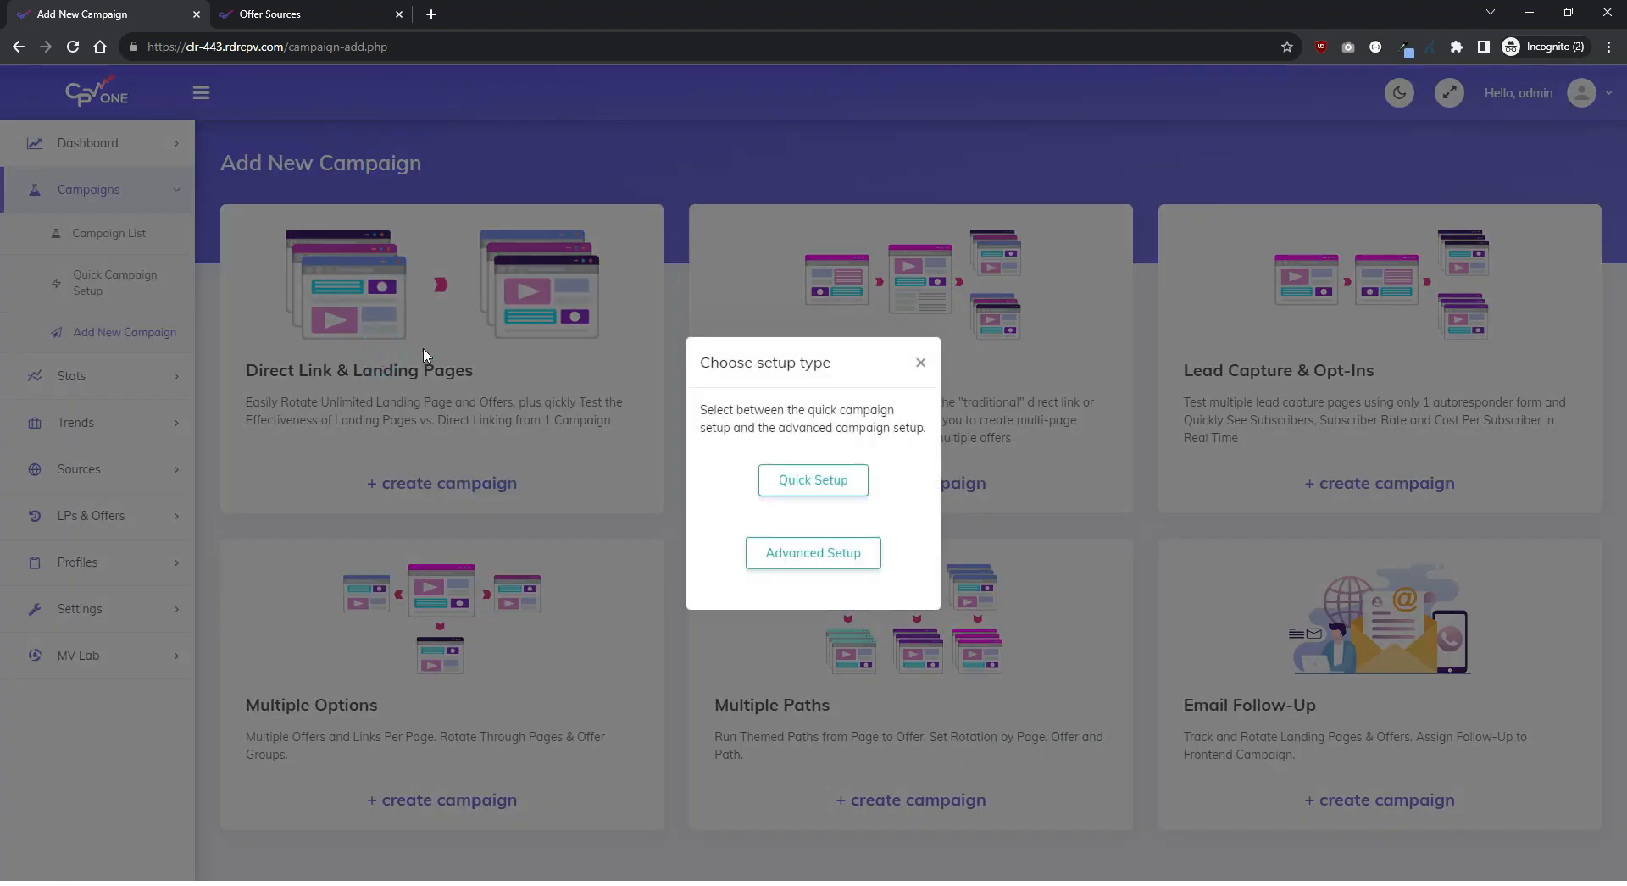
click(813, 553)
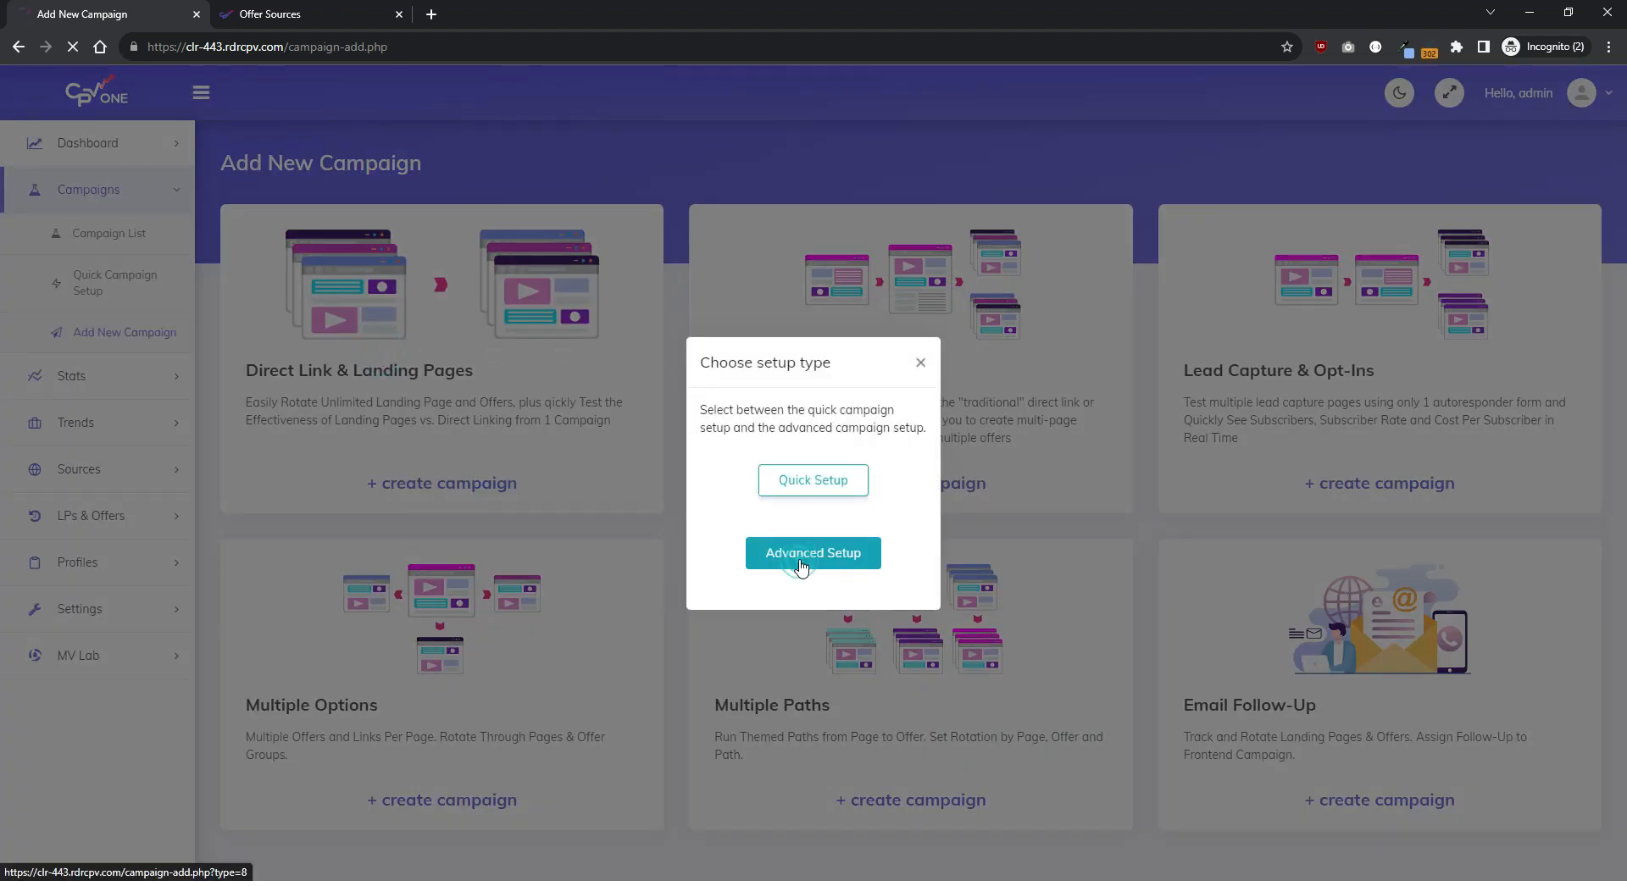
click(813, 552)
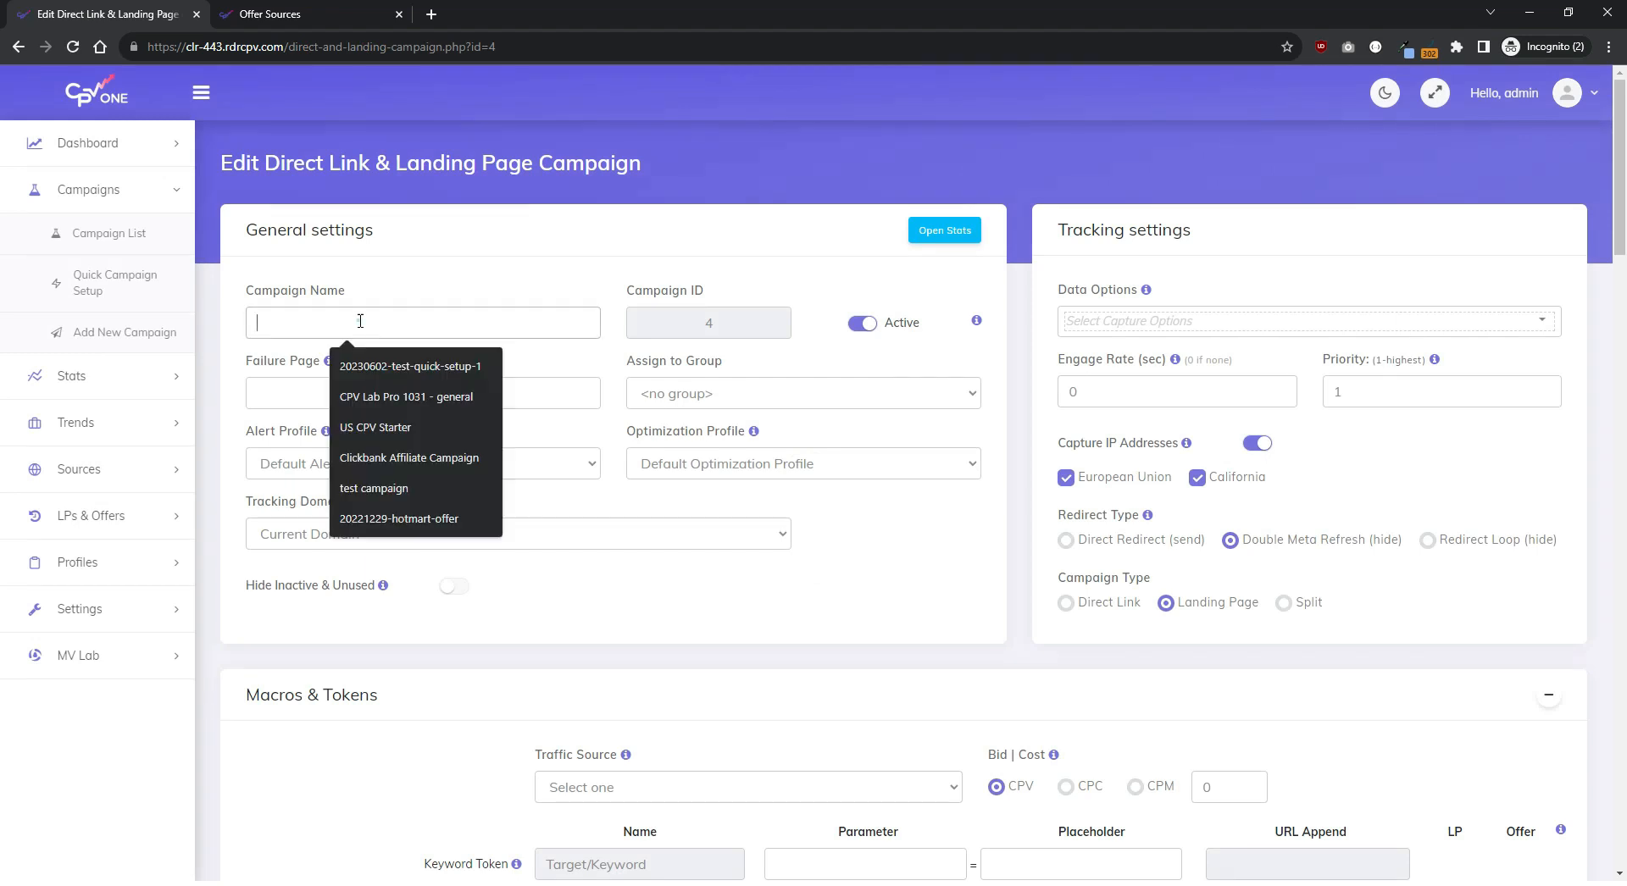
Step: Name the campaign Google Campaign, use go.landing-page-domain.com, and capture Geo, Mobile and Computer data
text(Google)
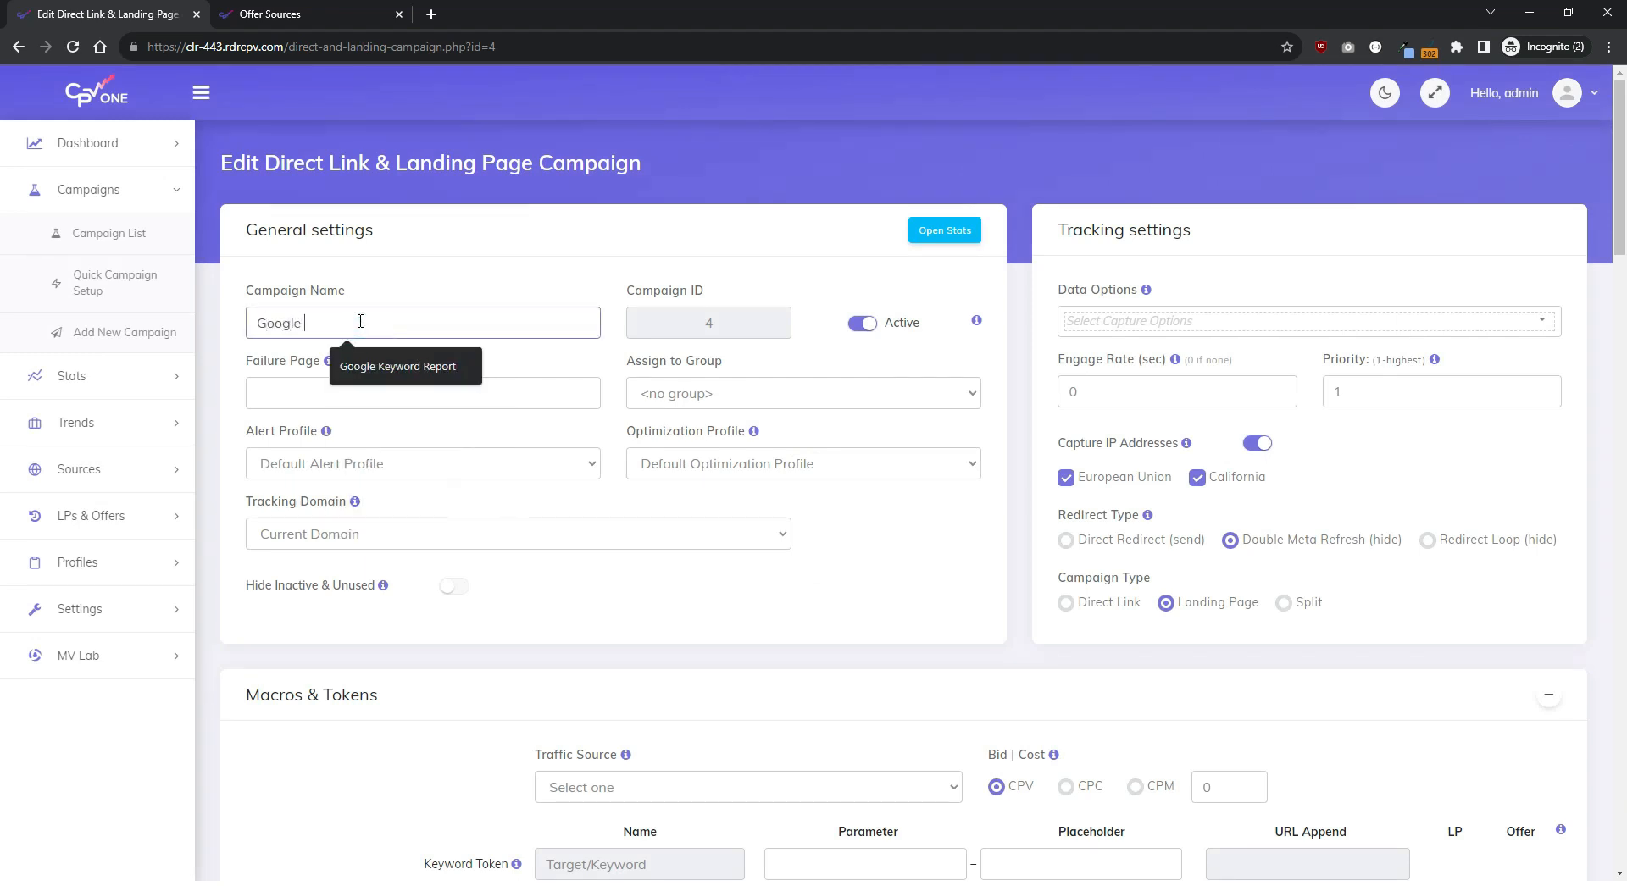
text(Campaign)
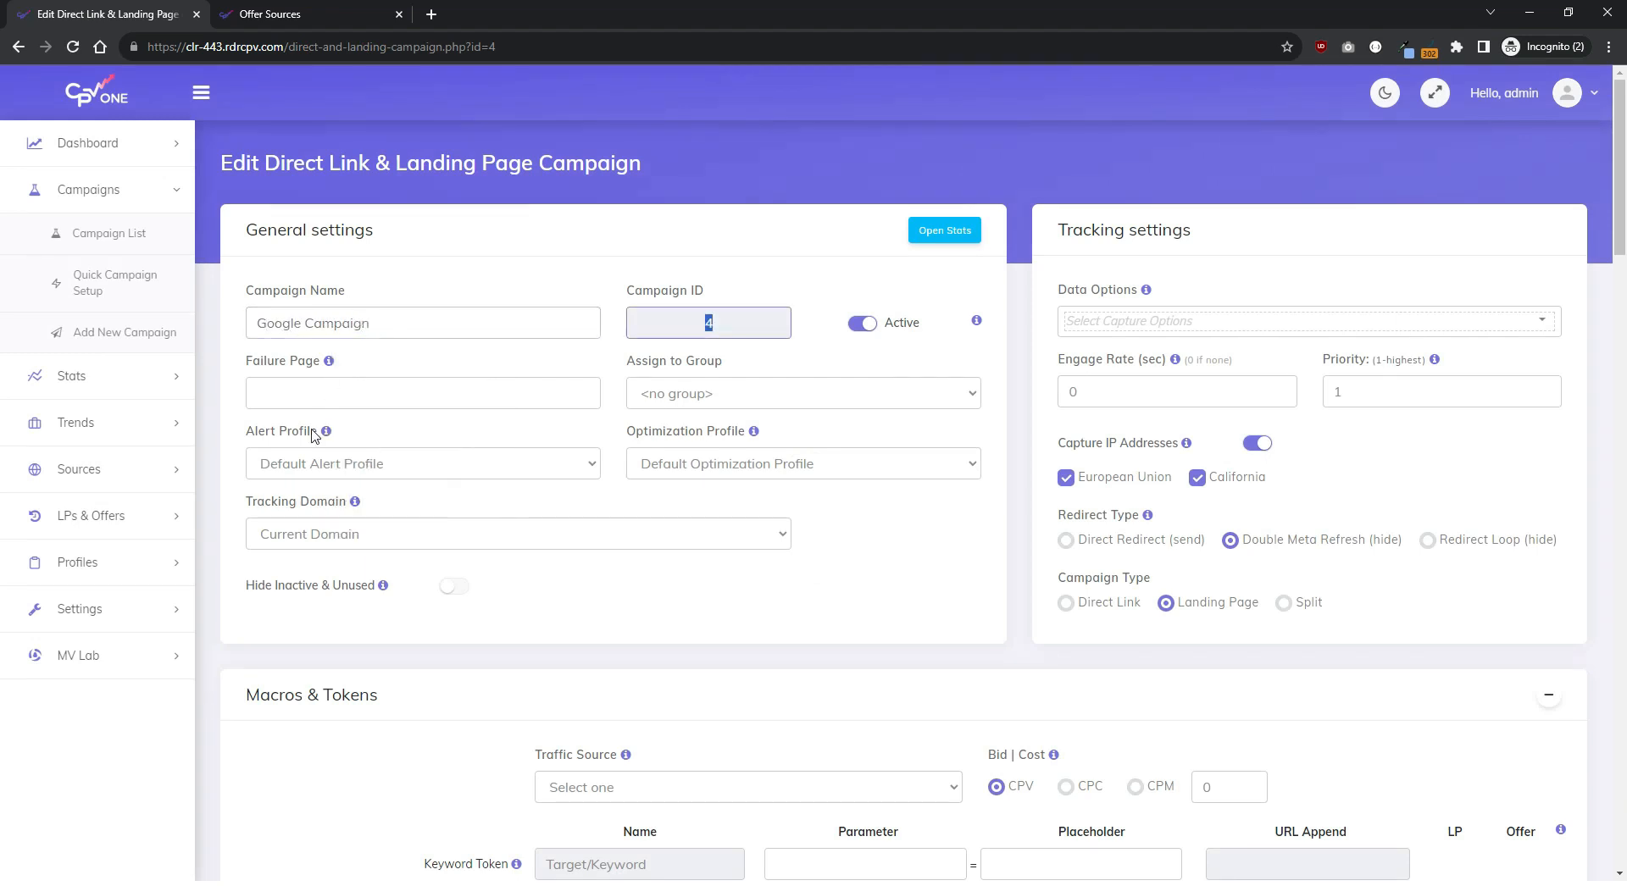
click(517, 534)
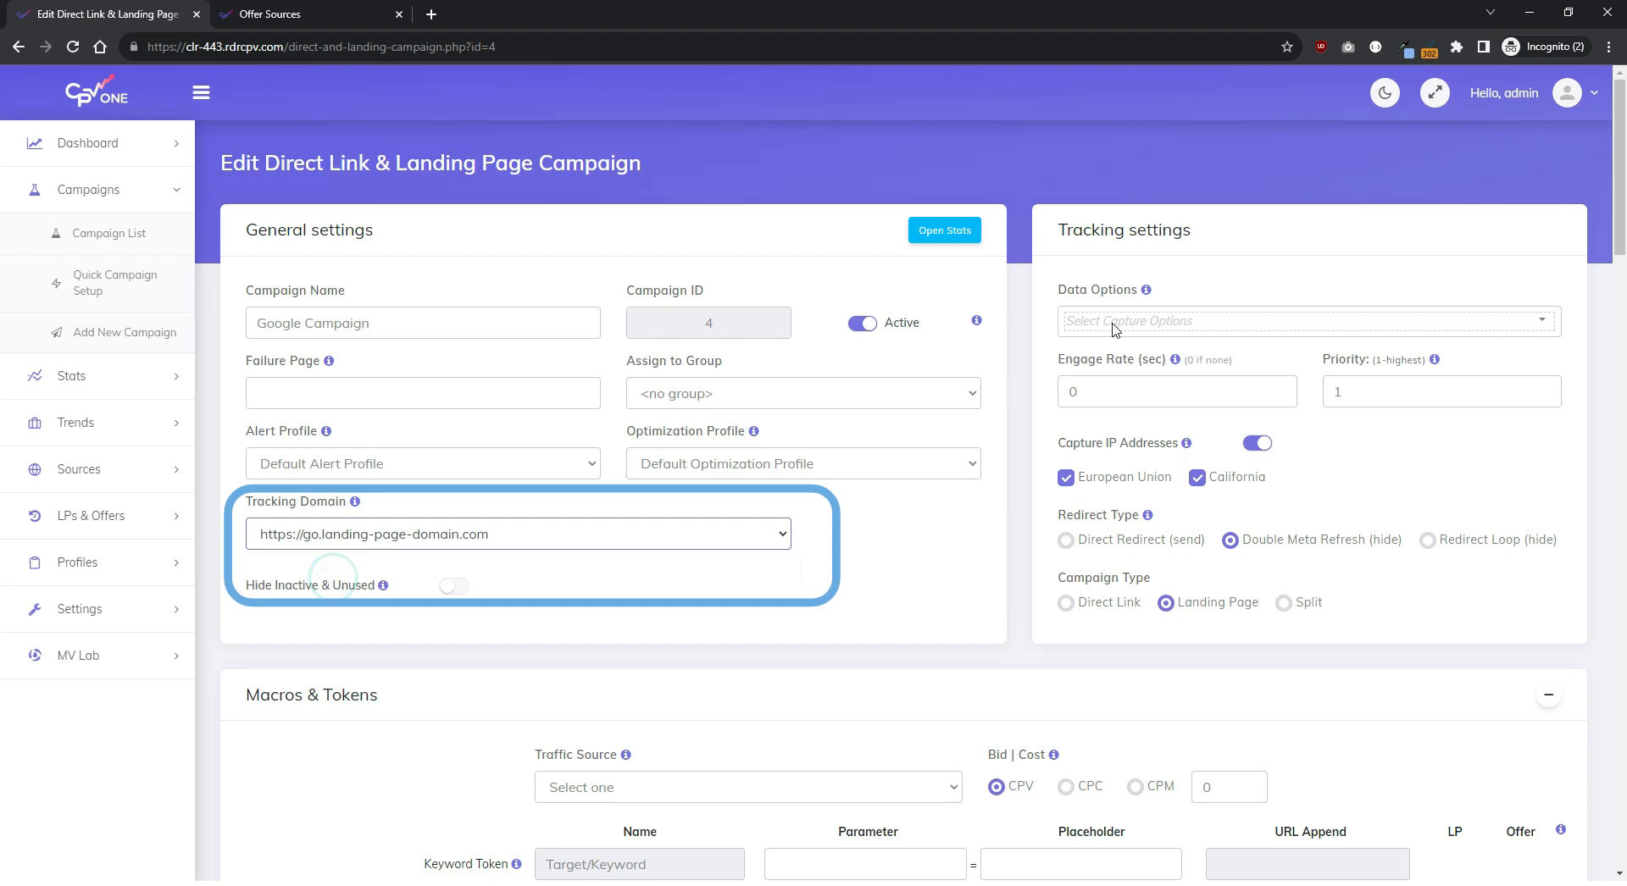
click(1305, 320)
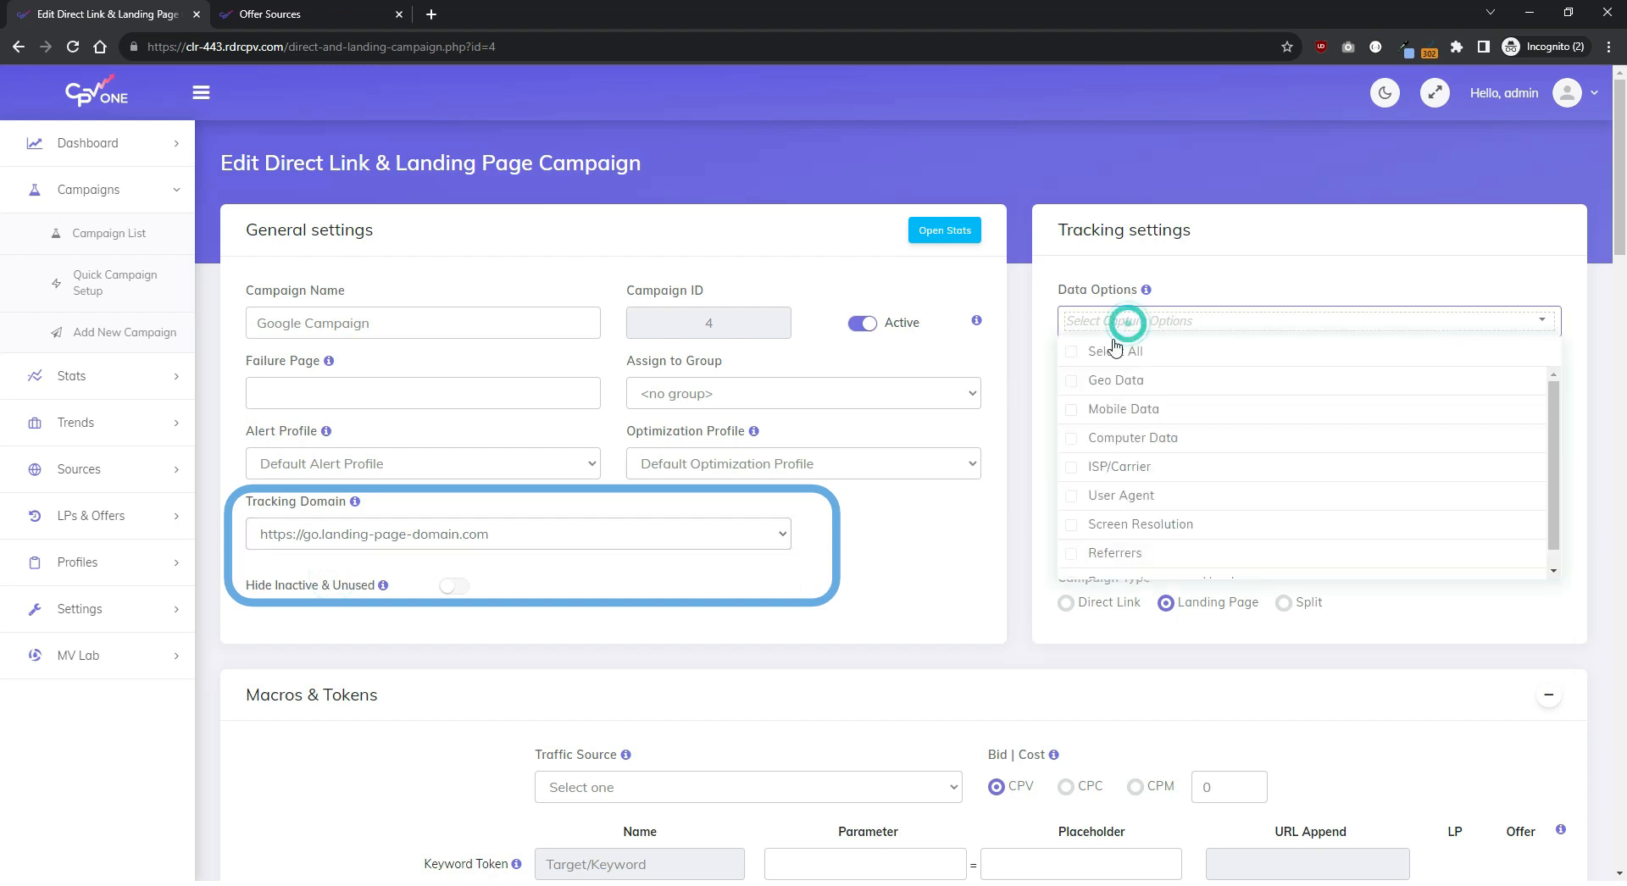
mouse_move(1079, 445)
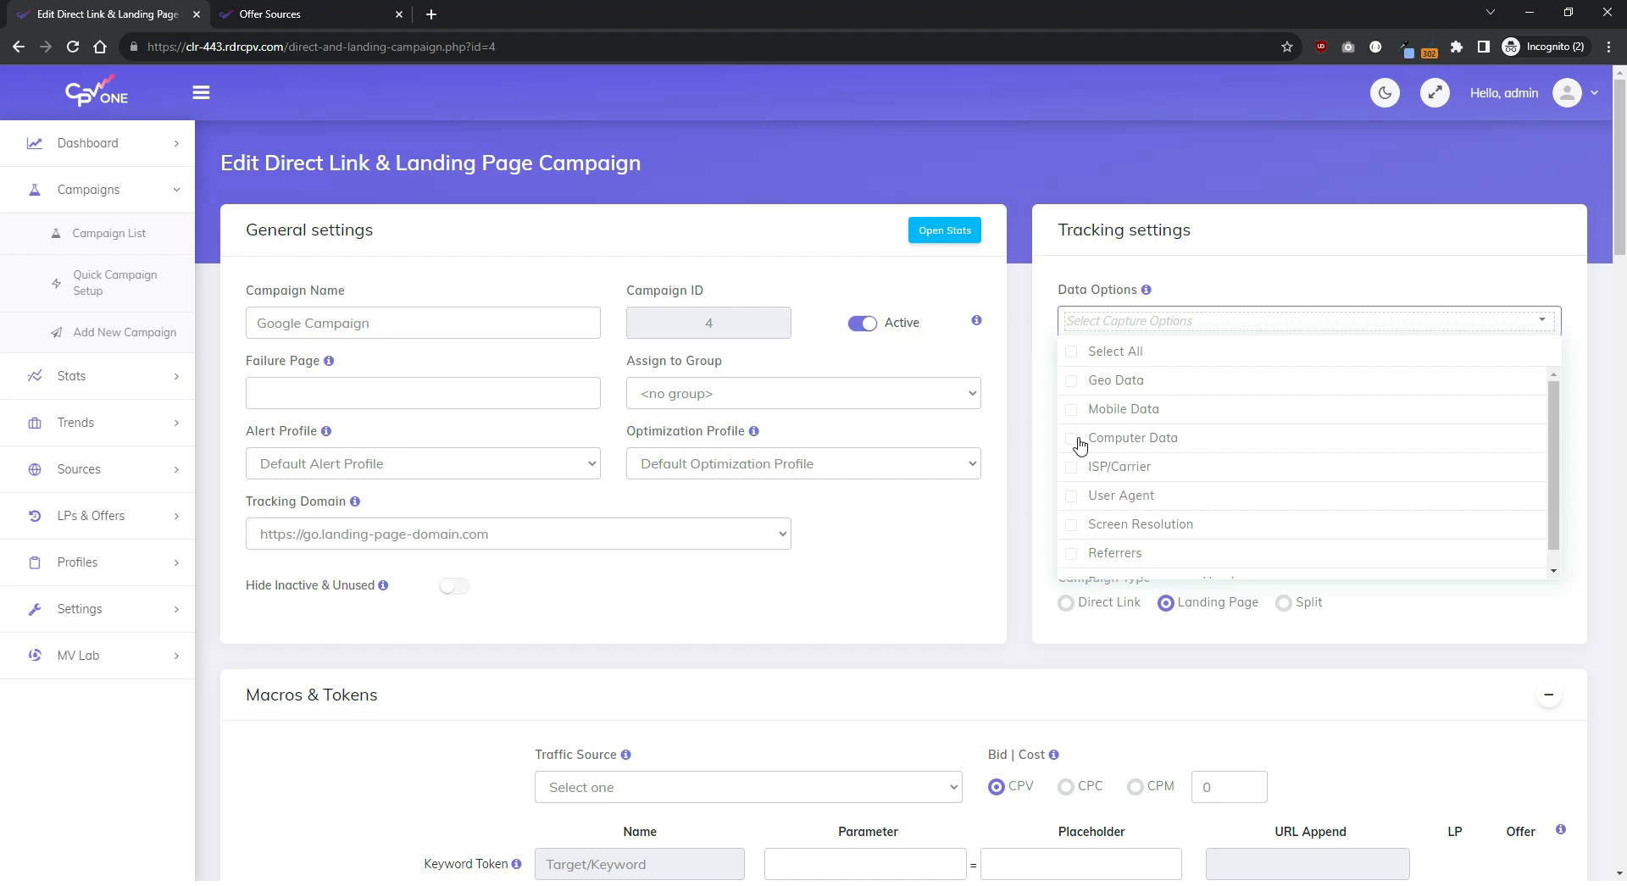
mouse_move(1081, 407)
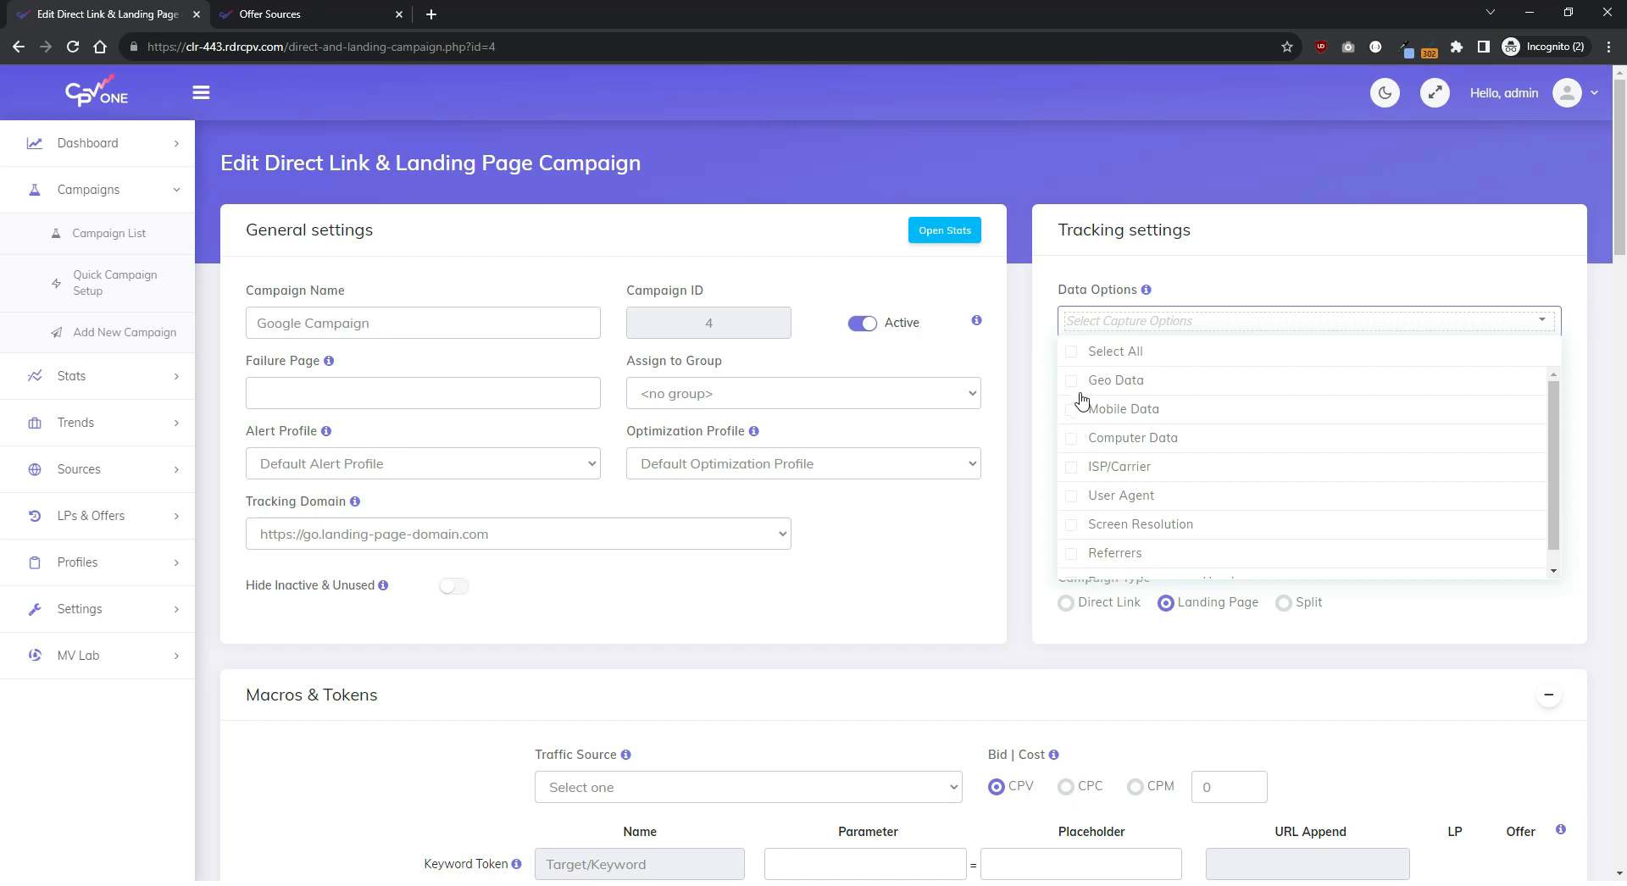
mouse_move(1078, 397)
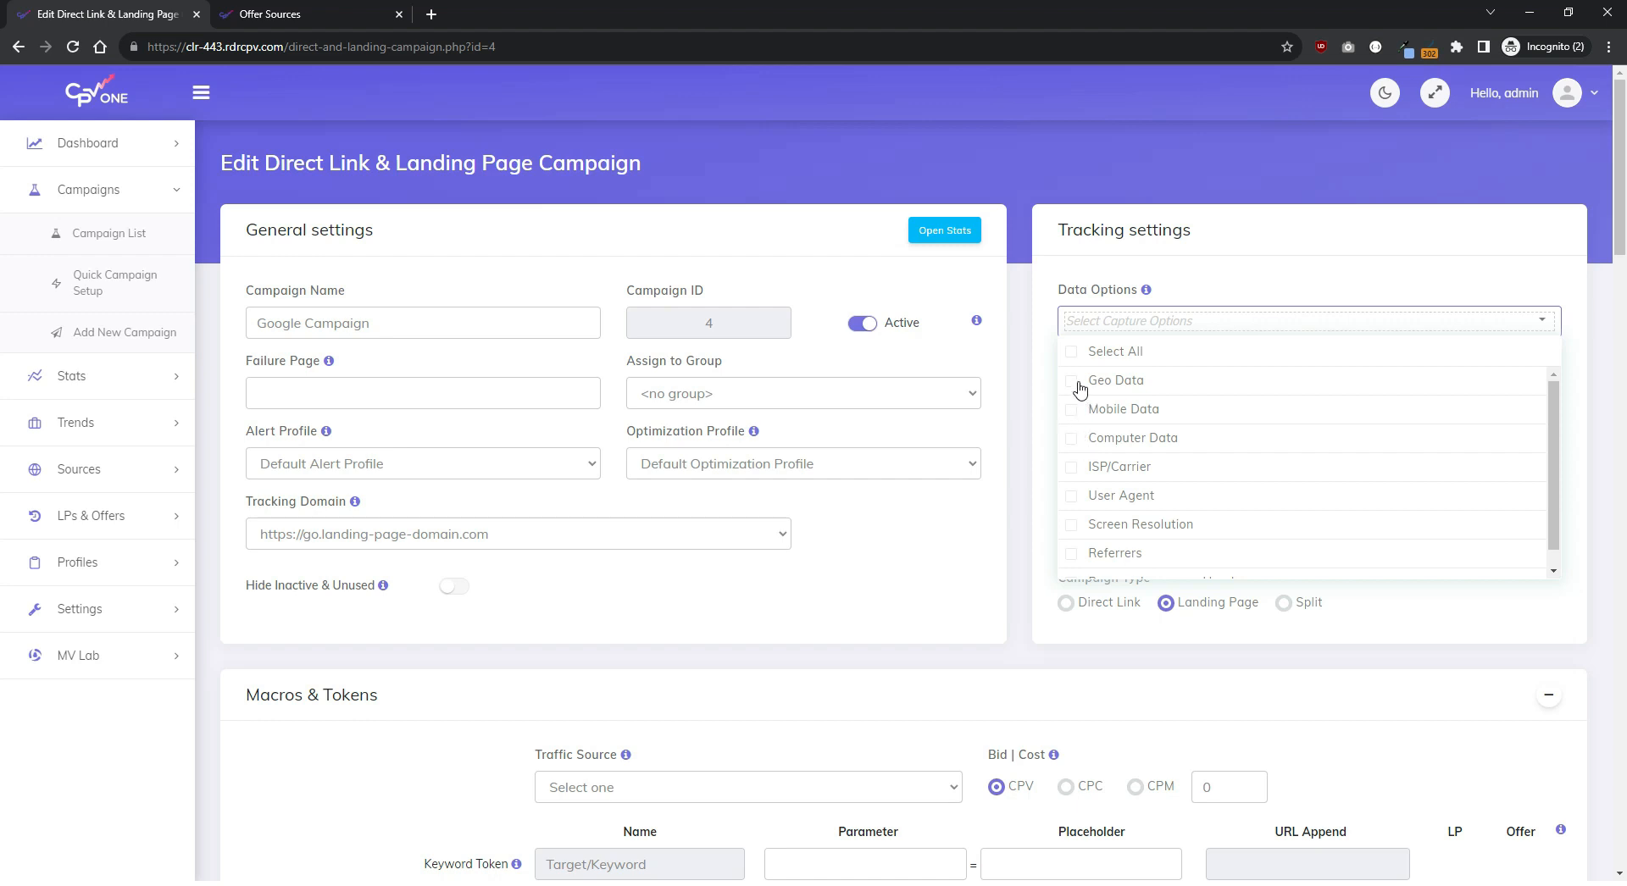
click(1071, 409)
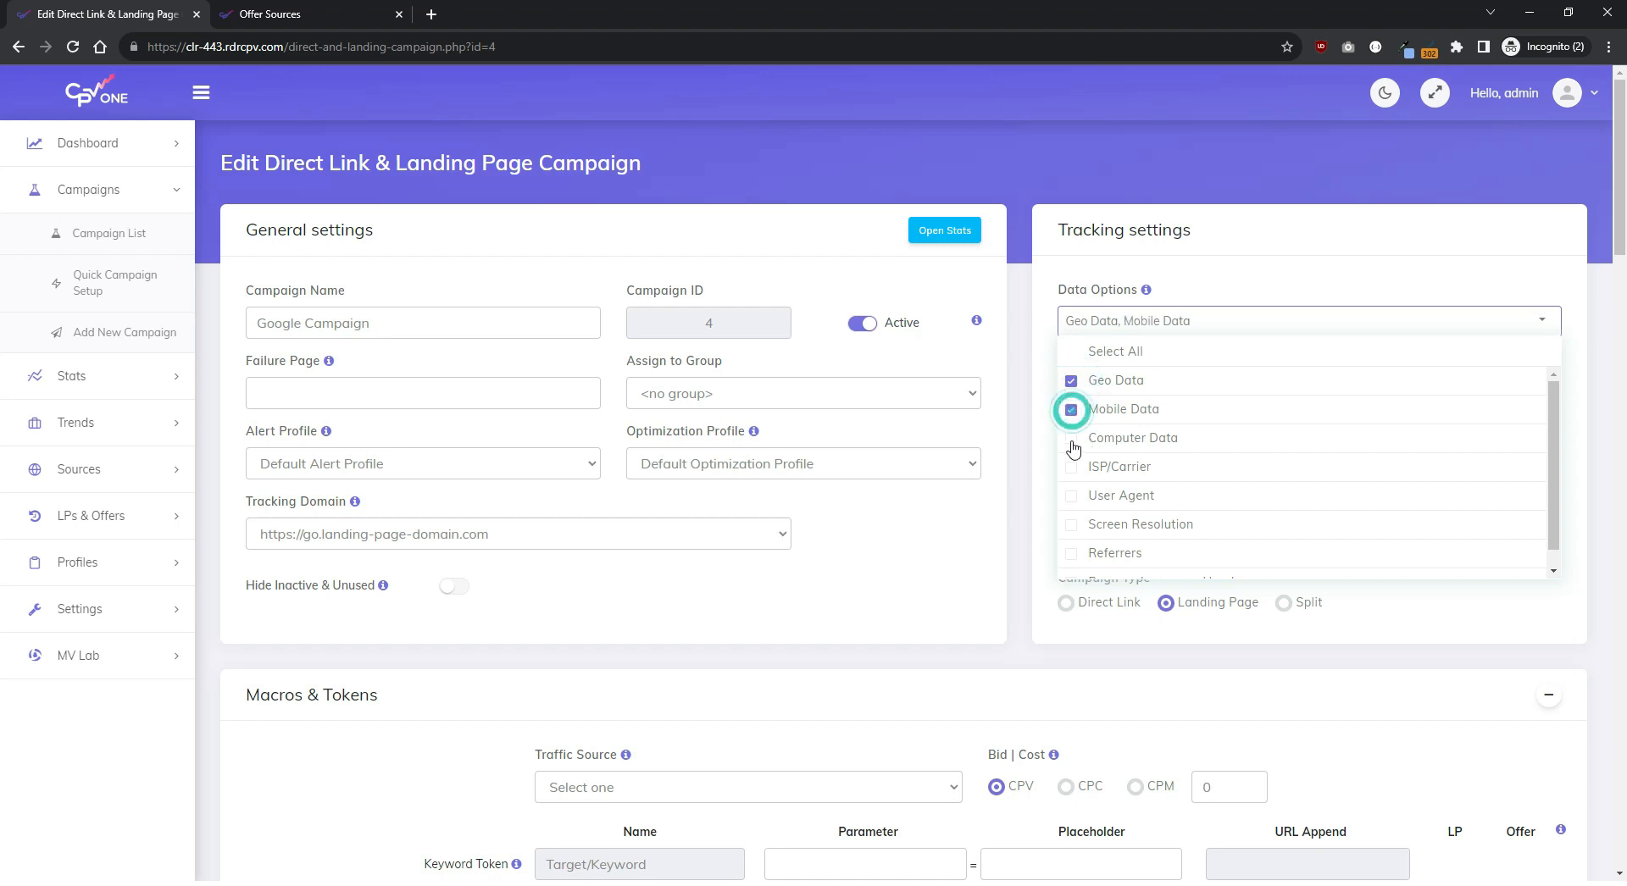
click(1072, 438)
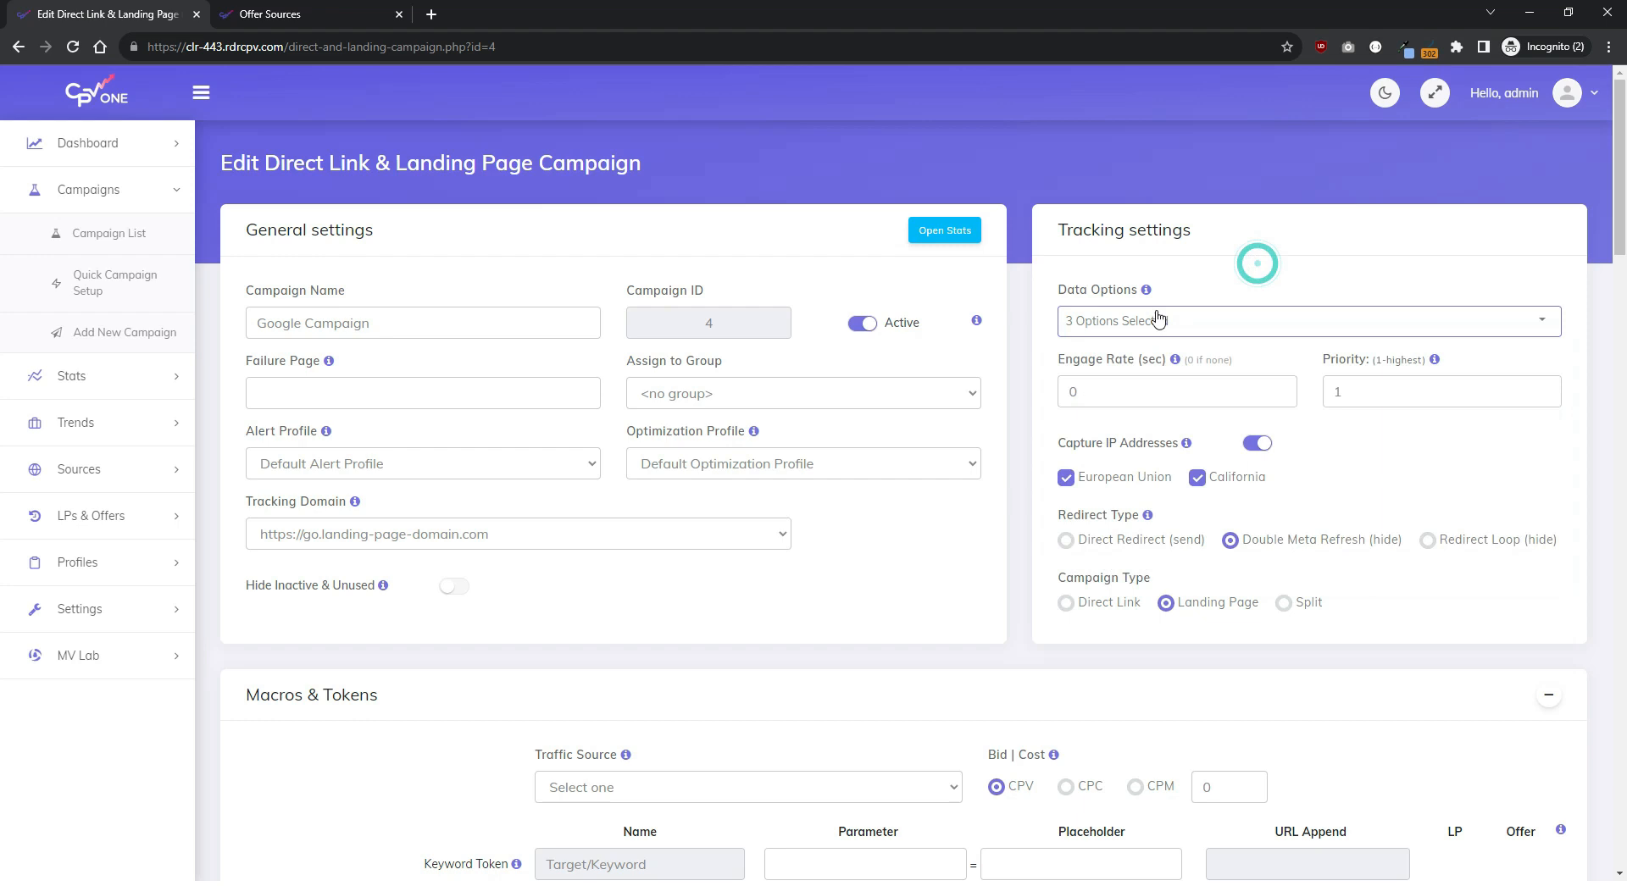
Step: Choose Google Ads - Search as traffic source with extra tokens Ad Group ID and Match Type
scroll(down, 3)
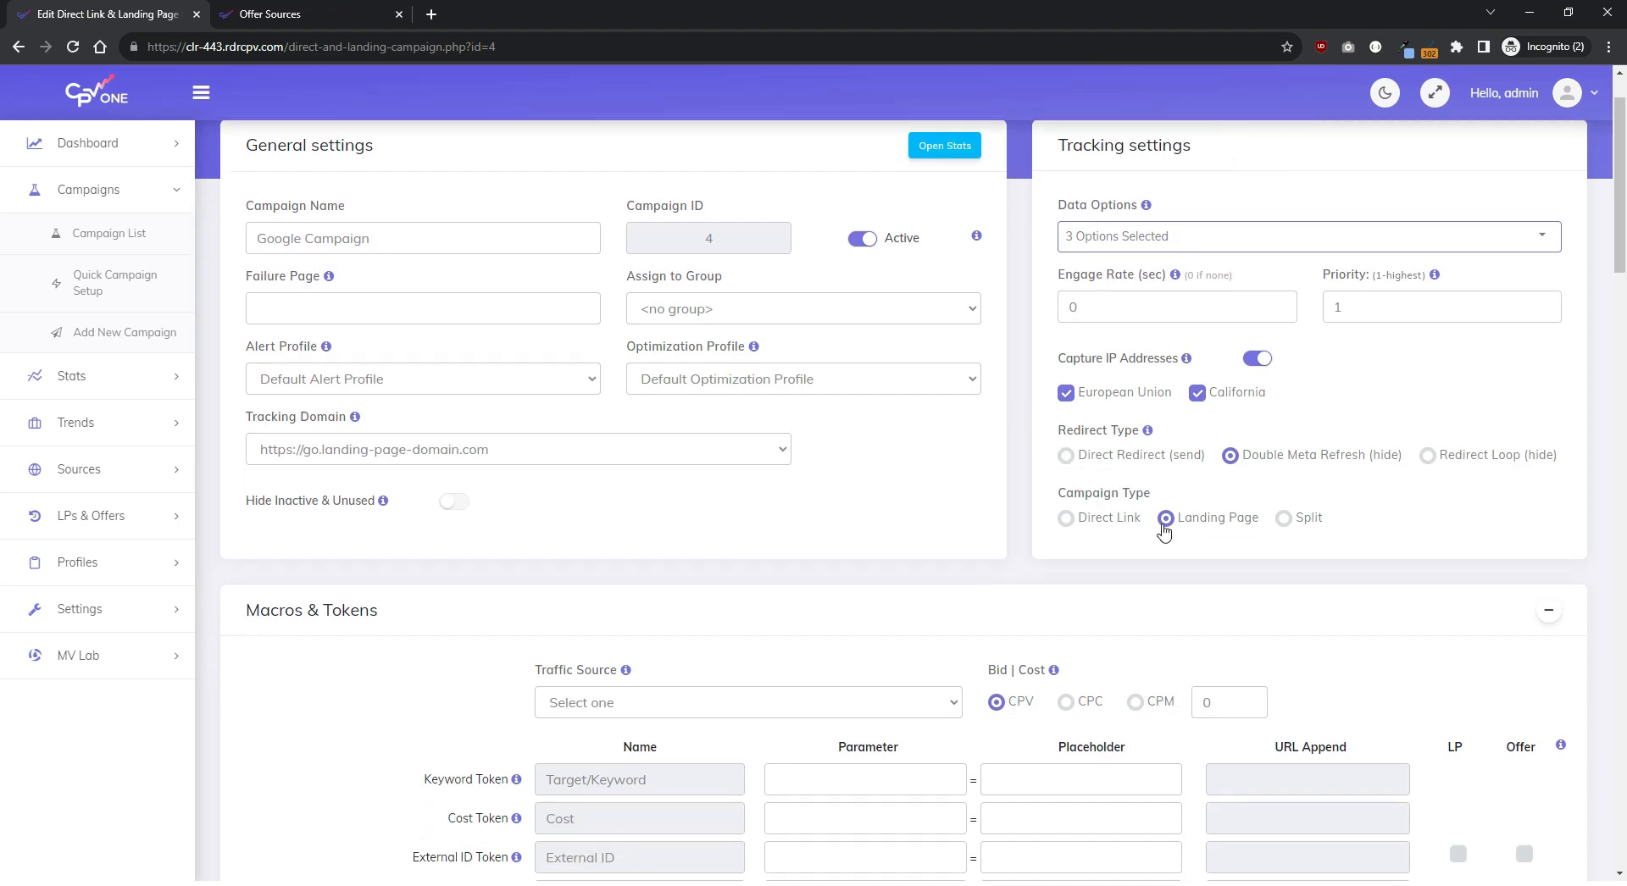
scroll(down, 3)
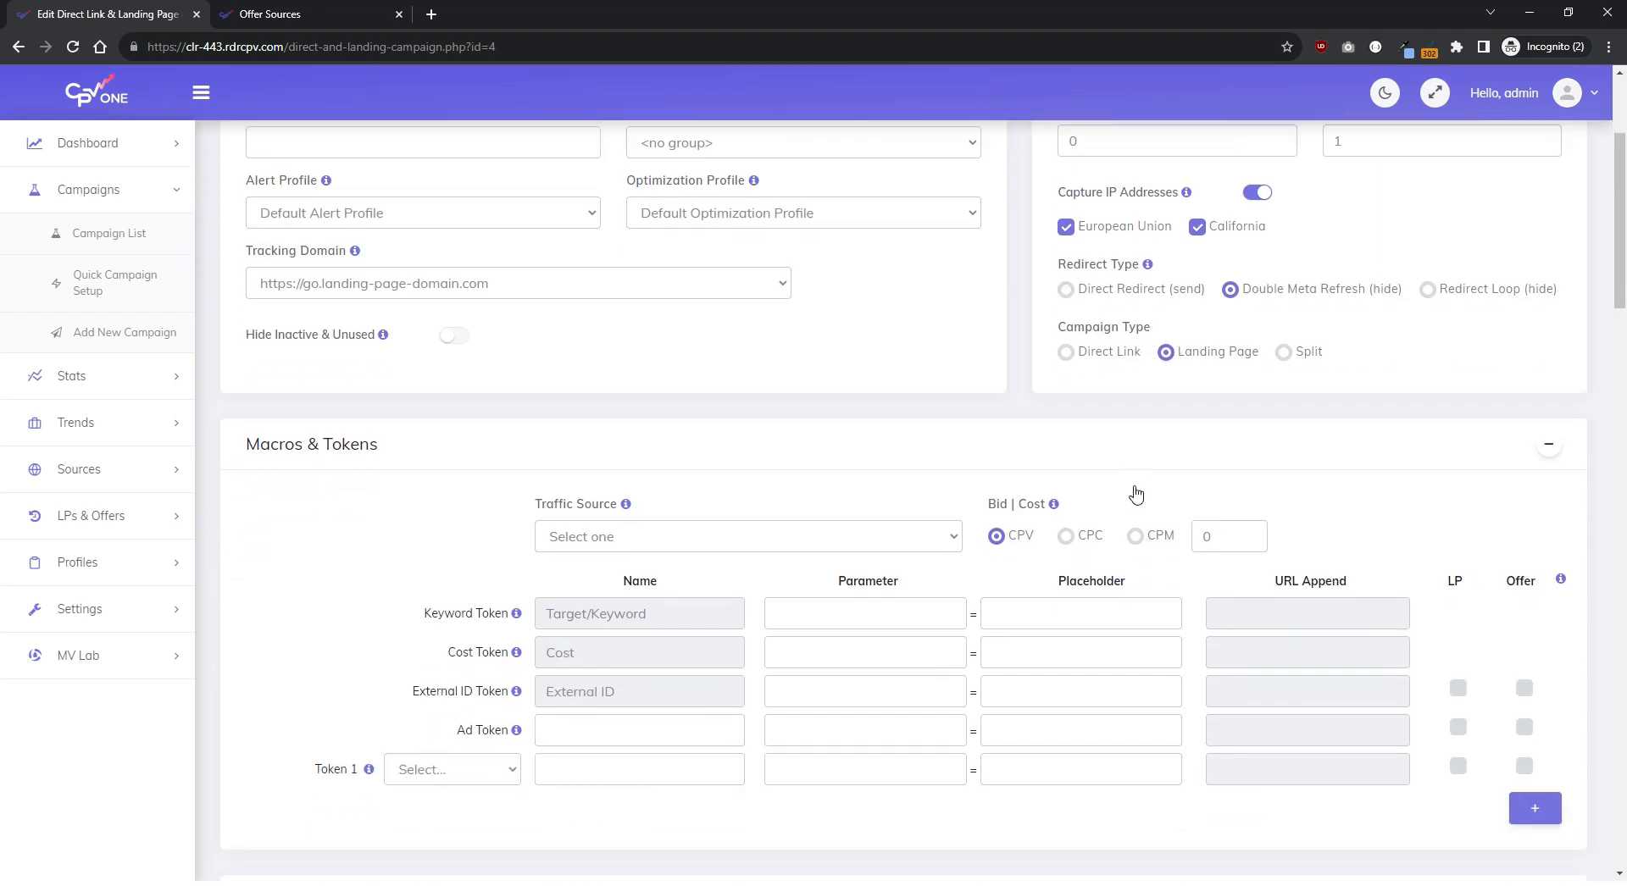
scroll(down, 3)
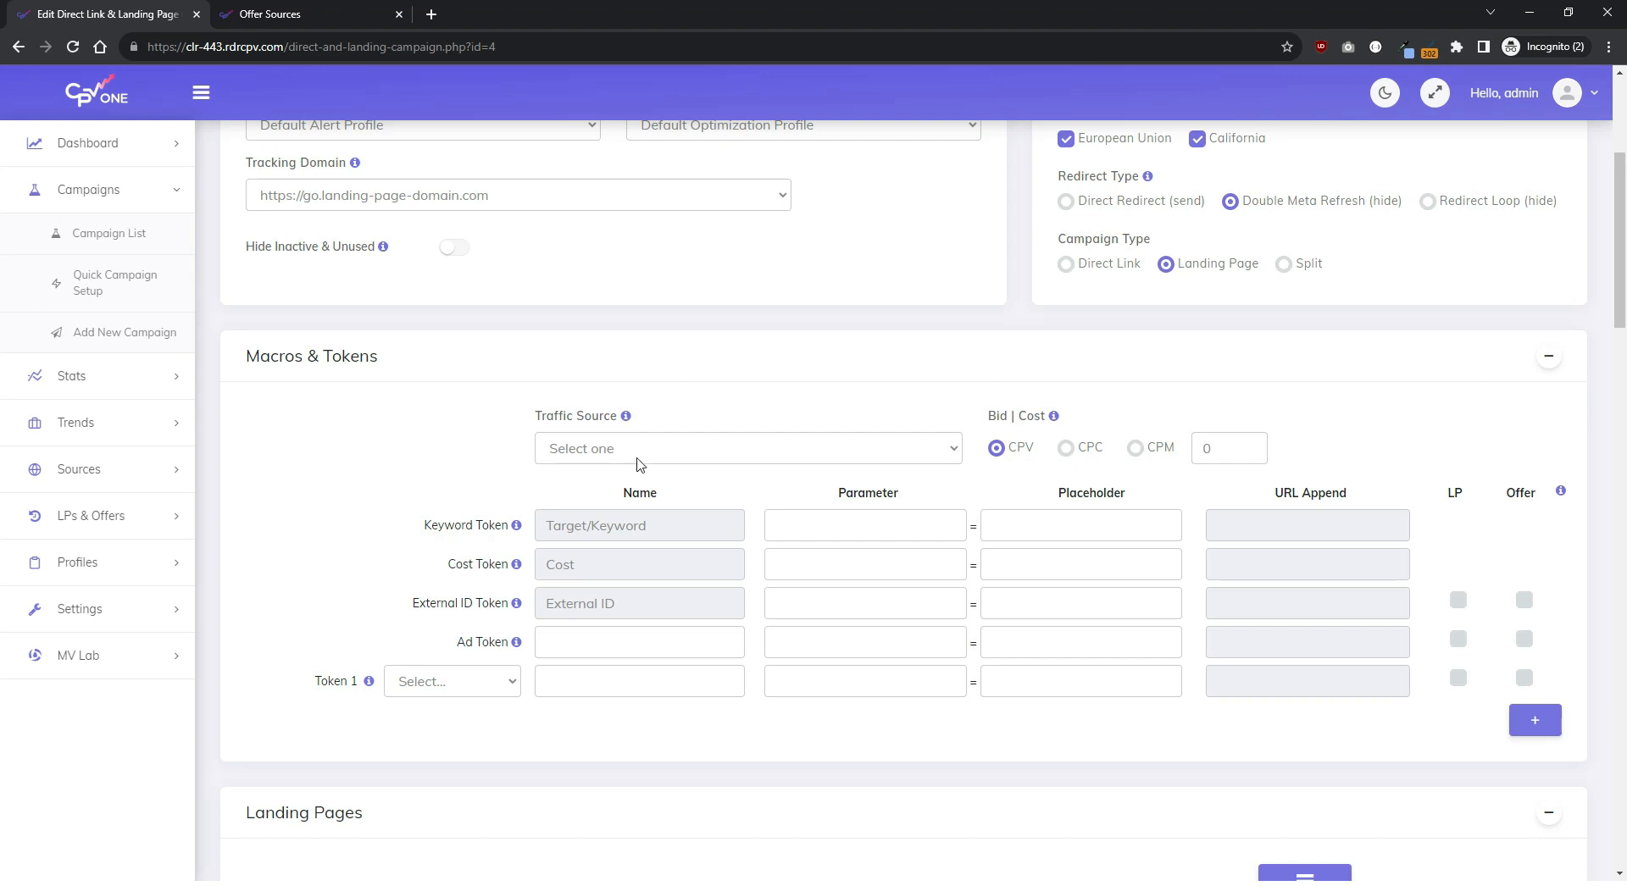
click(746, 449)
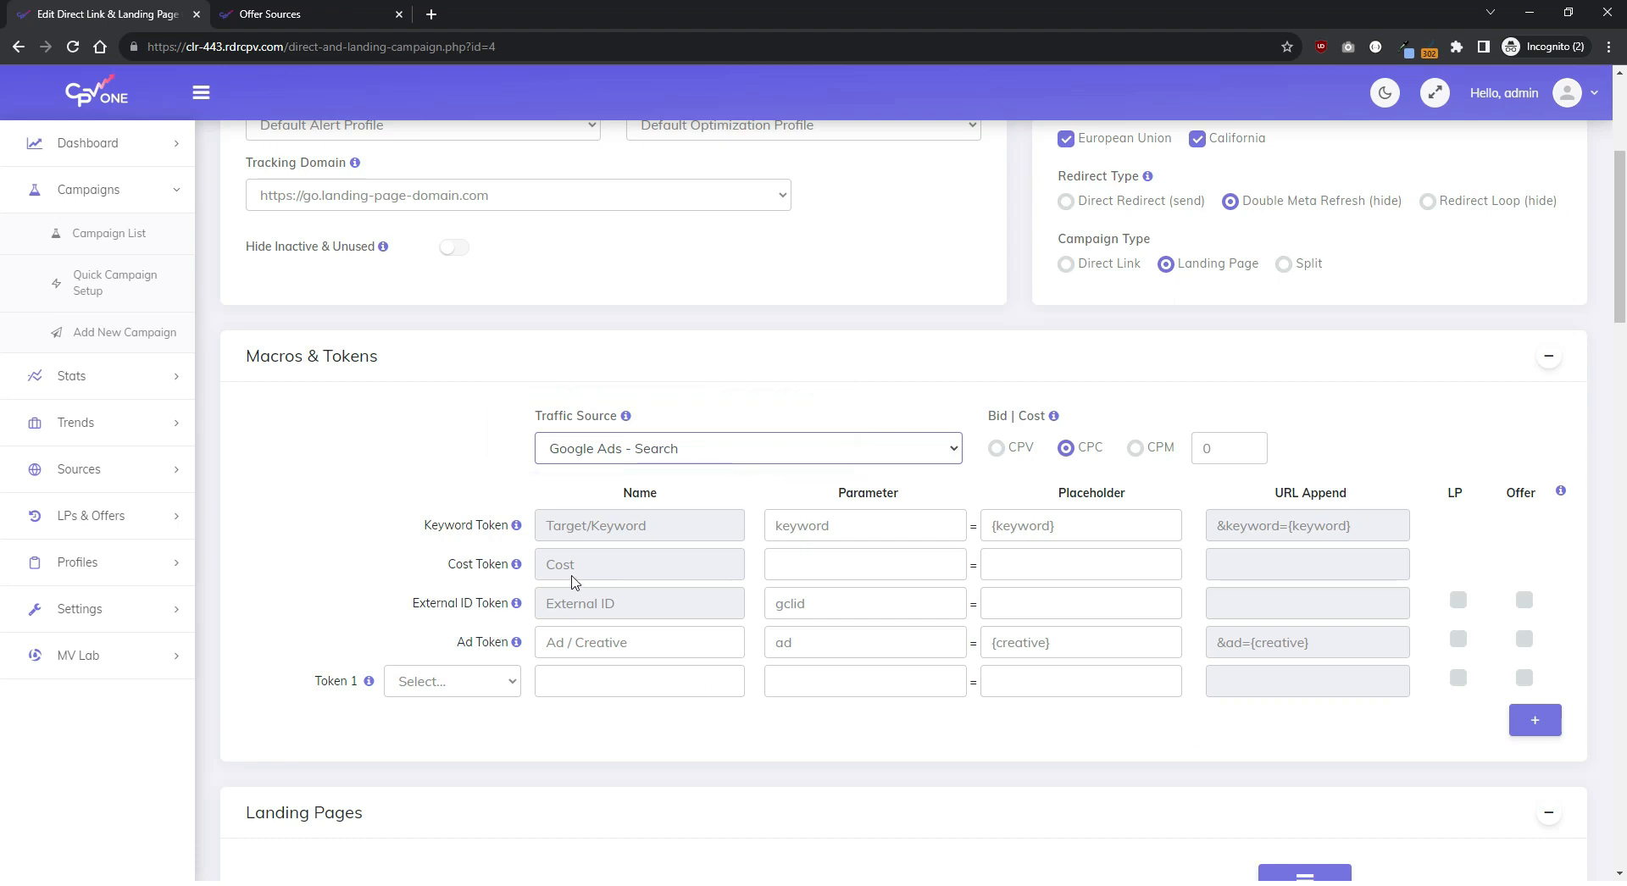
mouse_move(377, 651)
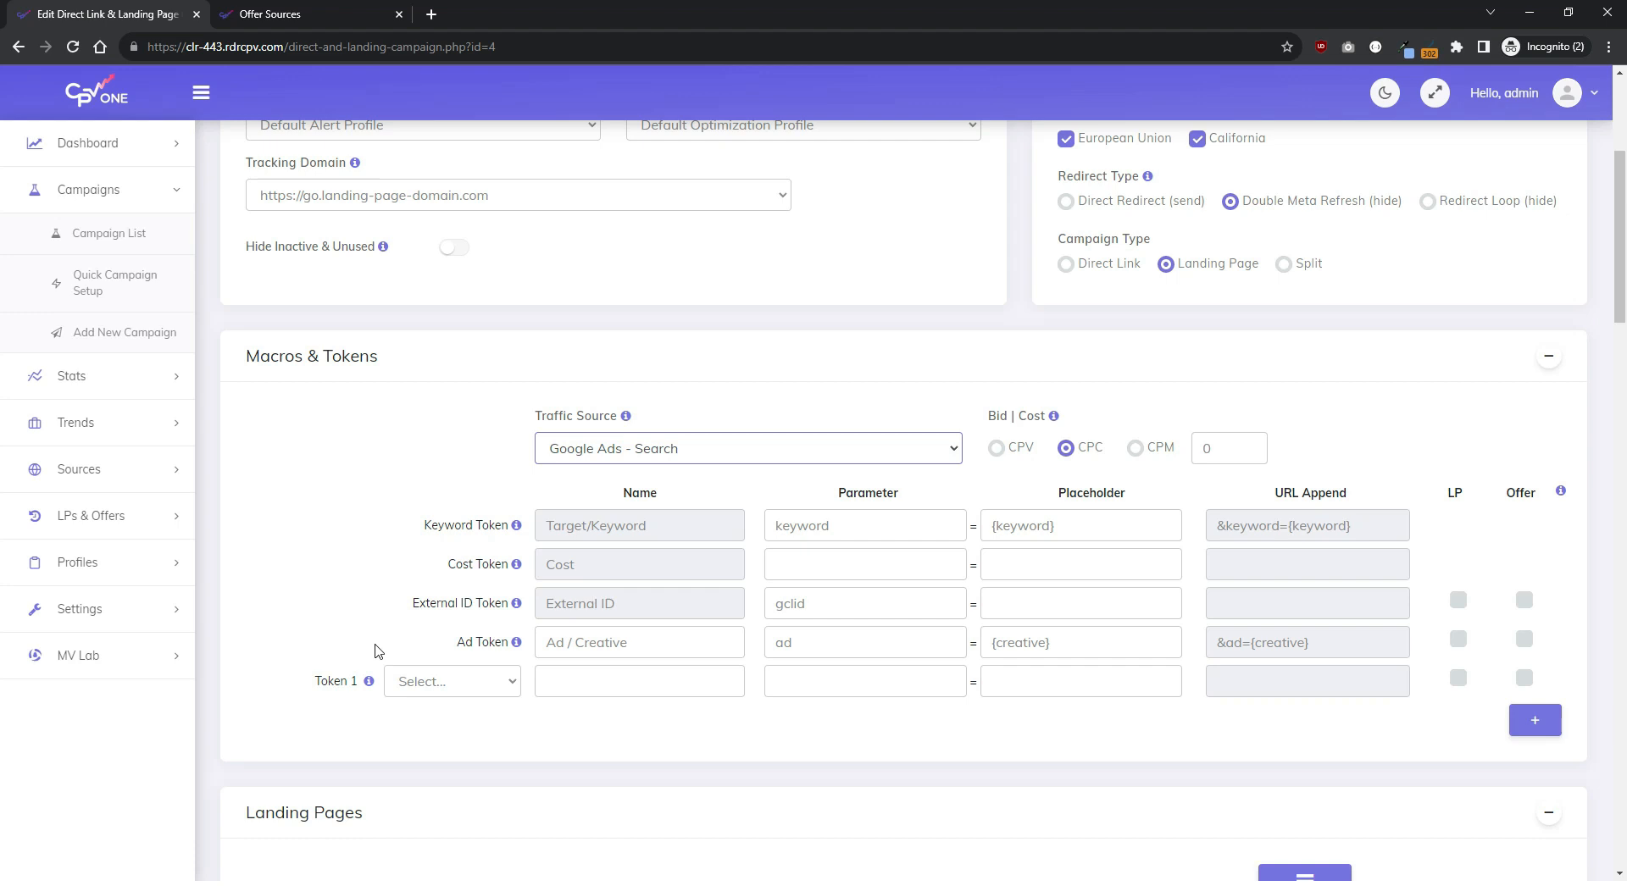
click(452, 682)
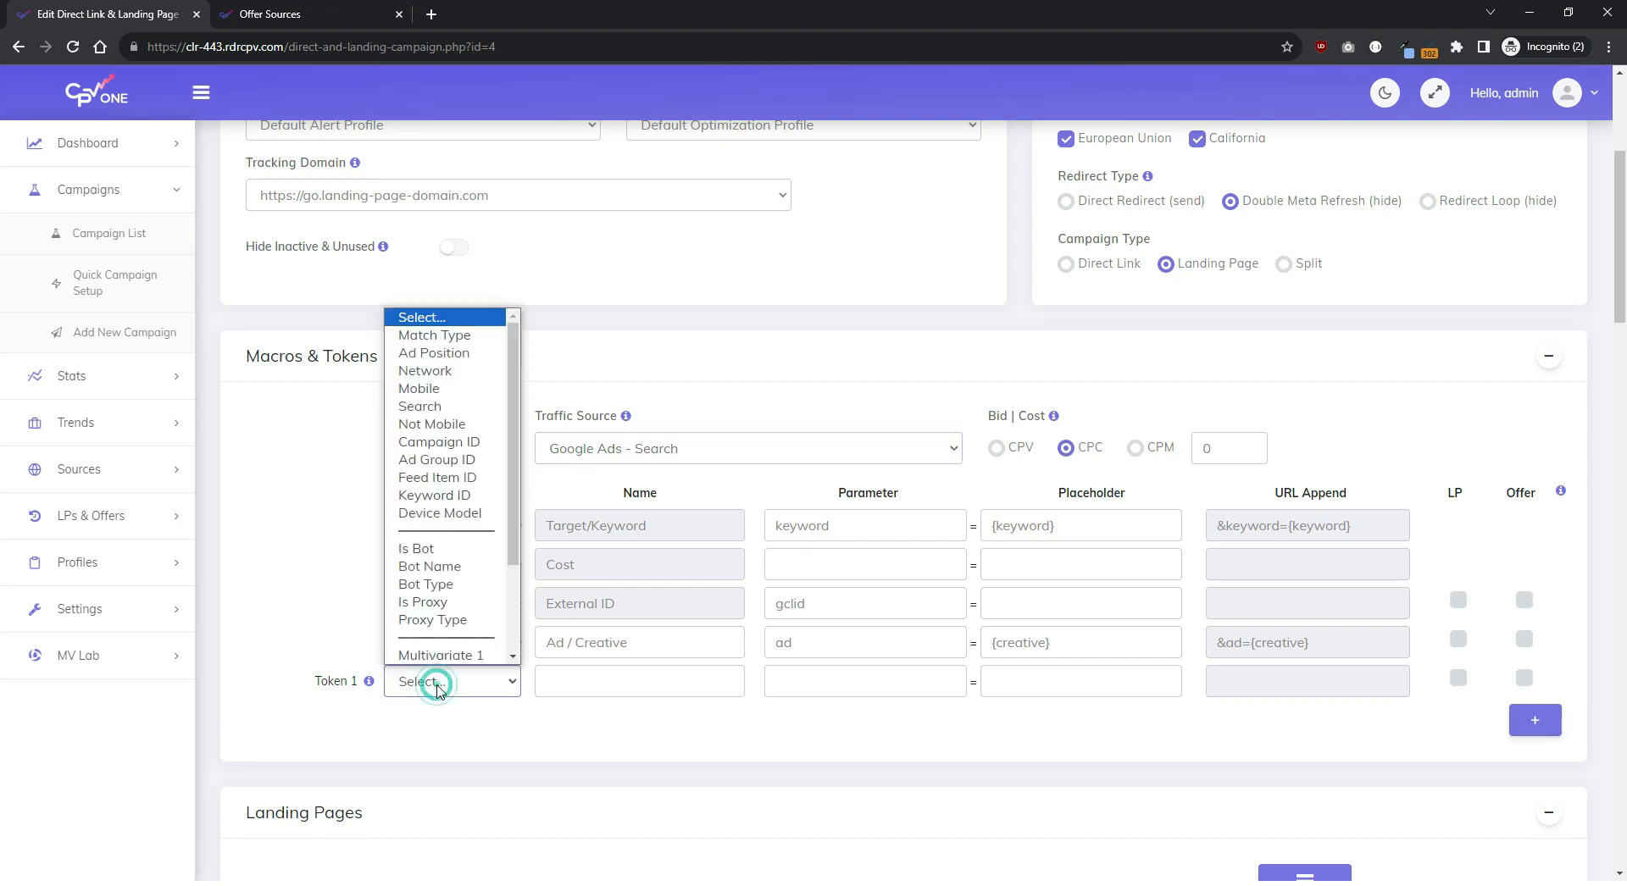
mouse_move(435, 458)
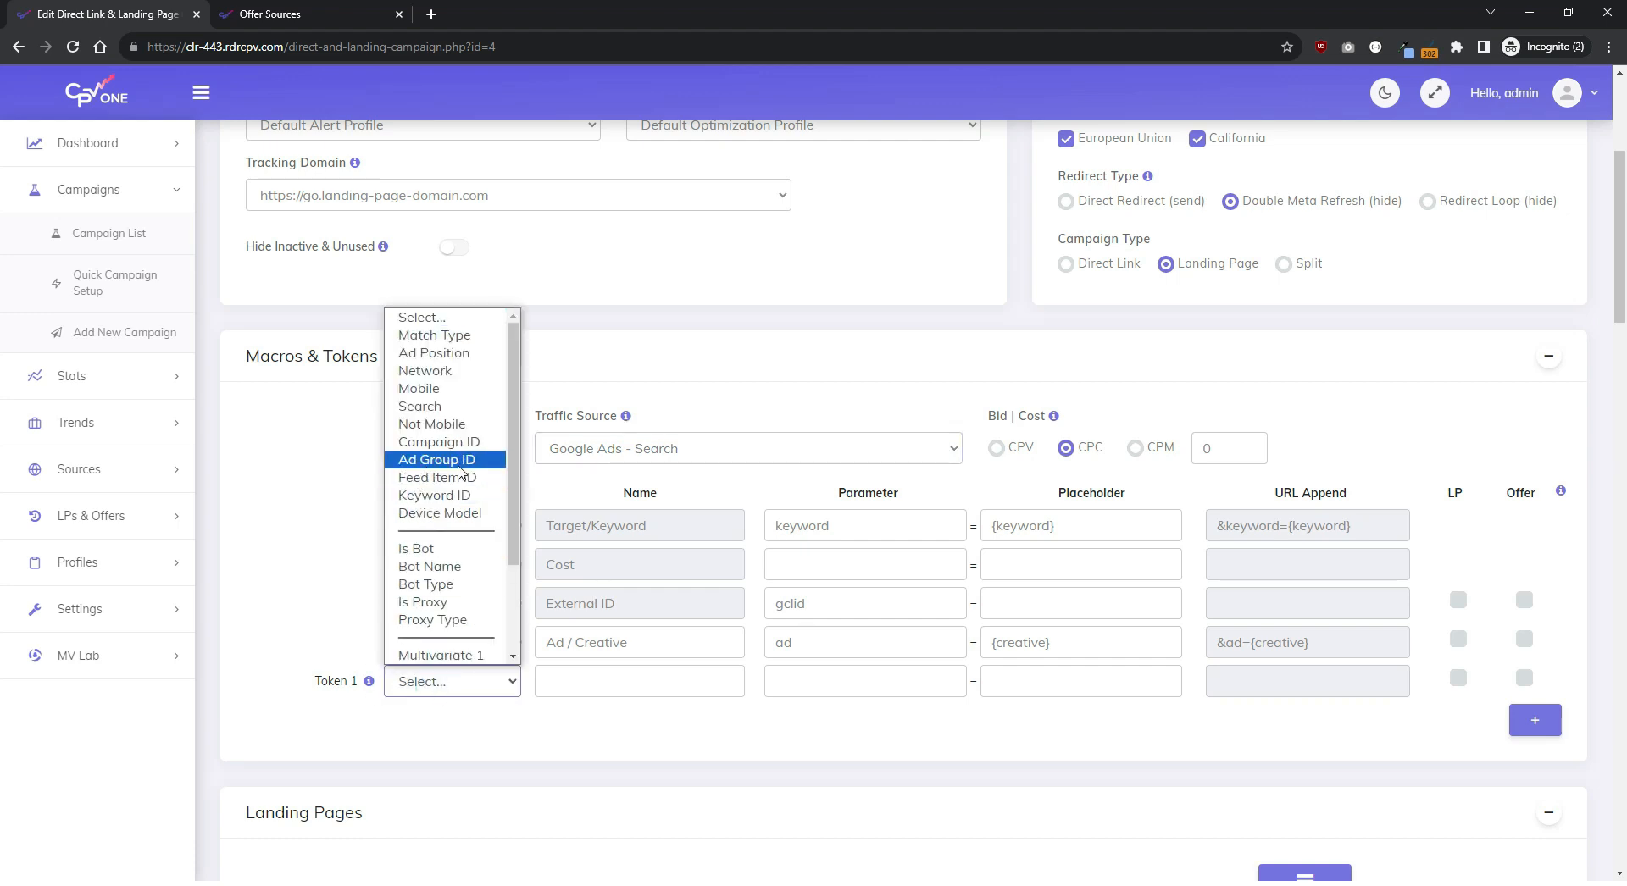
click(435, 458)
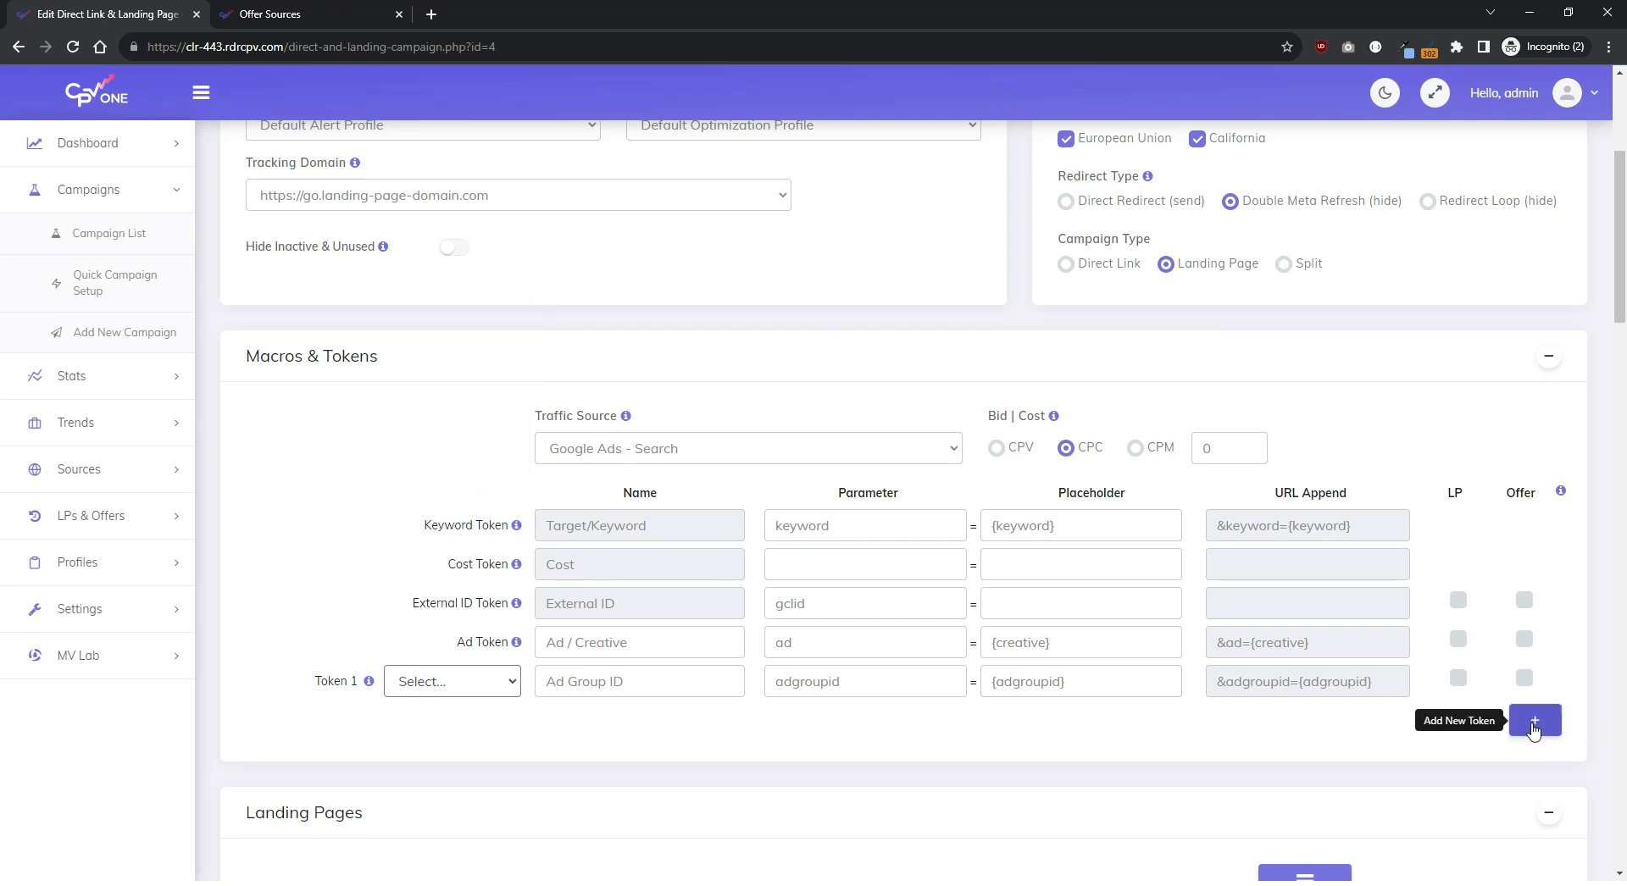
click(1535, 721)
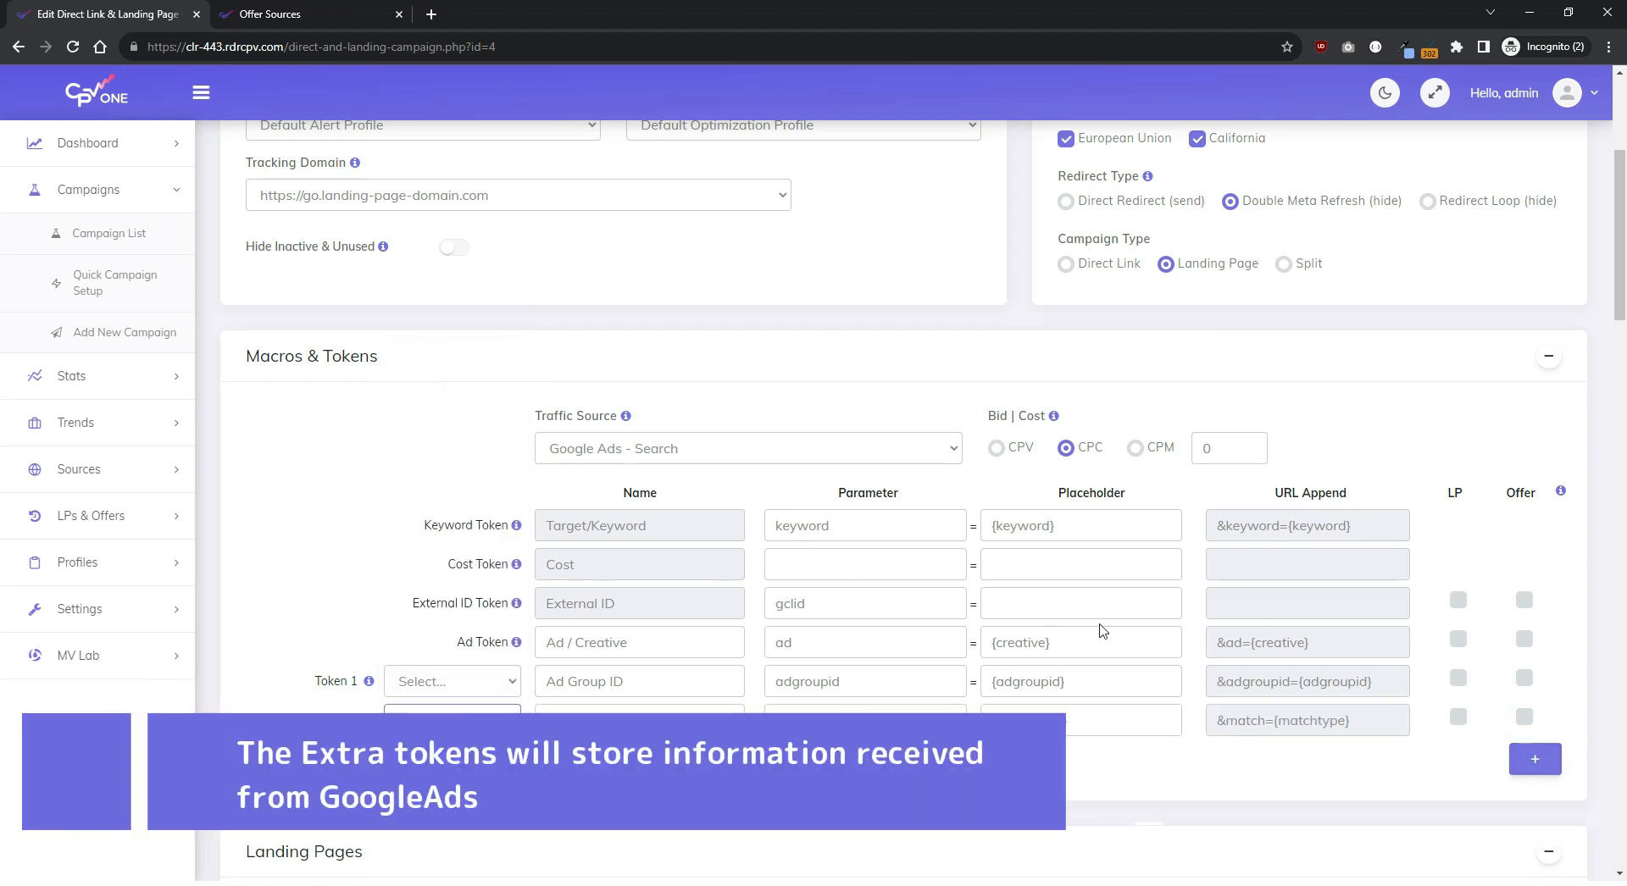
scroll(down, 3)
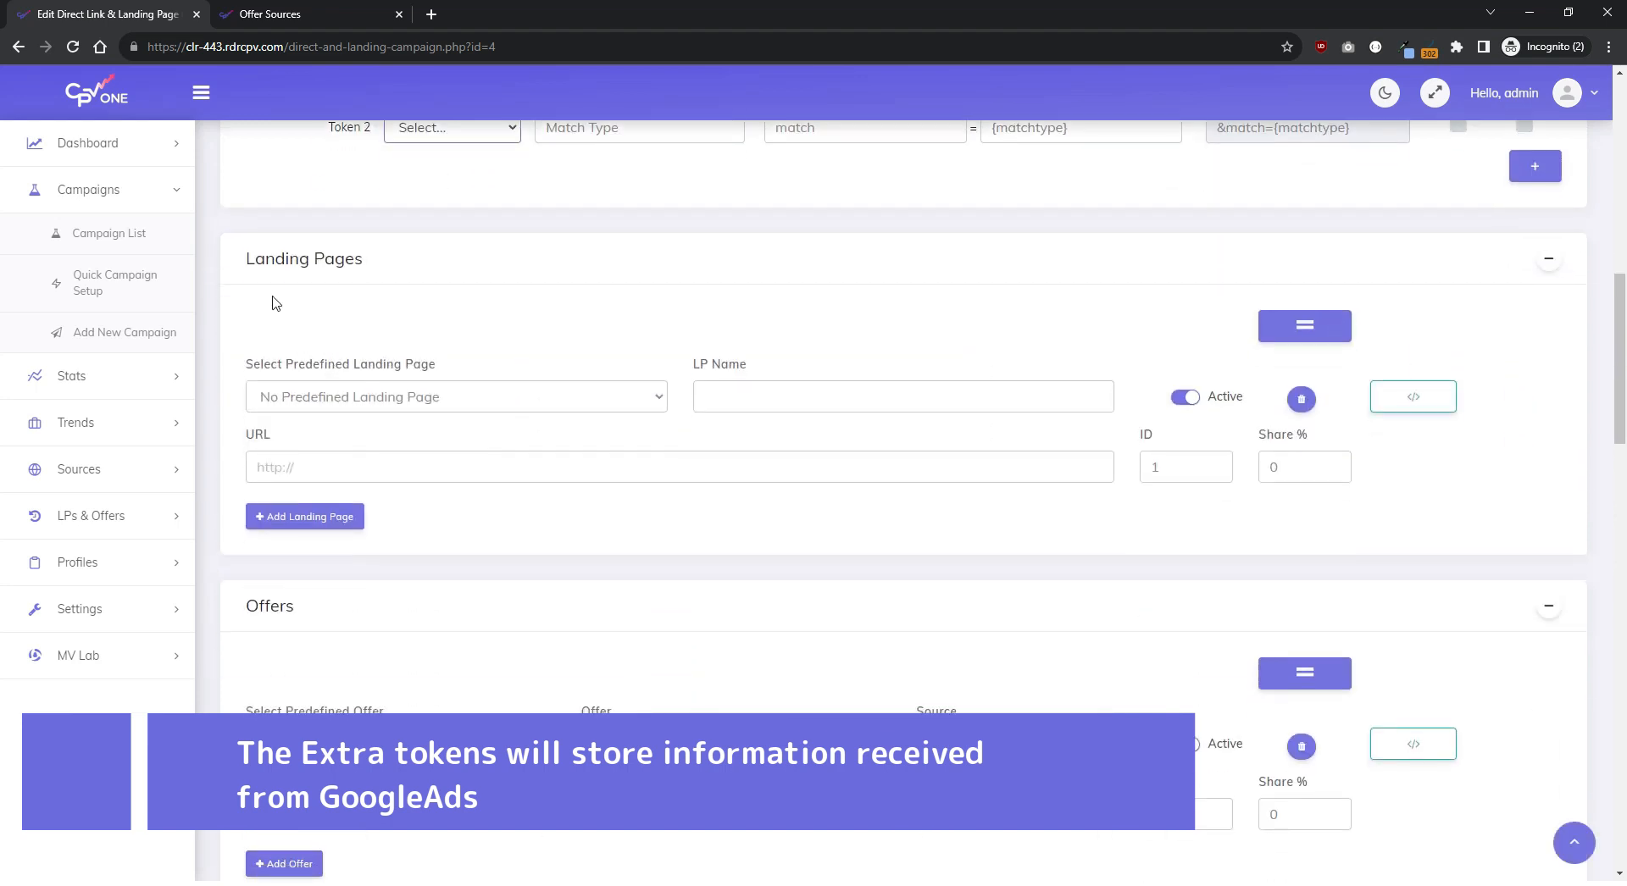
Step: Assign First LP as the landing page and First Offer as the campaign offer
click(456, 397)
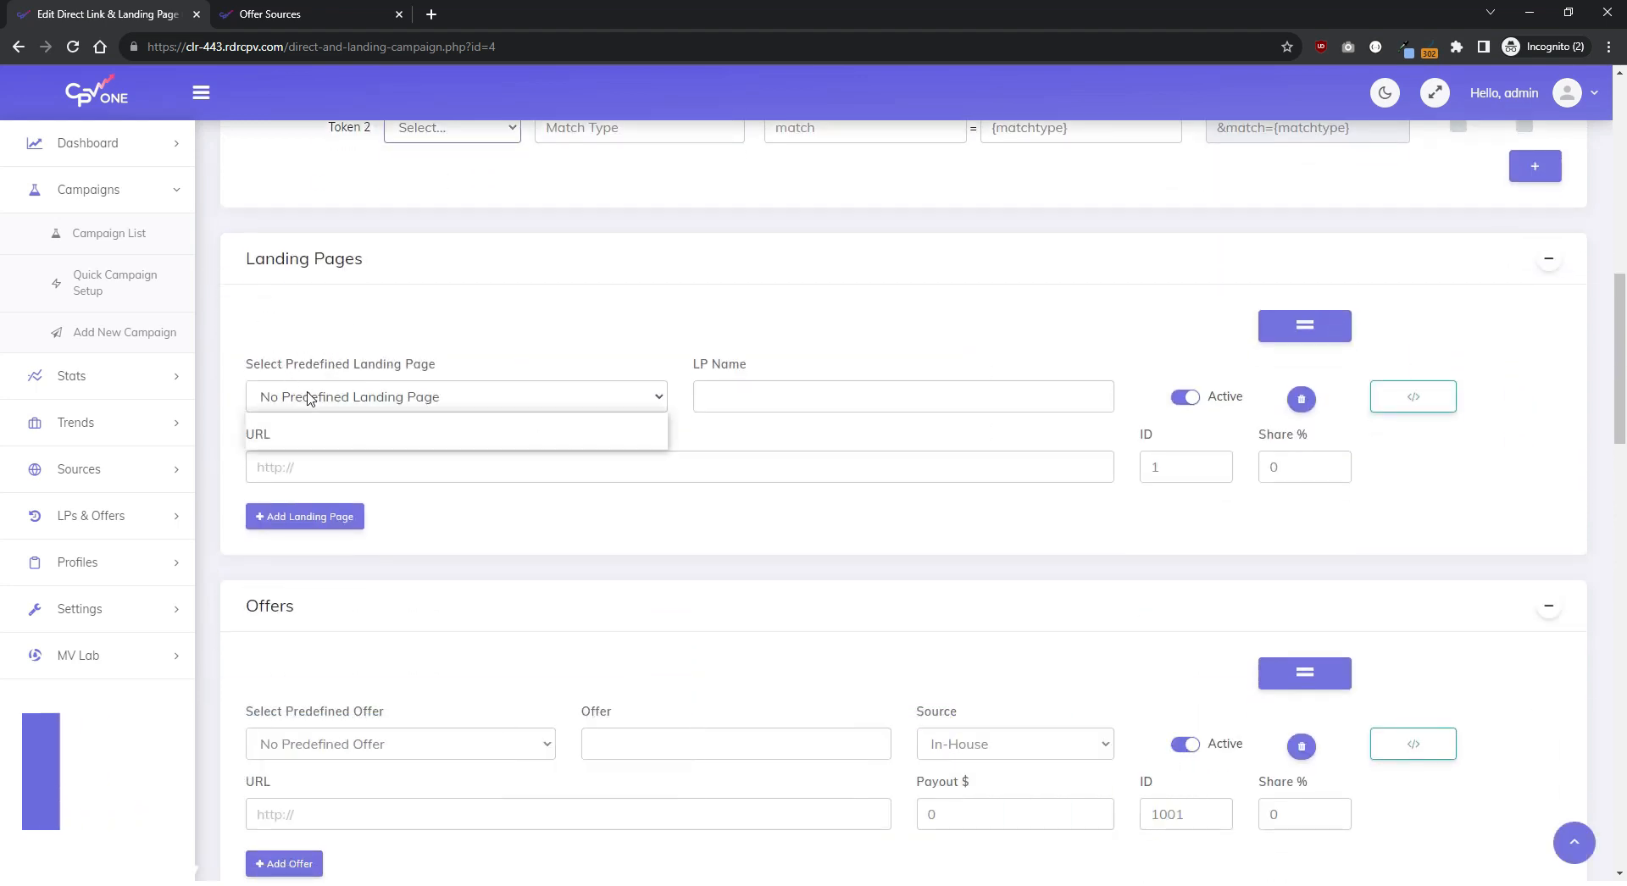
click(456, 397)
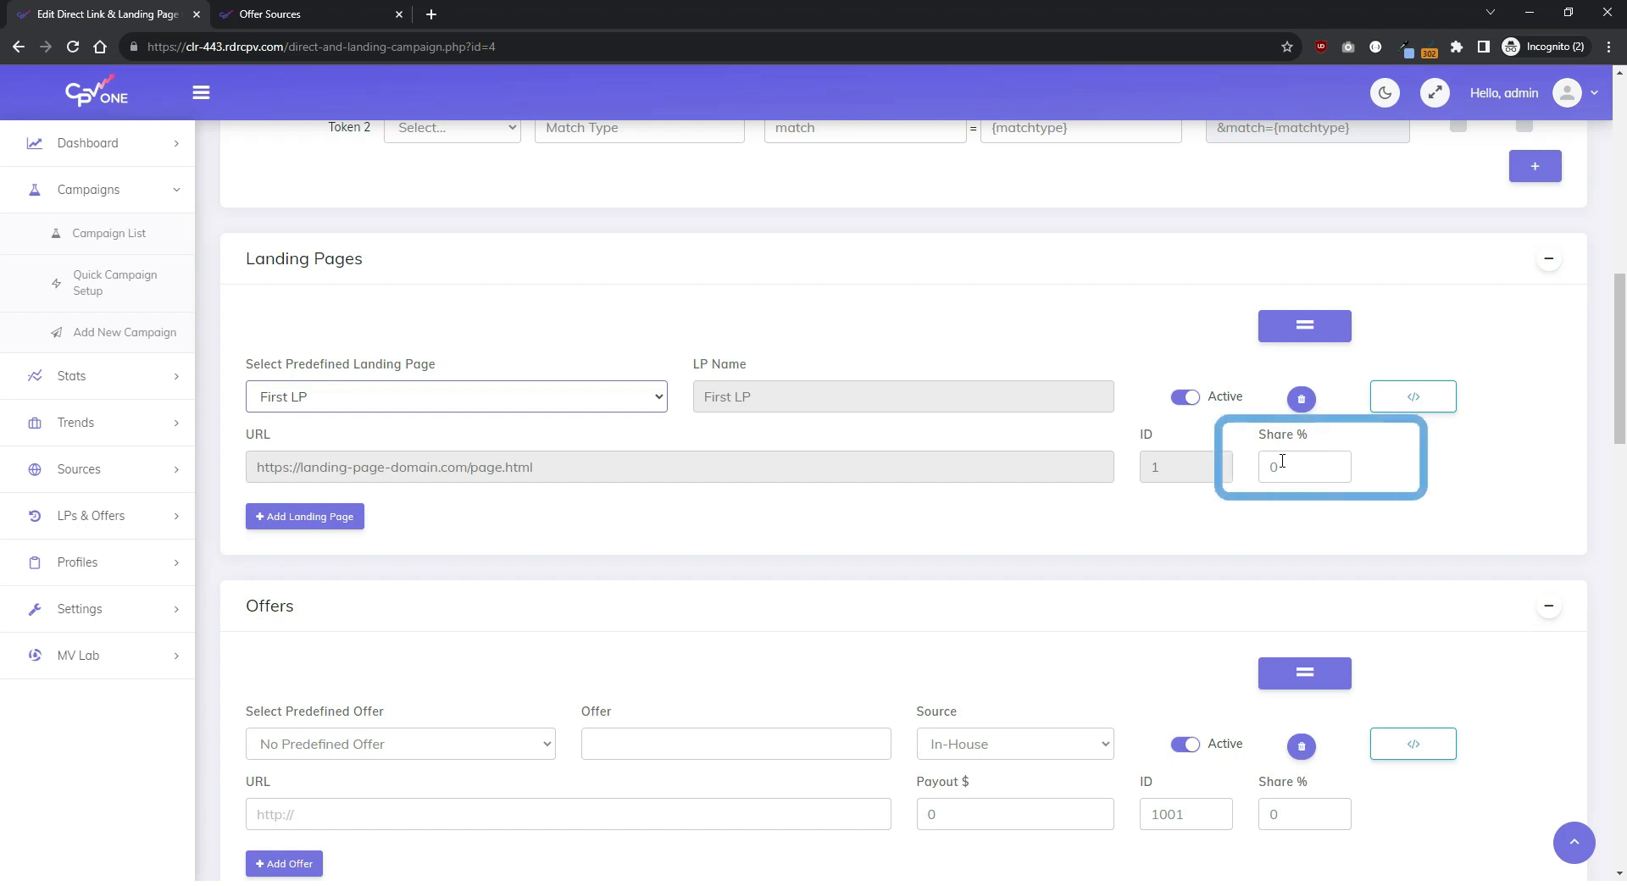
mouse_move(1304, 326)
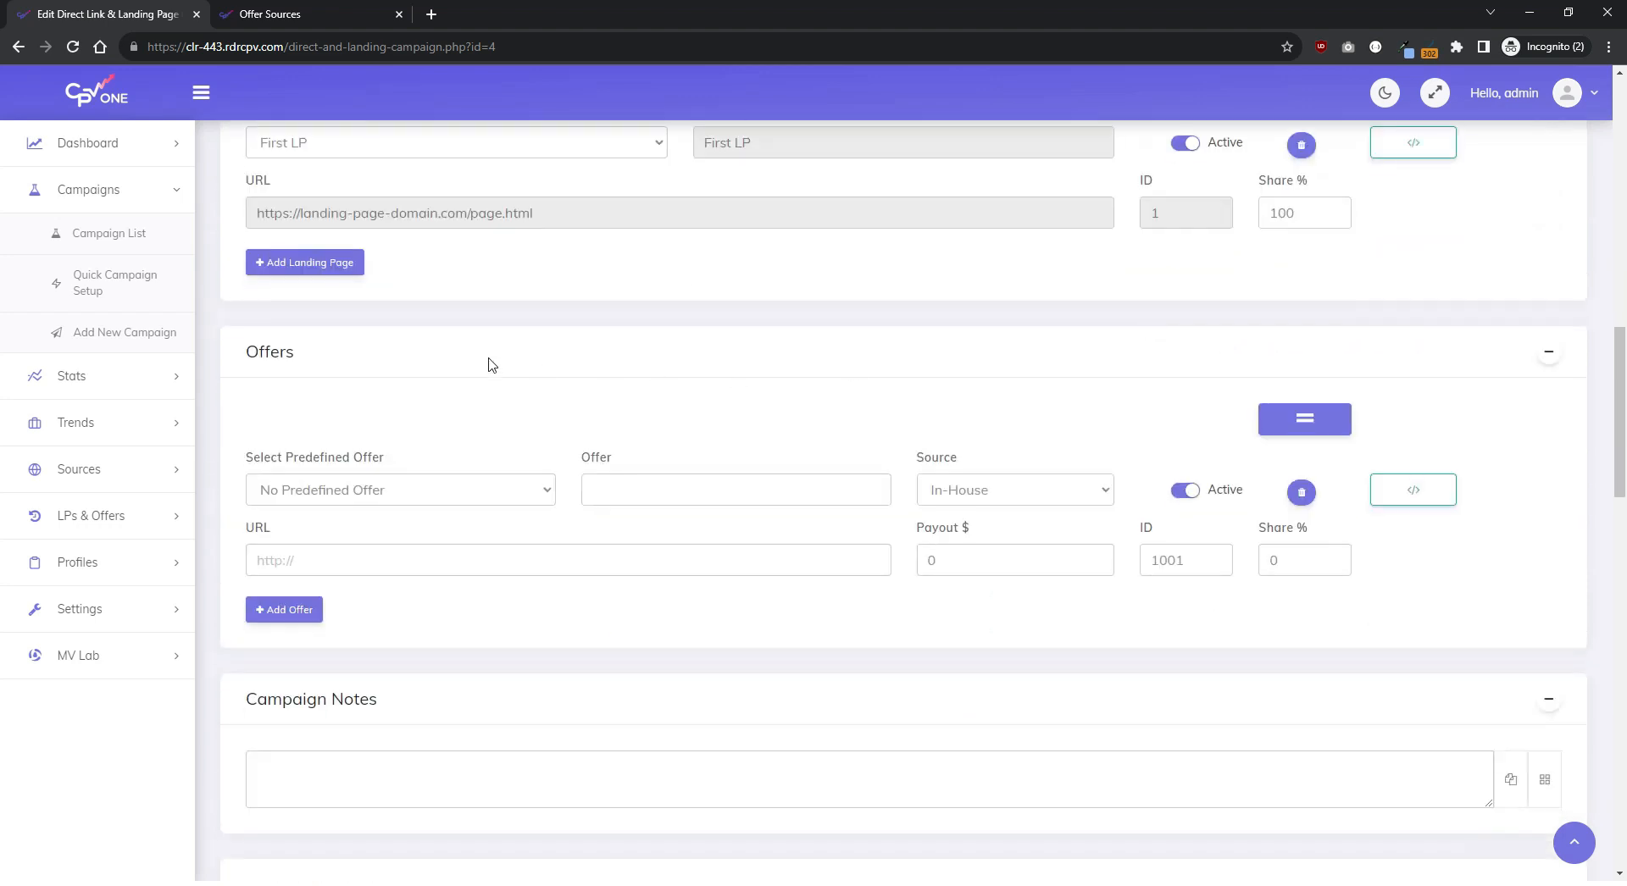
click(401, 489)
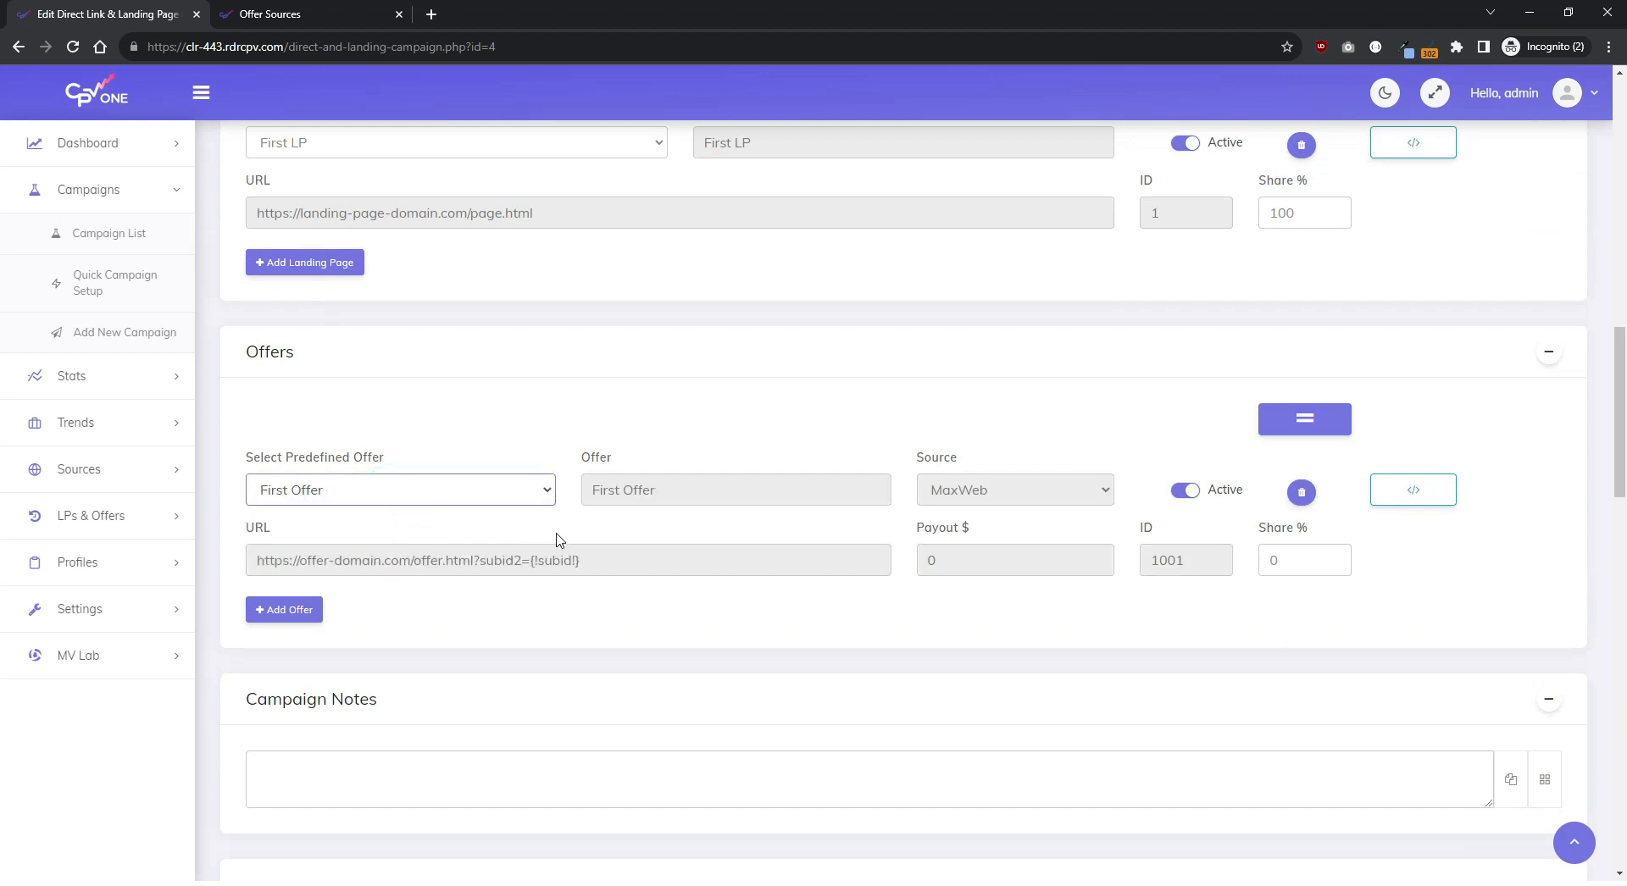
click(1304, 560)
text(100)
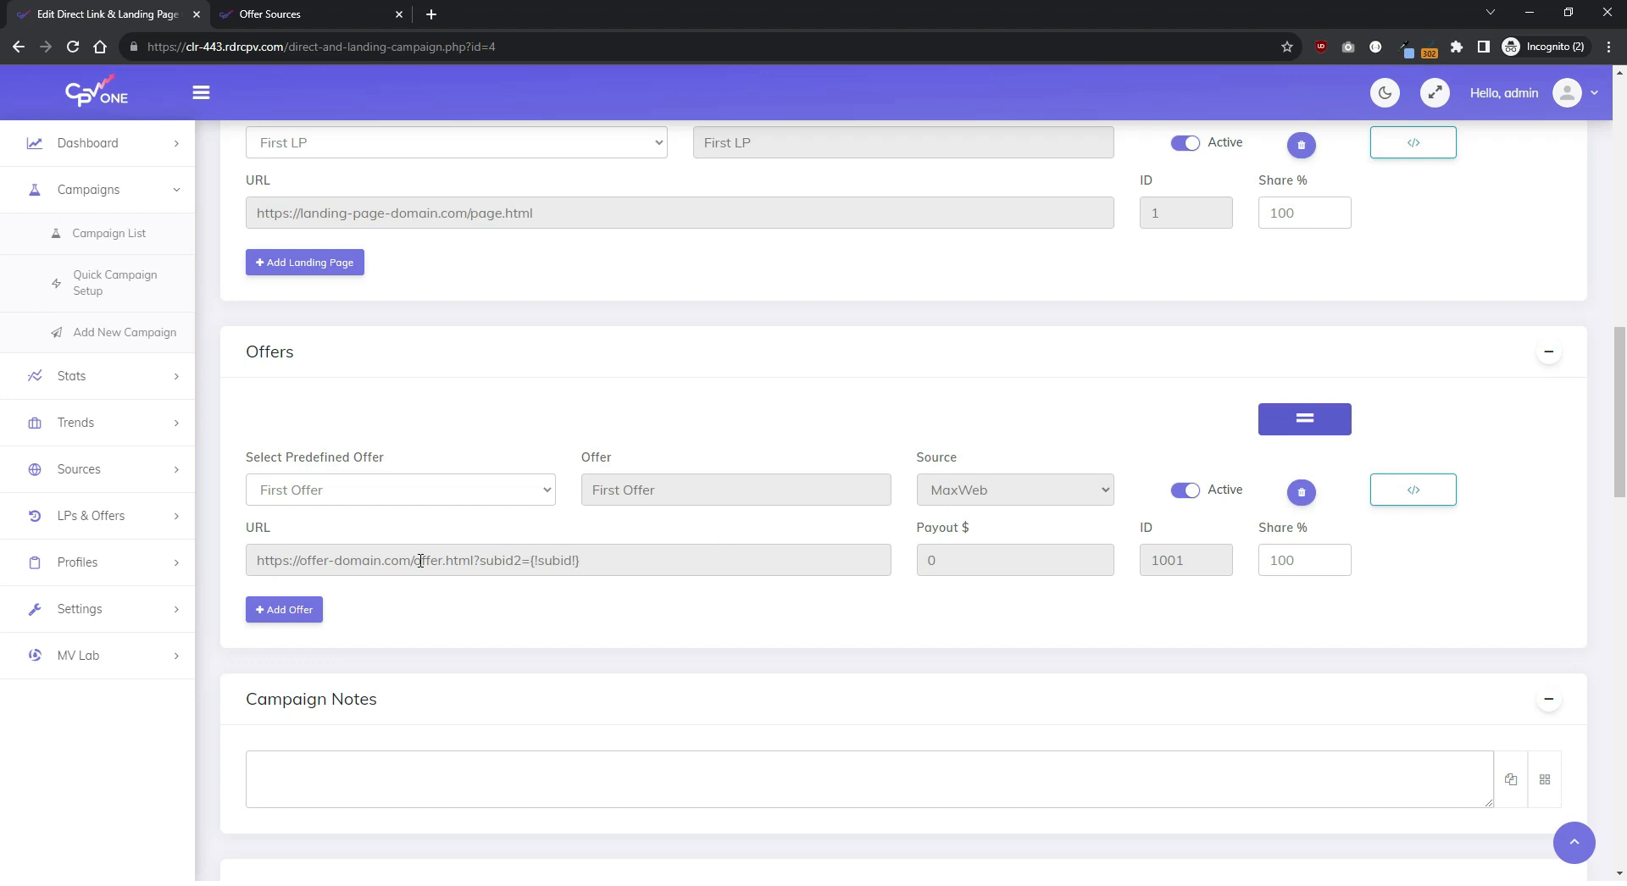
Step: Add a second empty offer row (ID 1002, 0% share) for split testing
click(283, 610)
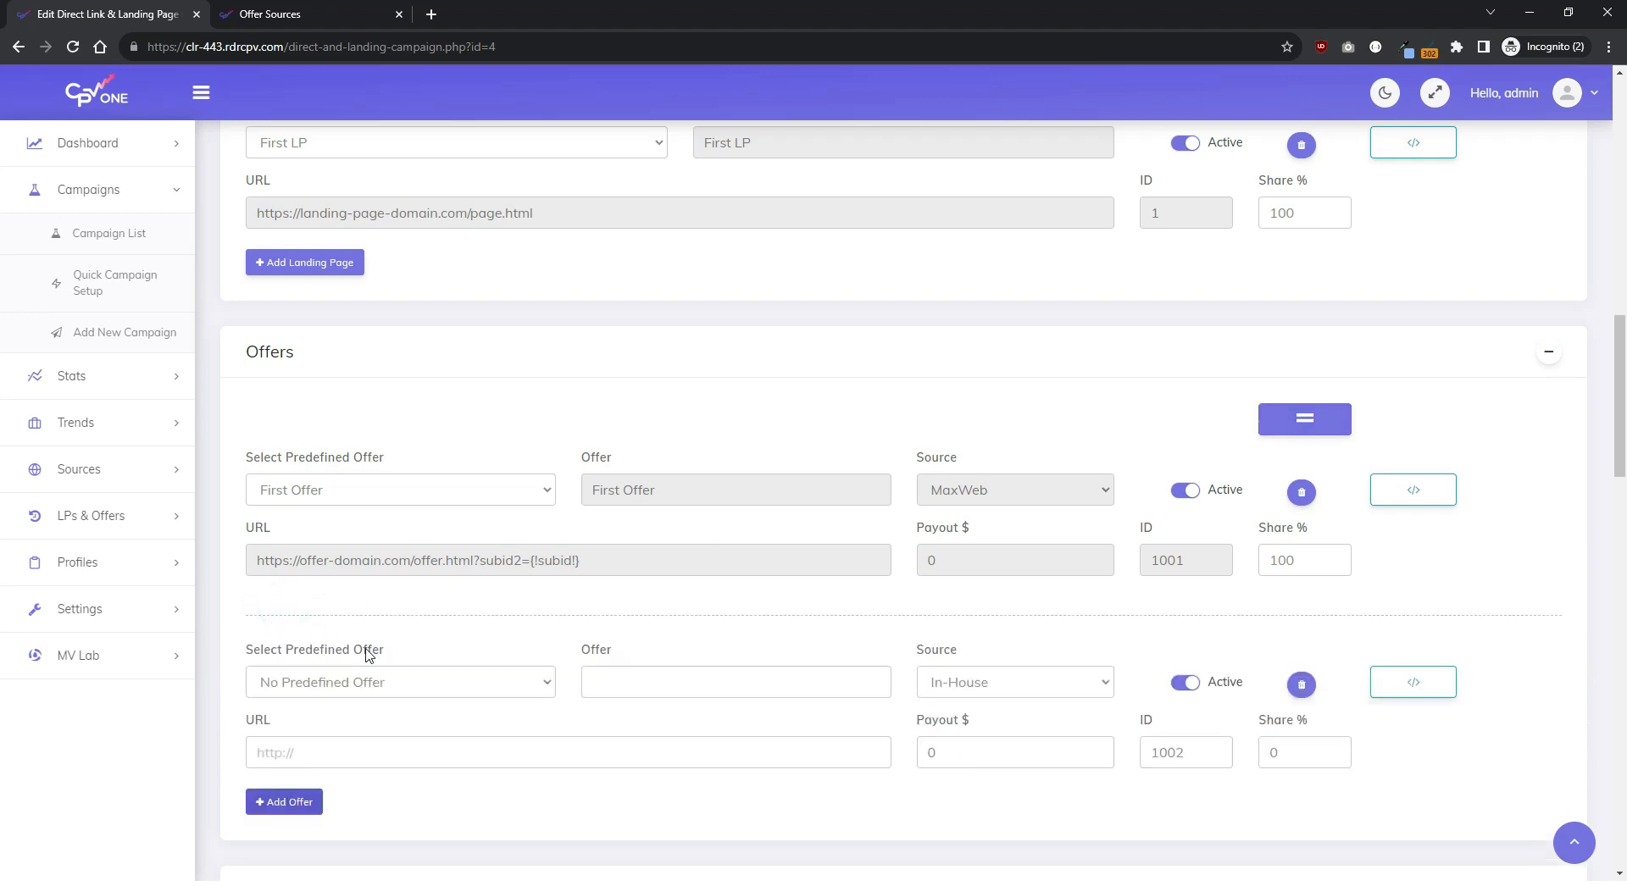
scroll(down, 3)
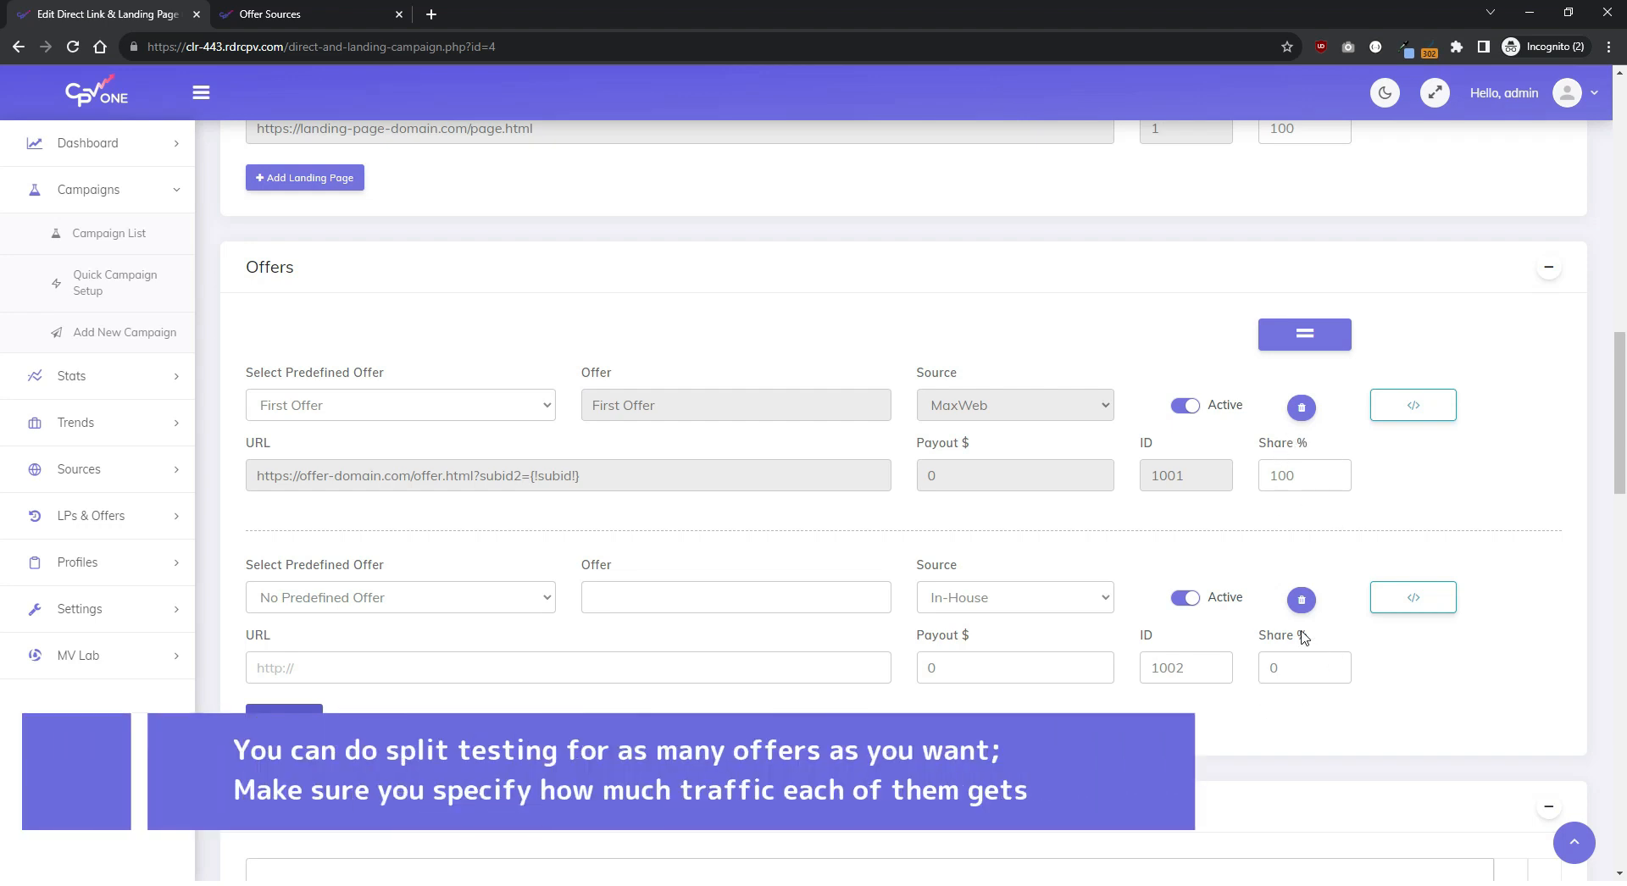
scroll(down, 3)
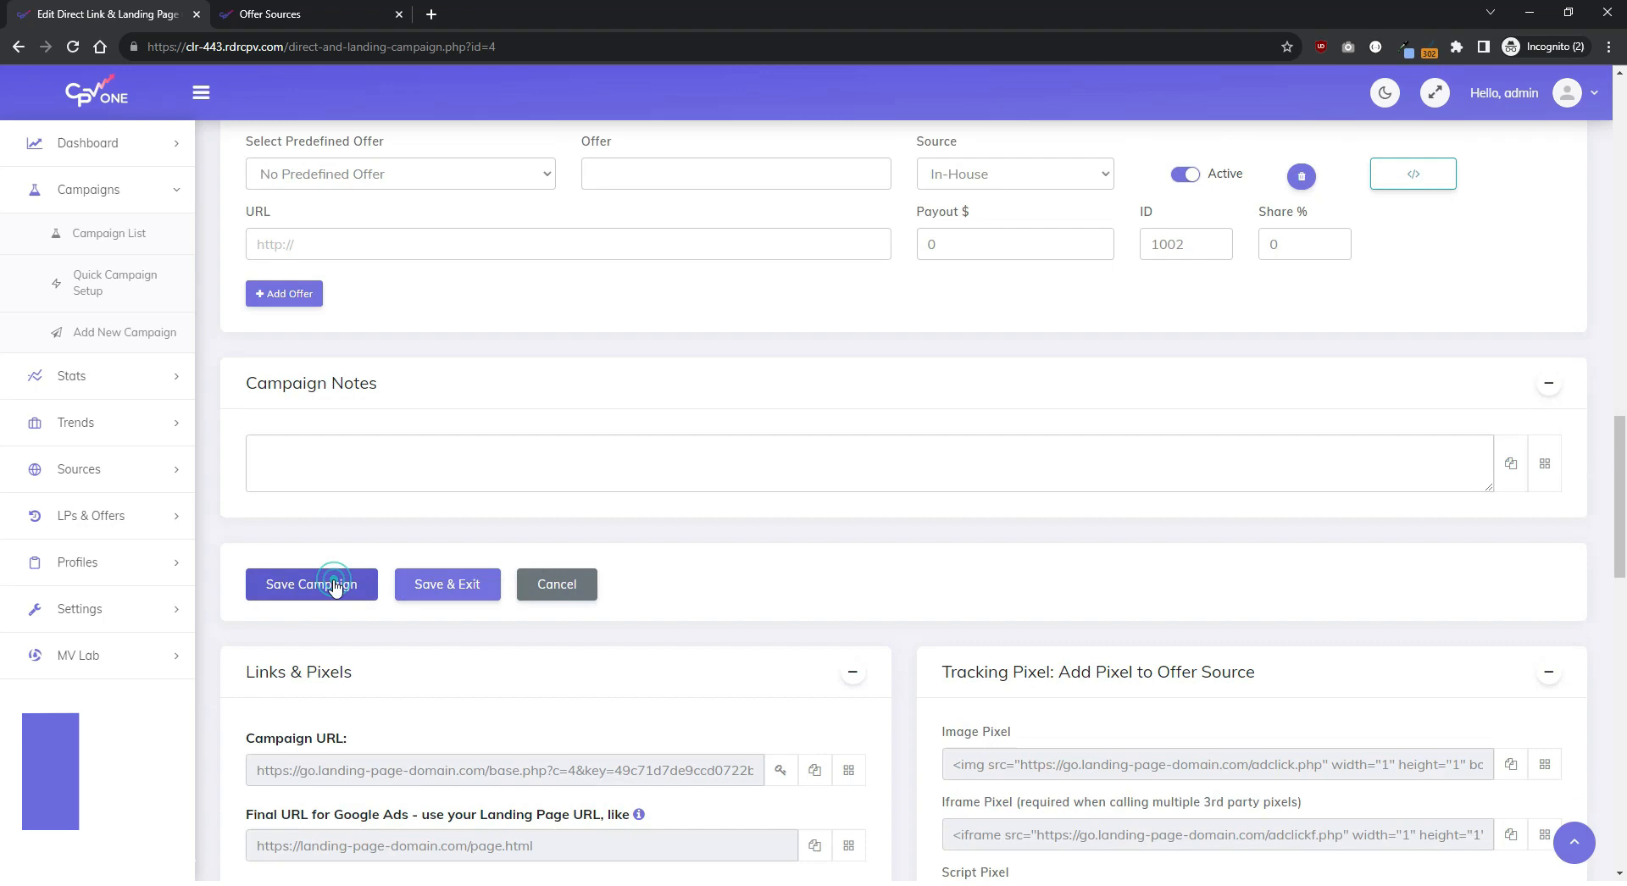
Step: Save the Google Campaign settings
click(311, 584)
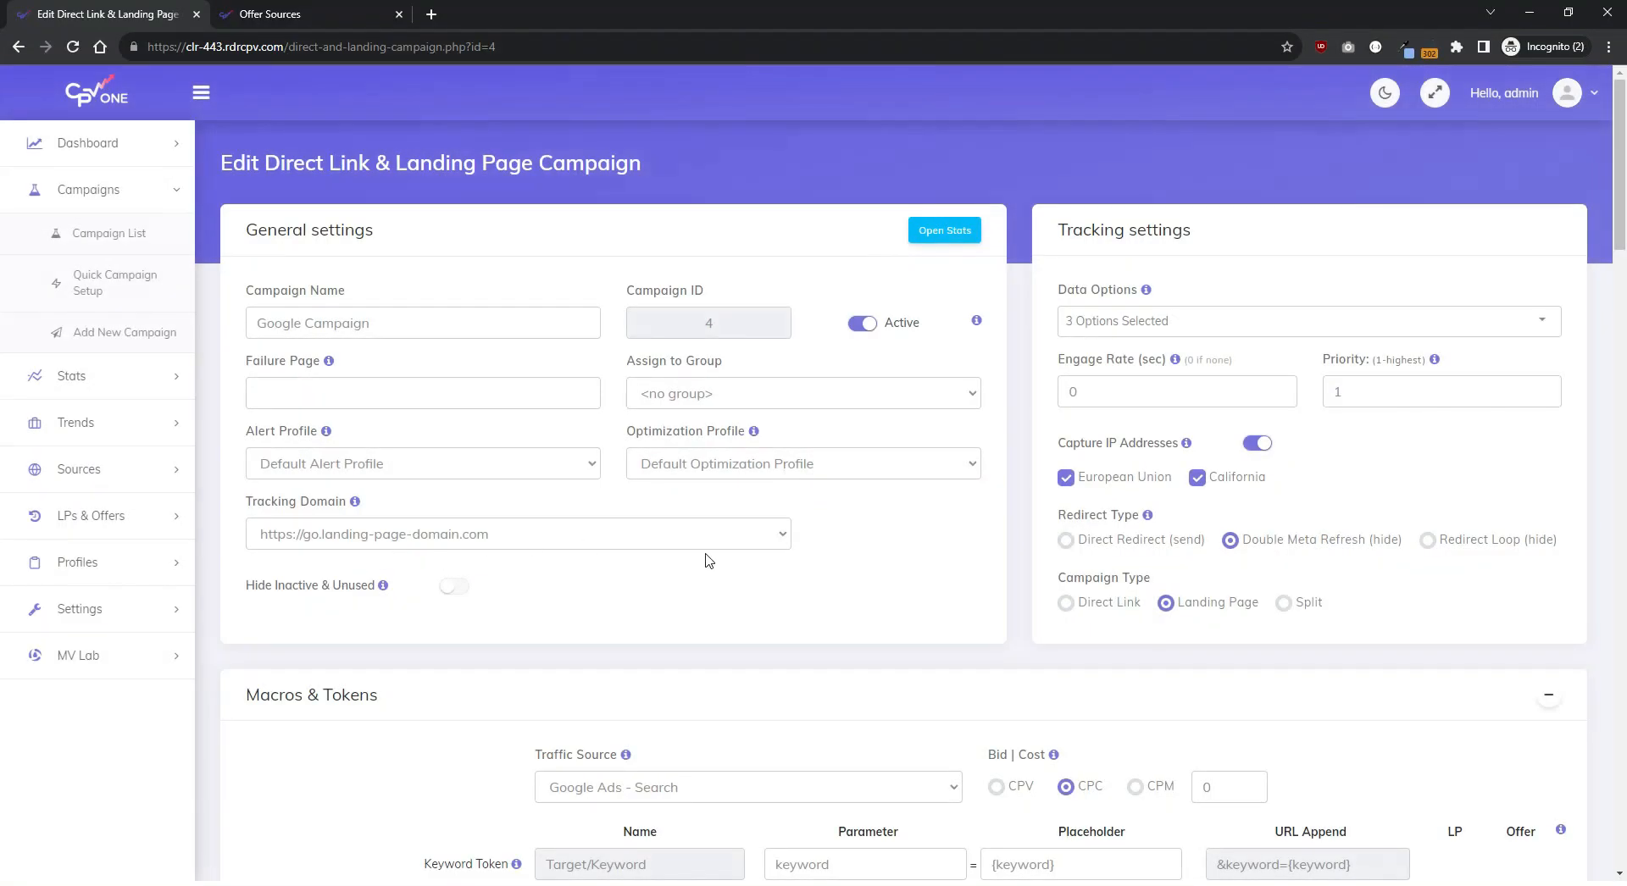
scroll(down, 3)
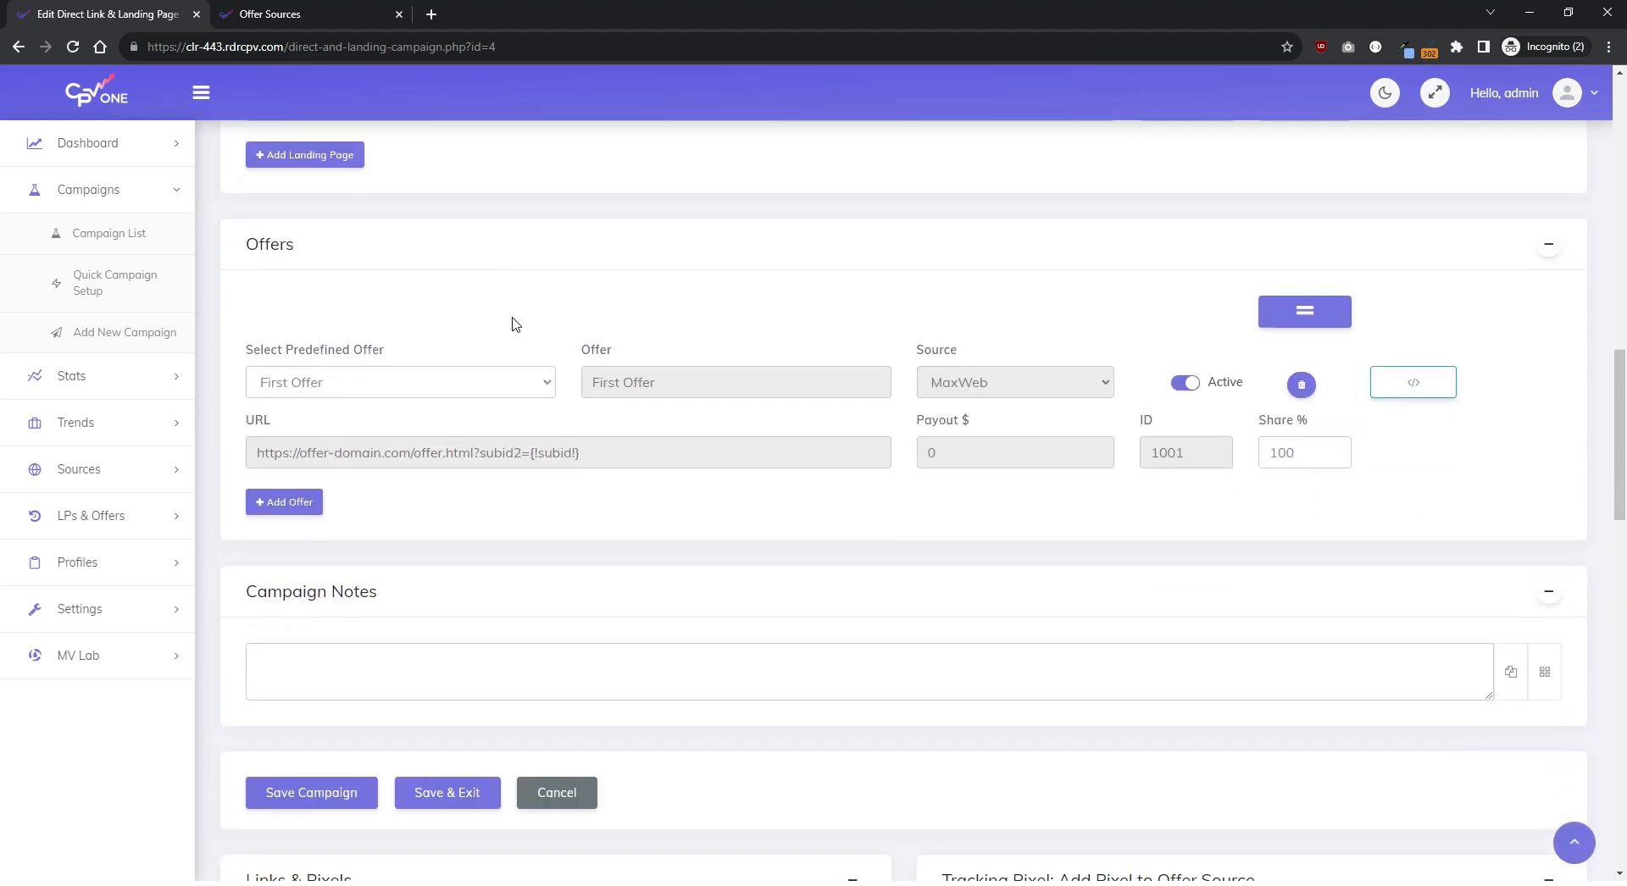
scroll(down, 3)
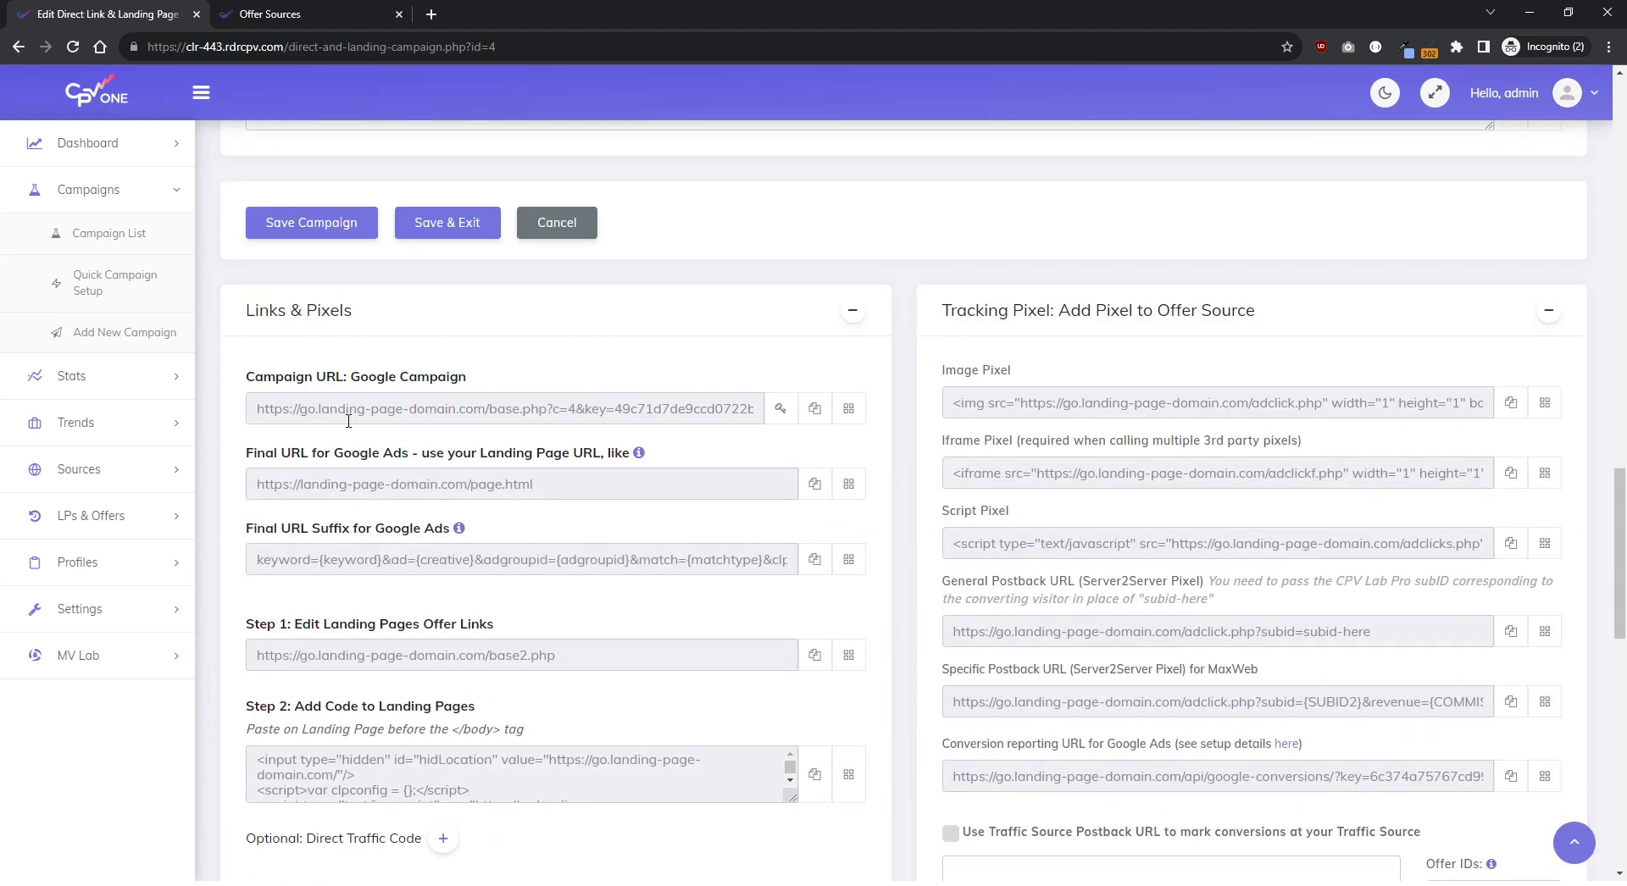
Step: Copy the Step 2 landing-page tracking code from Links & Pixels
scroll(down, 3)
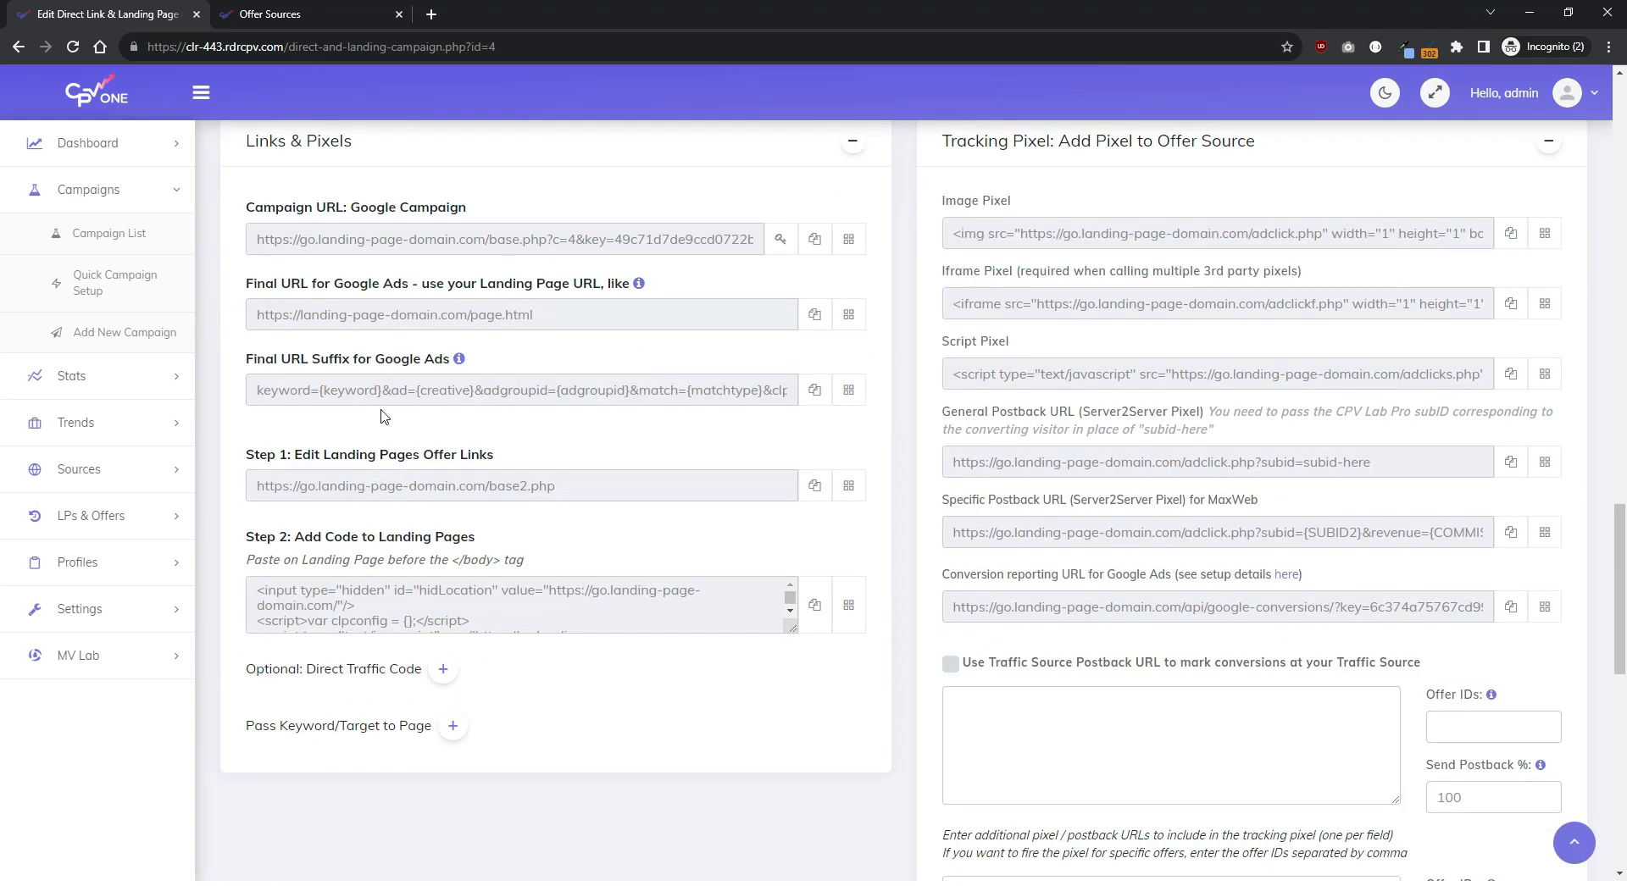
scroll(down, 3)
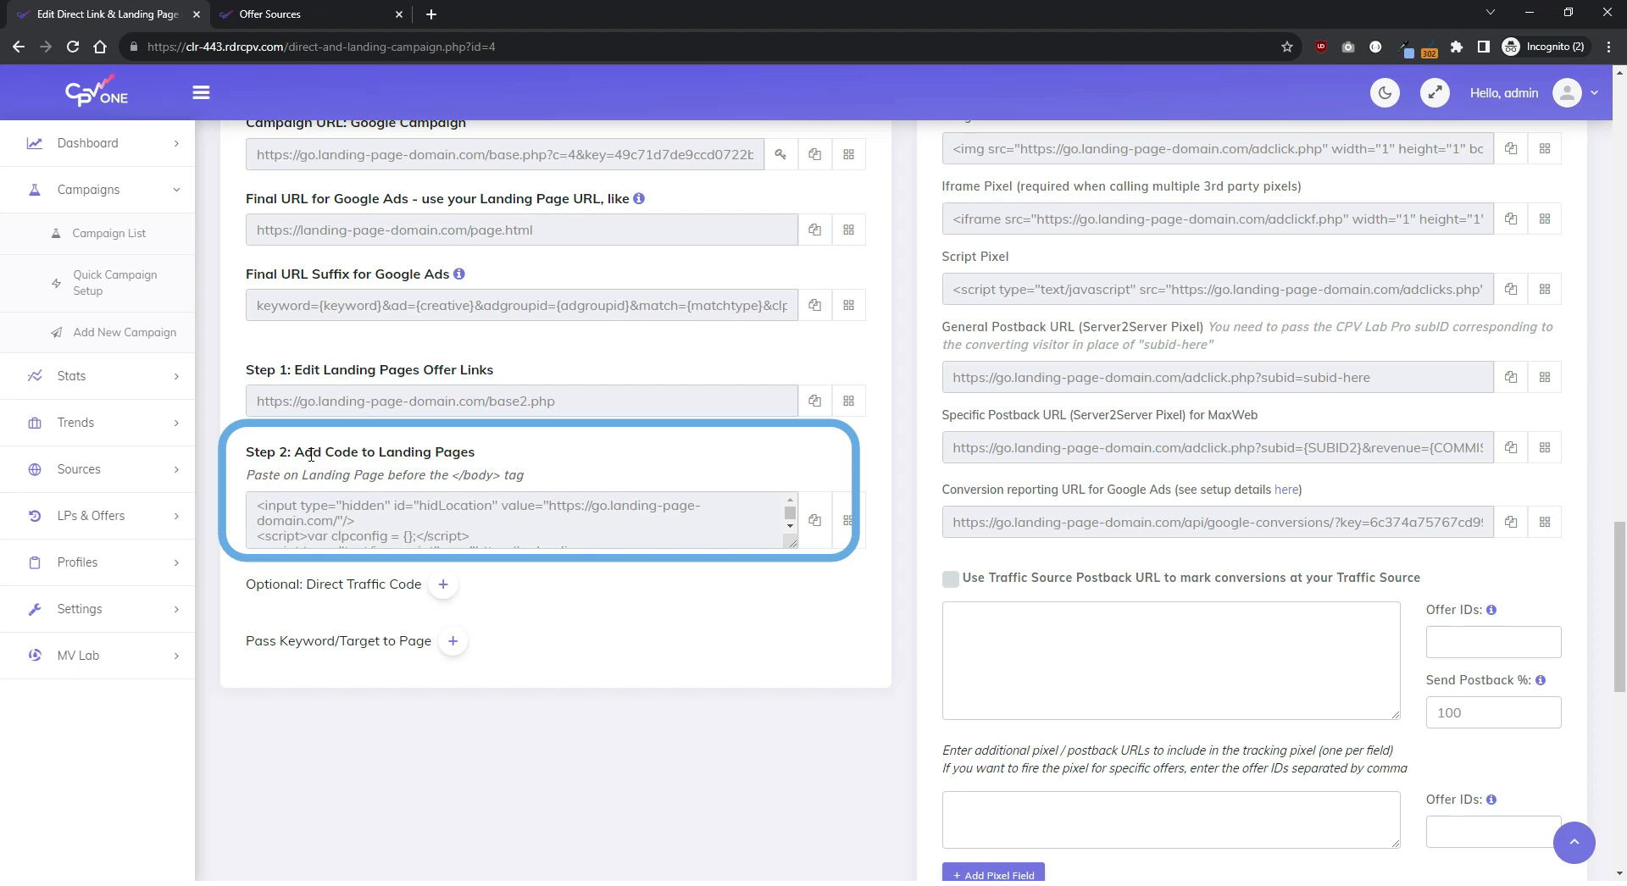
mouse_move(815, 520)
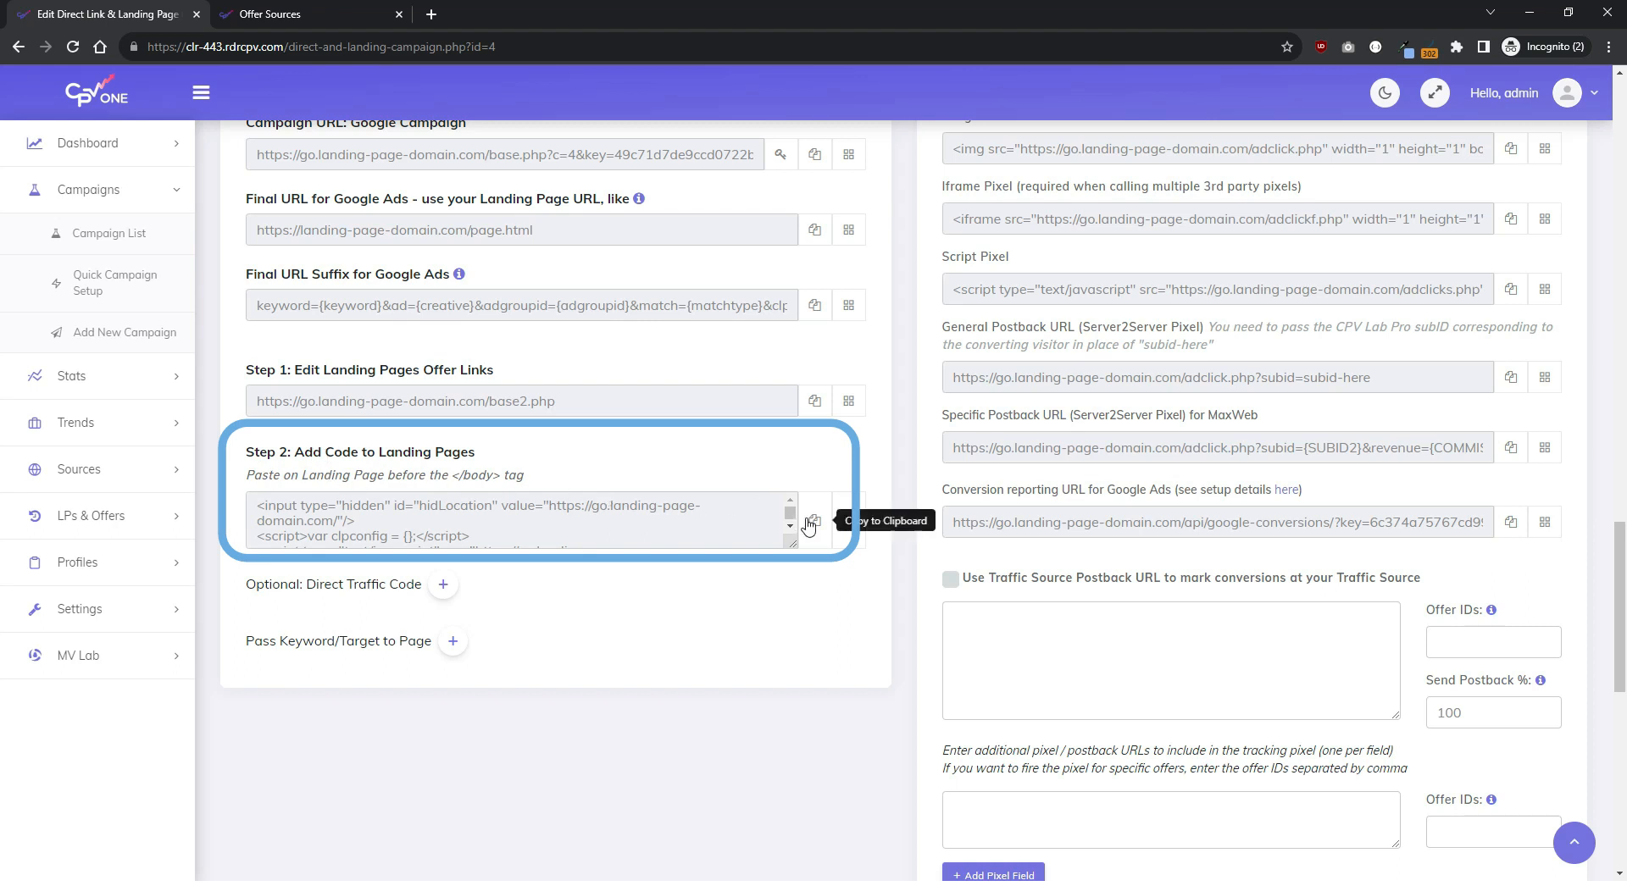
click(814, 521)
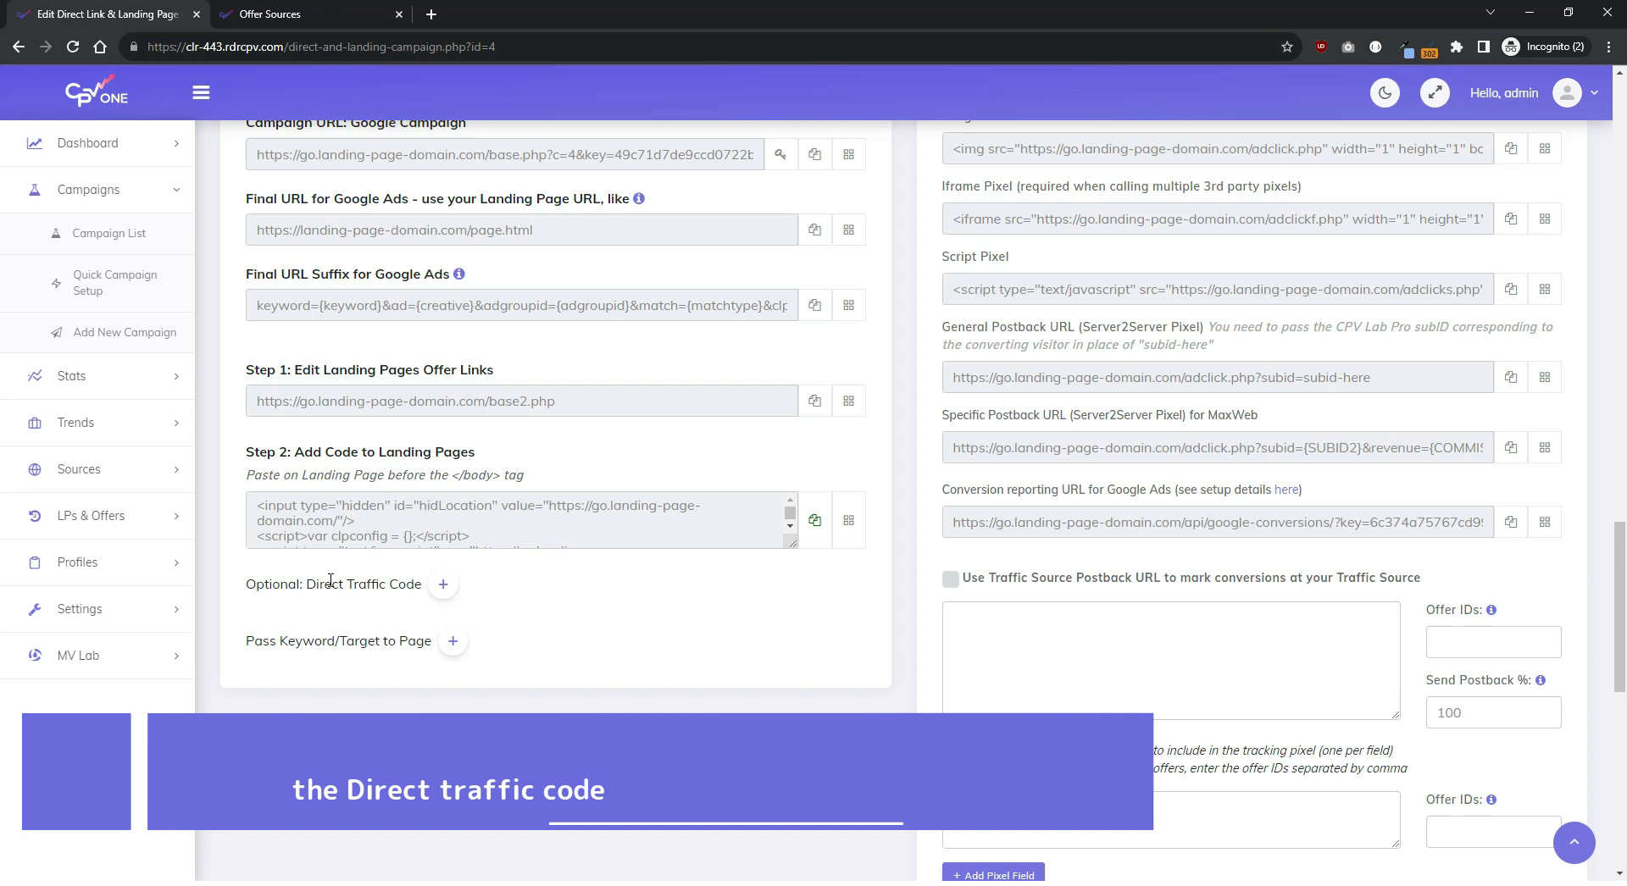
scroll(down, 3)
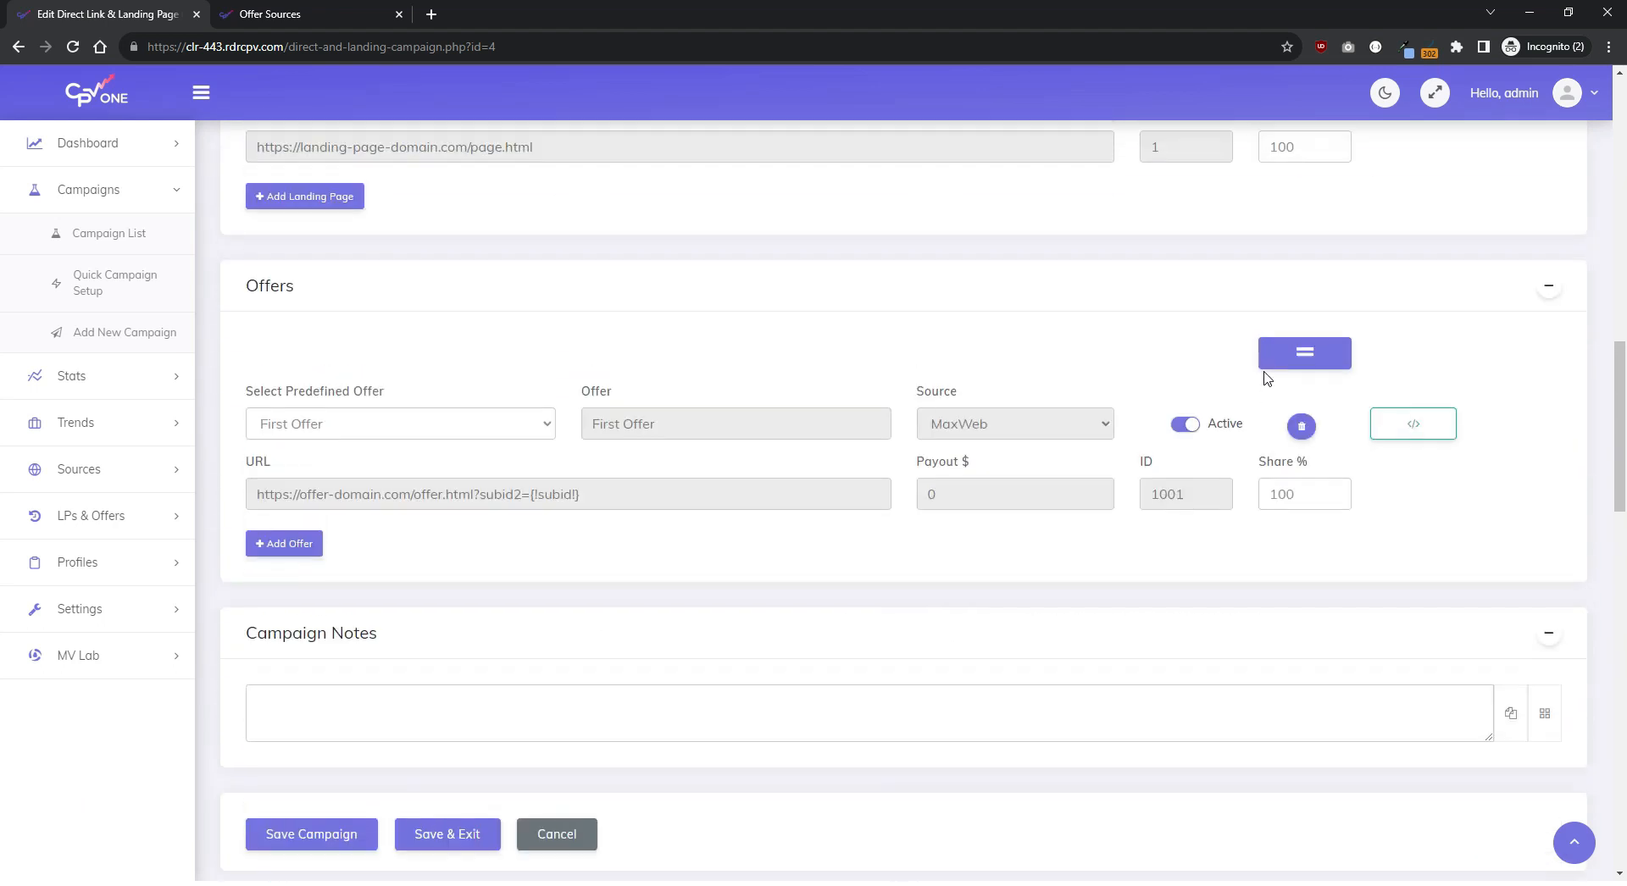
Step: Copy First LP's JavaScript direct traffic code from its Get Direct Traffic Code window and close it
scroll(up, 3)
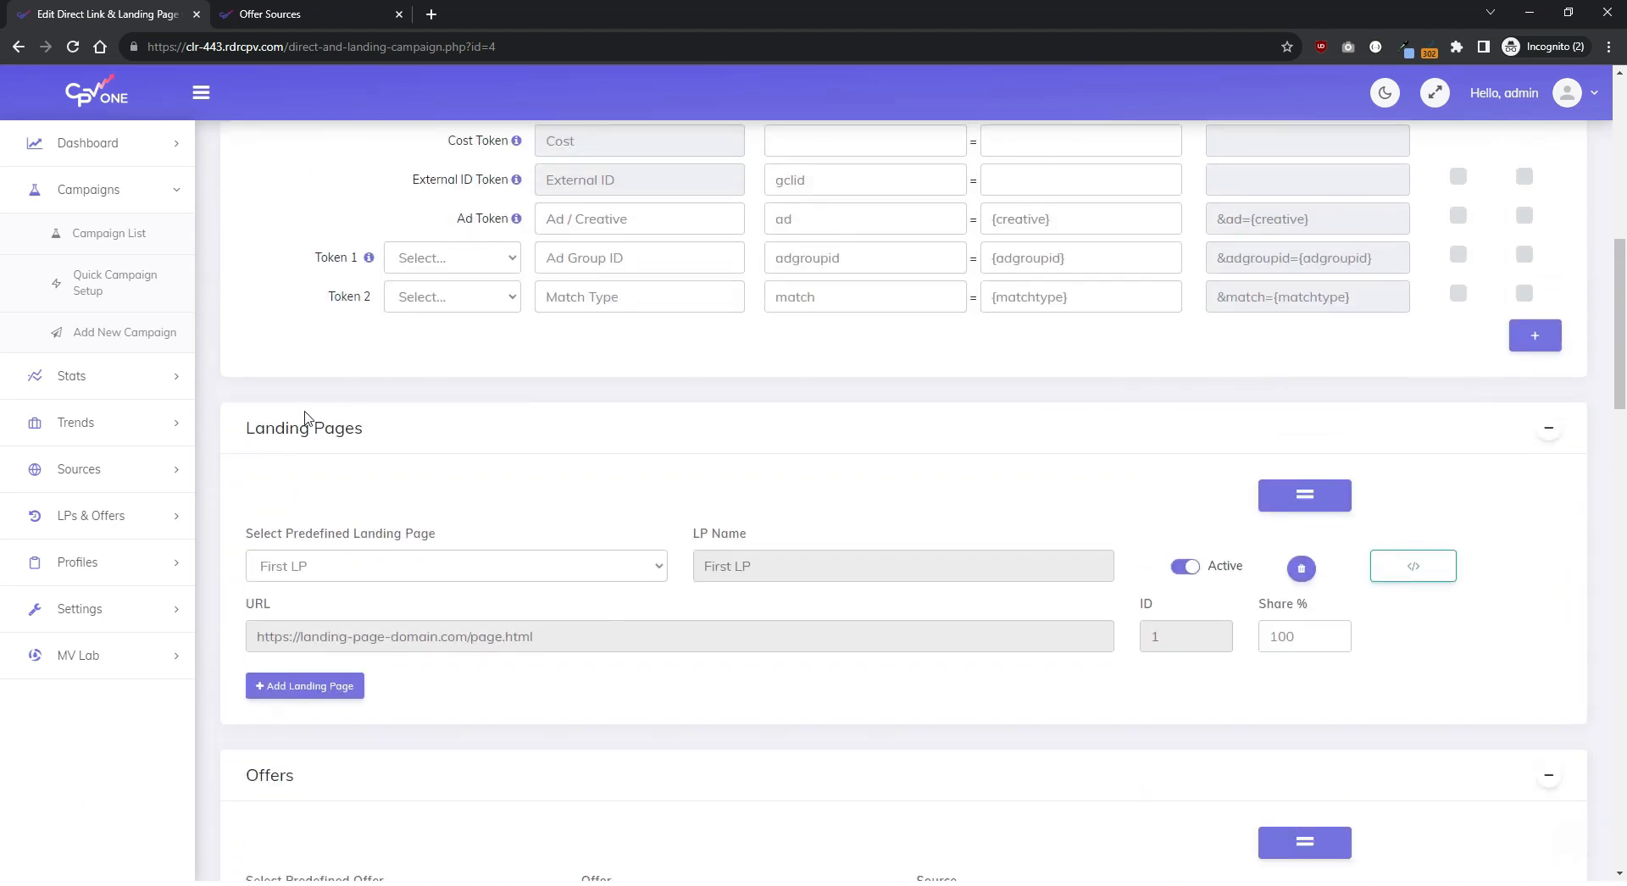
mouse_move(1406, 600)
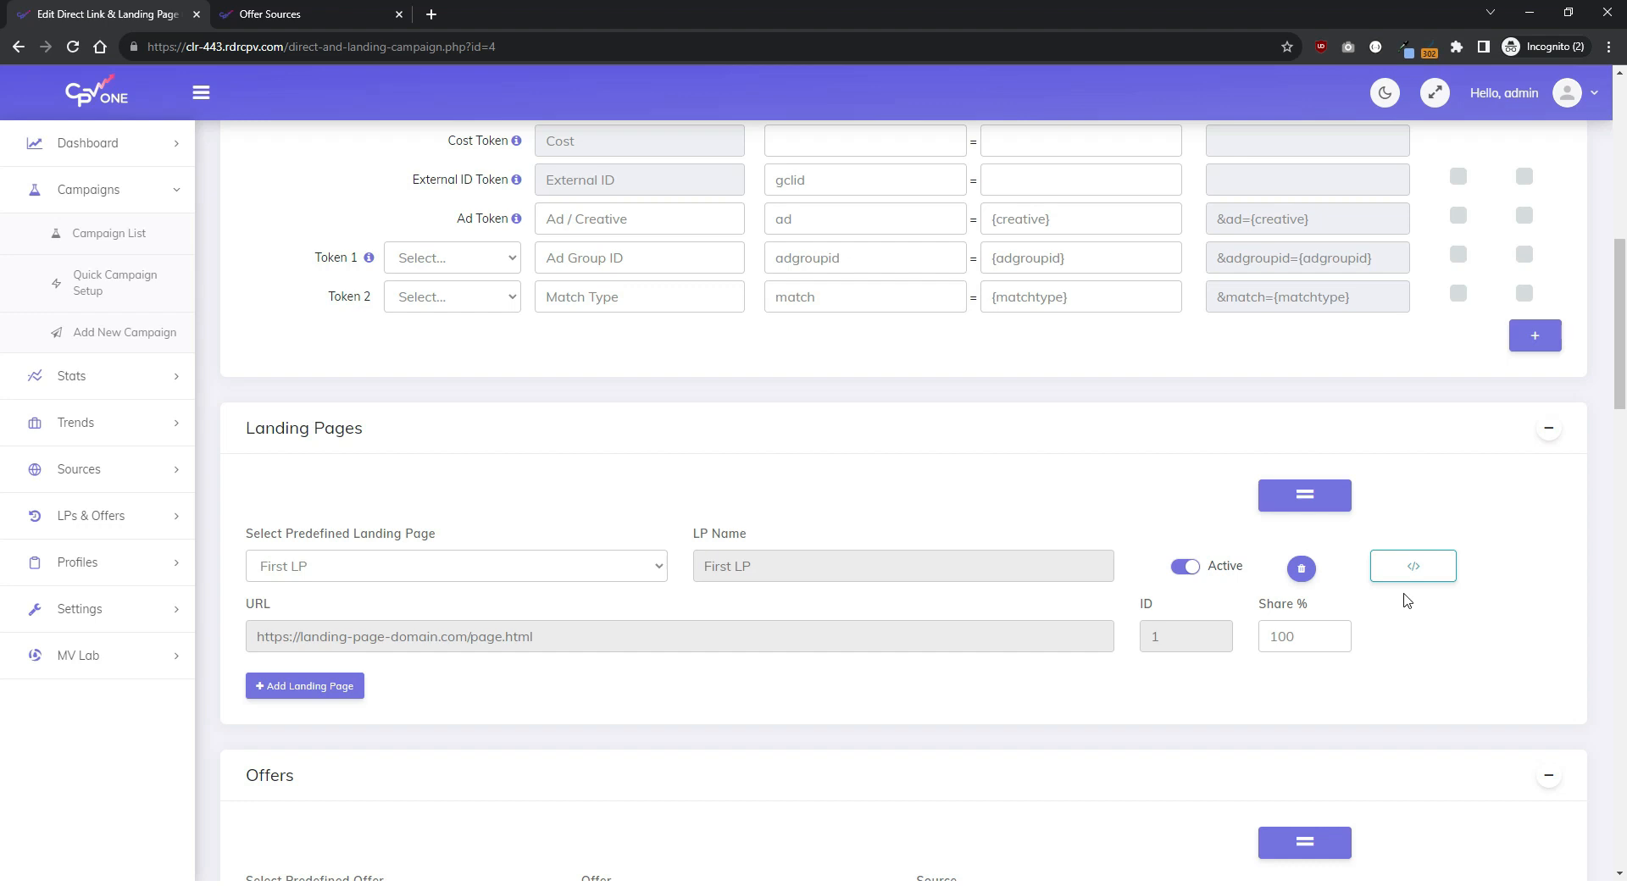
mouse_move(1414, 566)
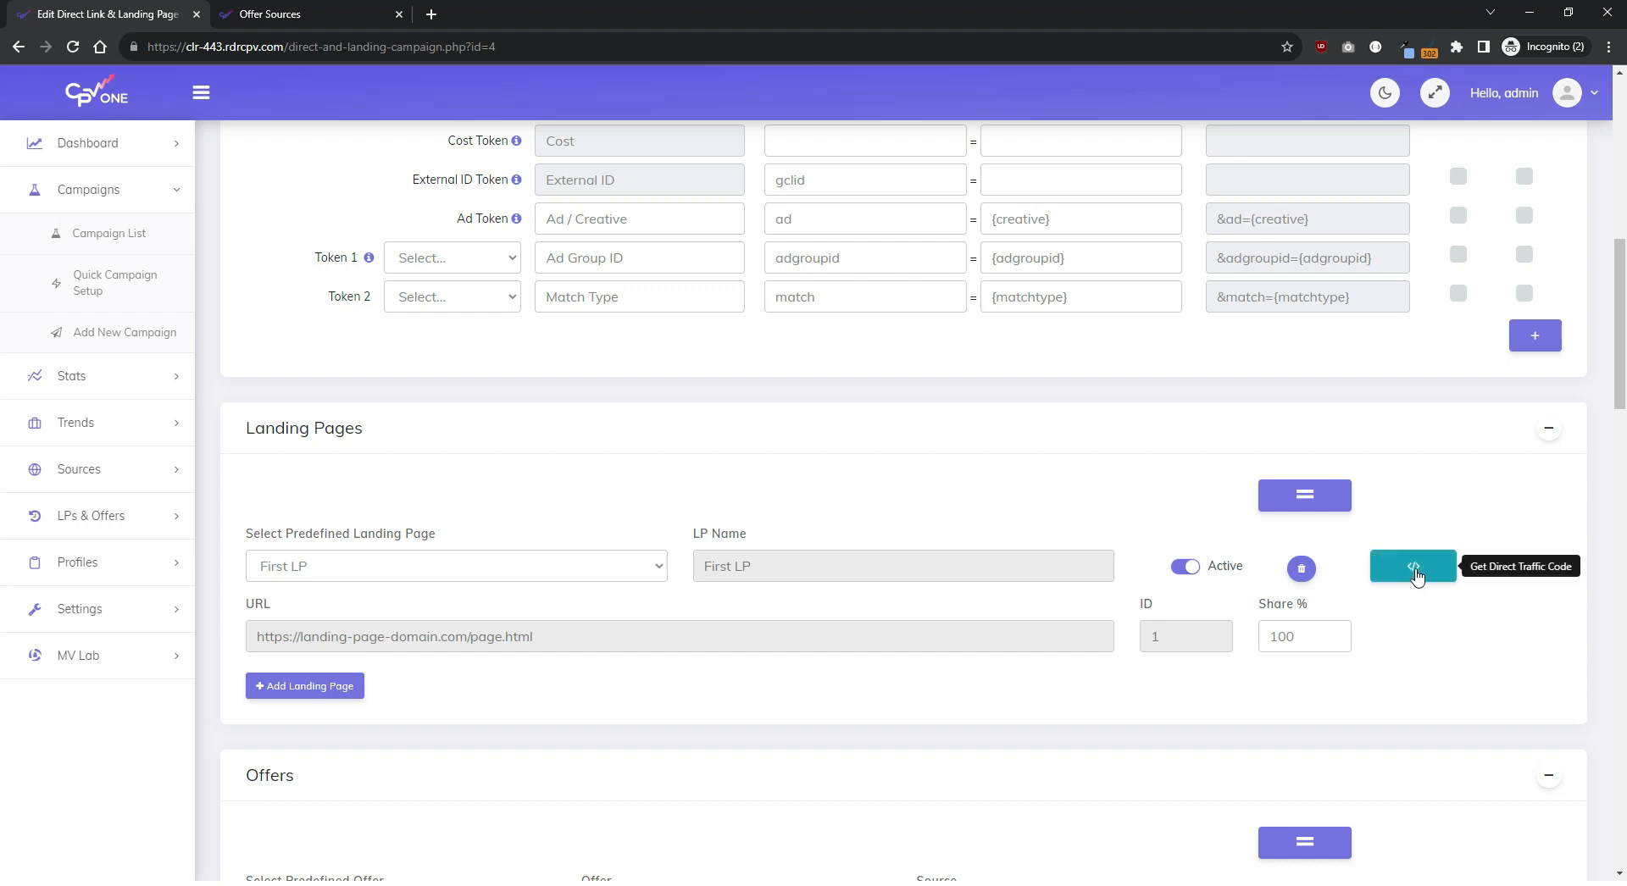
click(1412, 566)
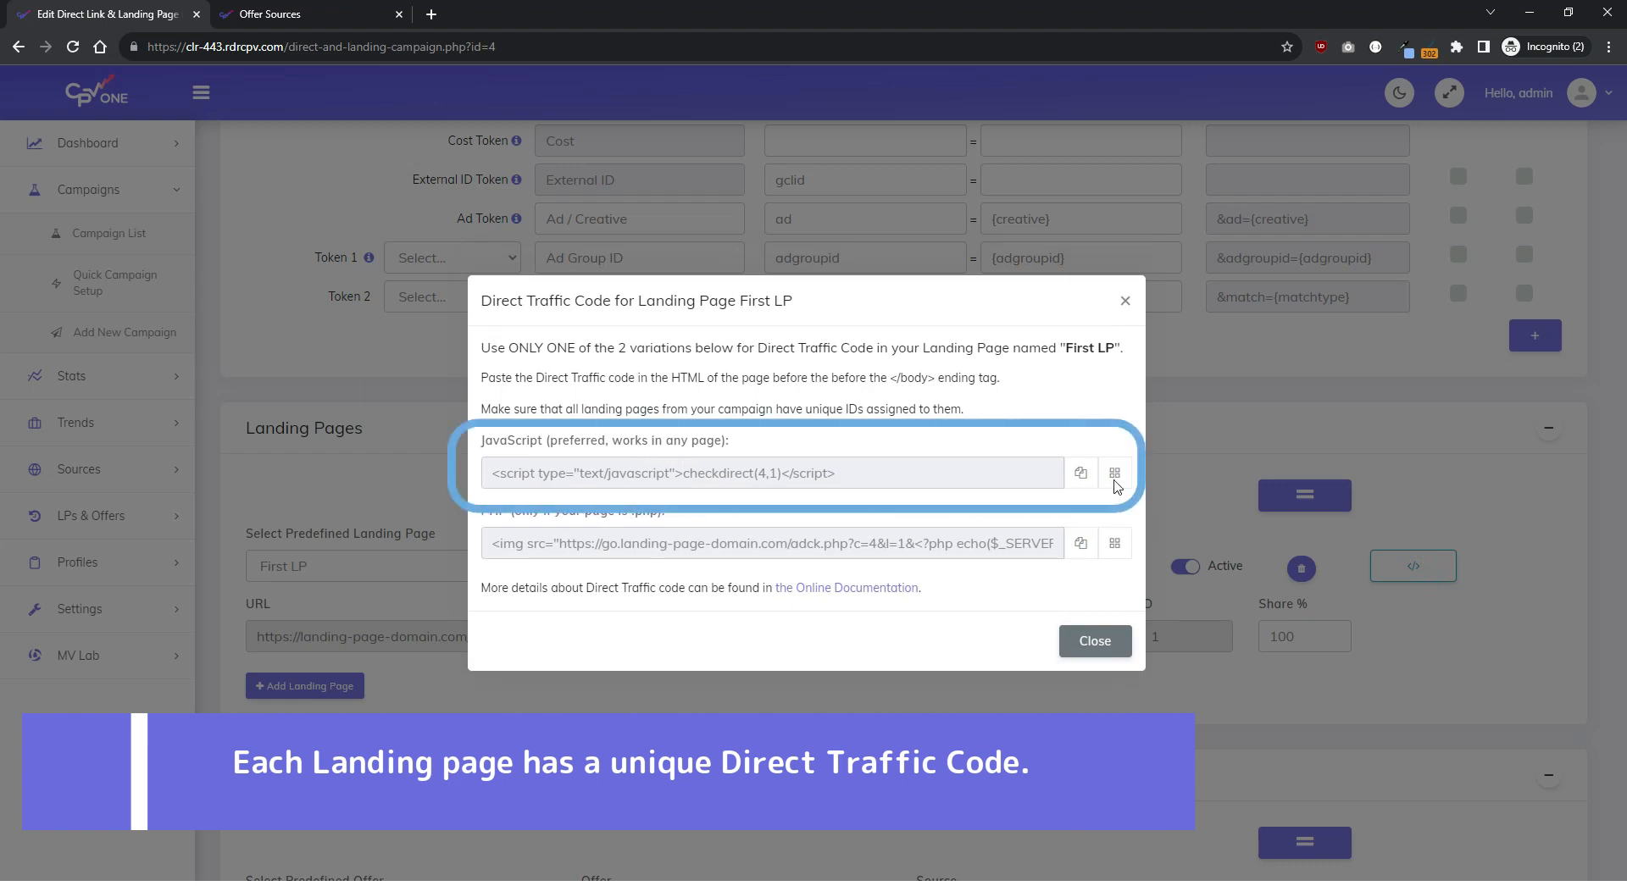
click(1080, 473)
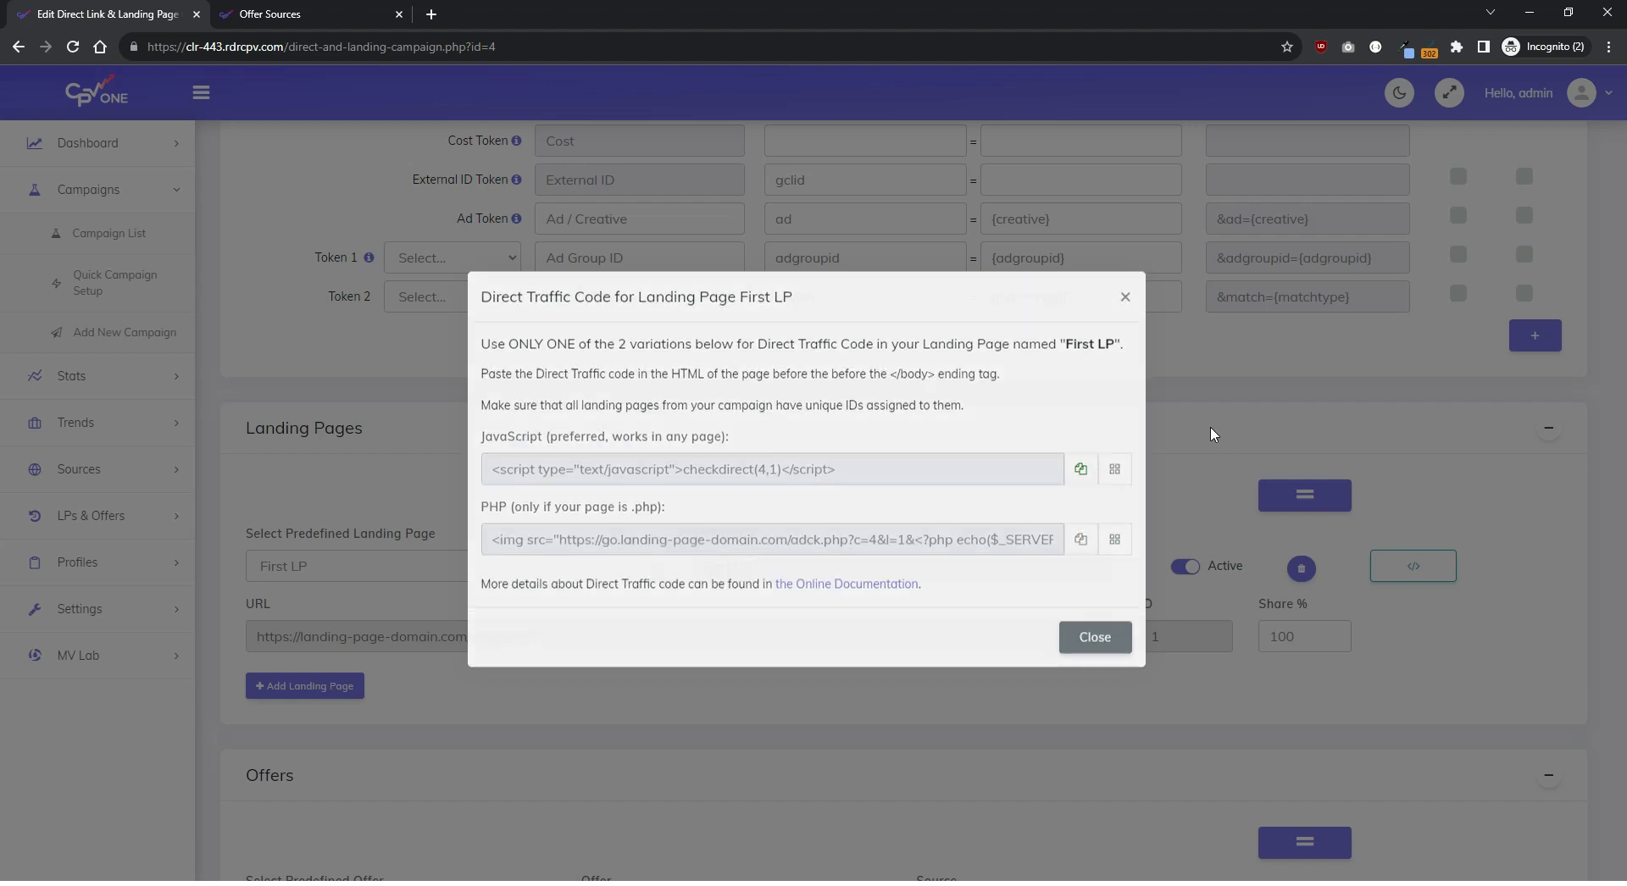
click(1092, 636)
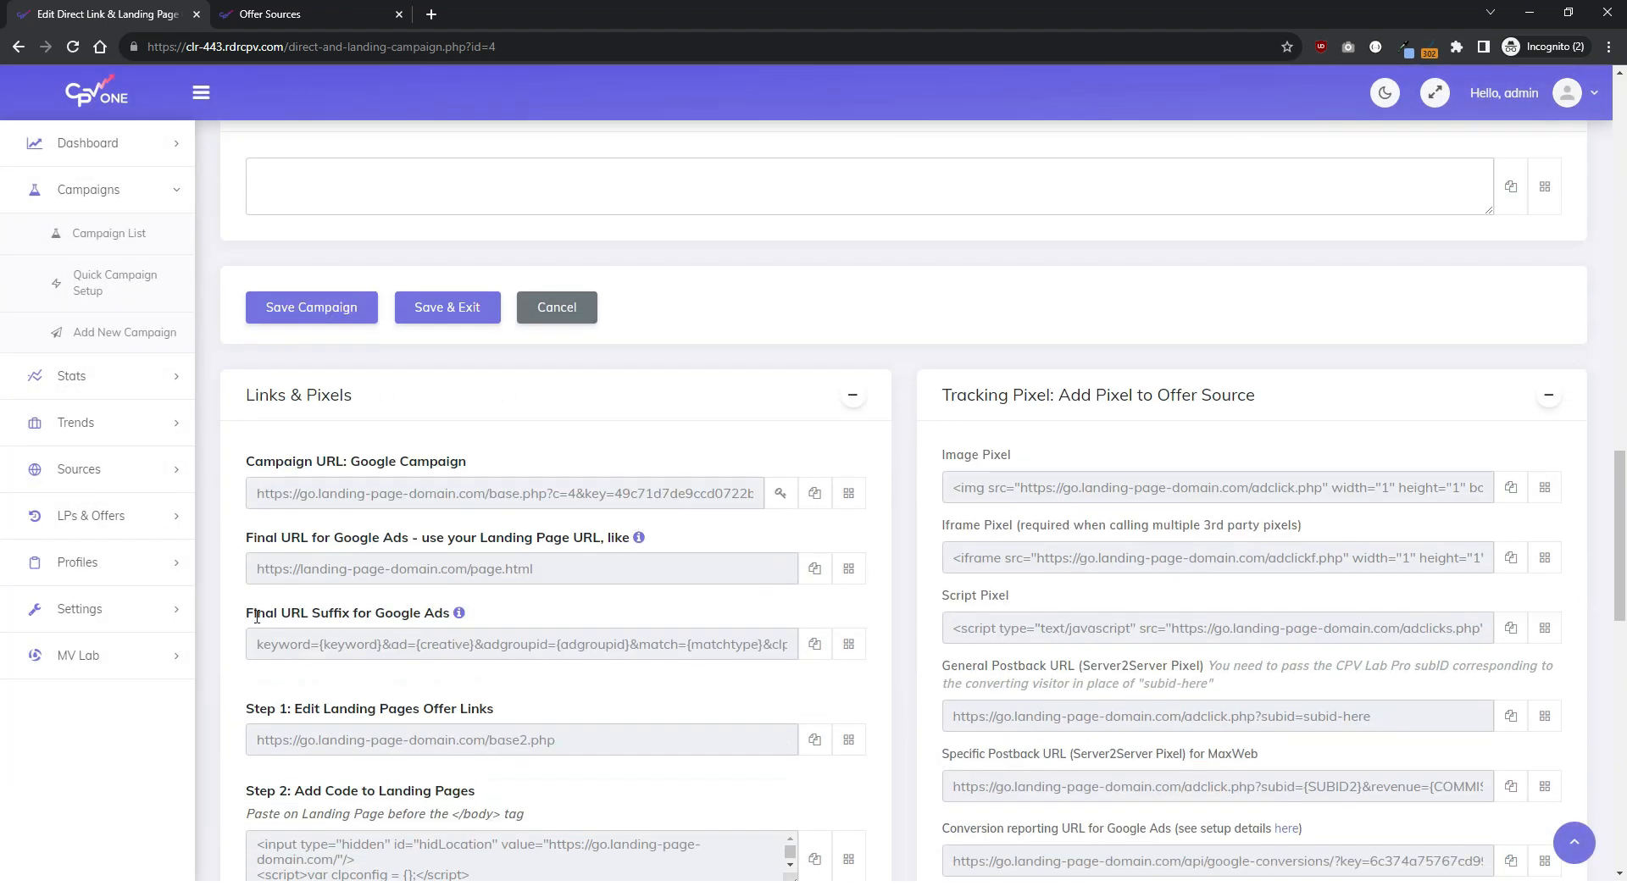
scroll(down, 3)
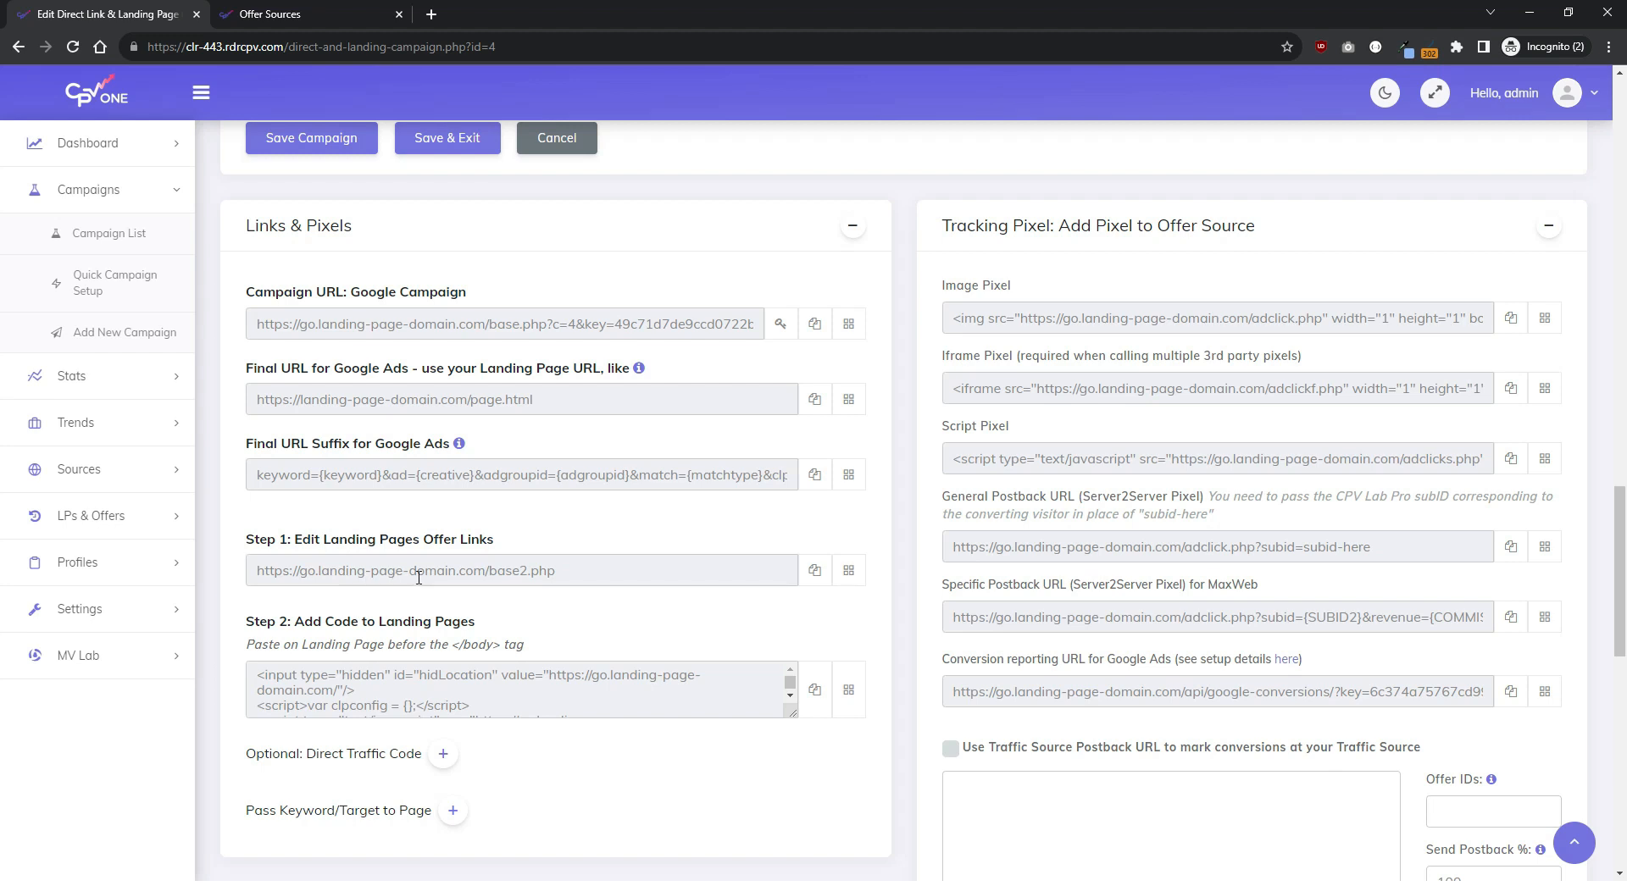
triple_click(519, 569)
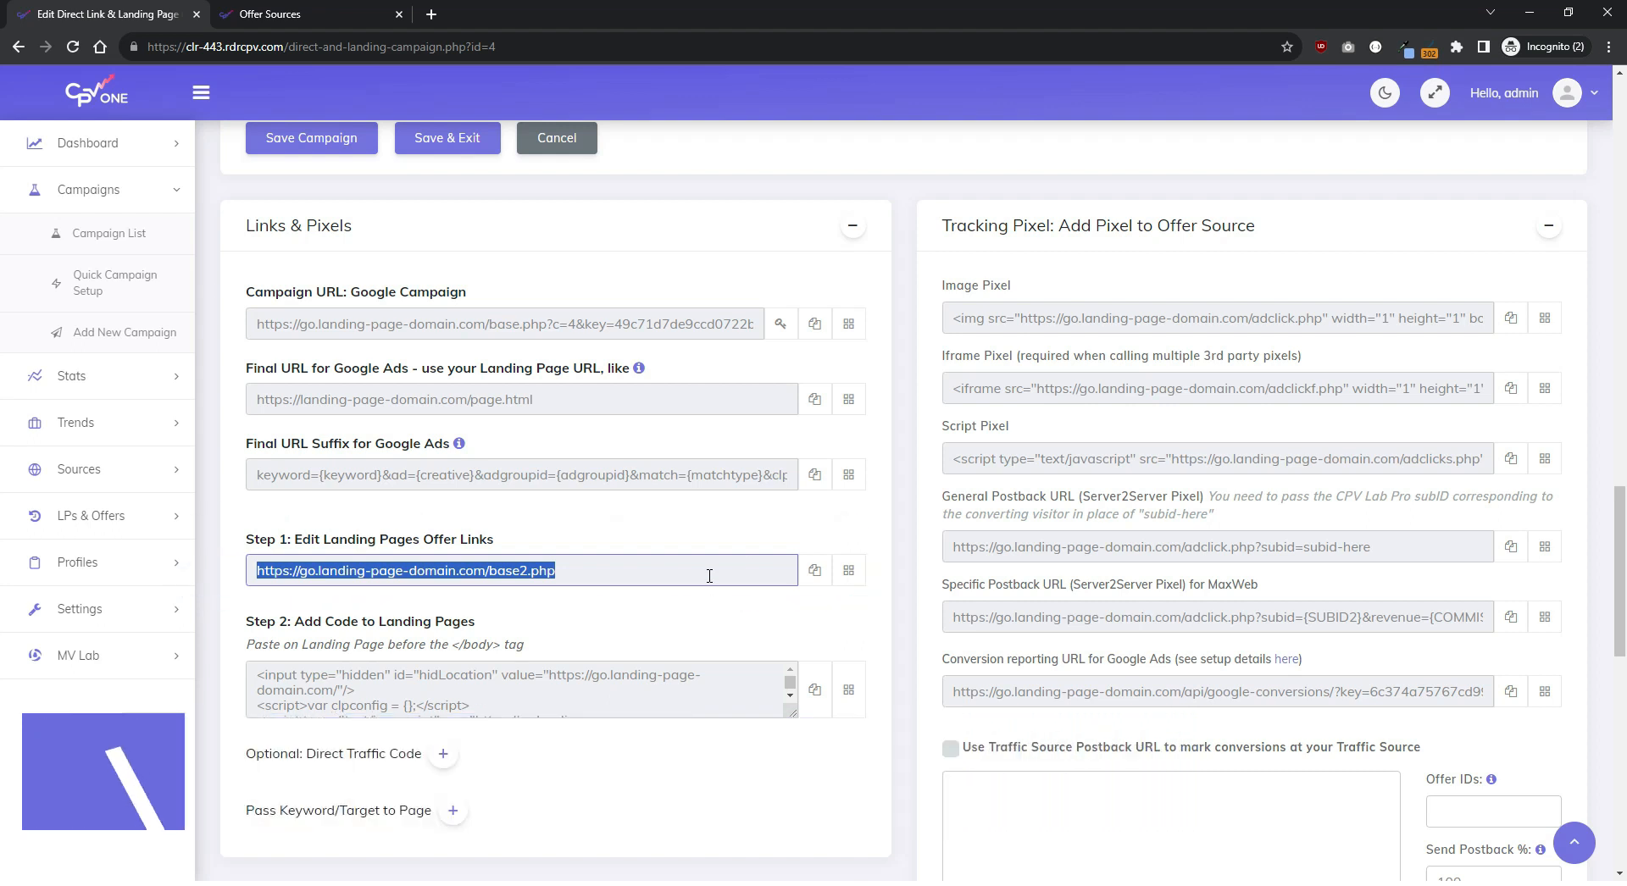
mouse_move(600, 613)
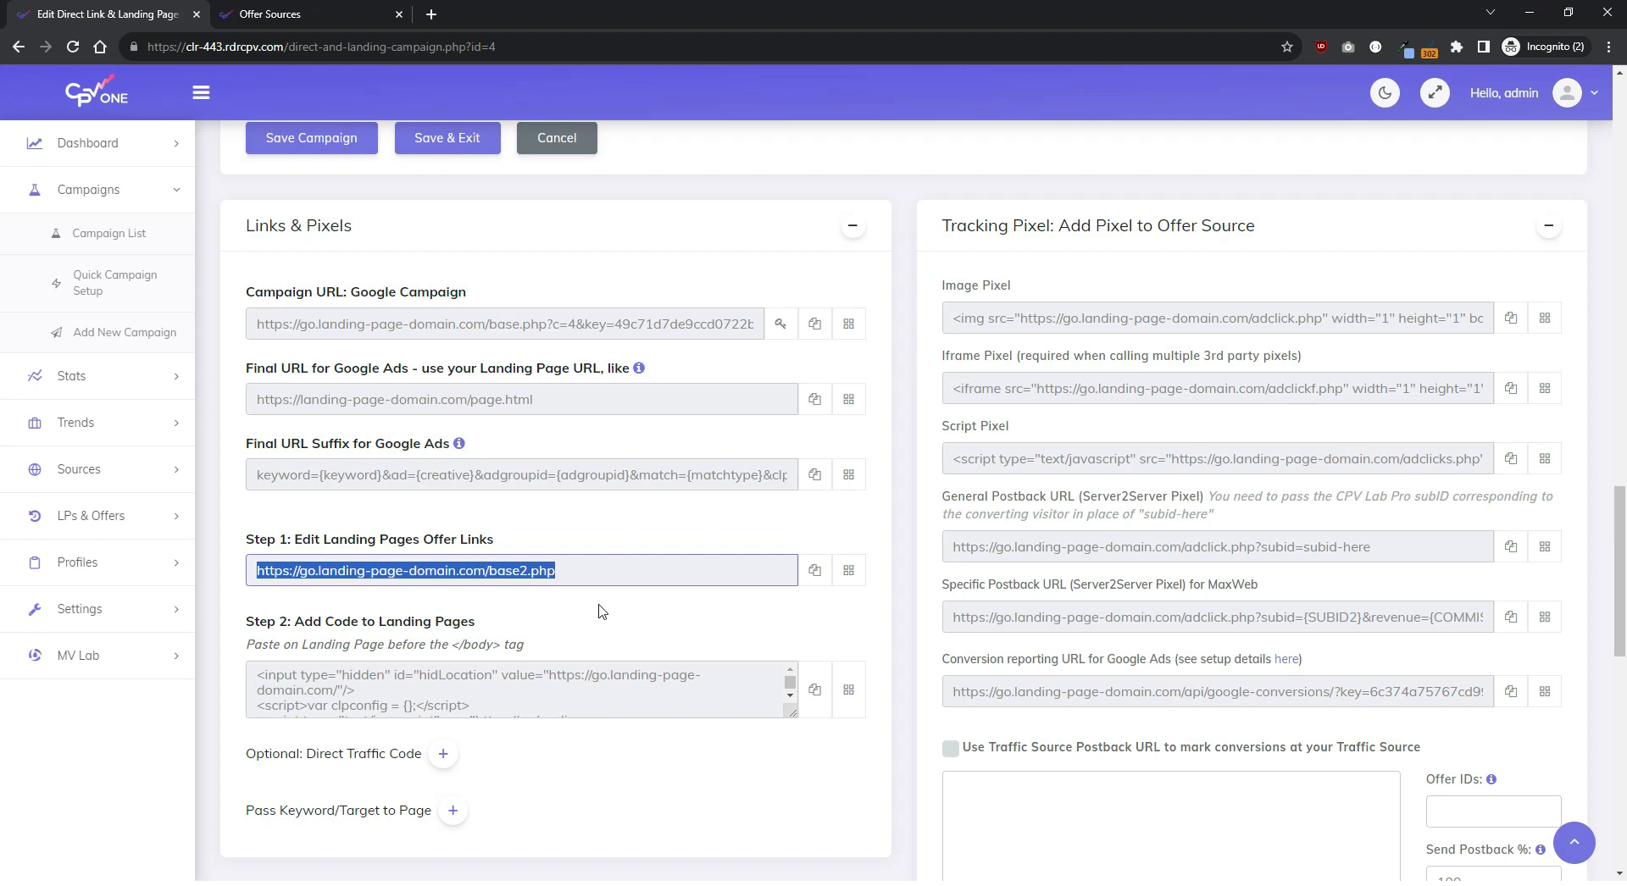
mouse_move(785, 587)
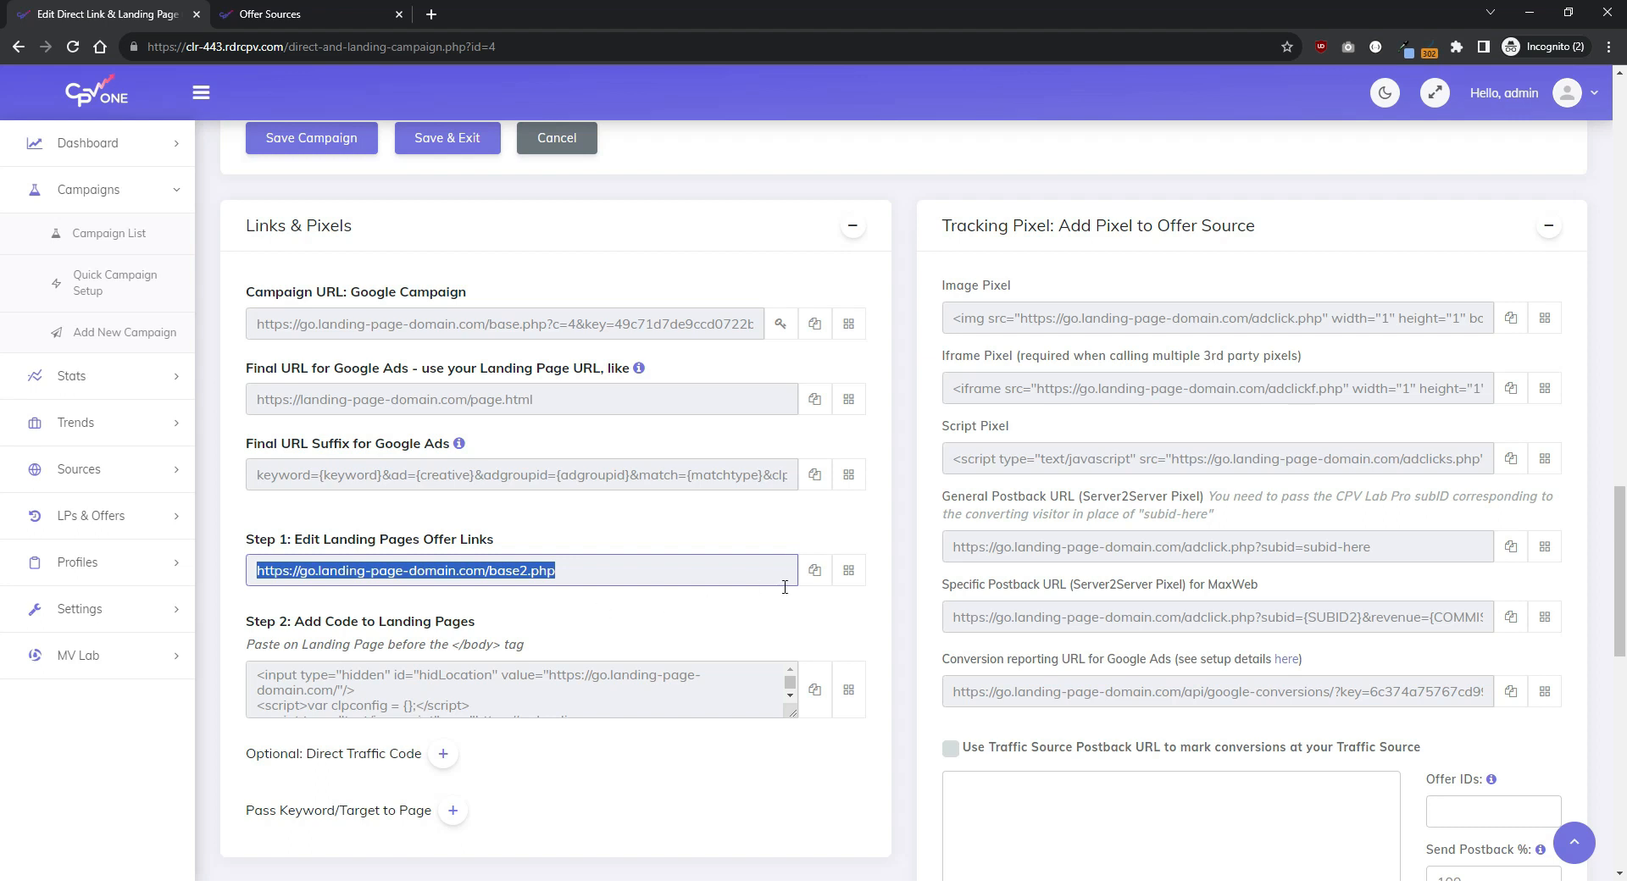
click(815, 569)
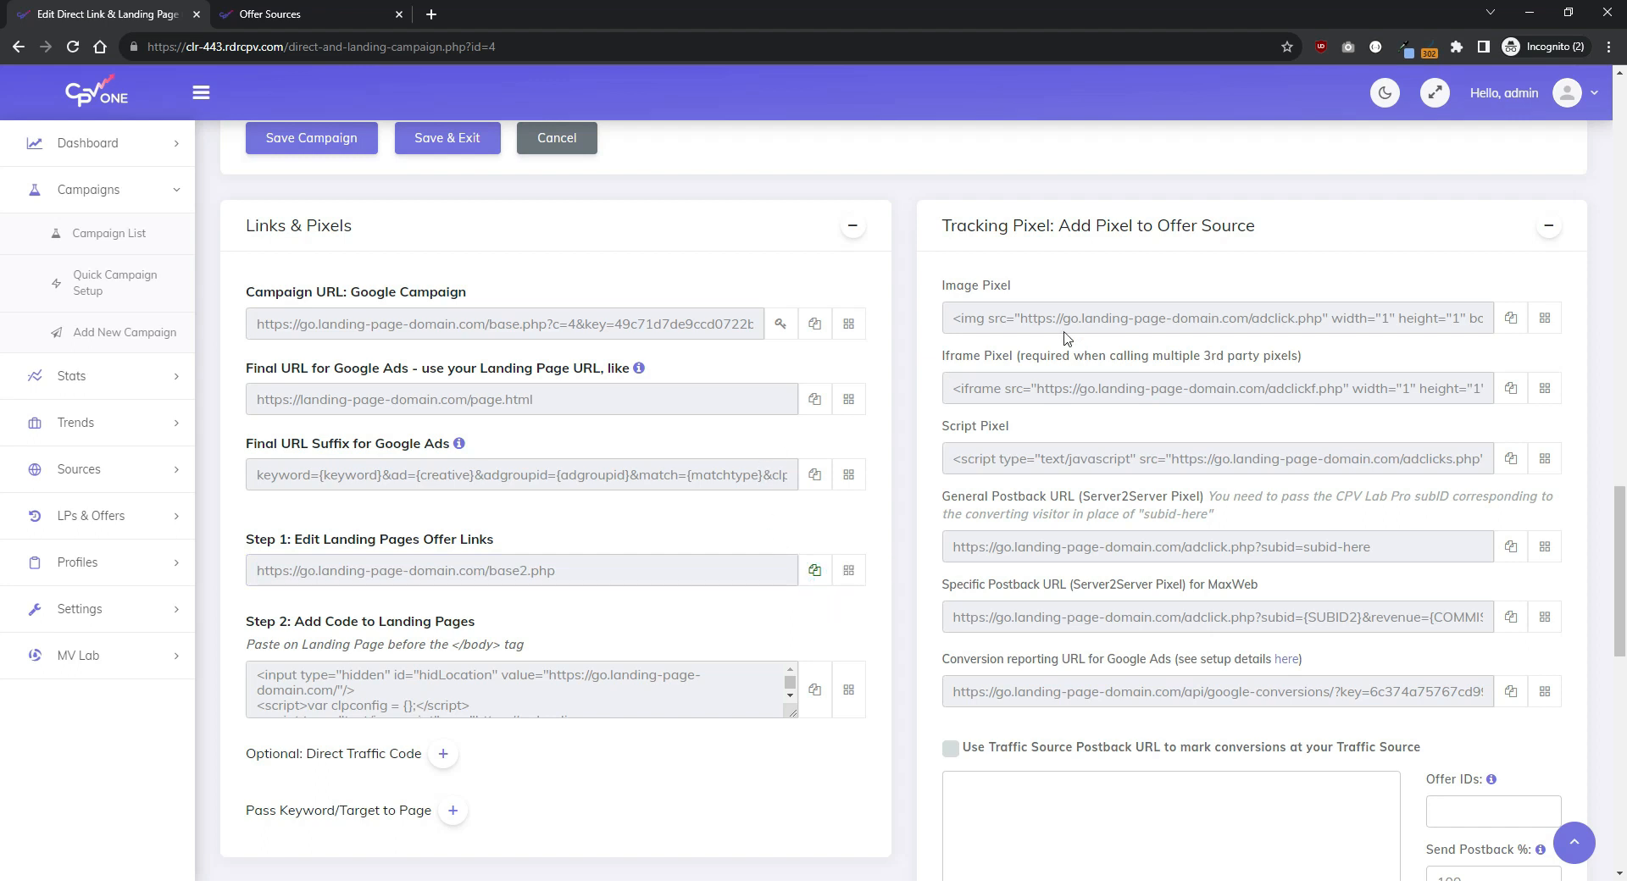
mouse_move(1307, 703)
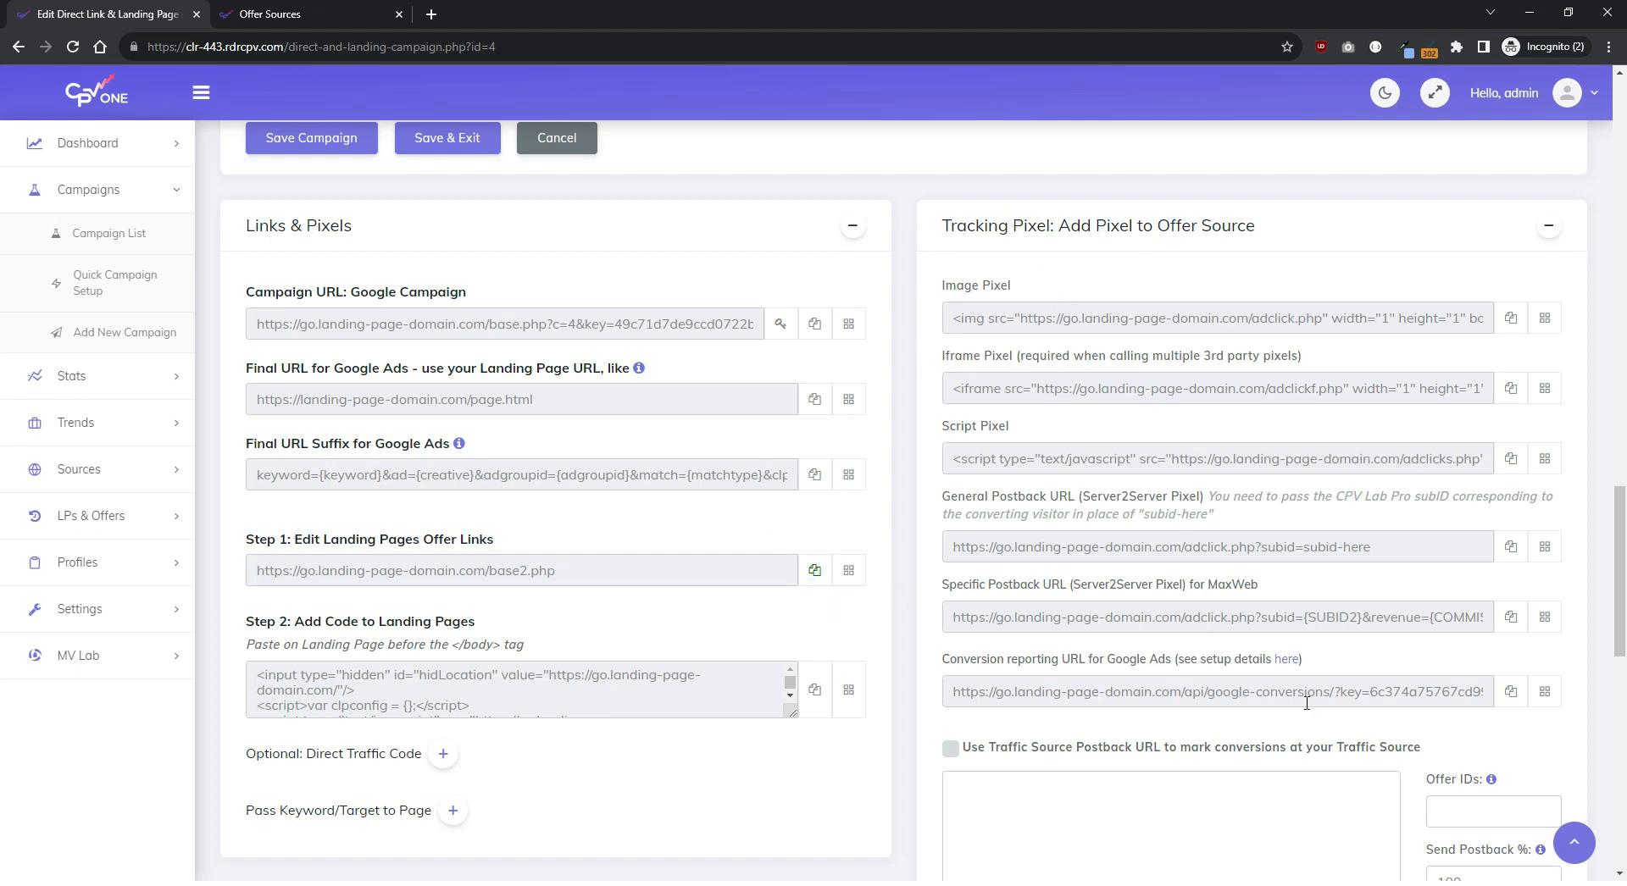
Step: Reveal the Links & Pixels panel and select MaxWeb's specific postback URL with SUBID2 and revenue placeholders
scroll(down, 3)
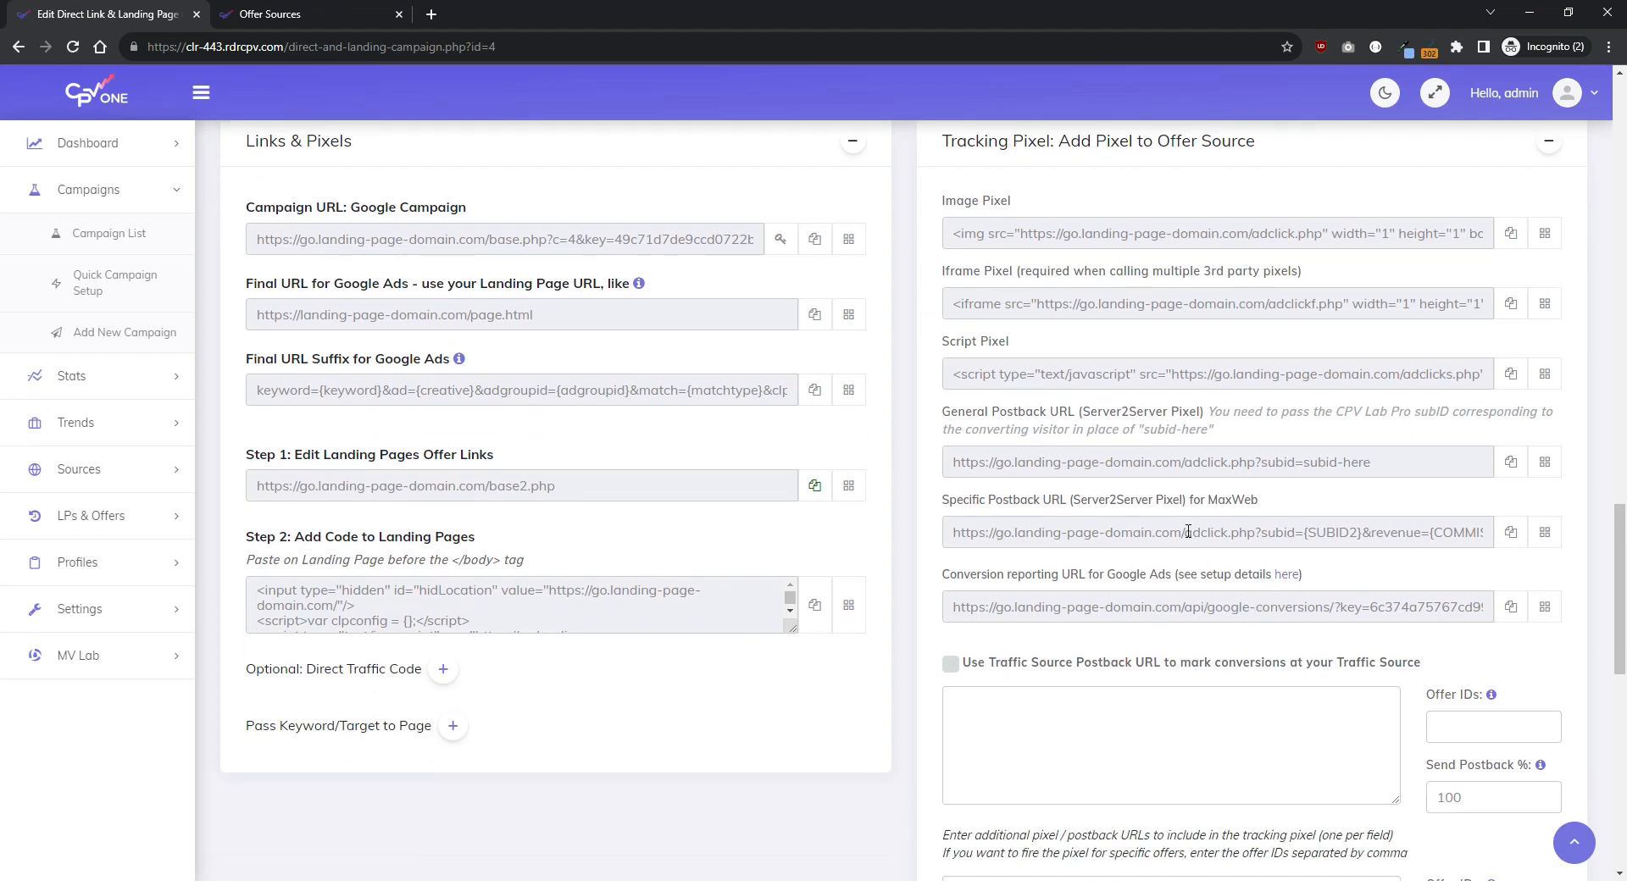
mouse_move(1069, 509)
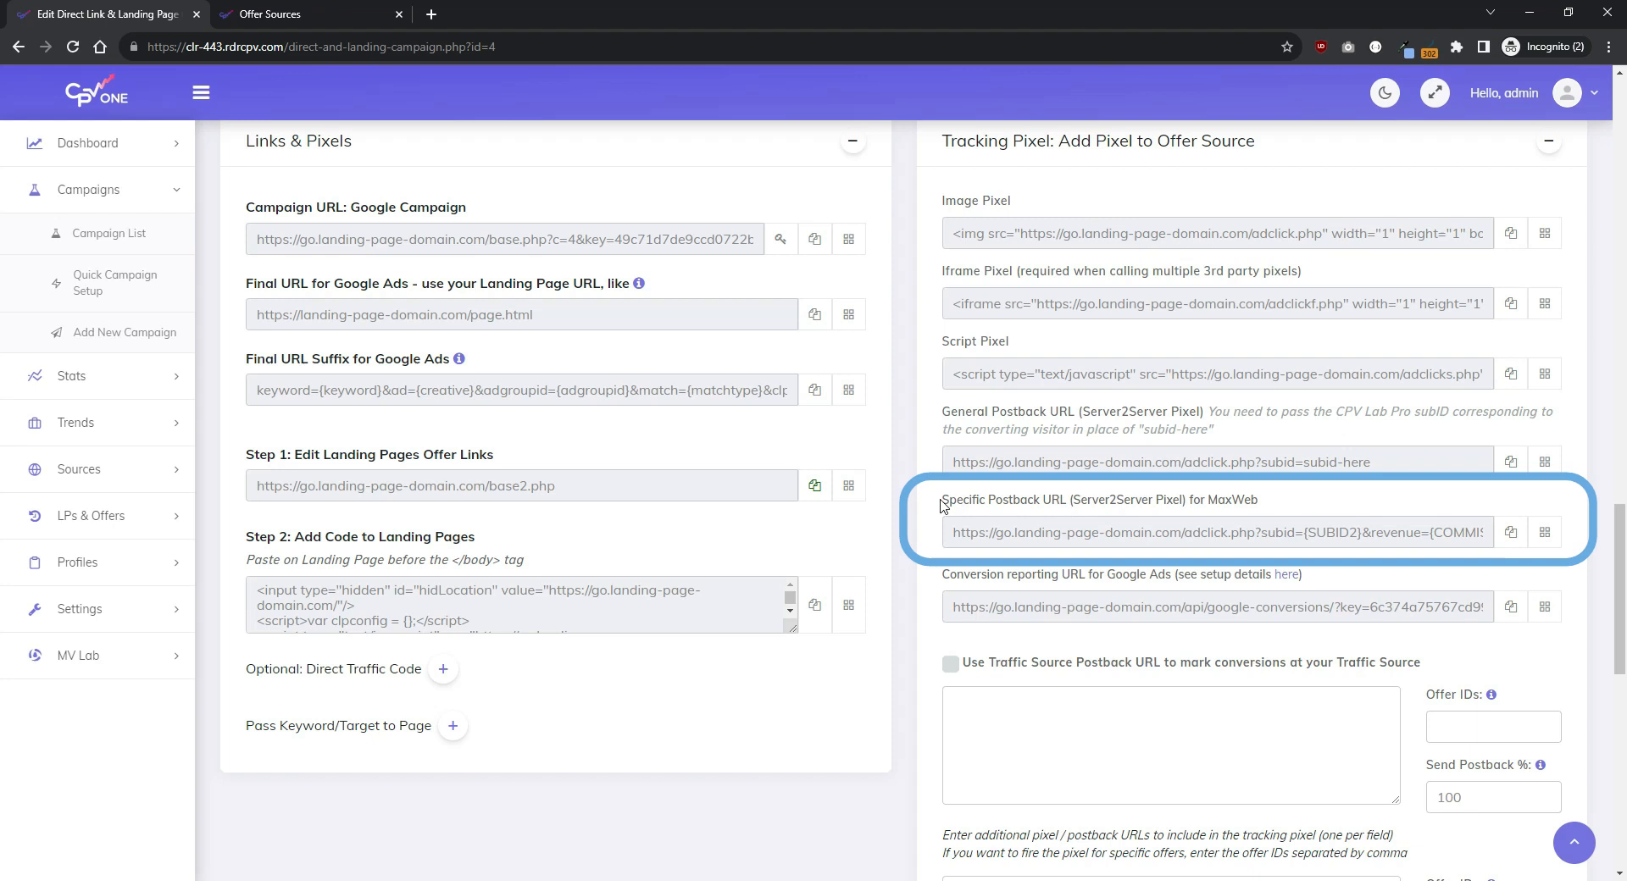
double_click(986, 500)
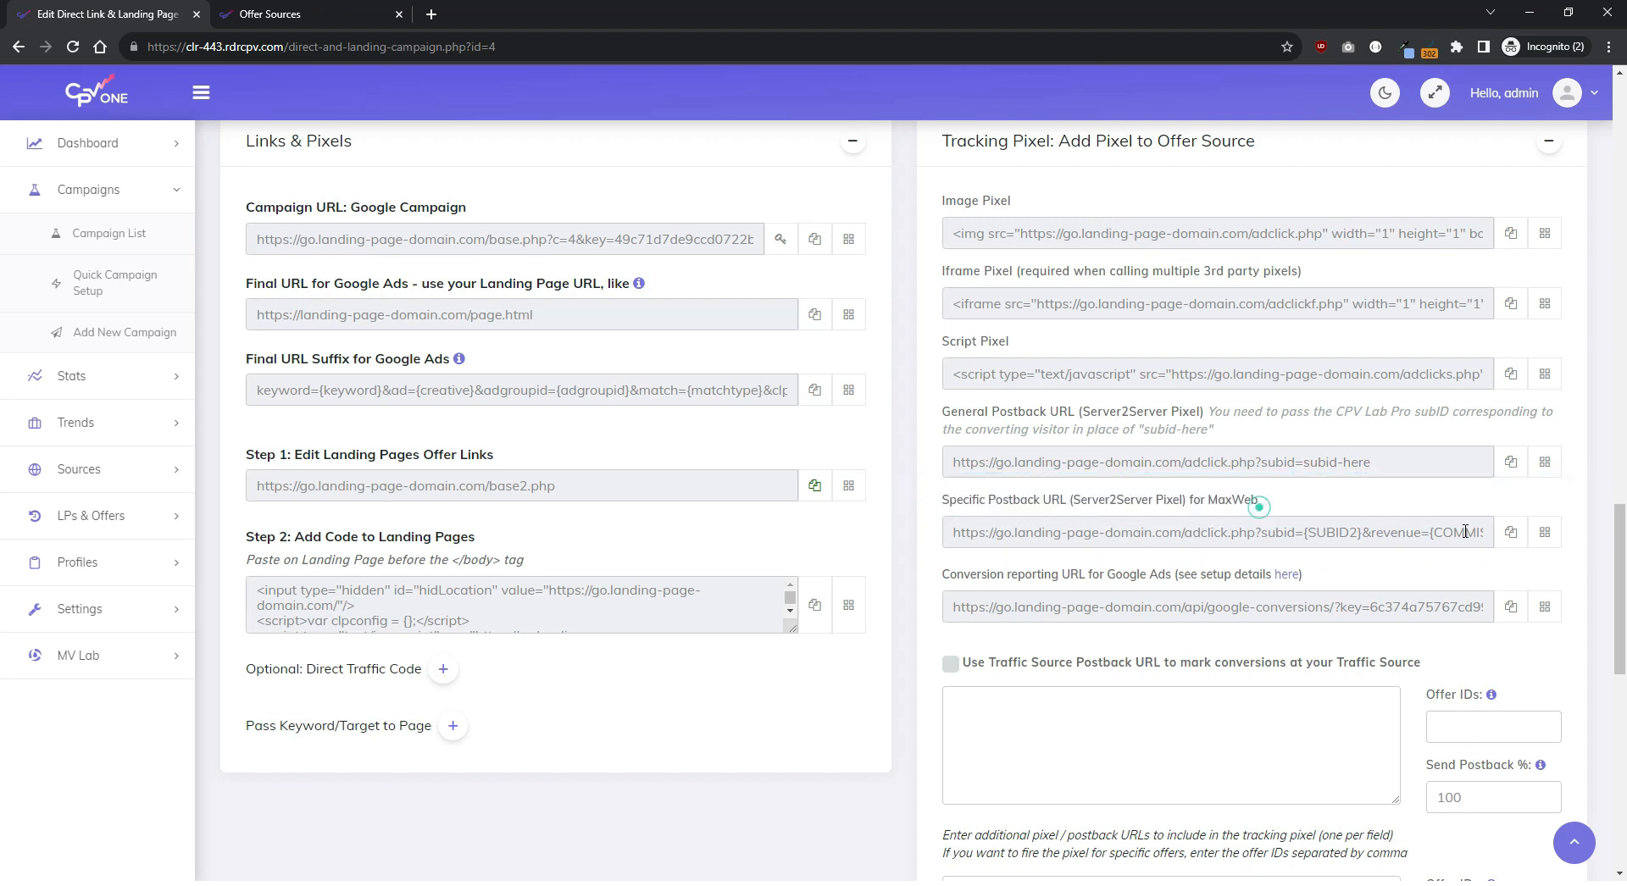
click(1511, 532)
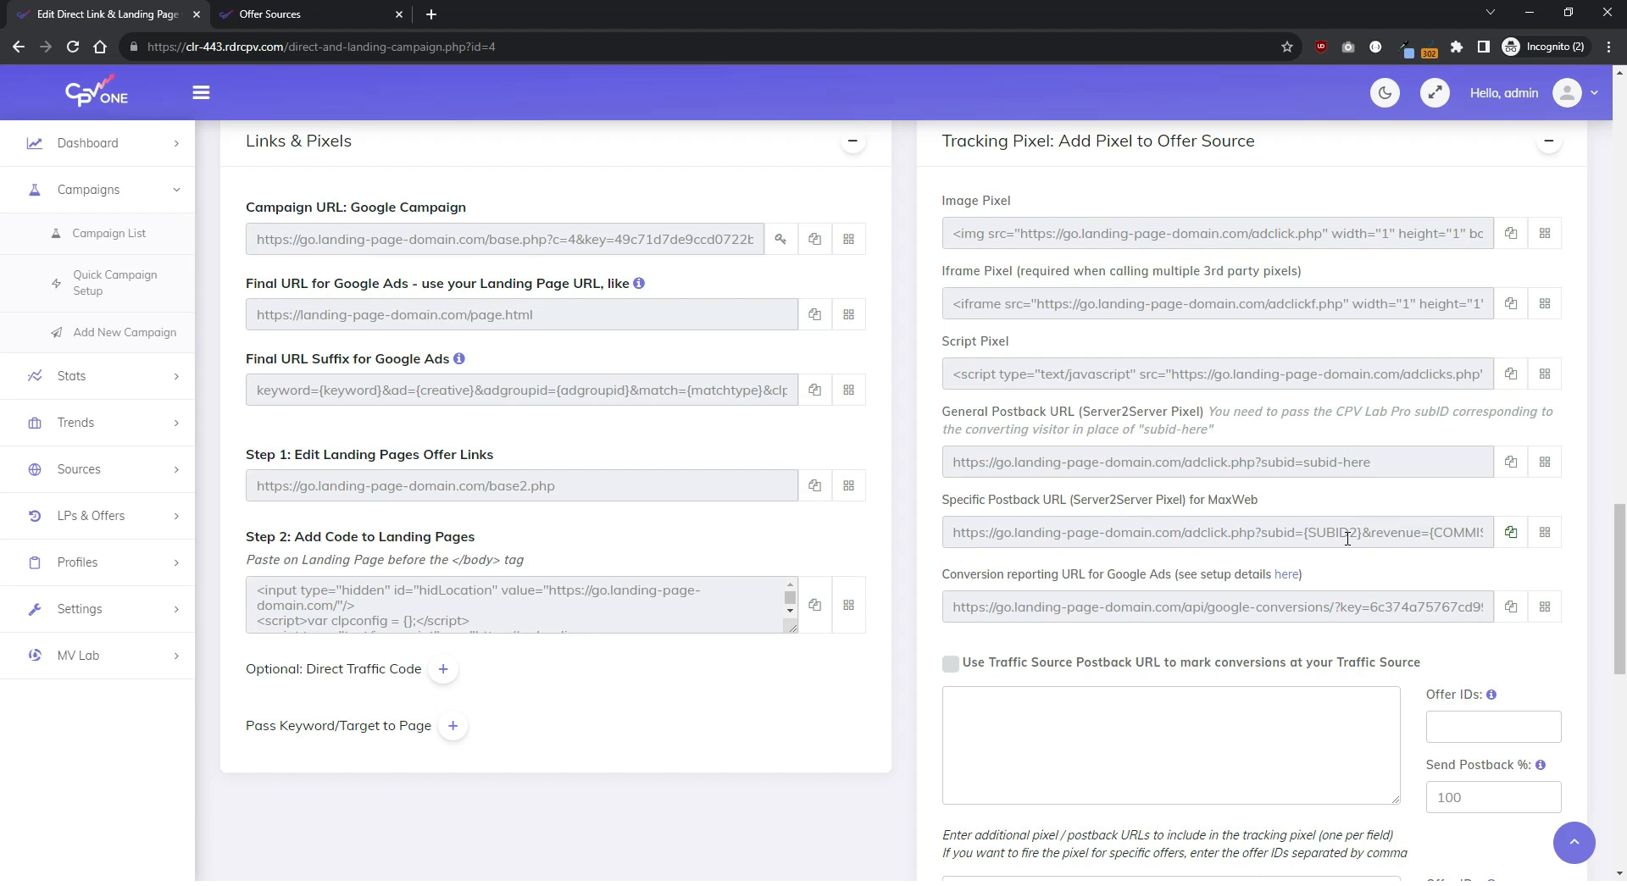
mouse_move(896, 540)
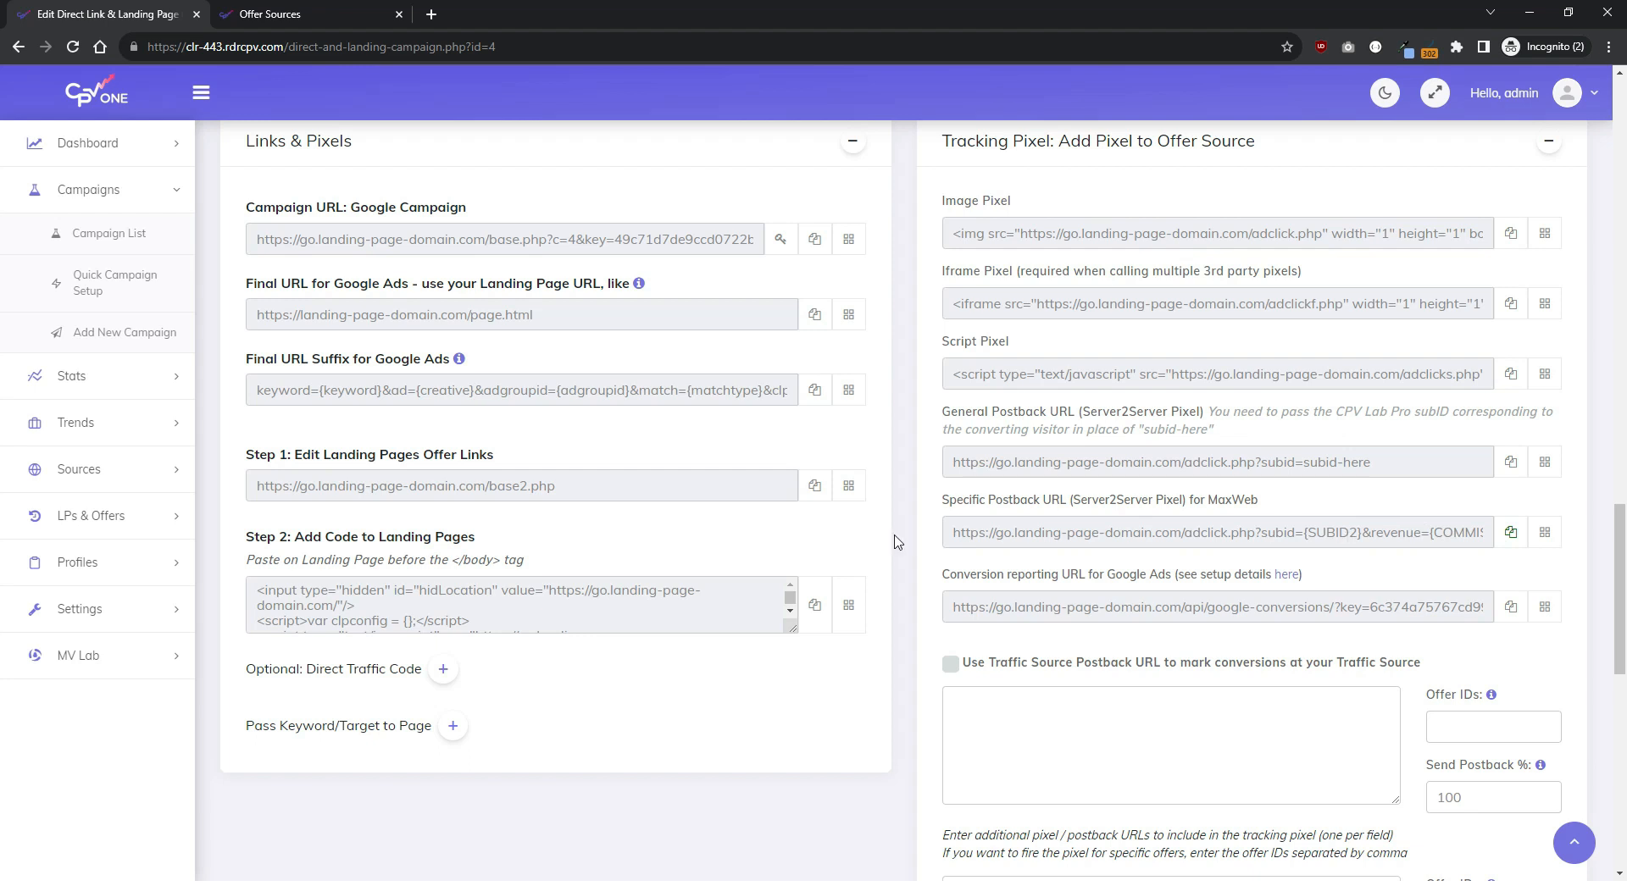
mouse_move(443, 170)
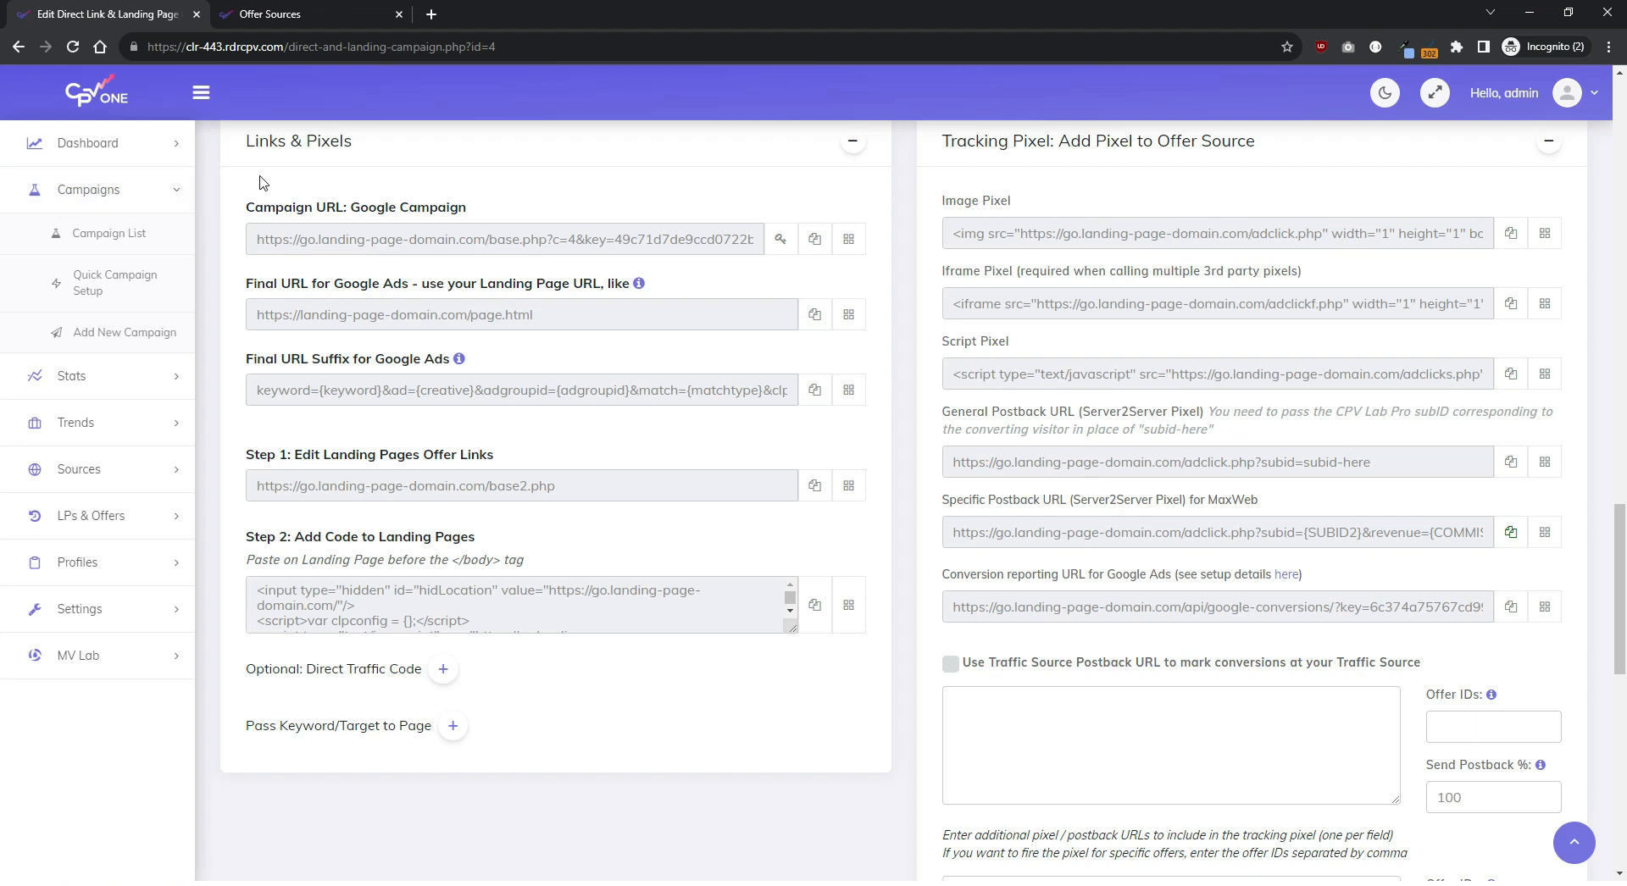
mouse_move(226, 380)
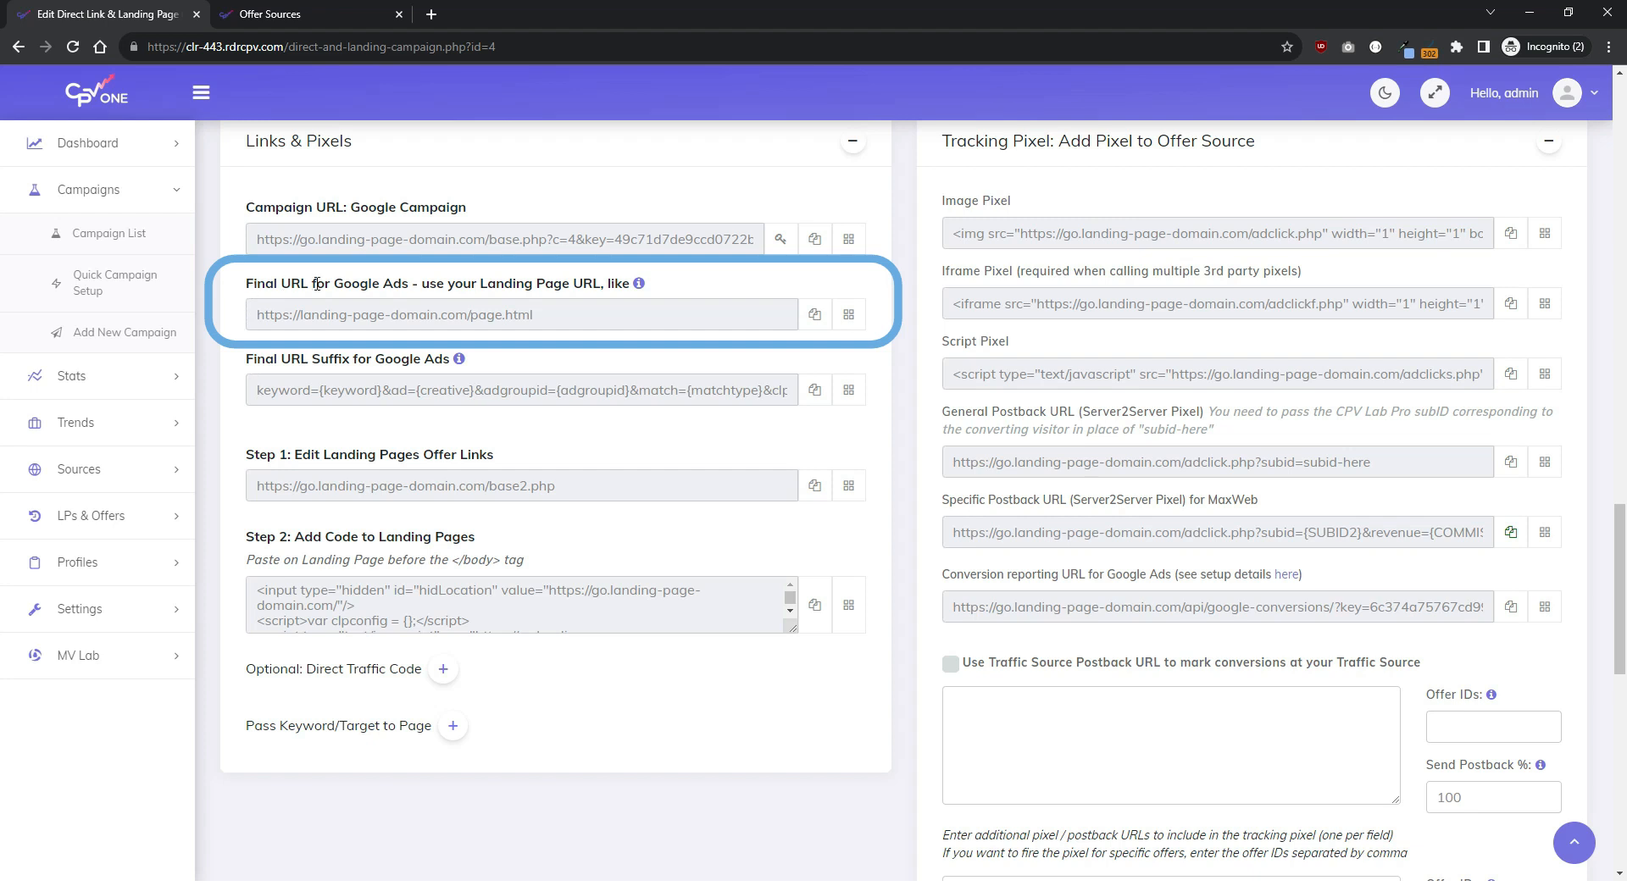
mouse_move(578, 314)
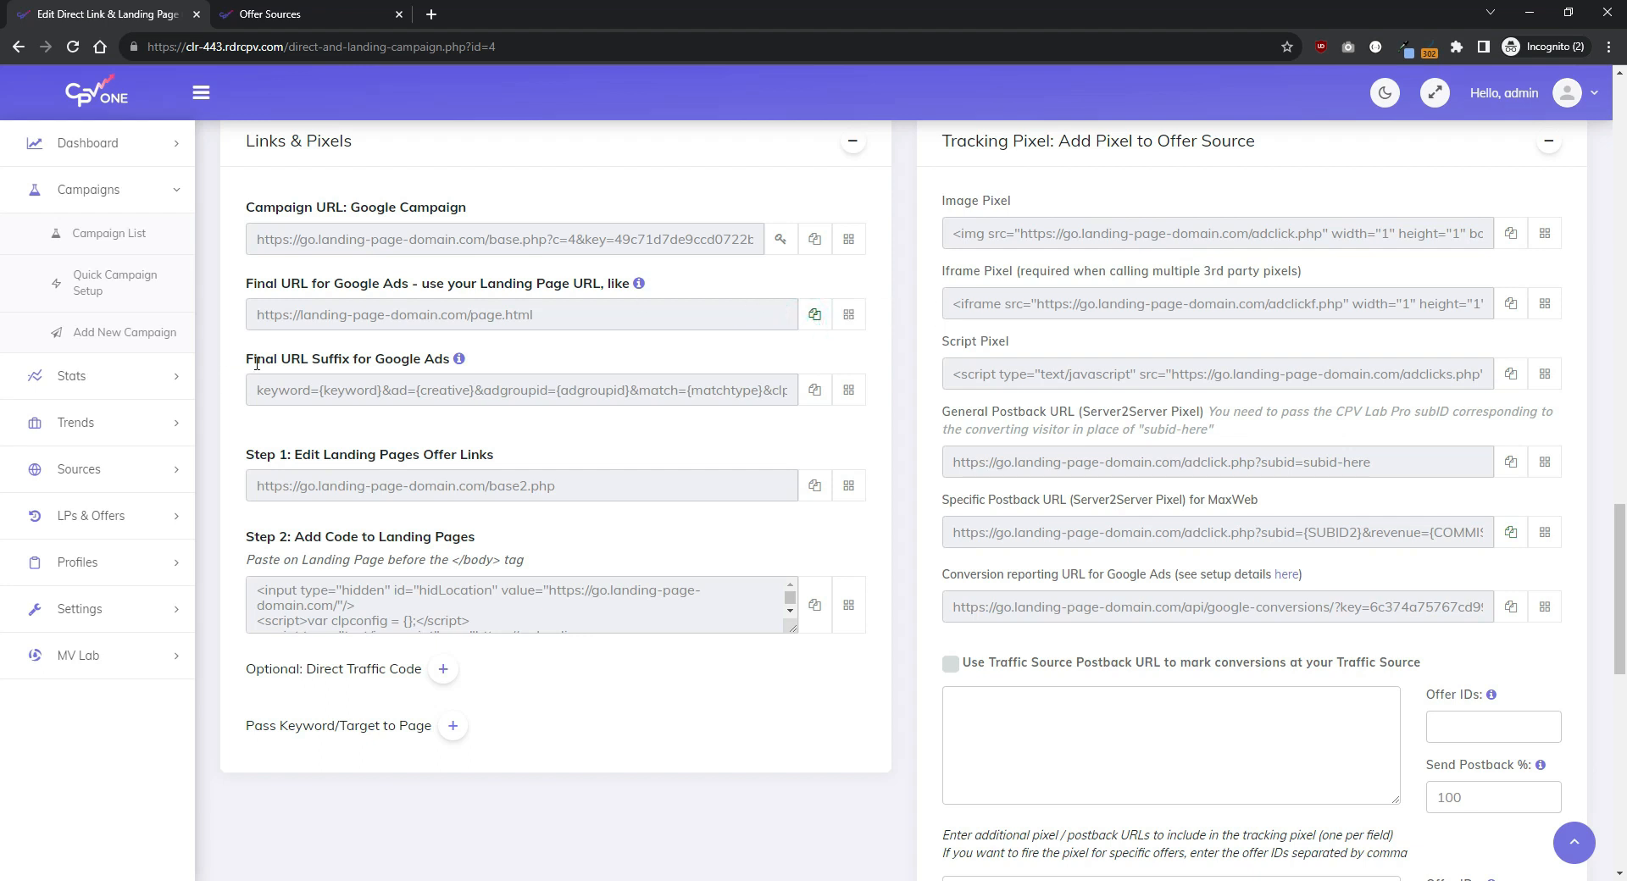
Step: Copy the Google Ads Final URL and Final URL Suffix, then switch to the Google Ads account overview tab
click(518, 391)
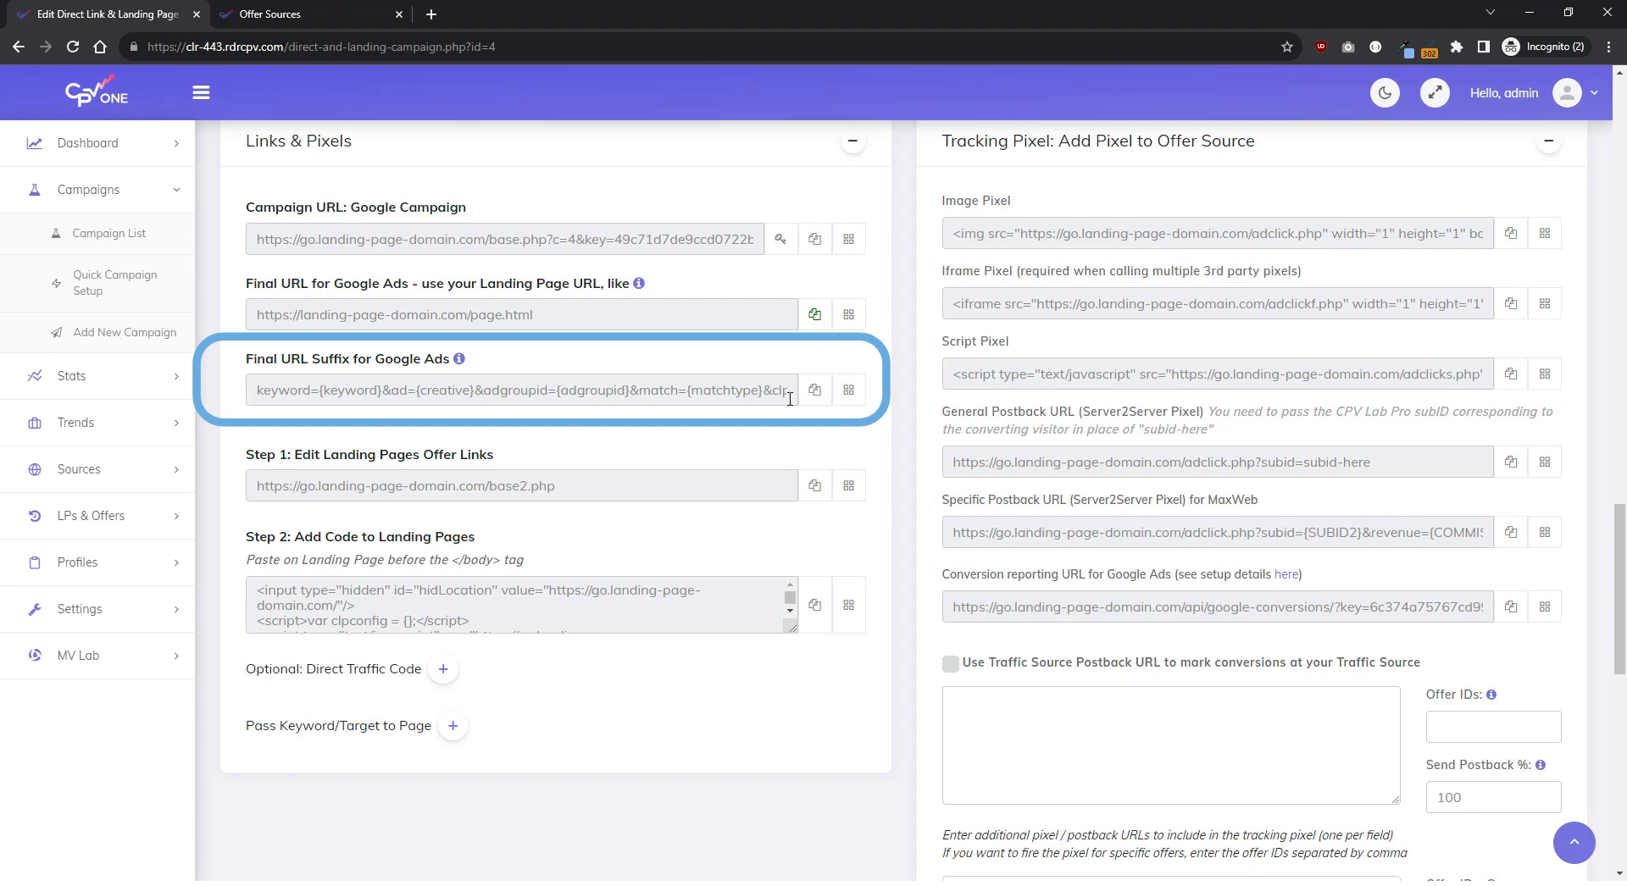
click(816, 389)
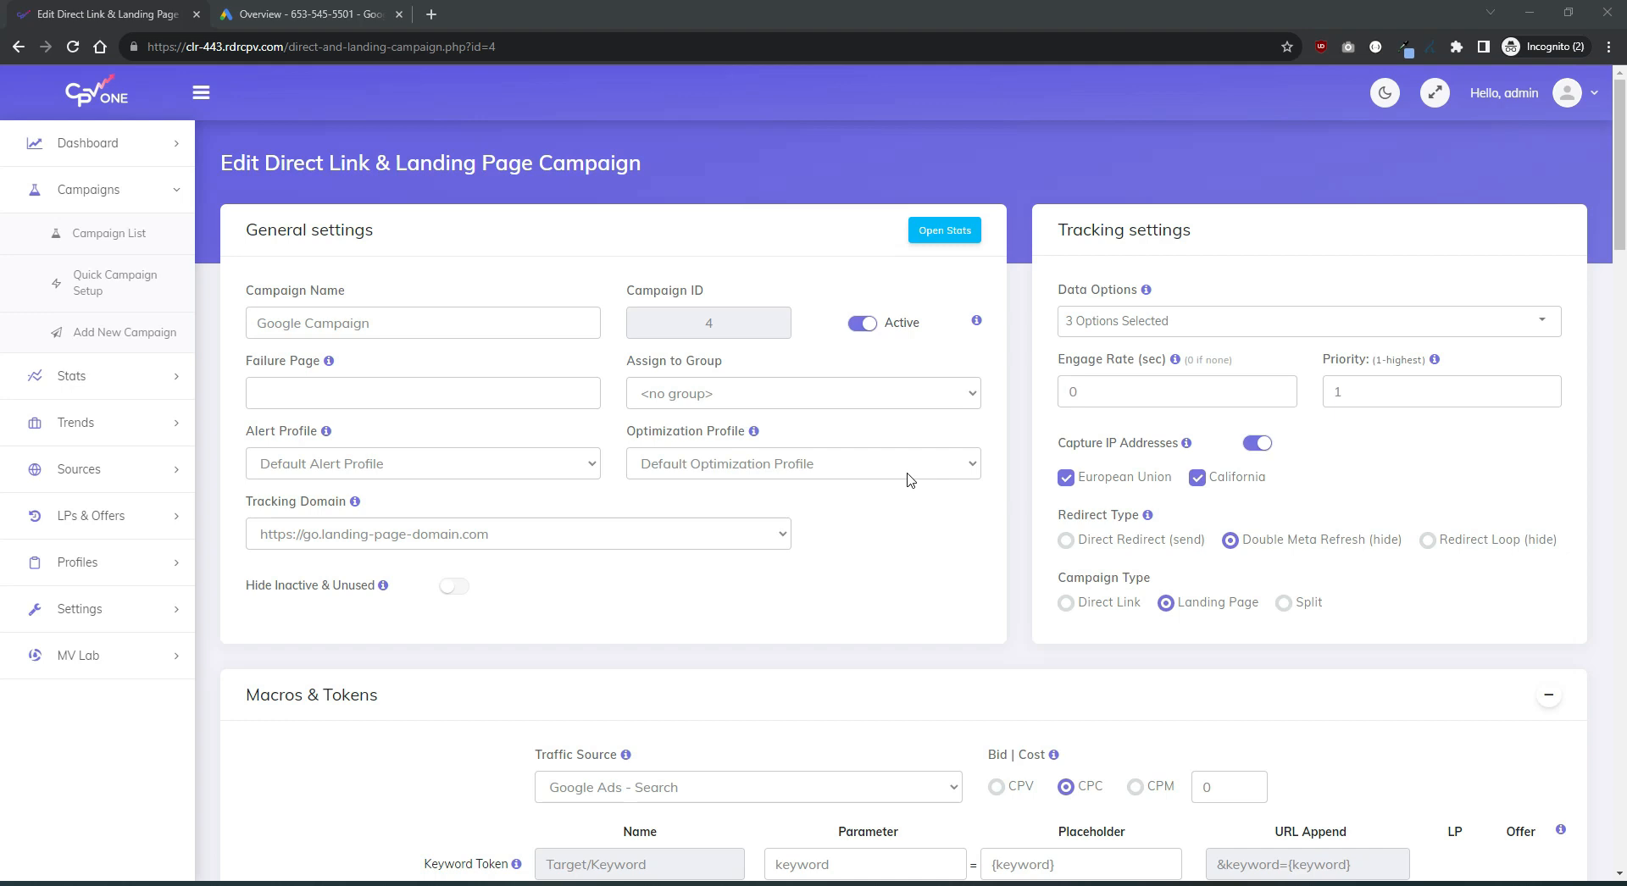
scroll(down, 3)
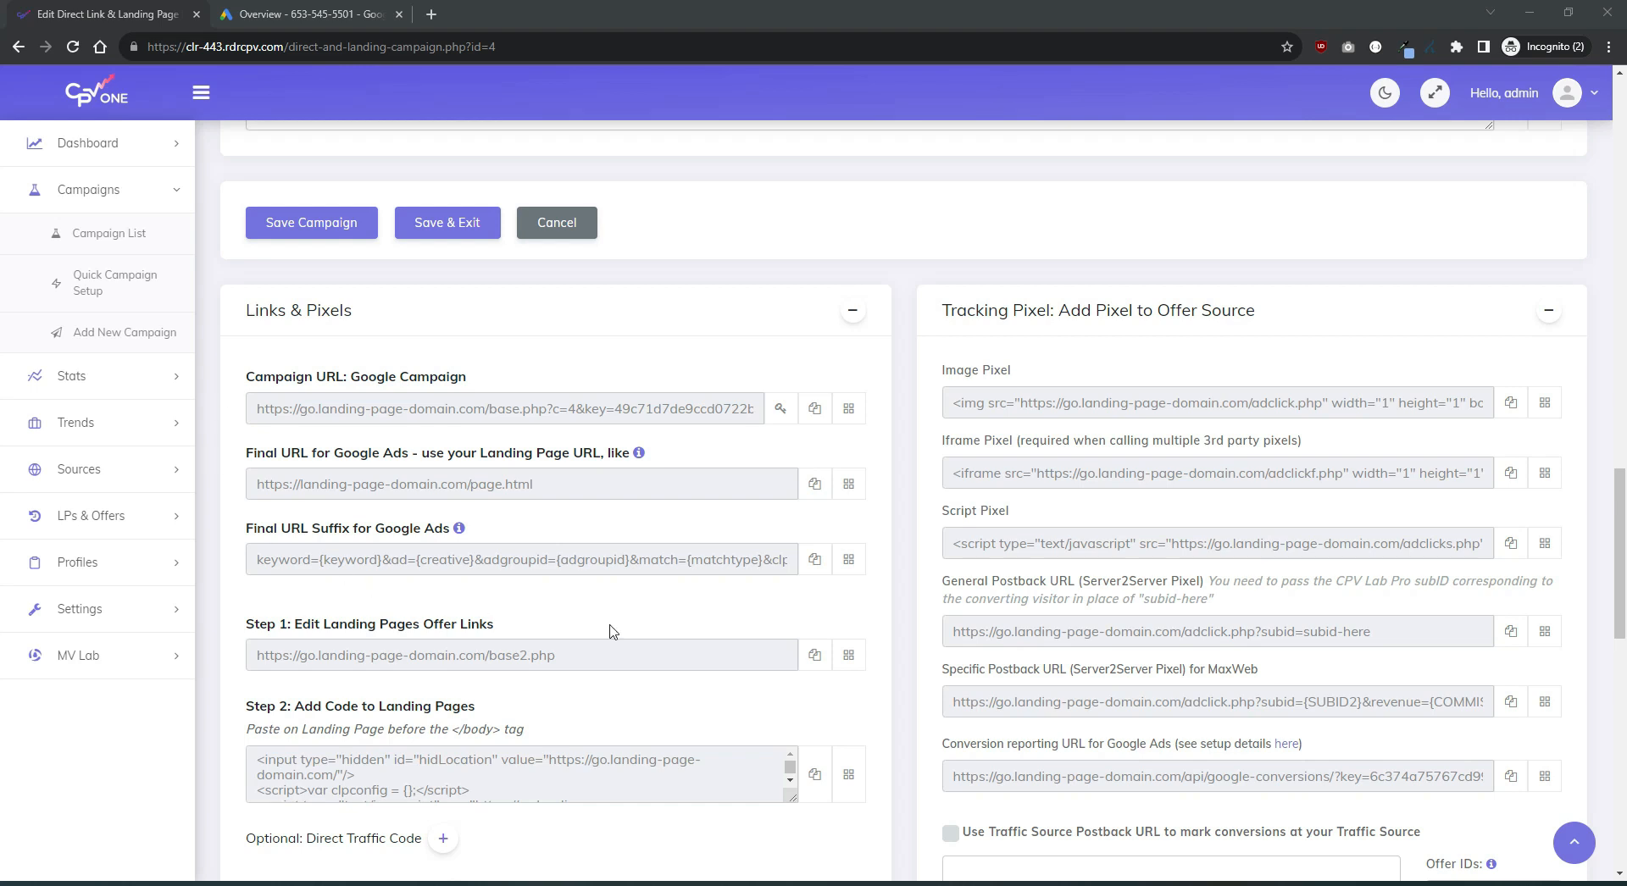
mouse_move(365, 213)
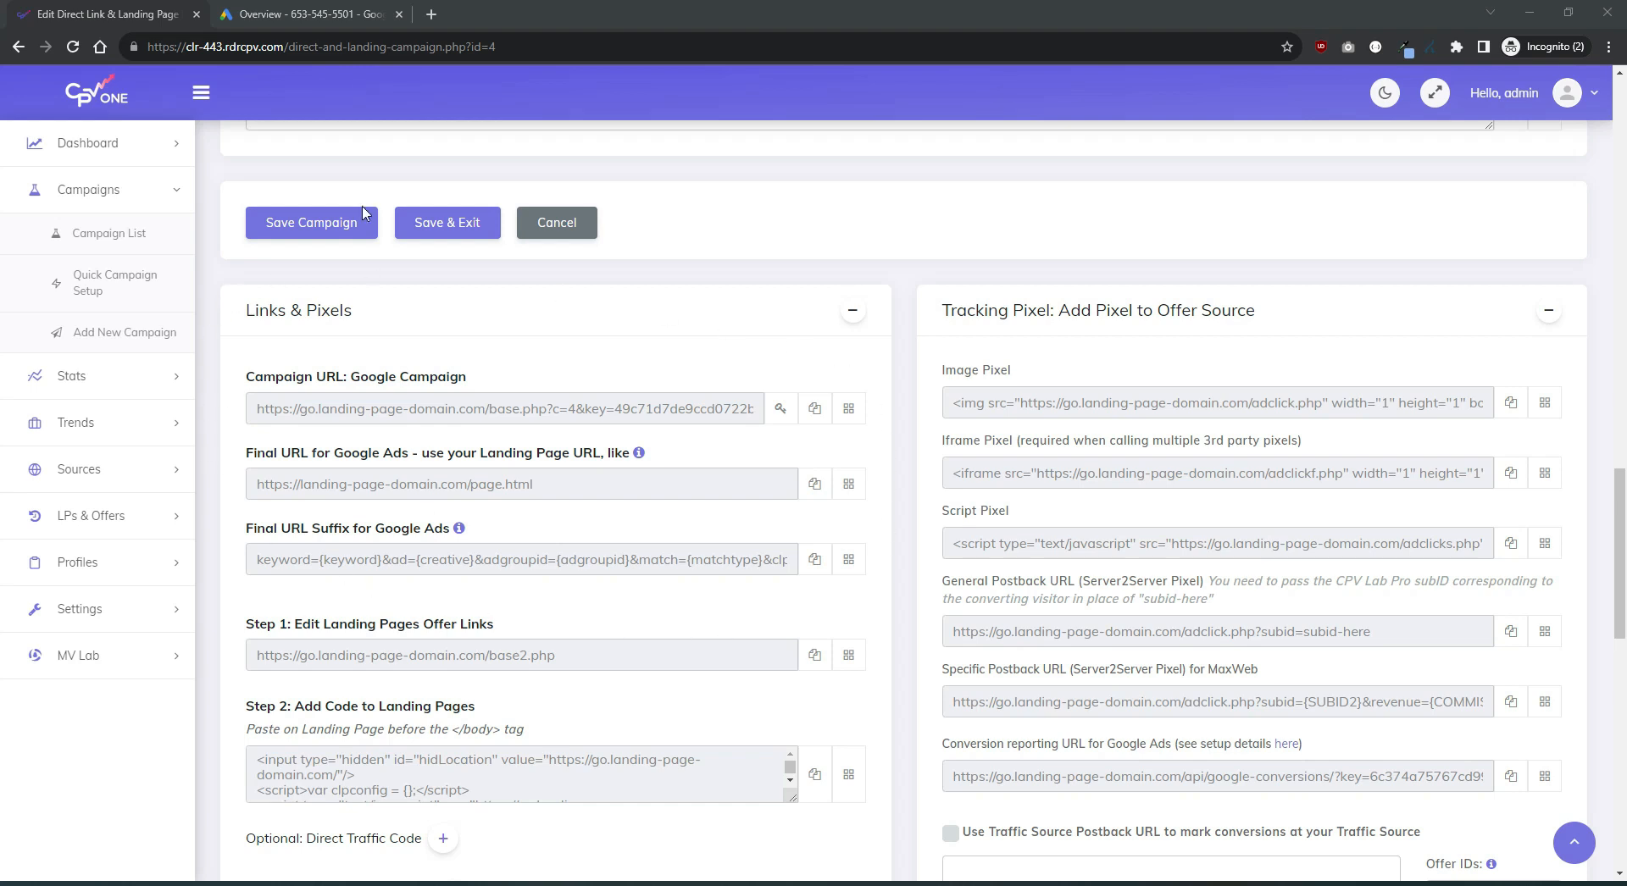
click(306, 14)
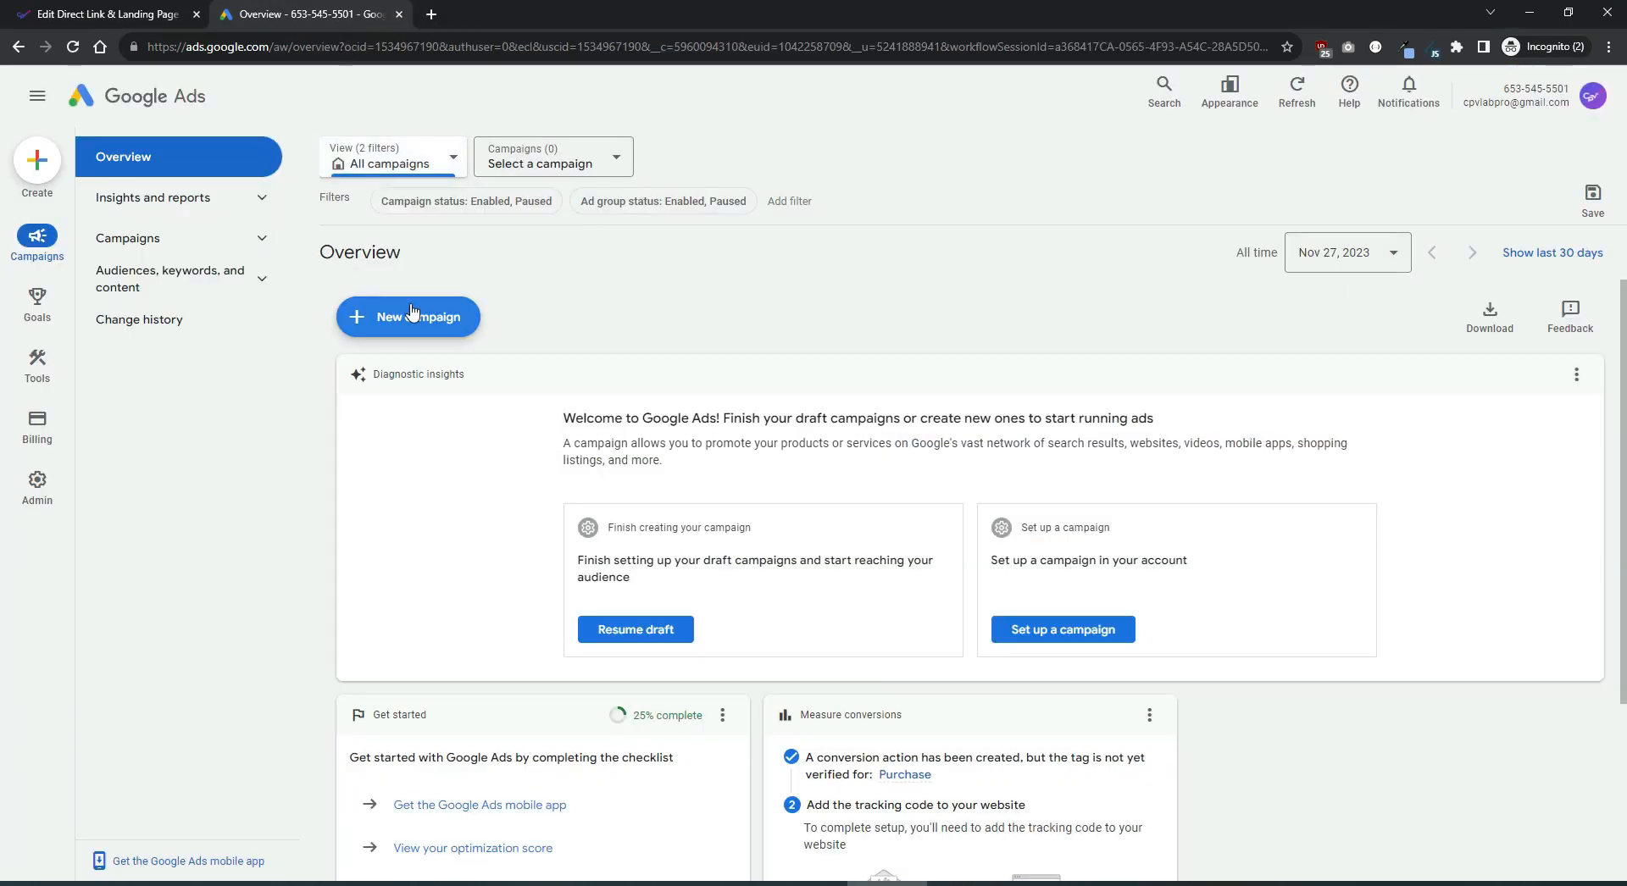
Step: Create a brand-new Sales objective Search campaign, Sales-Search-2, starting fresh rather than from the saved draft
click(407, 317)
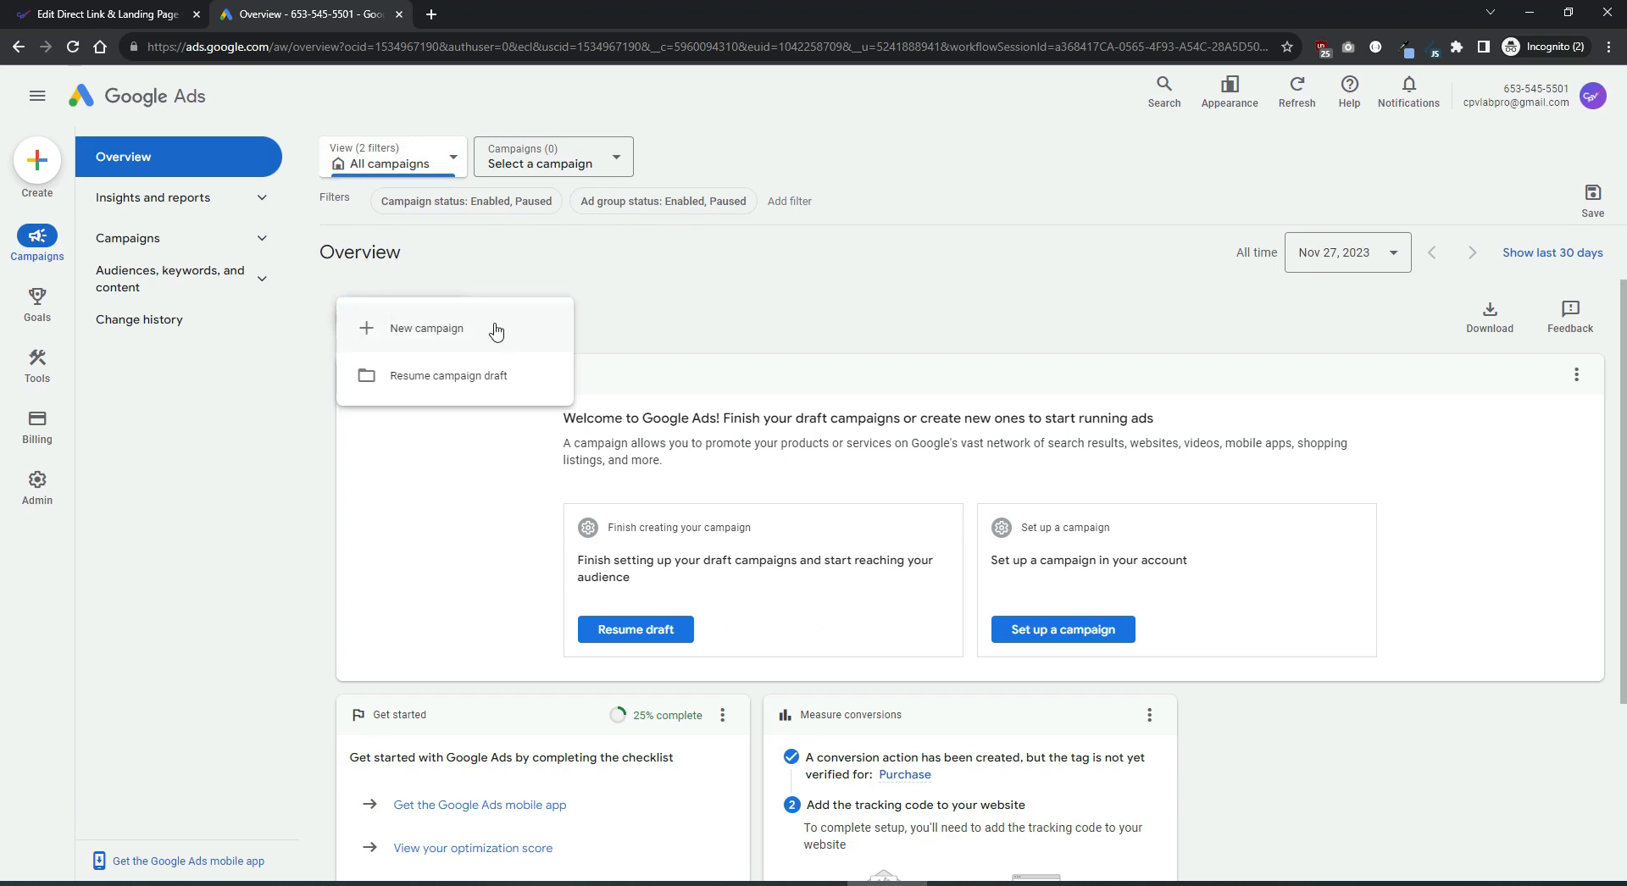
click(425, 328)
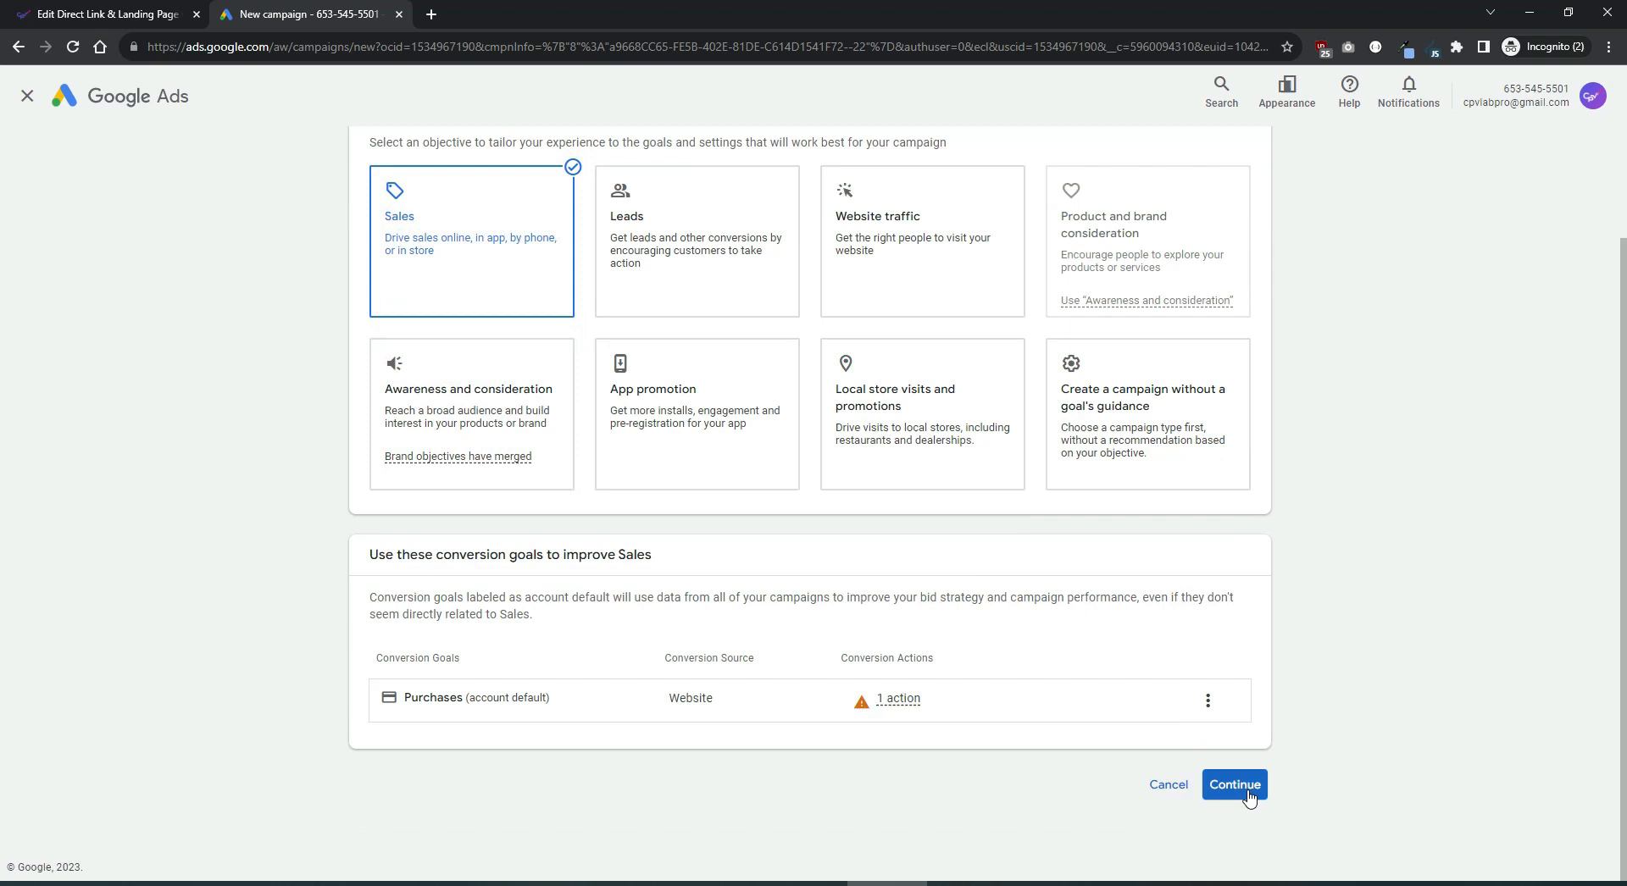
click(1233, 785)
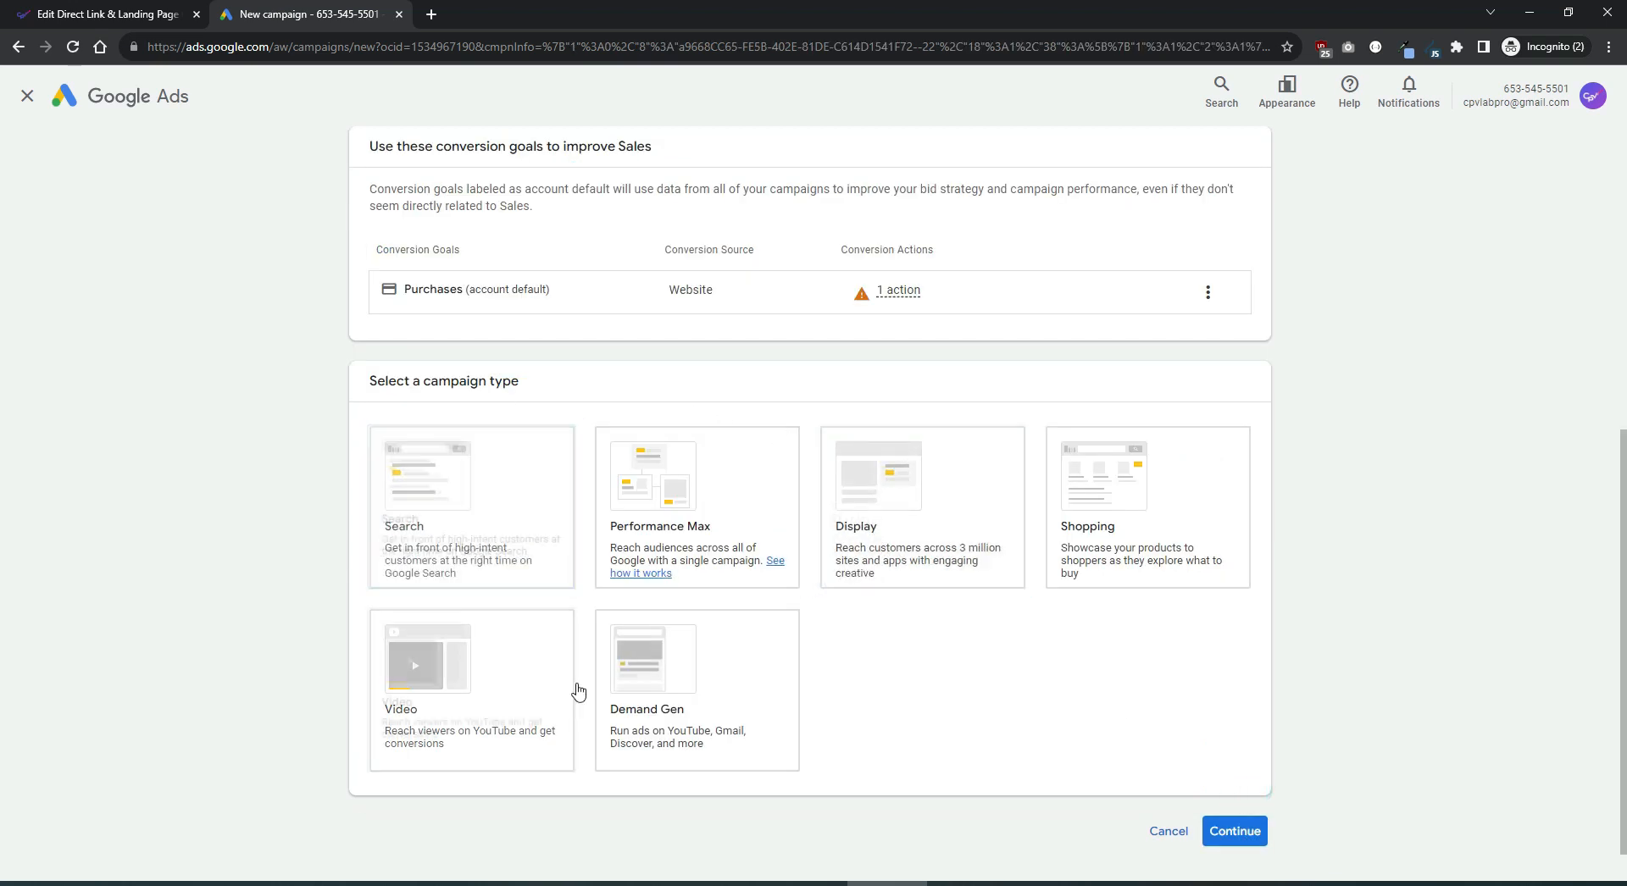
click(471, 477)
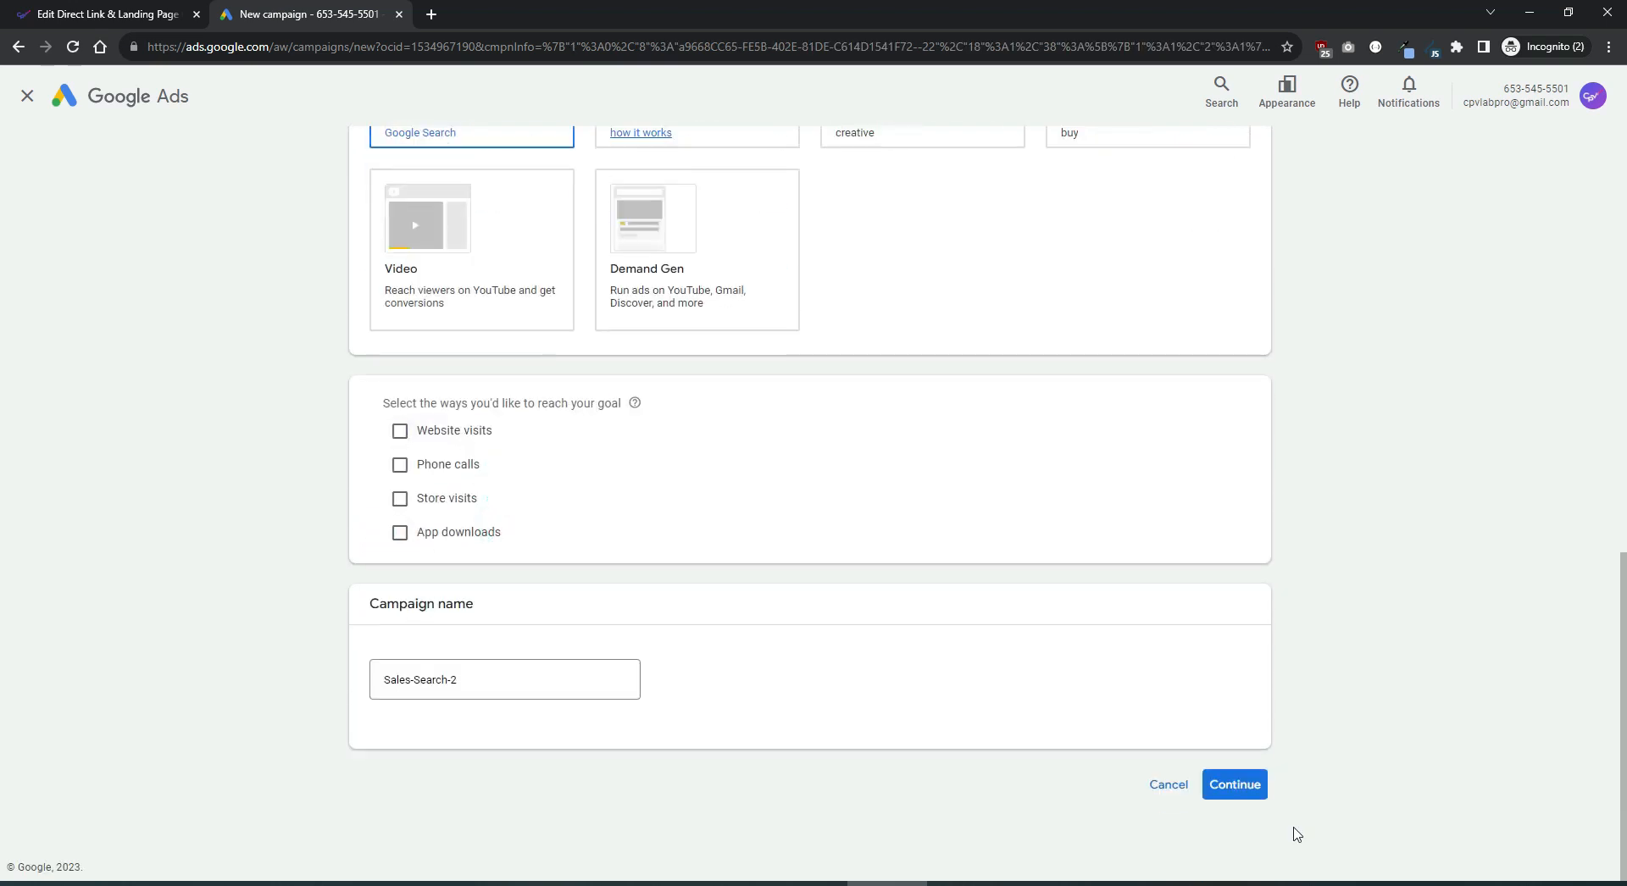
click(1234, 785)
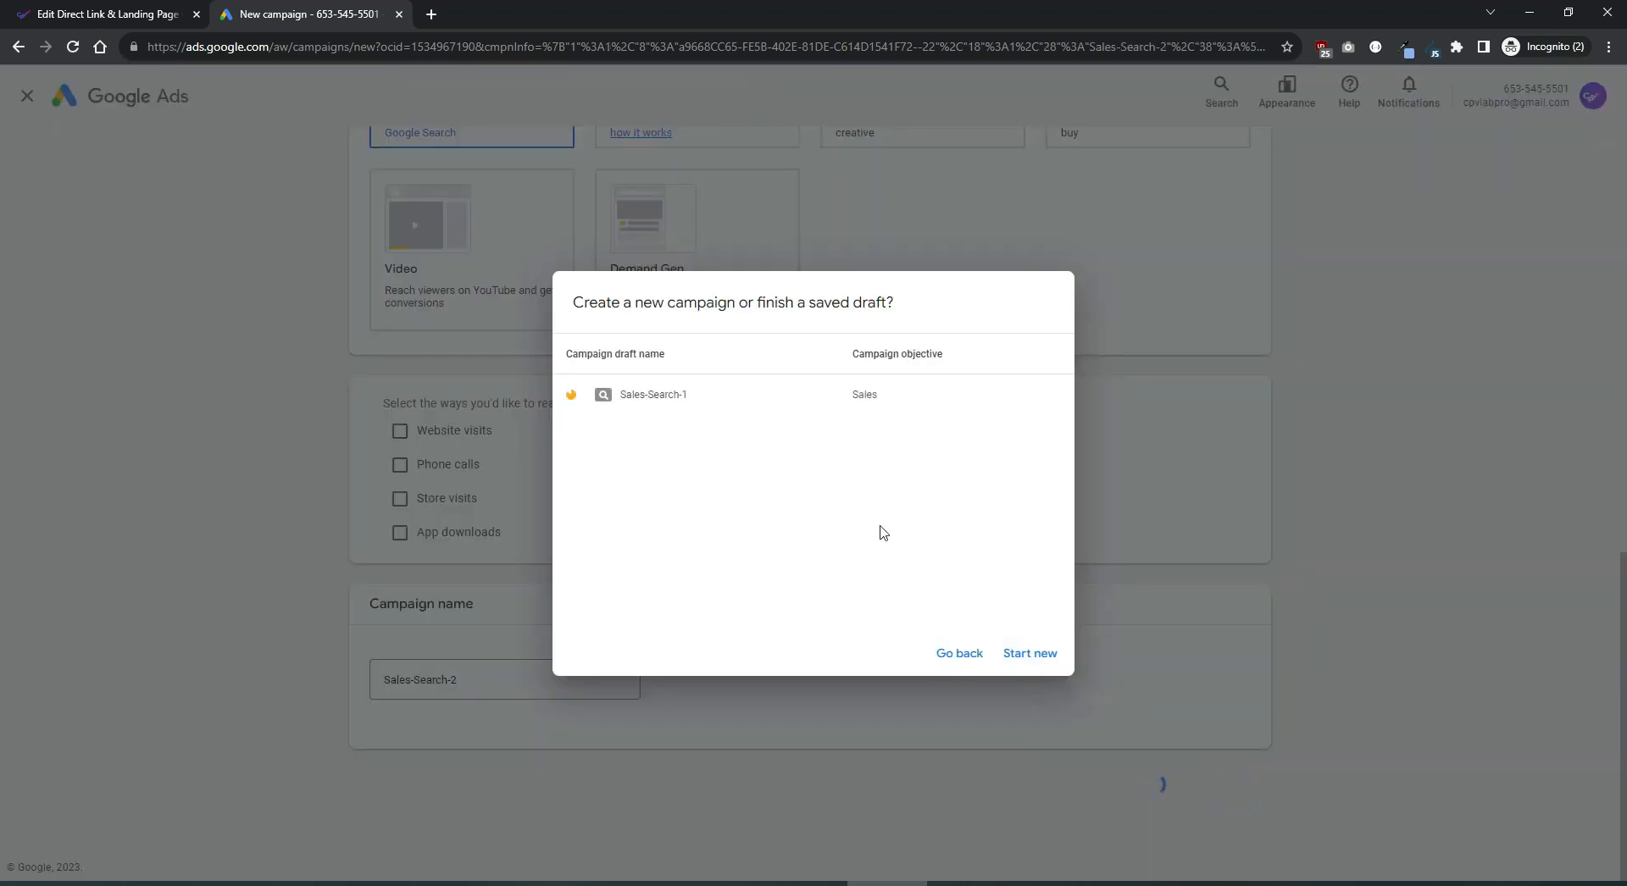
click(1030, 652)
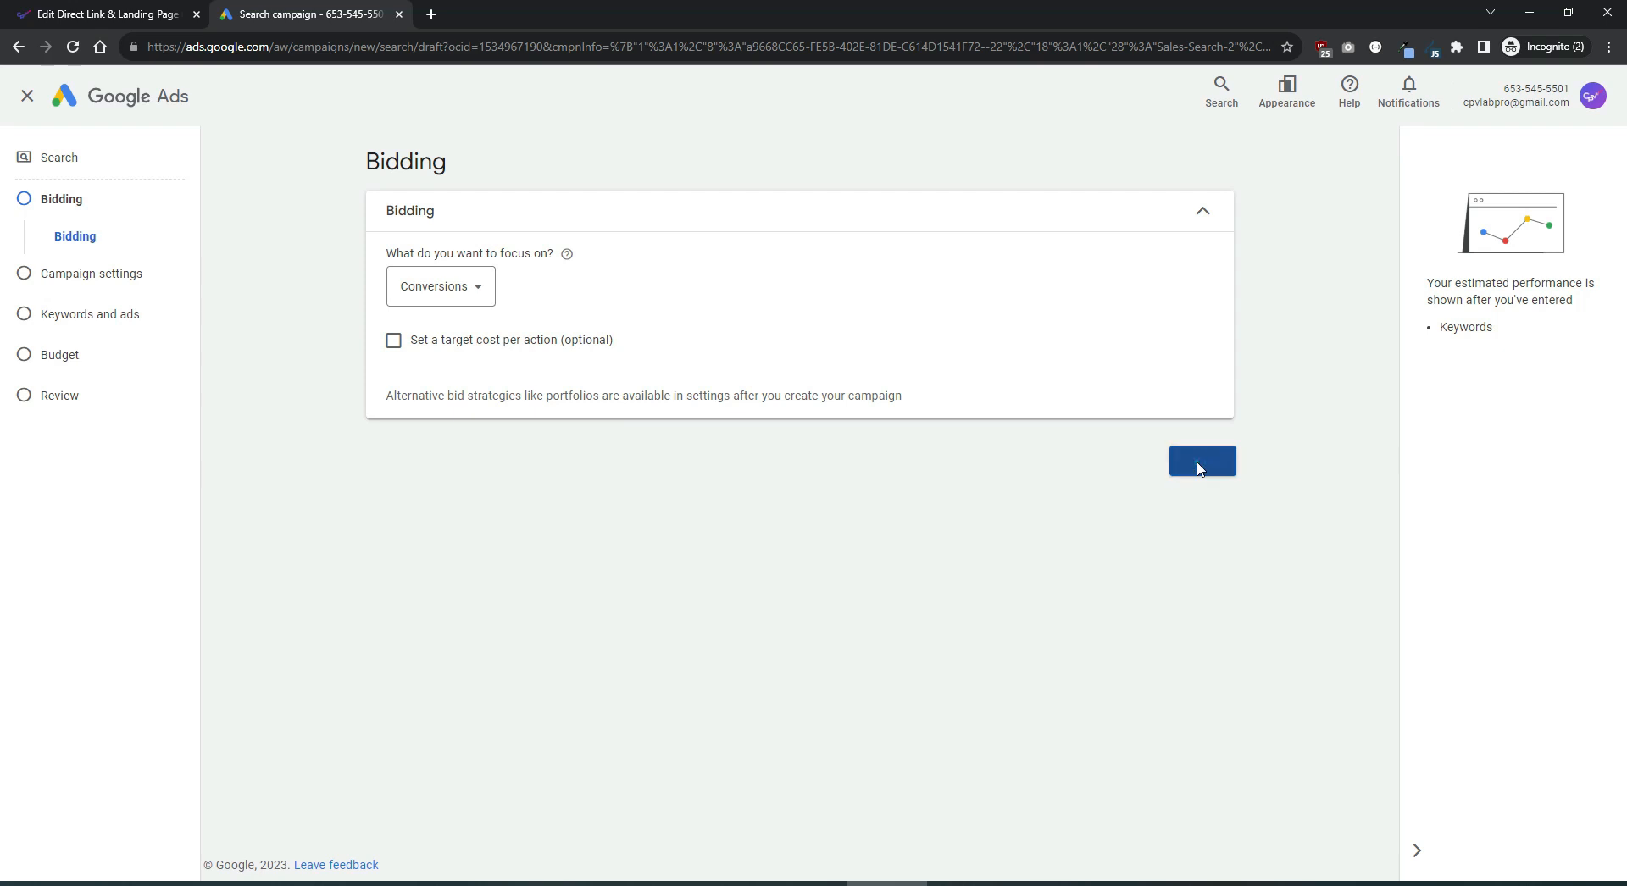
Step: Accept the default bidding and campaign settings to reach keywords and ads
click(1202, 461)
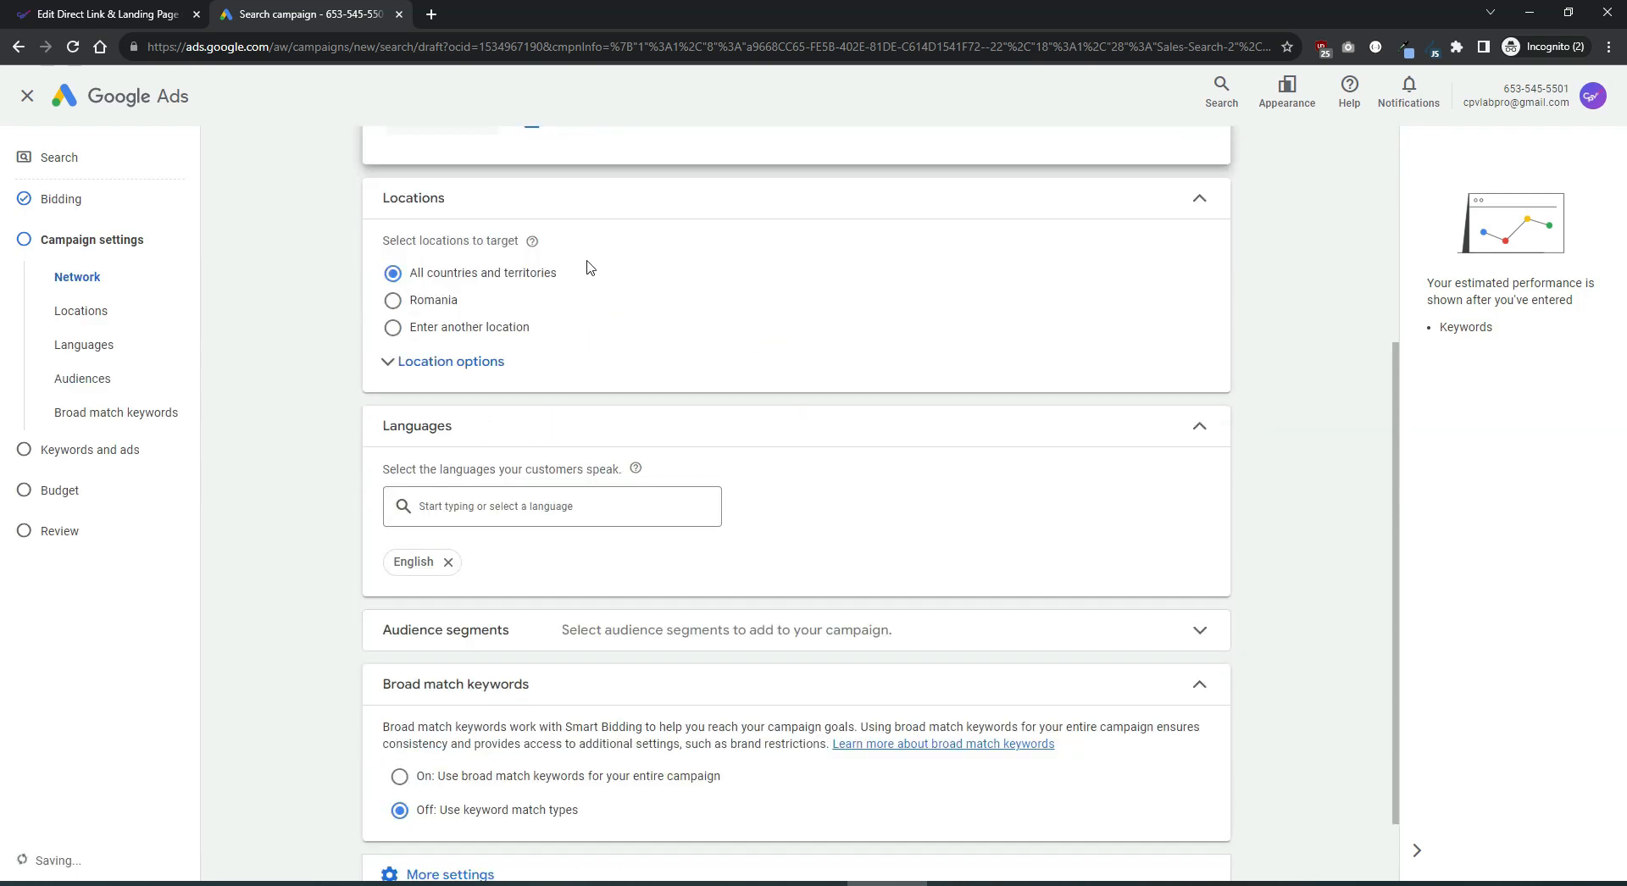
click(91, 449)
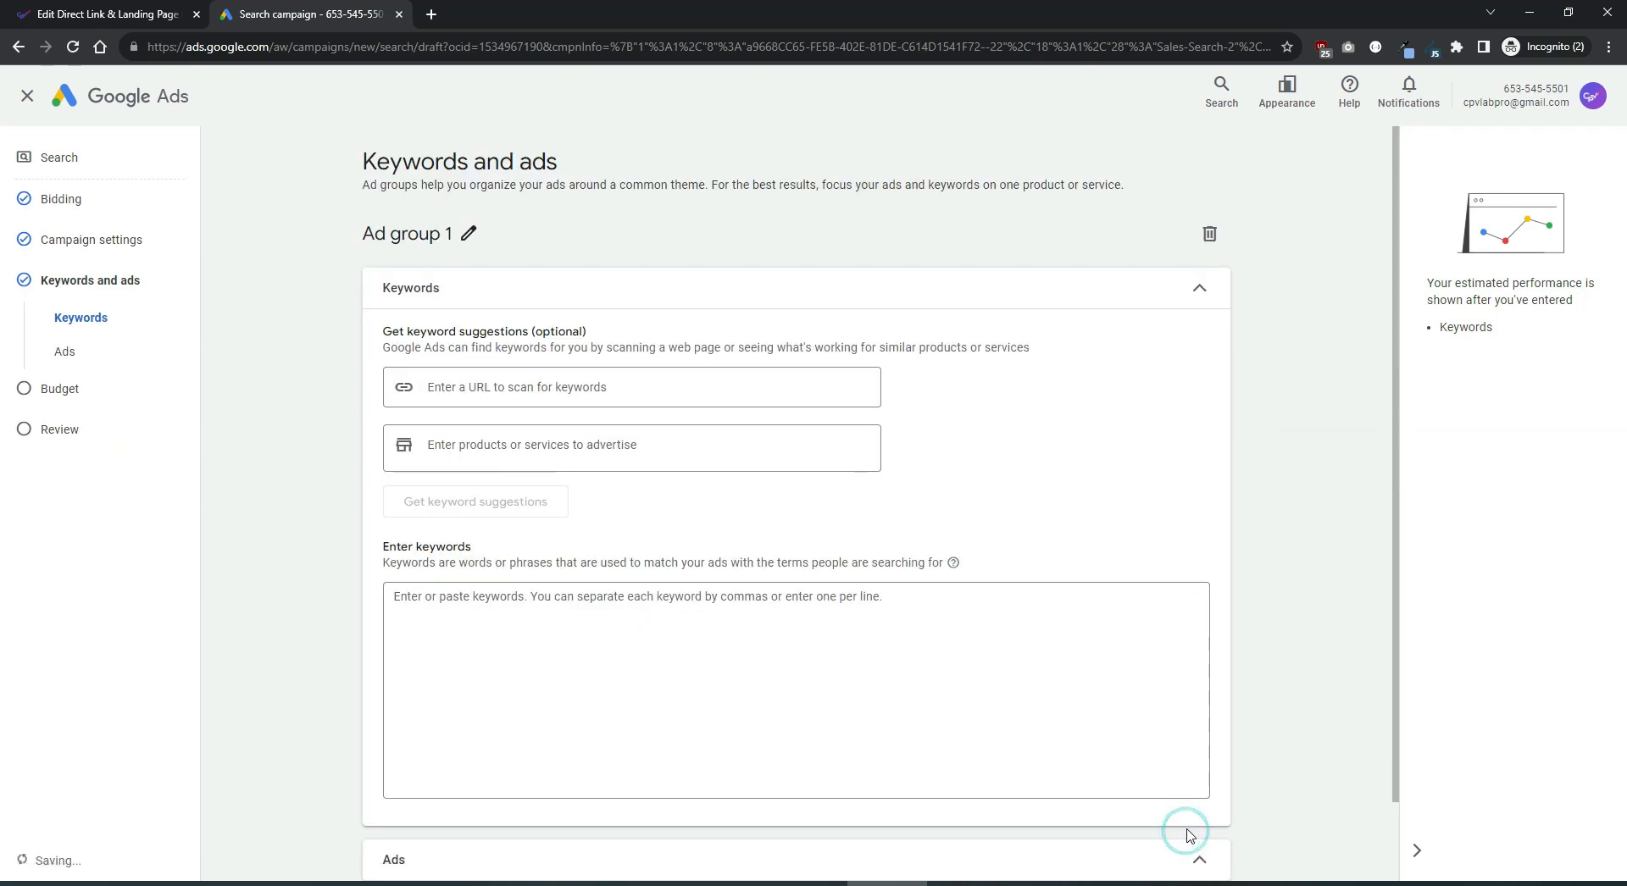
Step: Paste the landing page final URL into the ad and expand its Ad URL options
scroll(down, 3)
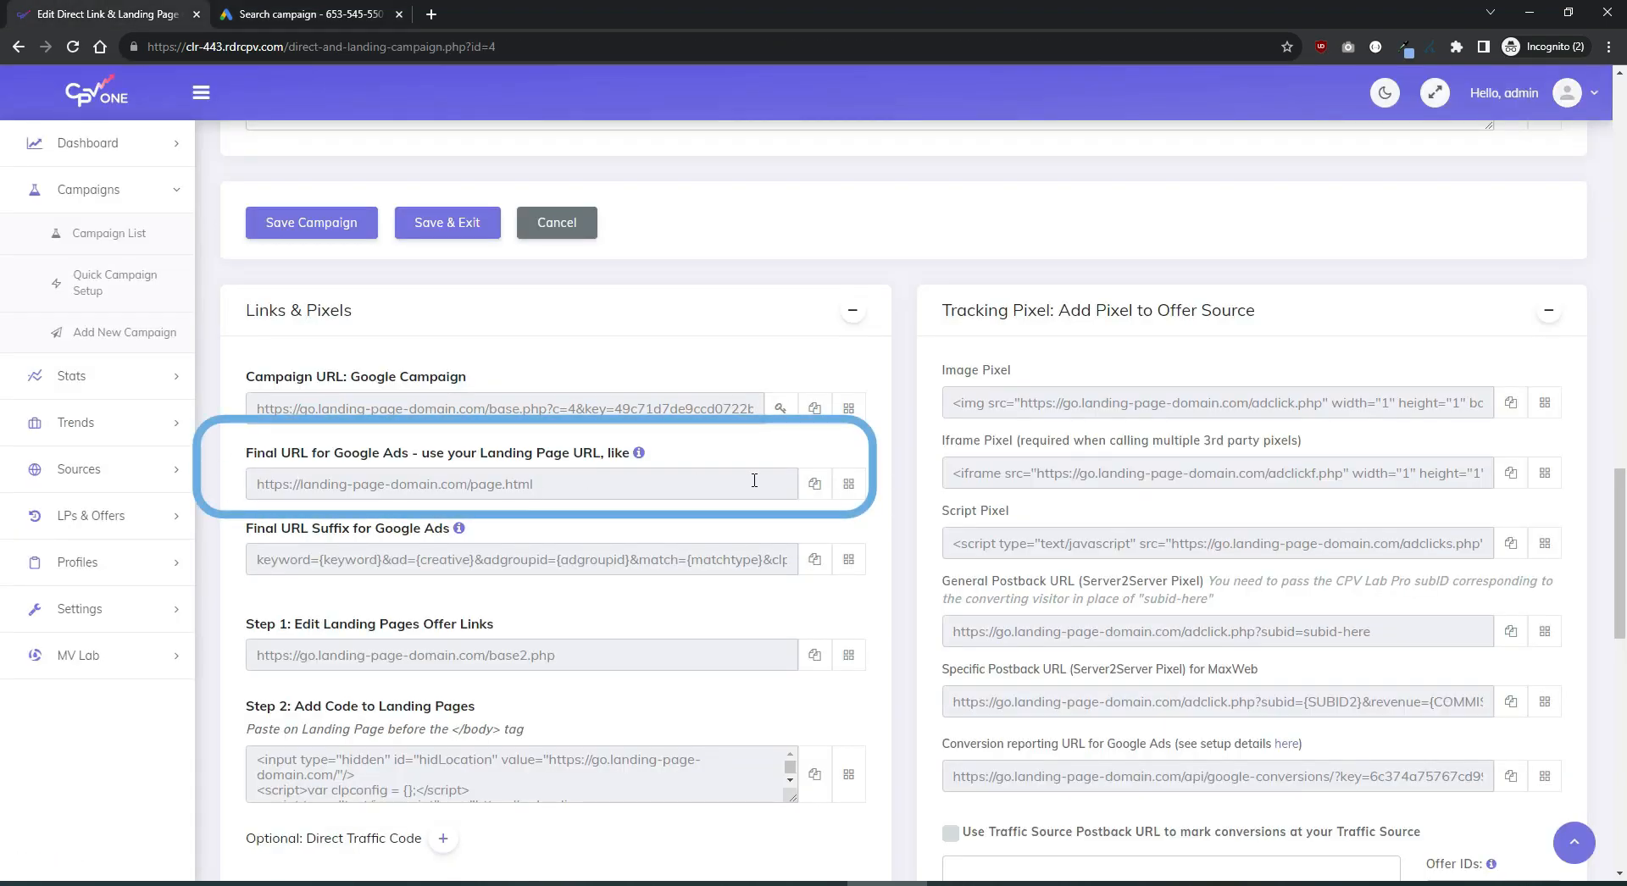
click(304, 13)
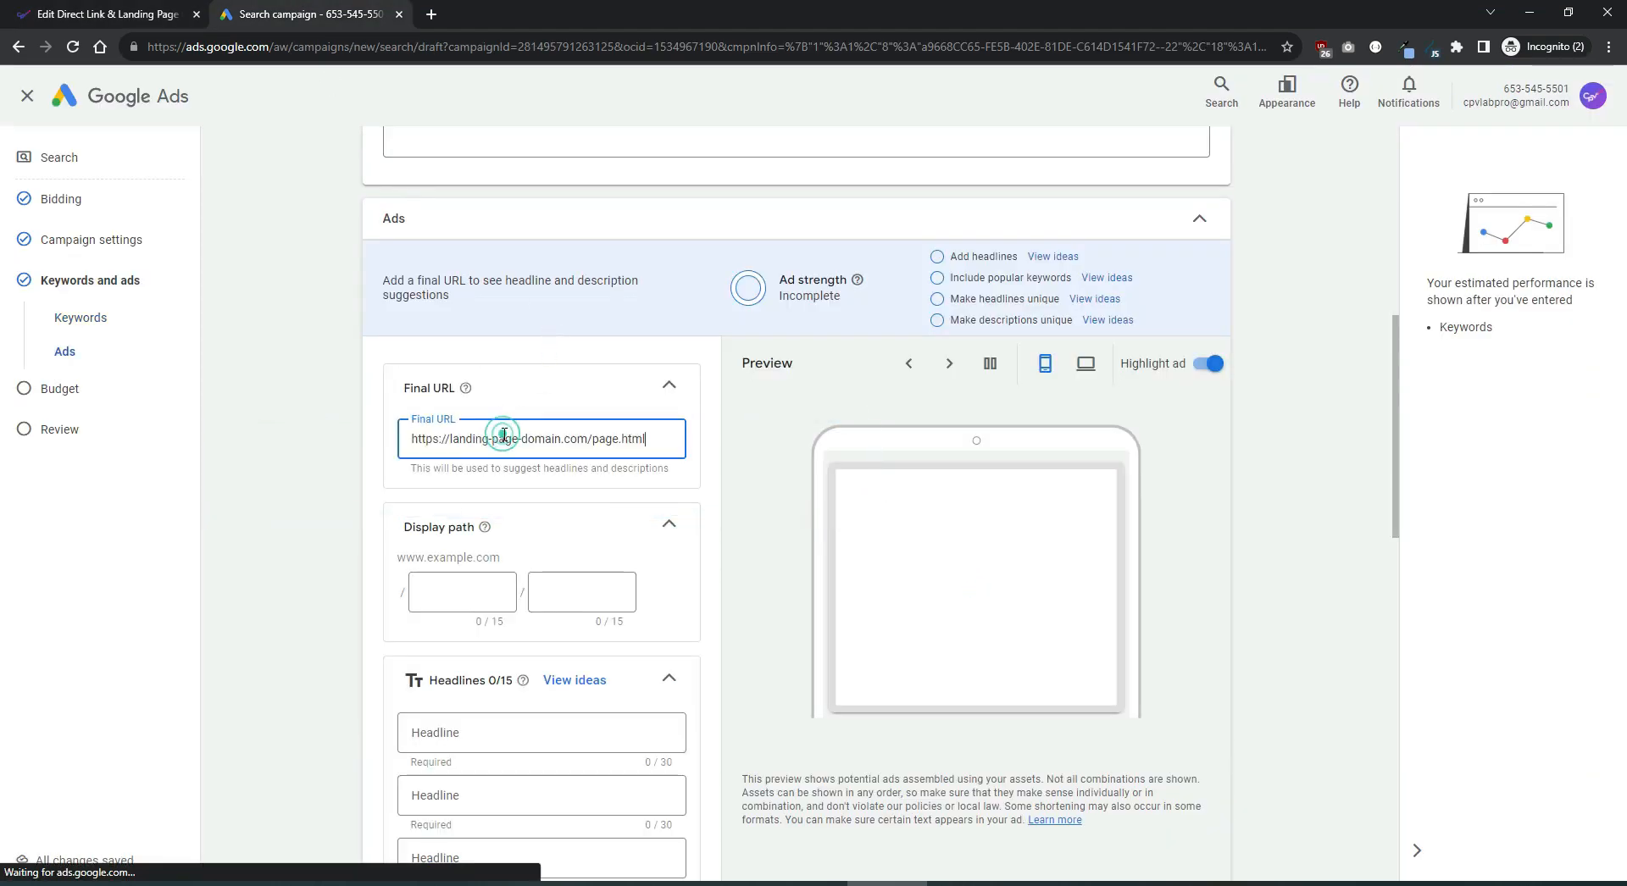
scroll(down, 3)
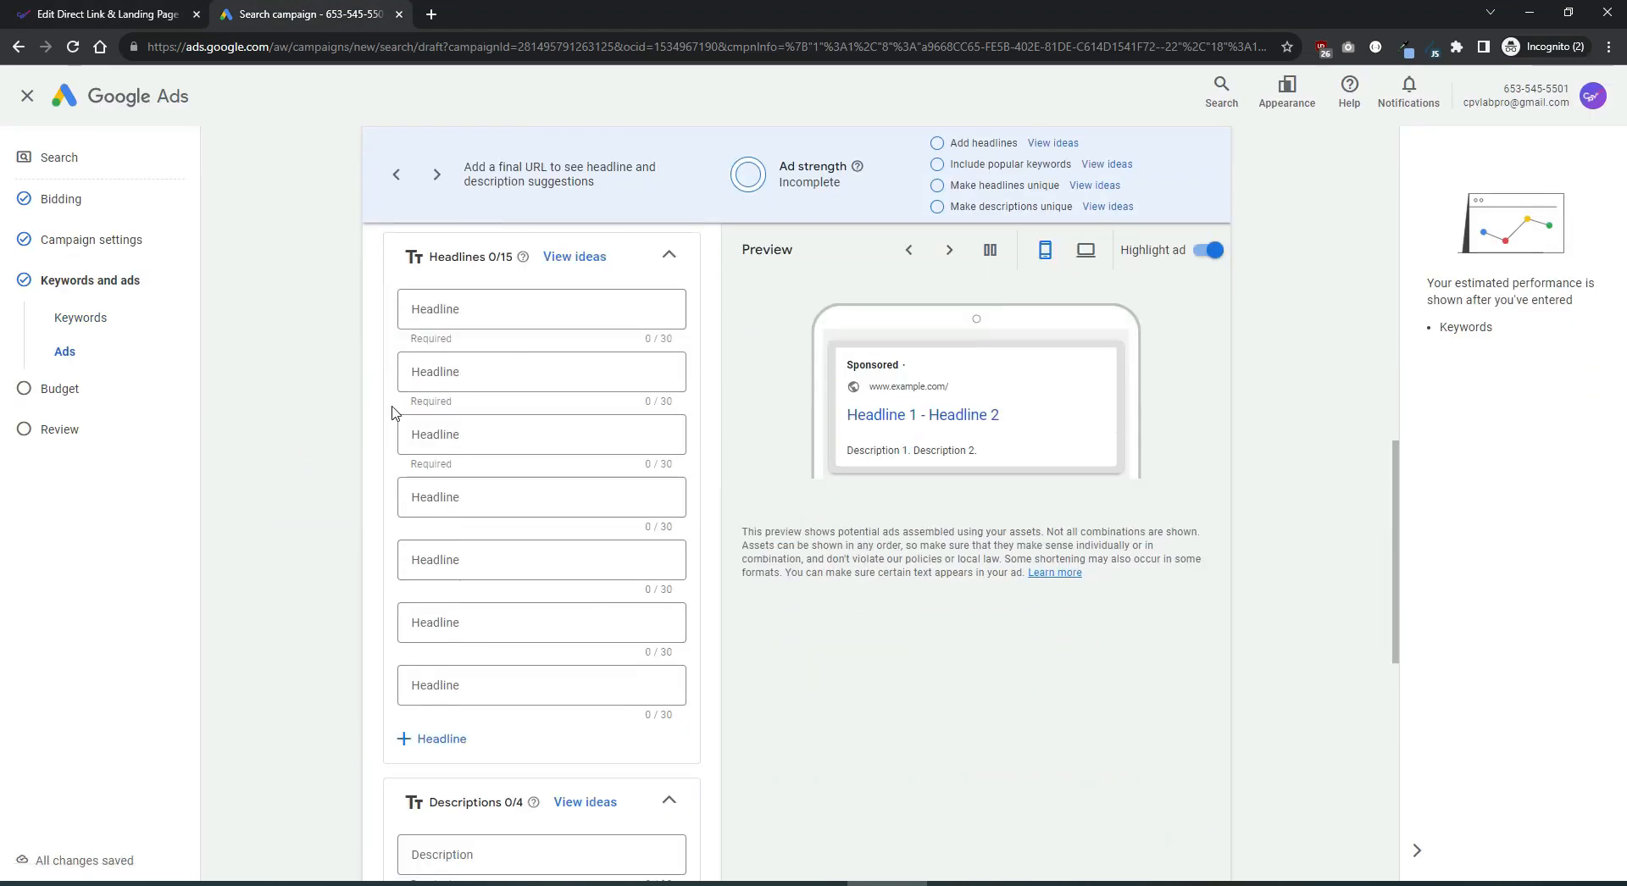
scroll(down, 3)
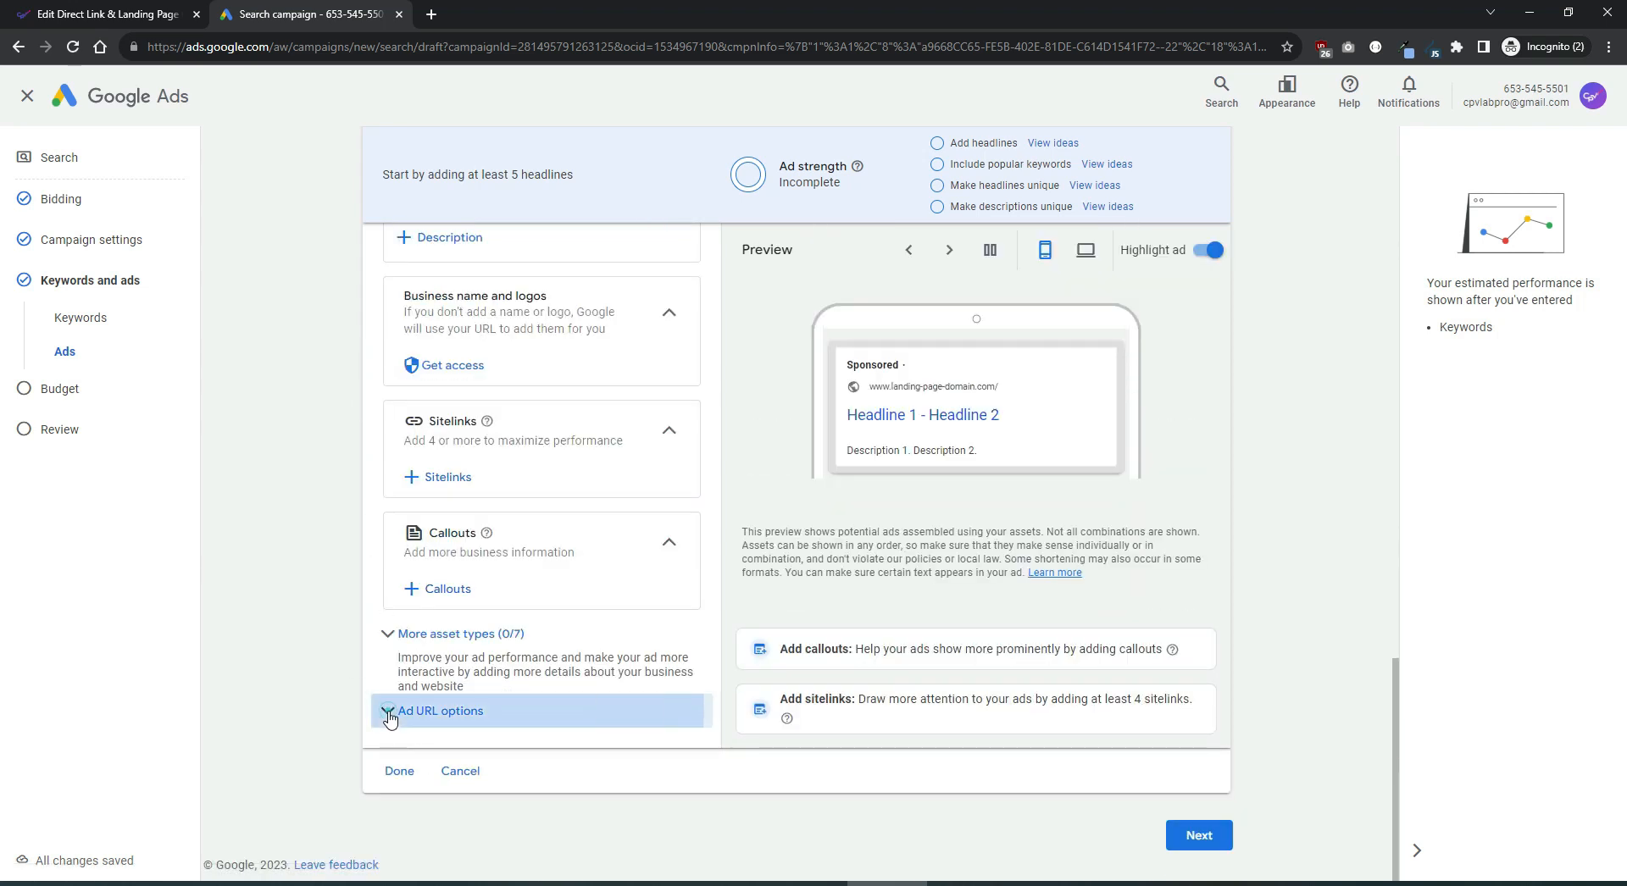
click(441, 711)
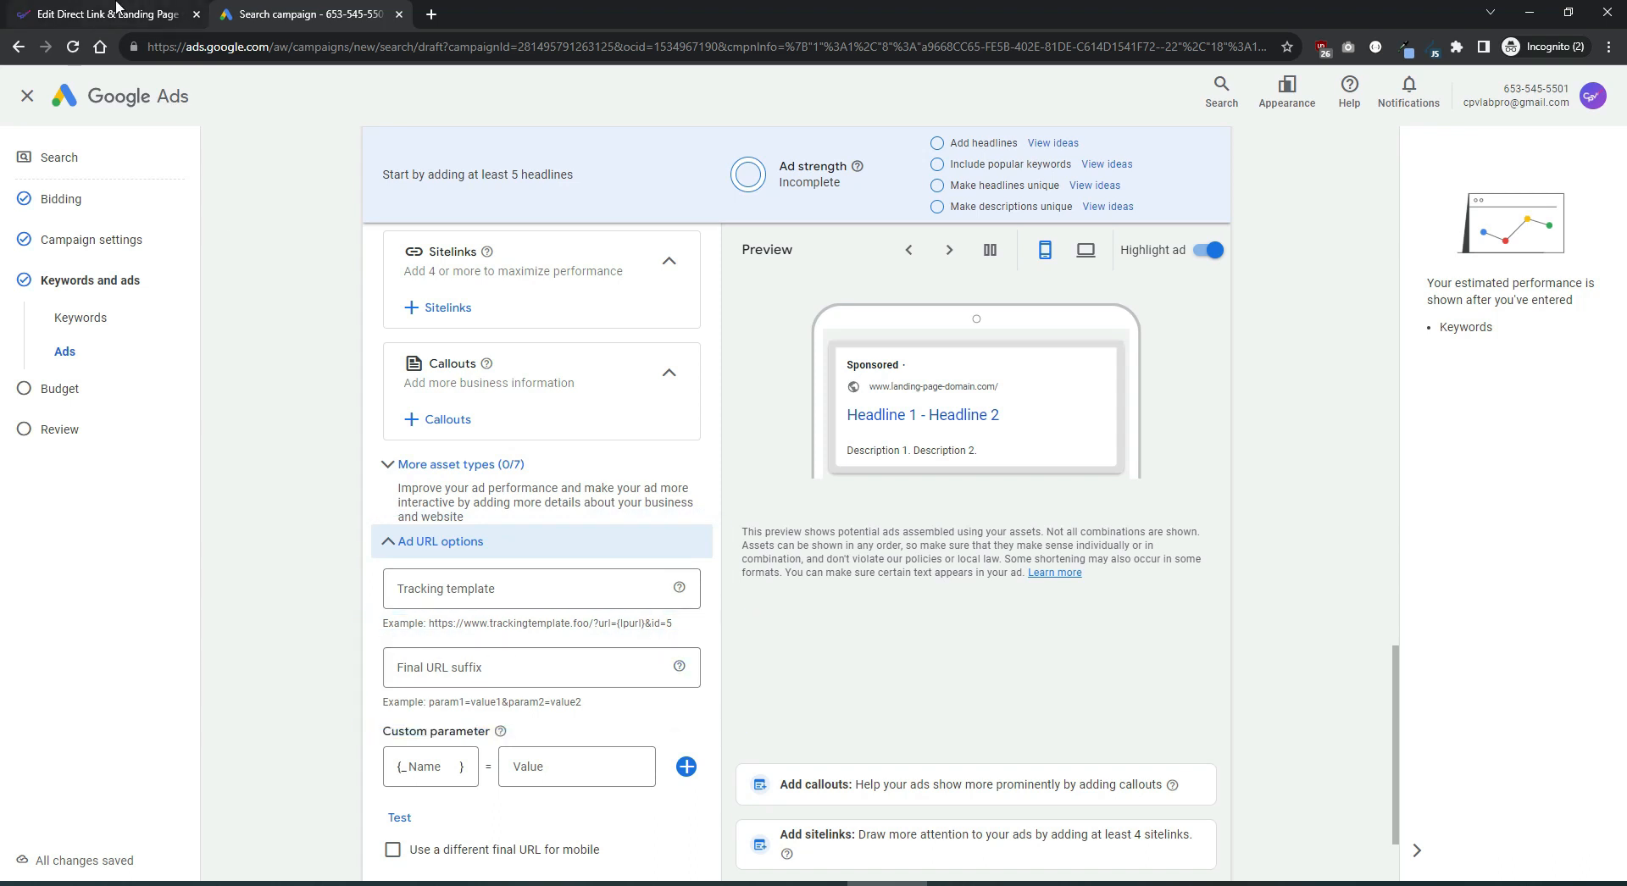
Step: Paste the CPV One keyword/creative/adgroupid suffix into Final URL suffix and return to the CPV One tab
click(103, 14)
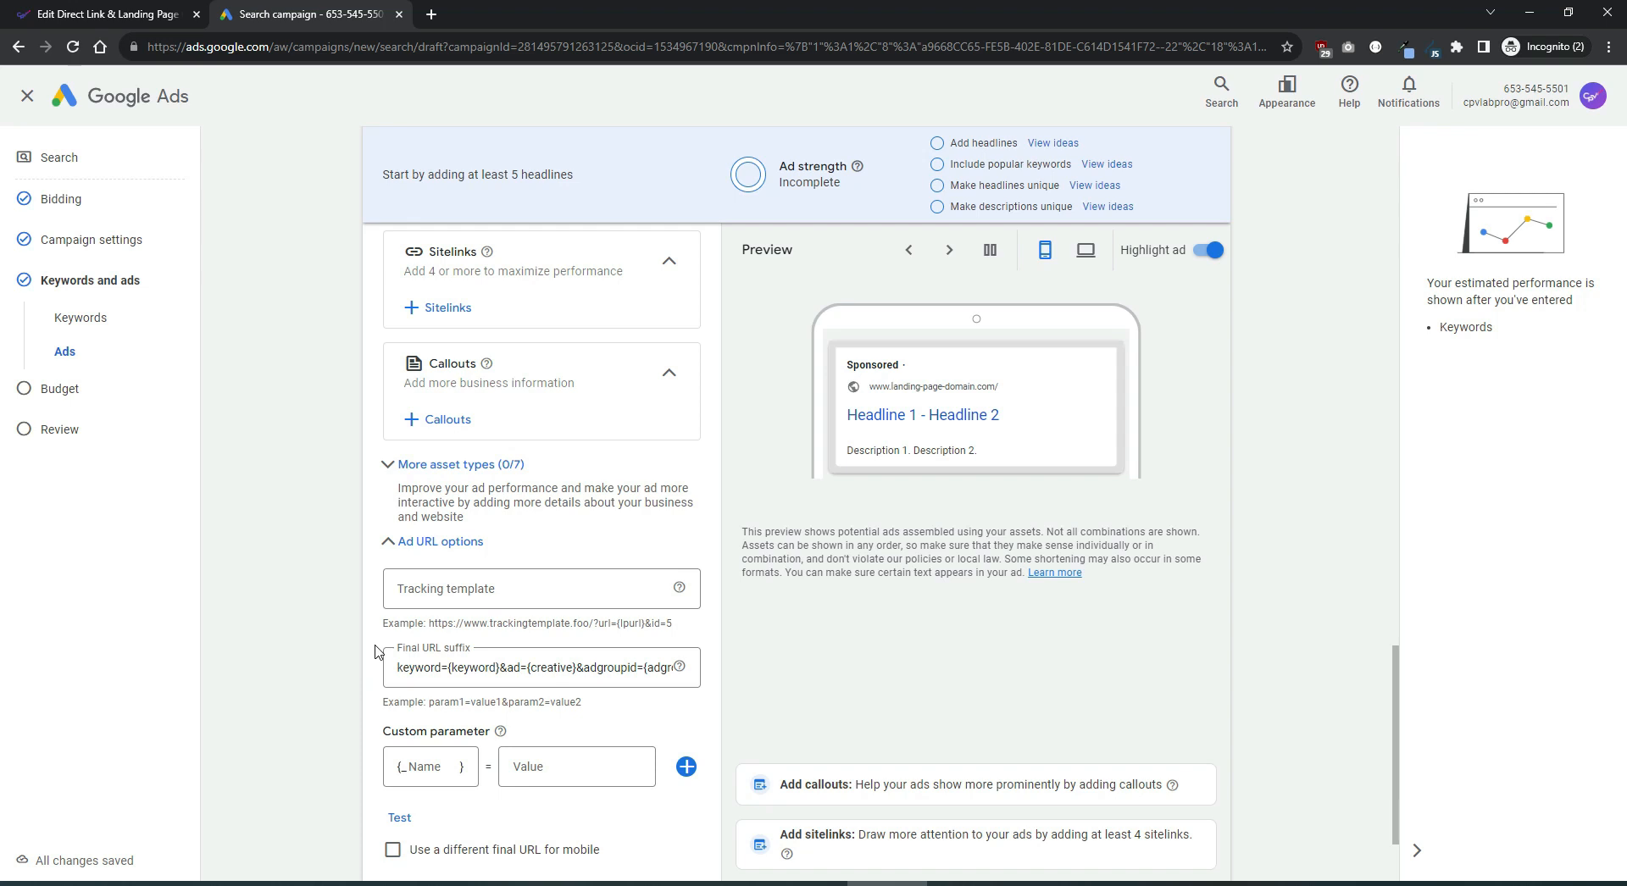
scroll(up, 3)
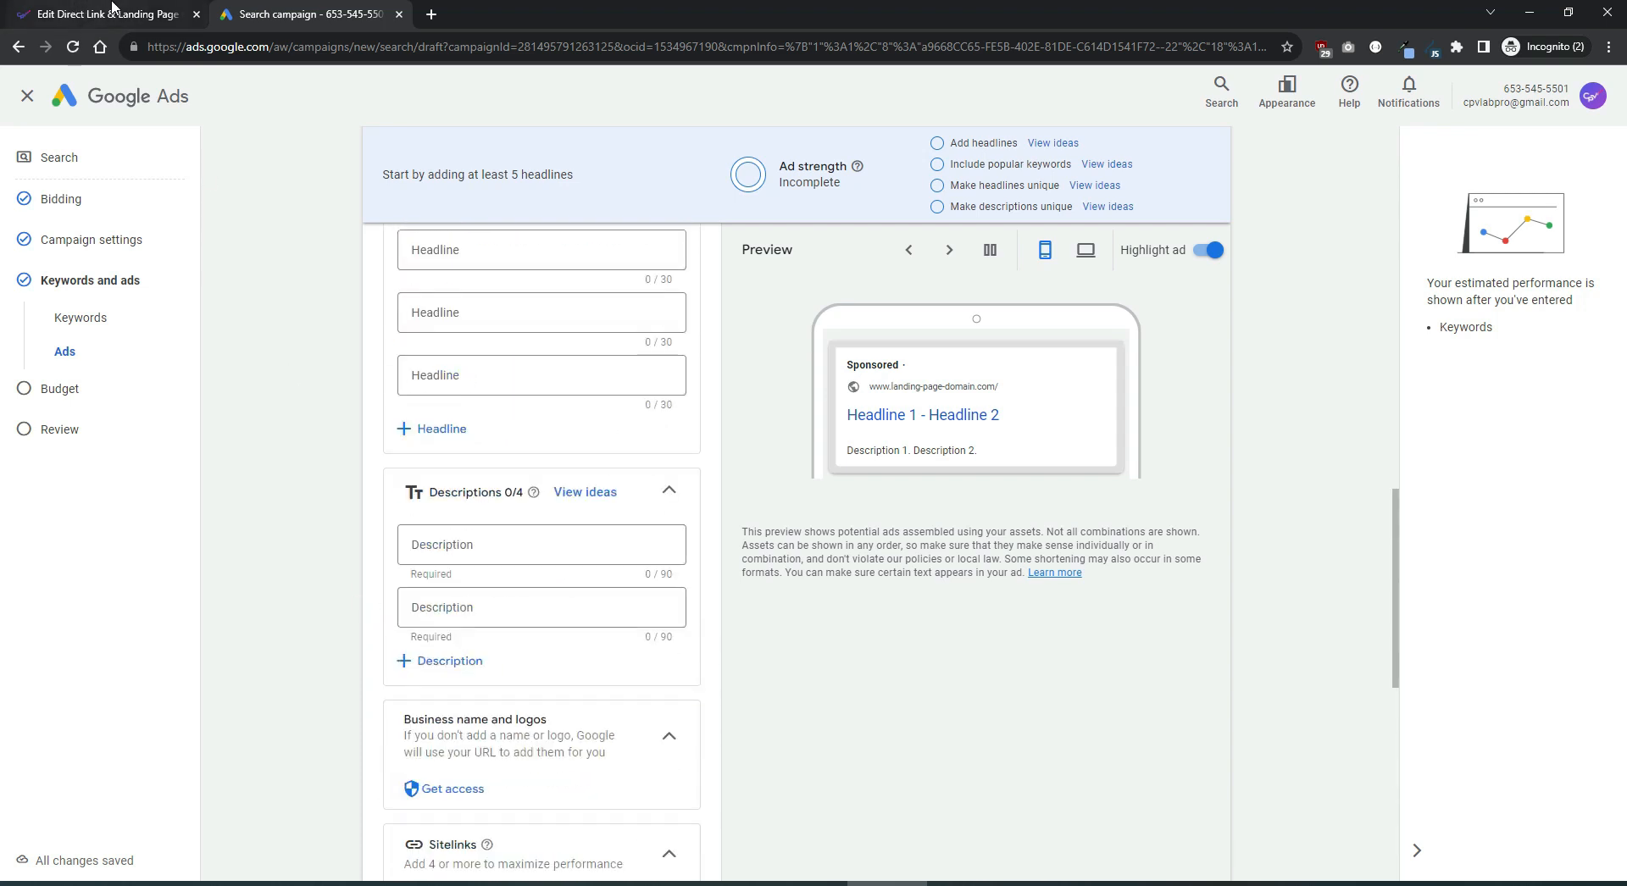
click(98, 14)
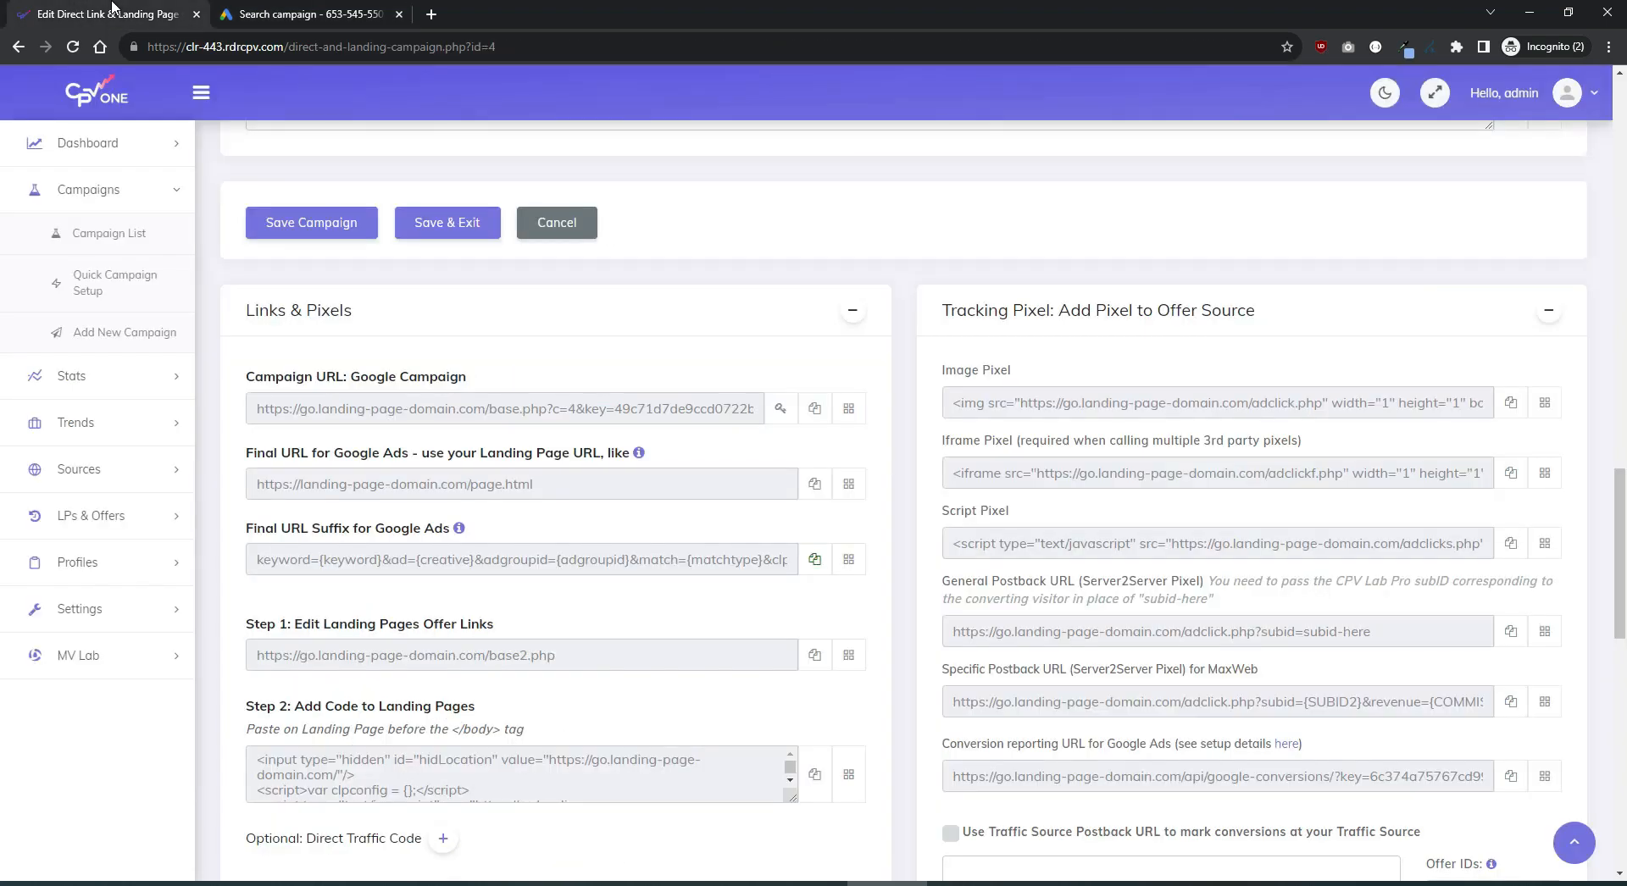